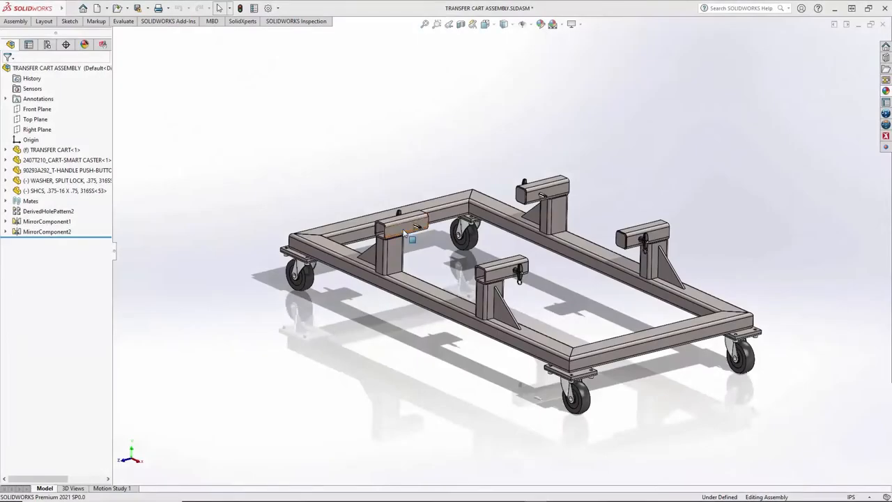
Open the TRANSFER CART frame component from the cart assembly as its own part.
{"action": "right_click", "coordinate": [404, 230]}
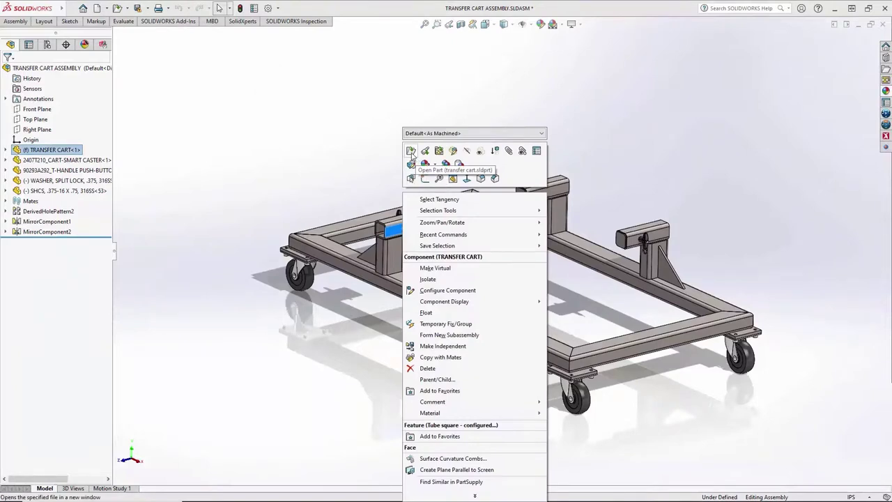
{"action": "left_click", "coordinate": [410, 151]}
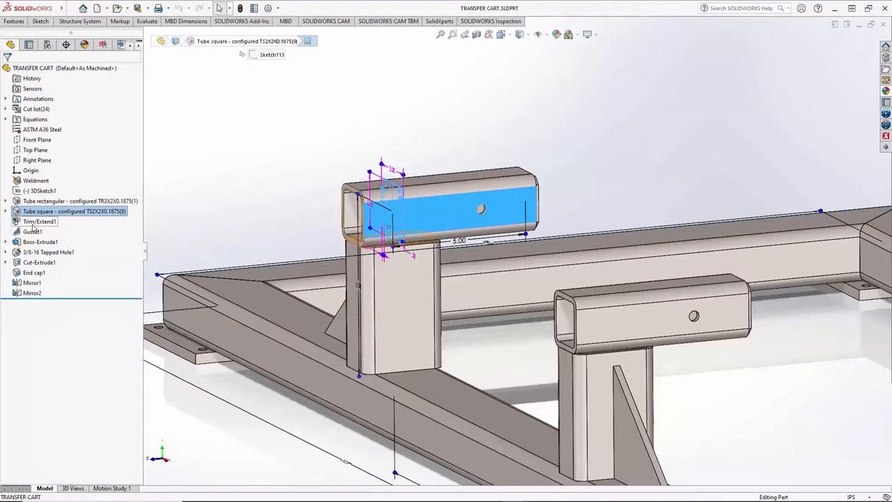
Edit Trim/Extend1 to change the upright-to-top tube joint from T to L corner.
{"action": "left_click", "coordinate": [39, 221]}
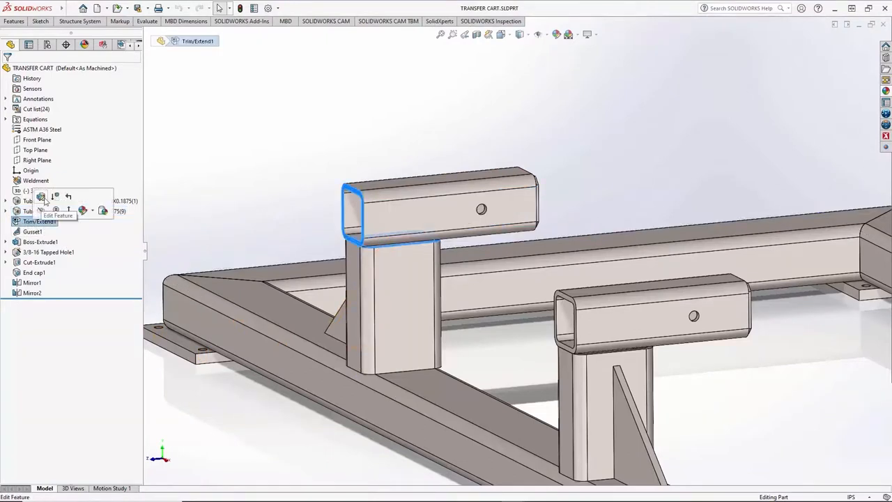
{"action": "left_click", "coordinate": [58, 206]}
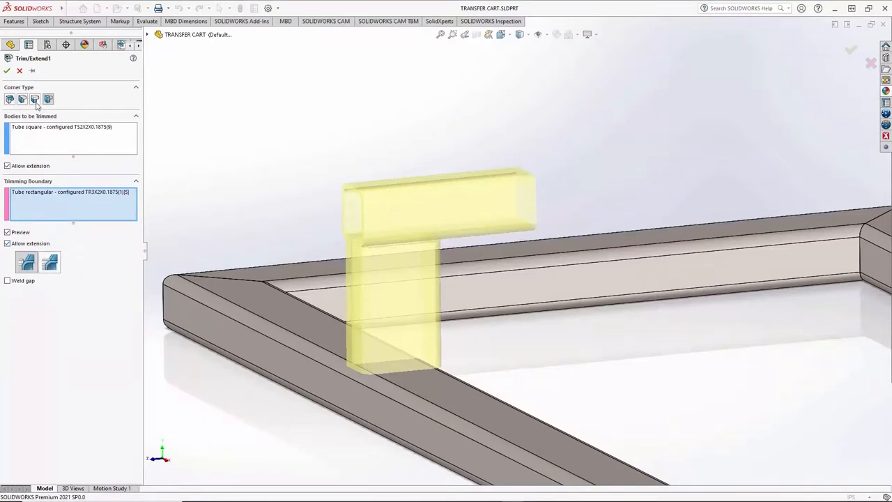
{"action": "left_click", "coordinate": [21, 99]}
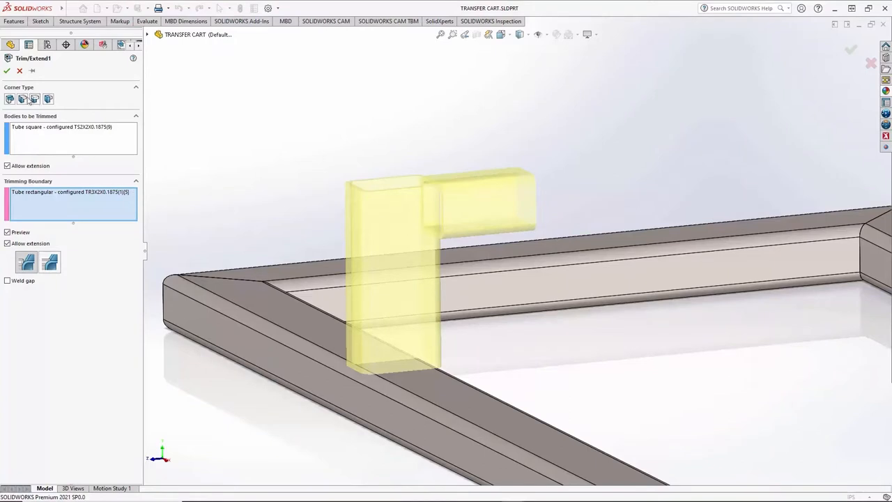
{"action": "left_click", "coordinate": [22, 99]}
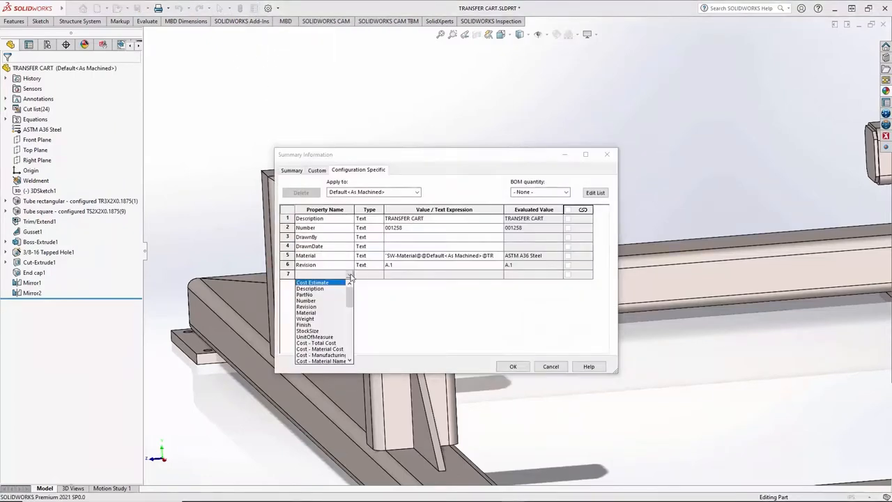
Add a Cost Estimate equation property from global variables, evaluating to 428.60.
{"action": "left_click", "coordinate": [312, 282]}
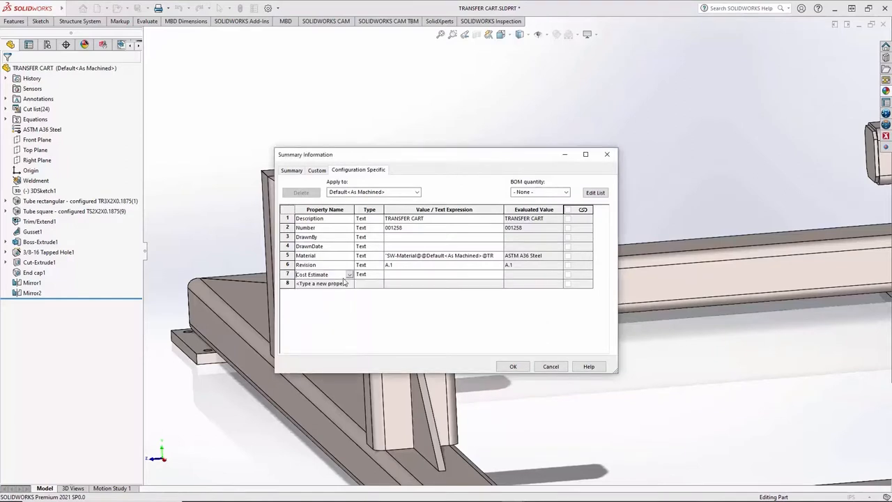
{"action": "left_click", "coordinate": [378, 283]}
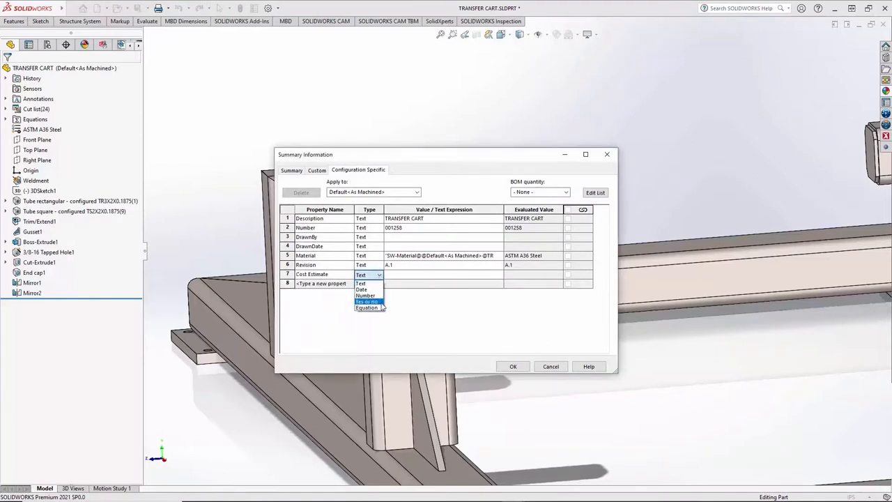
{"action": "mouse_move", "coordinate": [368, 308]}
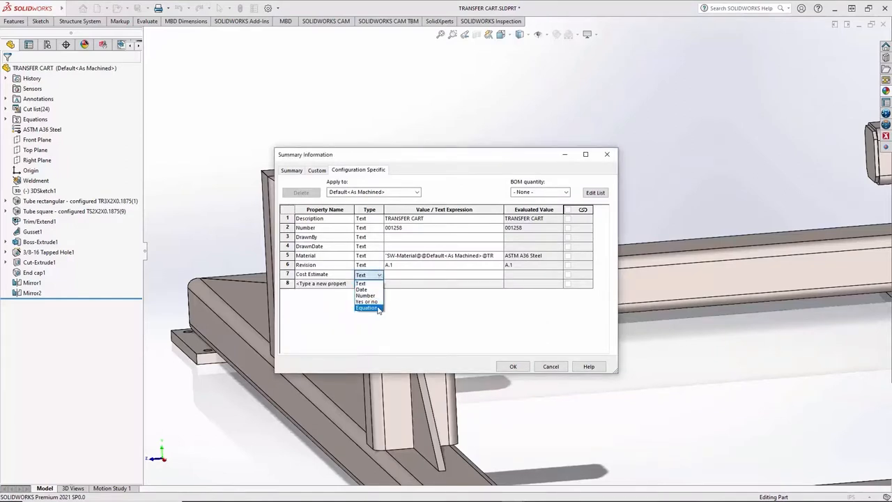
{"action": "left_click", "coordinate": [368, 307]}
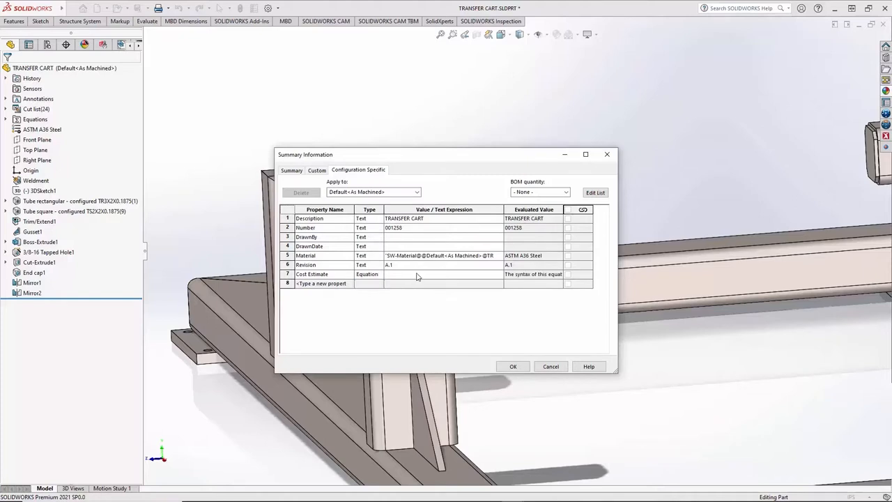
{"action": "left_click", "coordinate": [443, 283]}
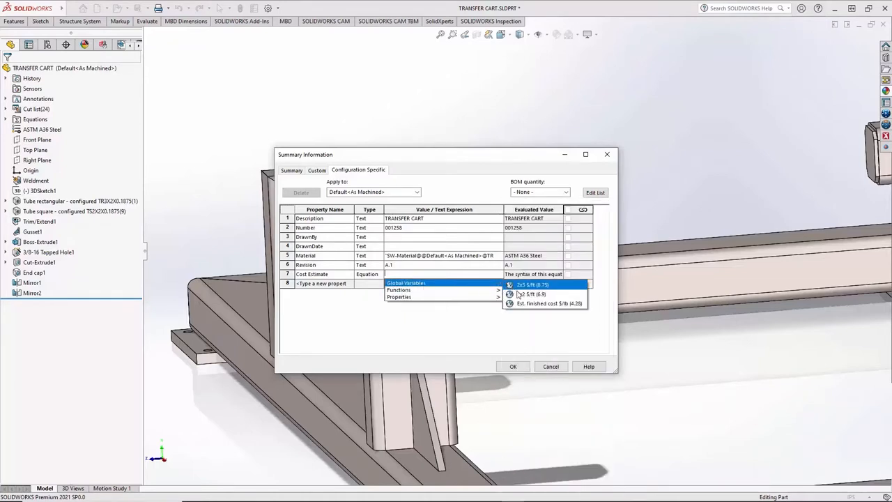
{"action": "left_click", "coordinate": [549, 302]}
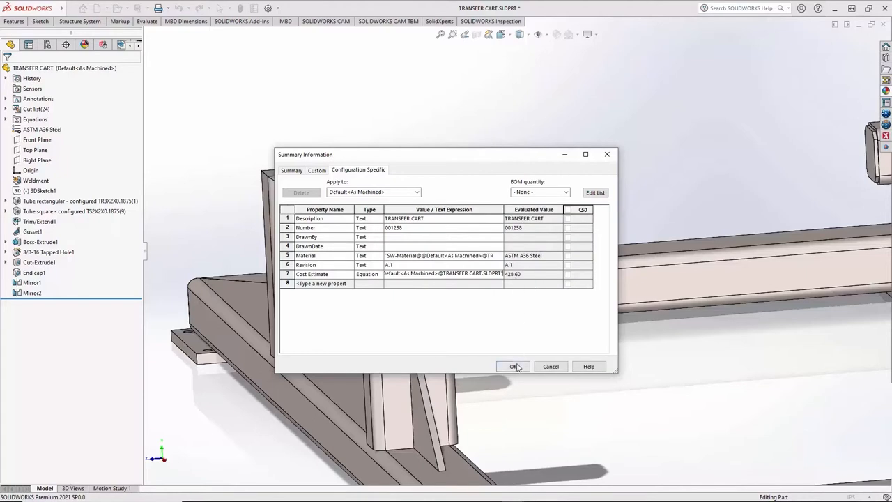
{"action": "left_click", "coordinate": [513, 366]}
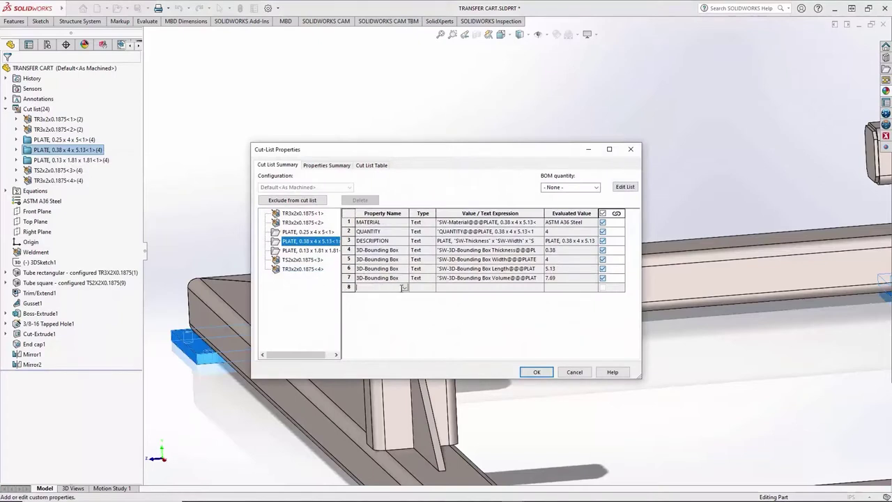
Add TOTAL LENGTH as an equation of QUANTITY and bounding-box length, giving 20.52.
{"action": "type", "text": "TOTAL LENGTH"}
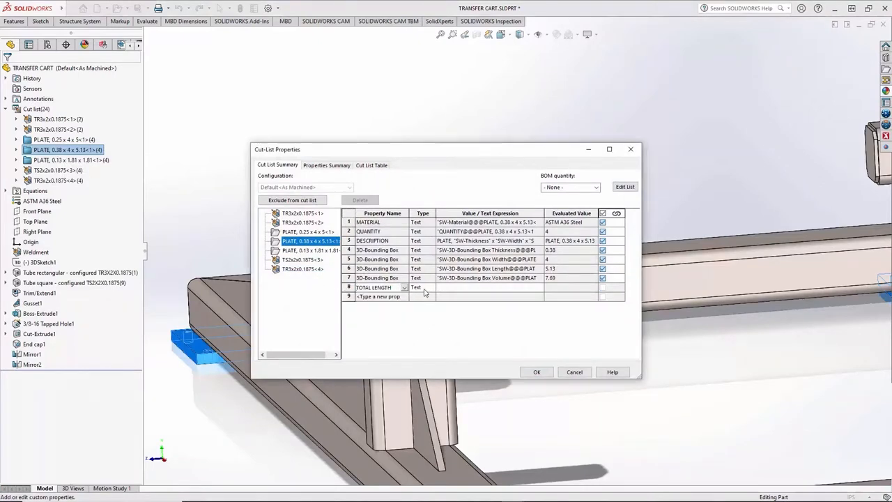
{"action": "left_click", "coordinate": [421, 287]}
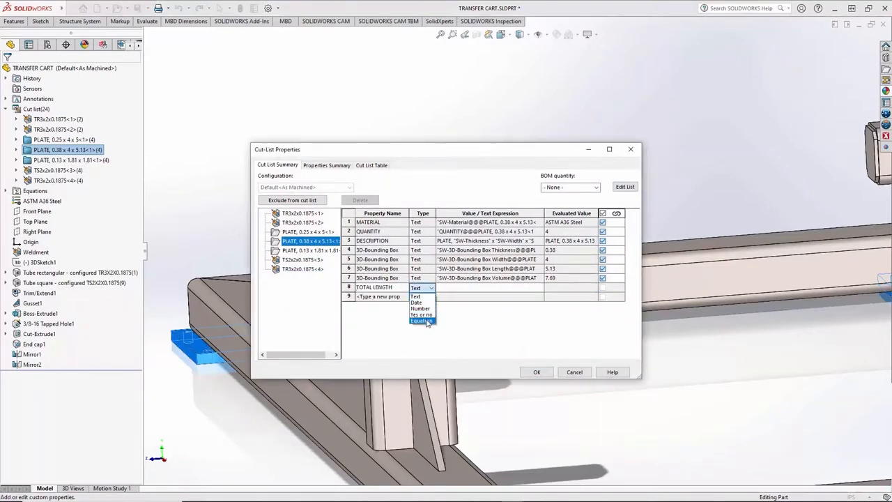
{"action": "left_click", "coordinate": [422, 320]}
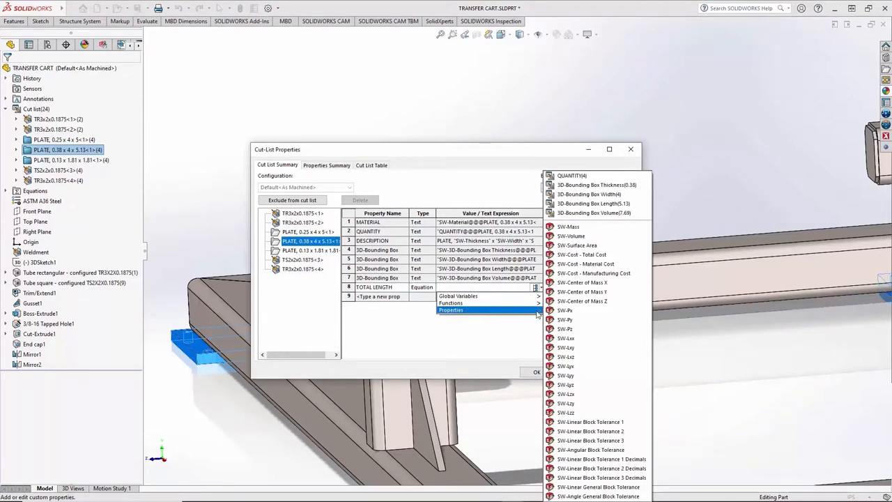
{"action": "left_click", "coordinate": [451, 310]}
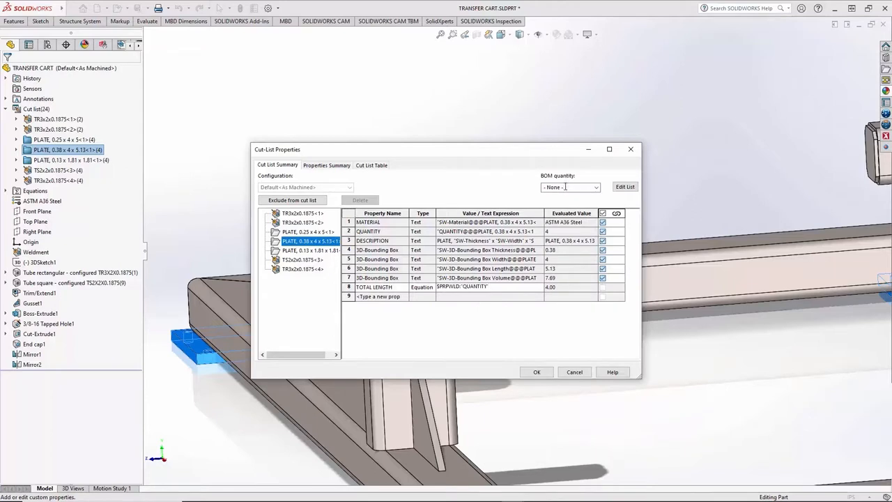
{"action": "left_click", "coordinate": [451, 310]}
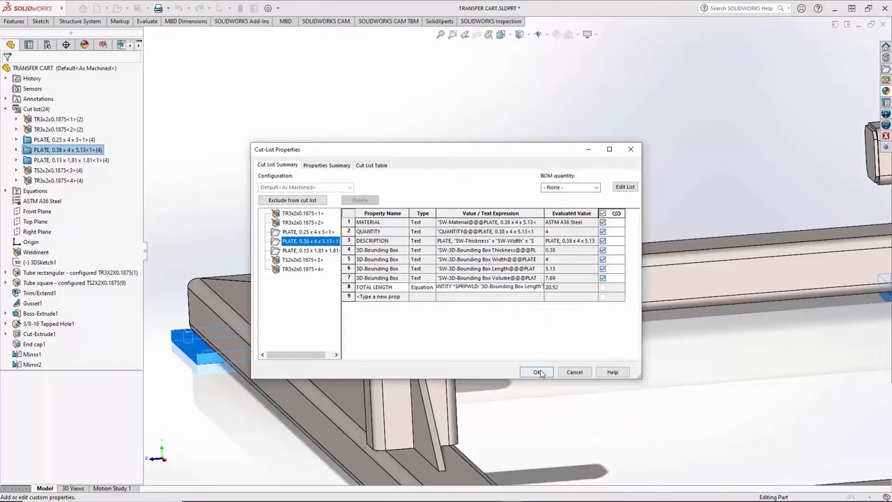
{"action": "left_click", "coordinate": [537, 371]}
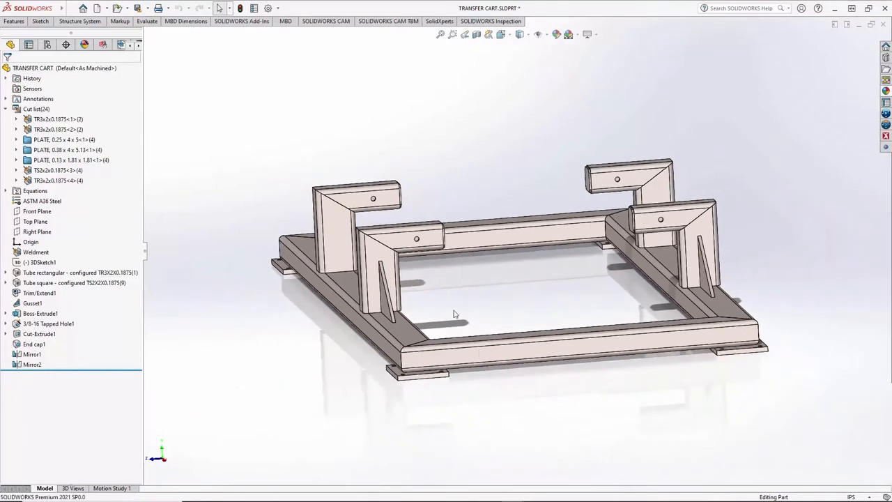
Colour the entire cart frame dark navy, after trying several yellow shades.
{"action": "left_click_drag", "start_coordinate": [453, 314], "coordinate": [527, 108]}
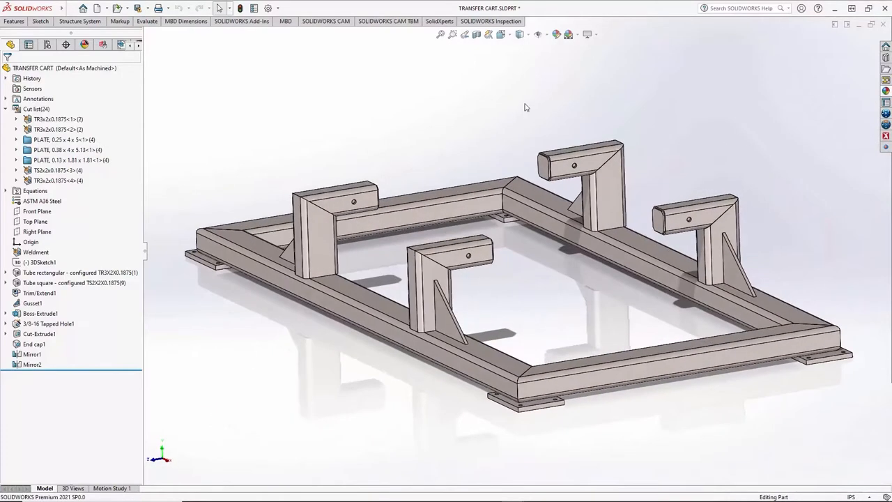
{"action": "left_click", "coordinate": [555, 34]}
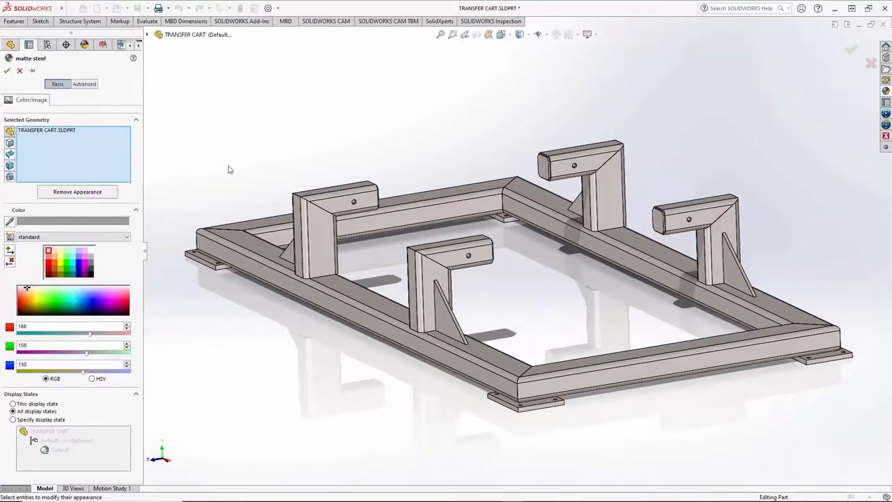
{"action": "left_click", "coordinate": [34, 294]}
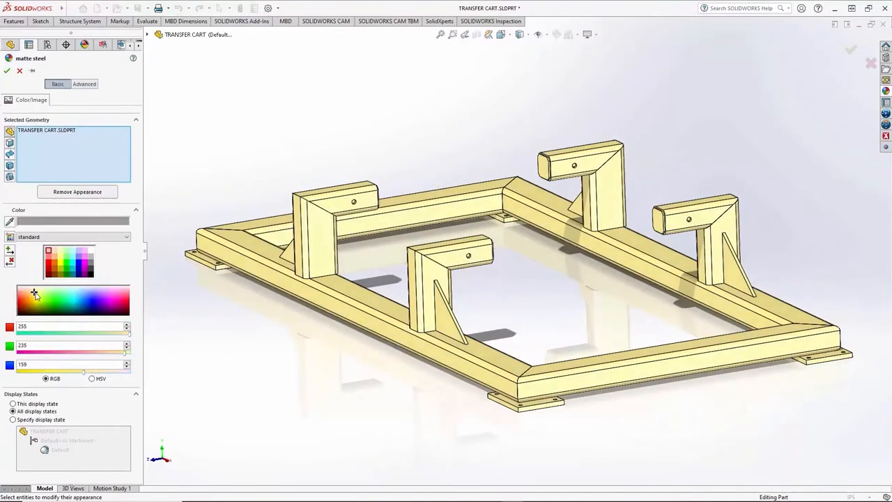
{"action": "left_click", "coordinate": [27, 307]}
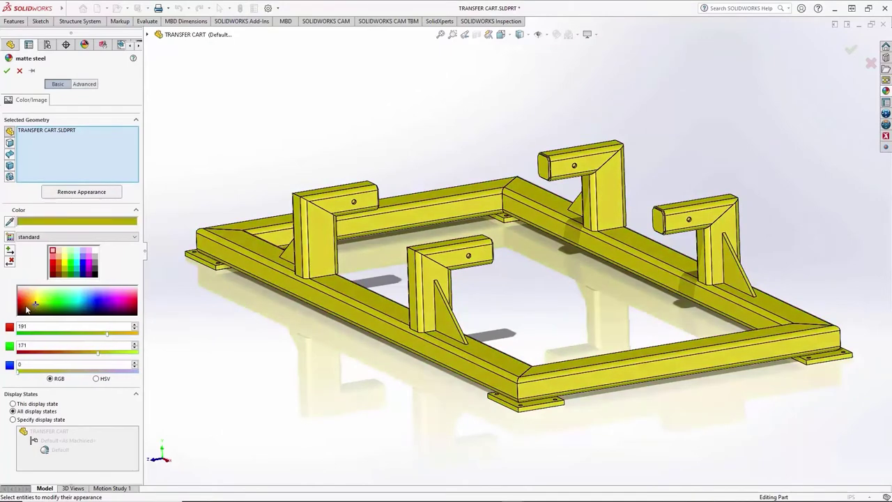
{"action": "left_click", "coordinate": [54, 306]}
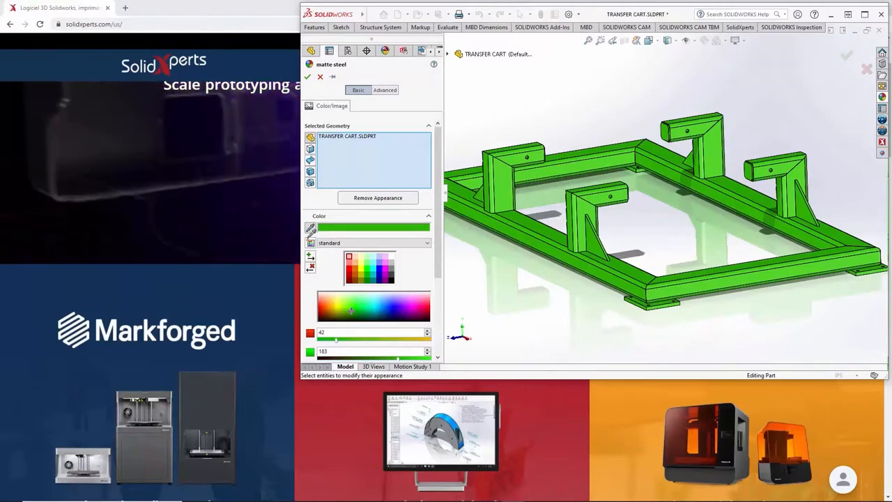
{"action": "left_click", "coordinate": [383, 301]}
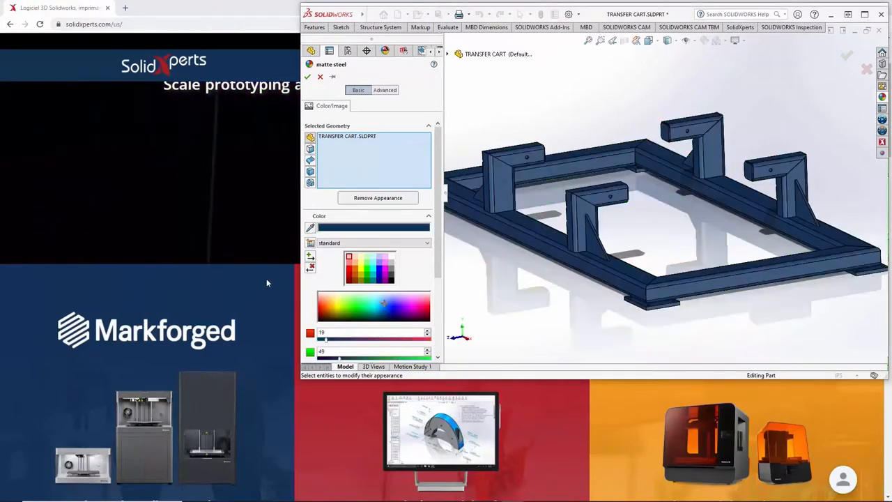
{"action": "mouse_move", "coordinate": [358, 89]}
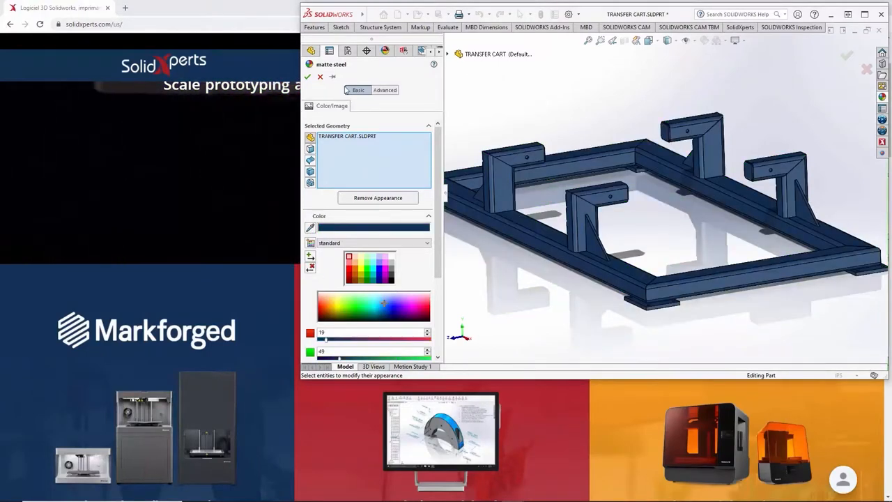
Make the front left upright tubes and gusset orange.
{"action": "left_click", "coordinate": [306, 76]}
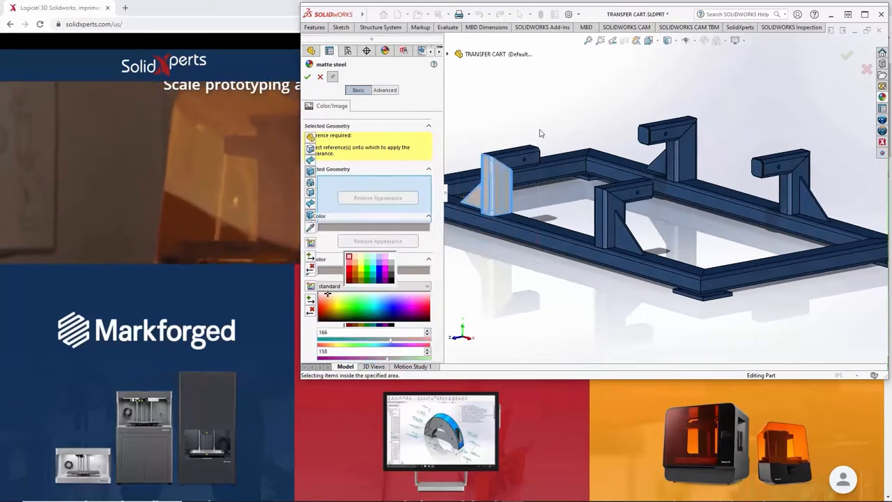
{"action": "left_click", "coordinate": [537, 150]}
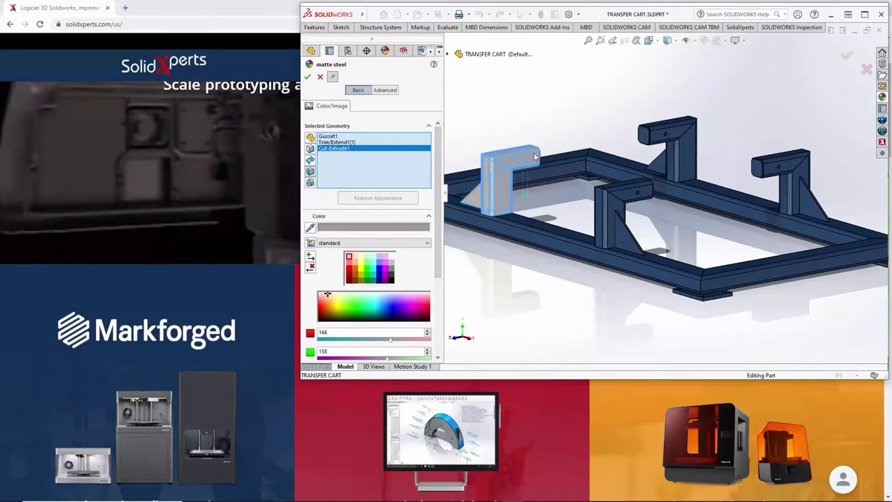
{"action": "left_click", "coordinate": [512, 237]}
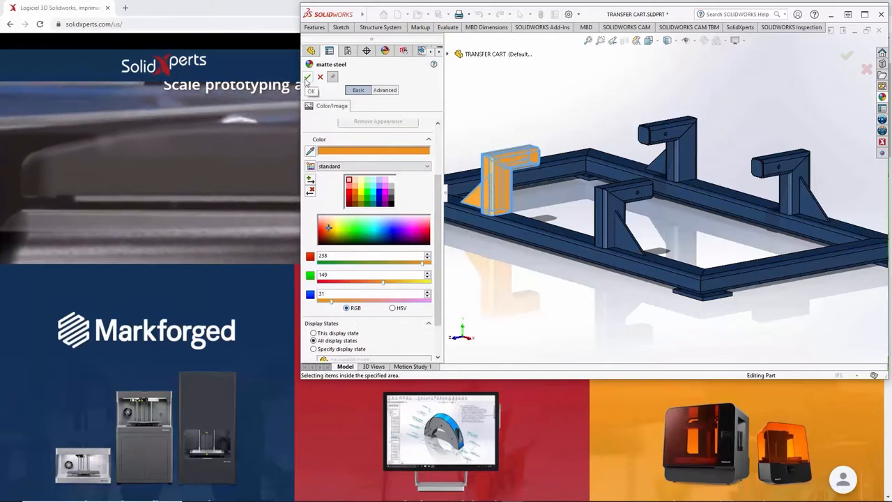
{"action": "left_click", "coordinate": [307, 77]}
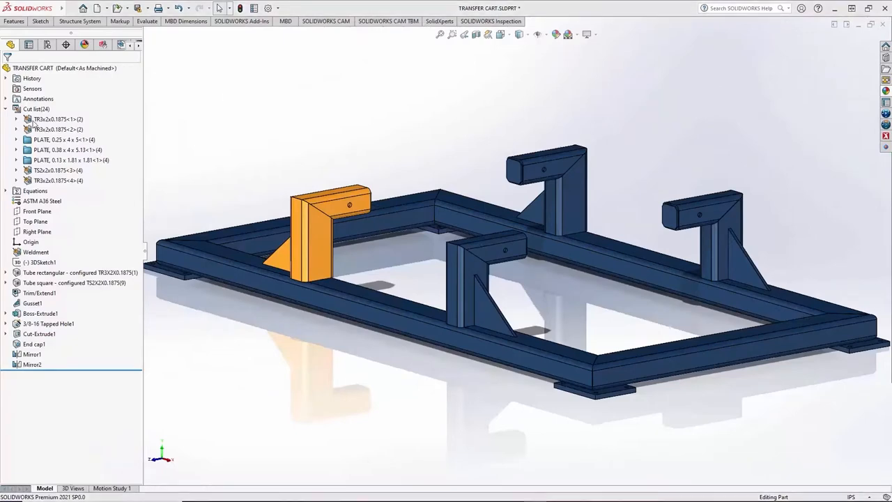
{"action": "mouse_move", "coordinate": [366, 156]}
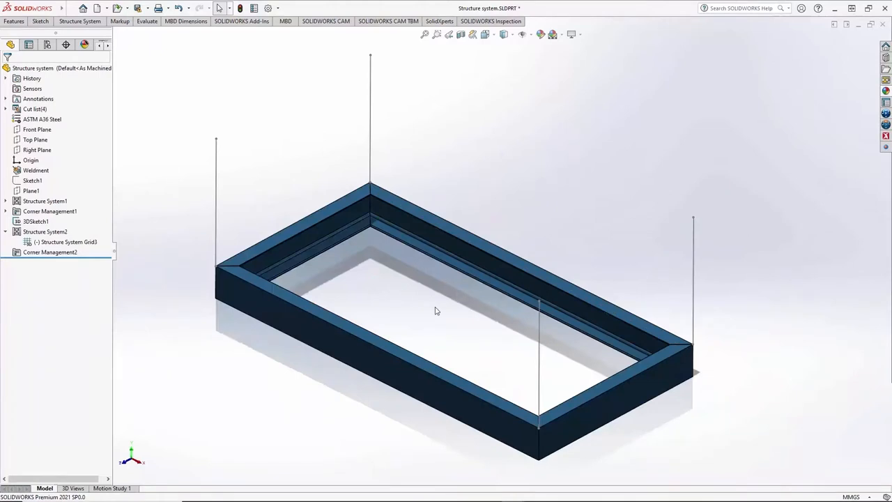
Pan the view across the Structure system part's rectangular tube frame.
{"action": "left_click_drag", "start_coordinate": [436, 311], "coordinate": [419, 311]}
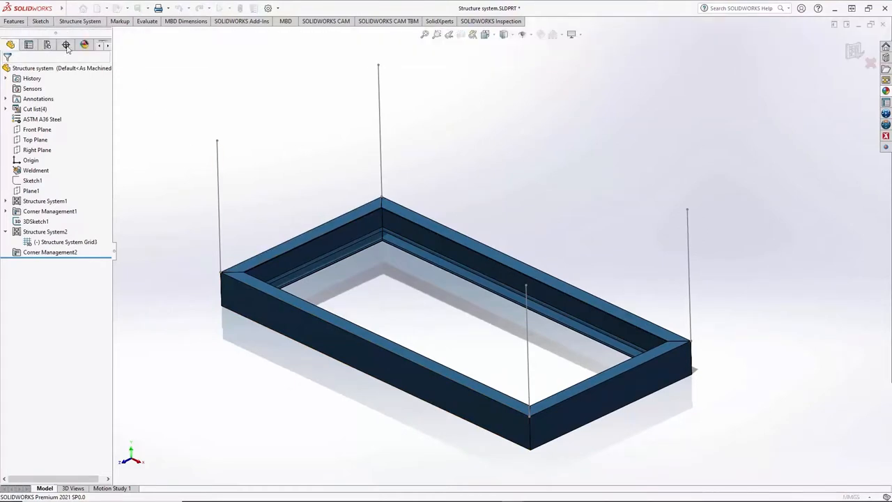
Add a secondary C4x2.5 channel member, aligned at 90°, with a Top Center pierce point.
{"action": "left_click", "coordinate": [80, 21]}
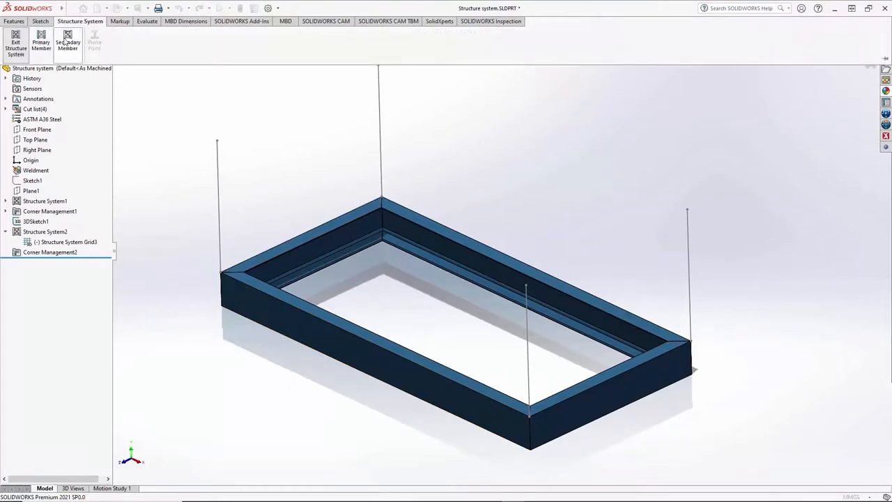
{"action": "left_click", "coordinate": [68, 43]}
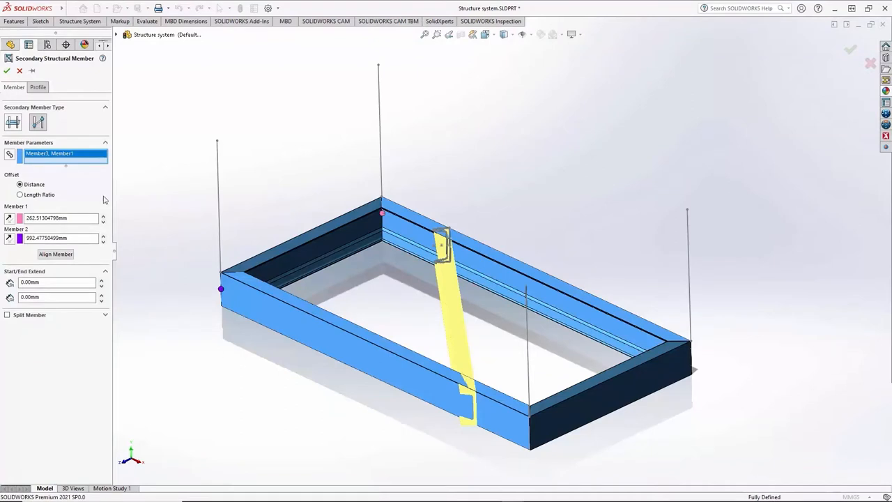
{"action": "left_click", "coordinate": [37, 87]}
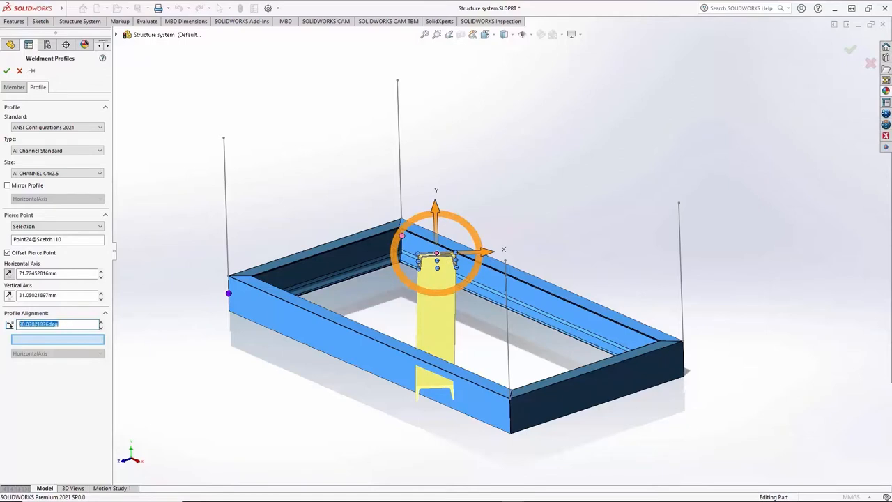
{"action": "type", "text": "90.00deg"}
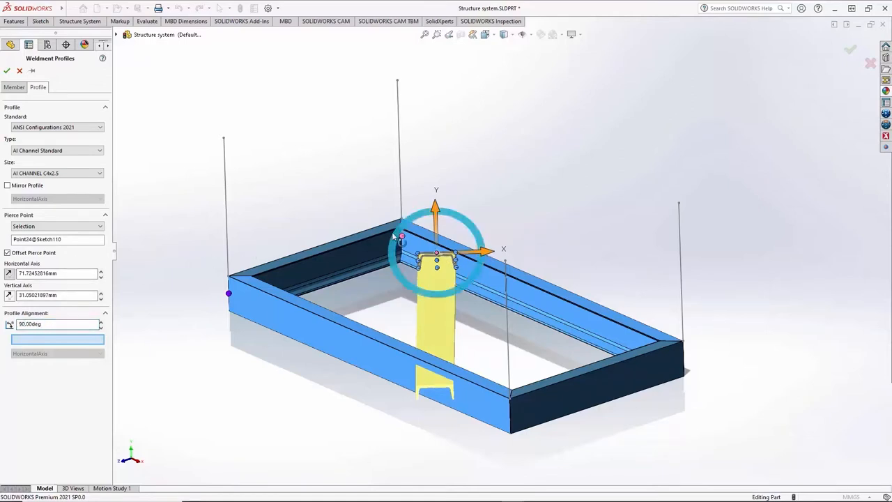
{"action": "left_click", "coordinate": [100, 226]}
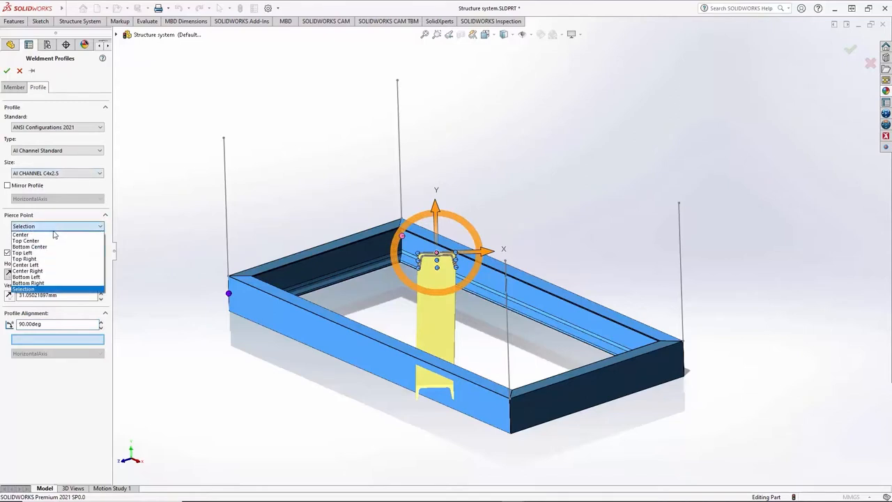
{"action": "mouse_move", "coordinate": [40, 241]}
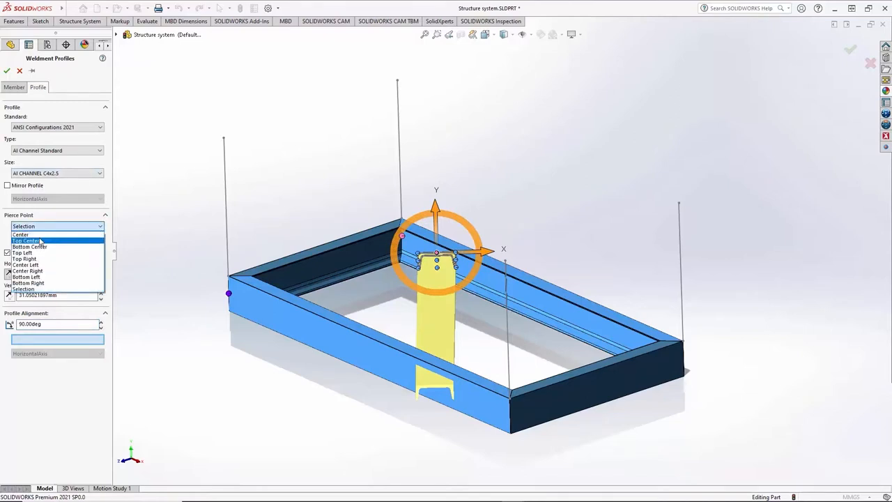
{"action": "left_click", "coordinate": [21, 235]}
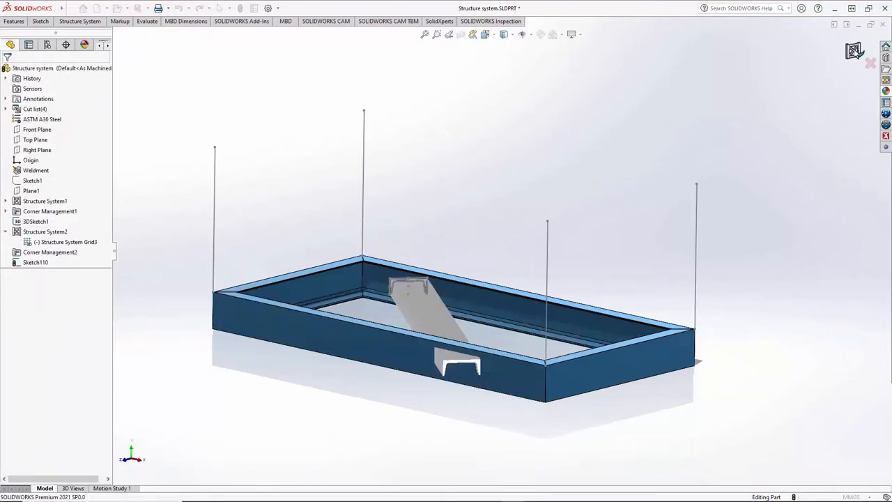
Accept the secondary member and the Corner Management trims to create the structure system.
{"action": "left_click", "coordinate": [50, 252]}
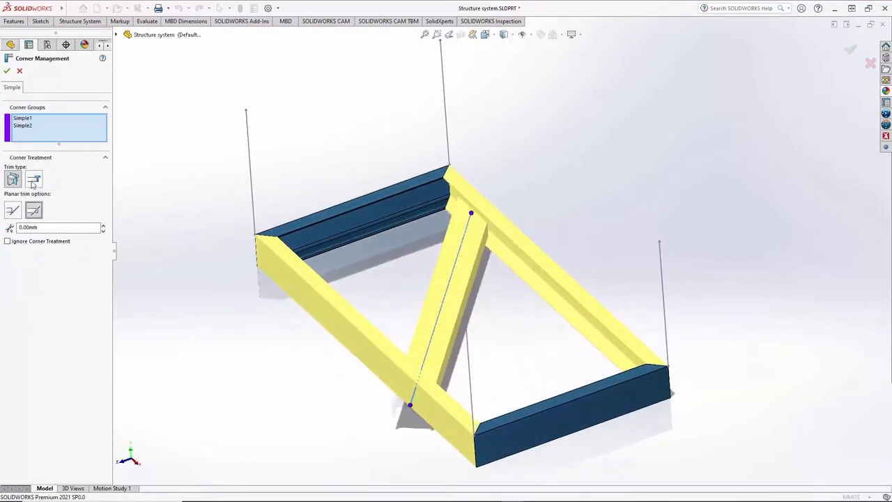
{"action": "left_click", "coordinate": [7, 71]}
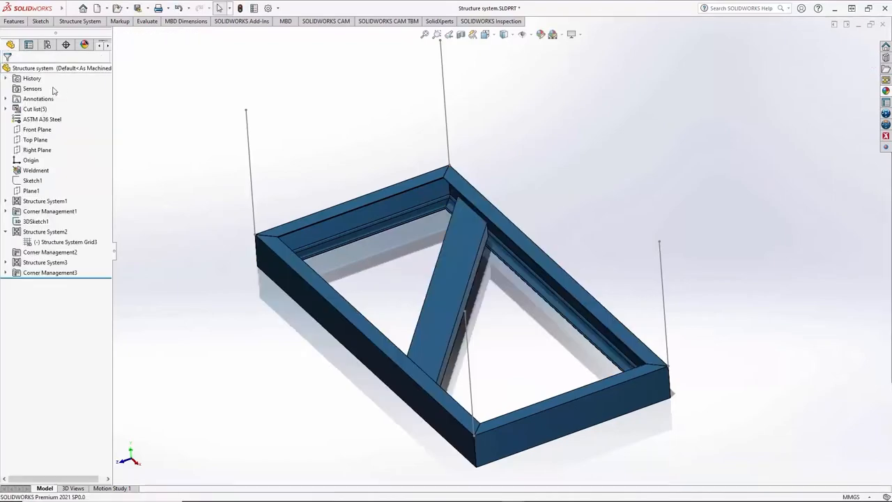
{"action": "mouse_move", "coordinate": [246, 171]}
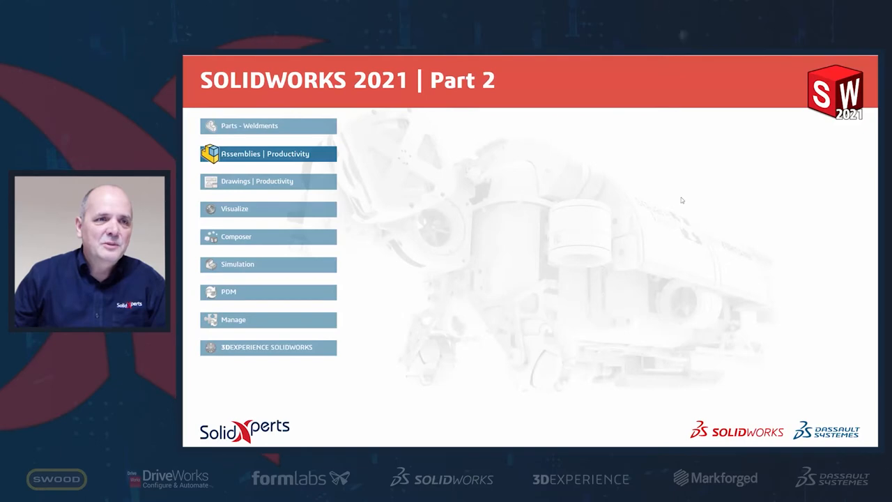
{"action": "mouse_move", "coordinate": [675, 203]}
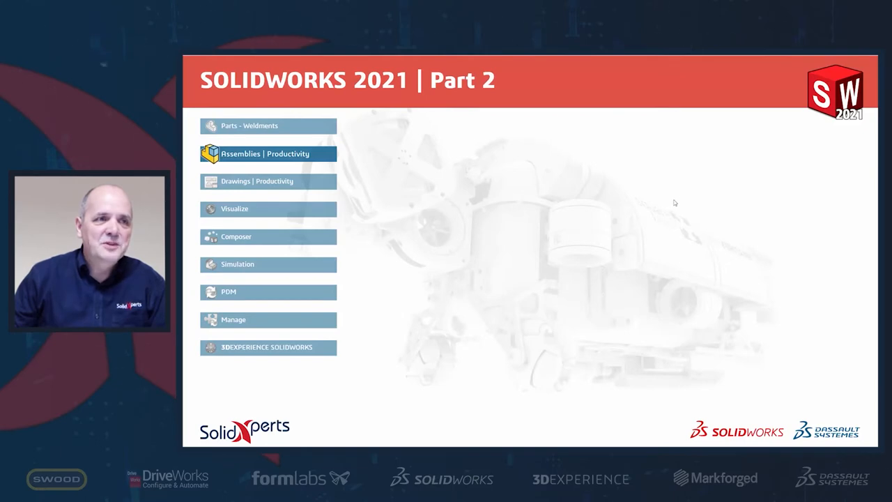
{"action": "mouse_move", "coordinate": [711, 180]}
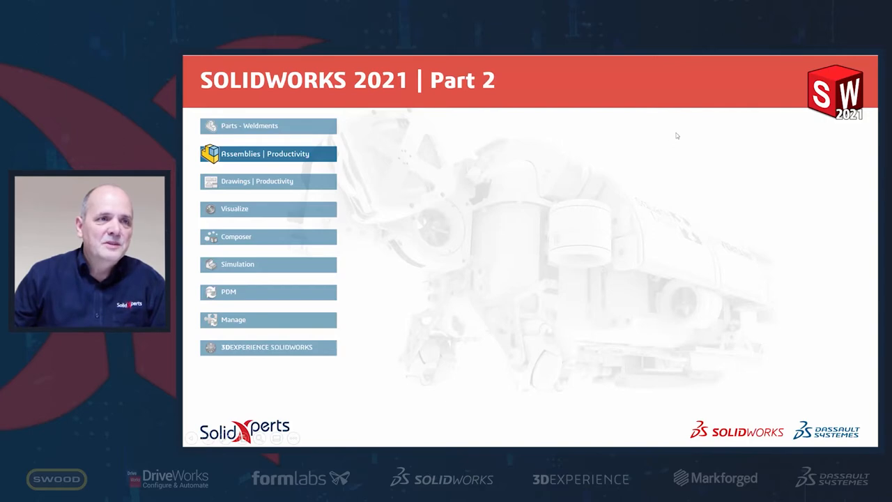
{"action": "mouse_move", "coordinate": [623, 121]}
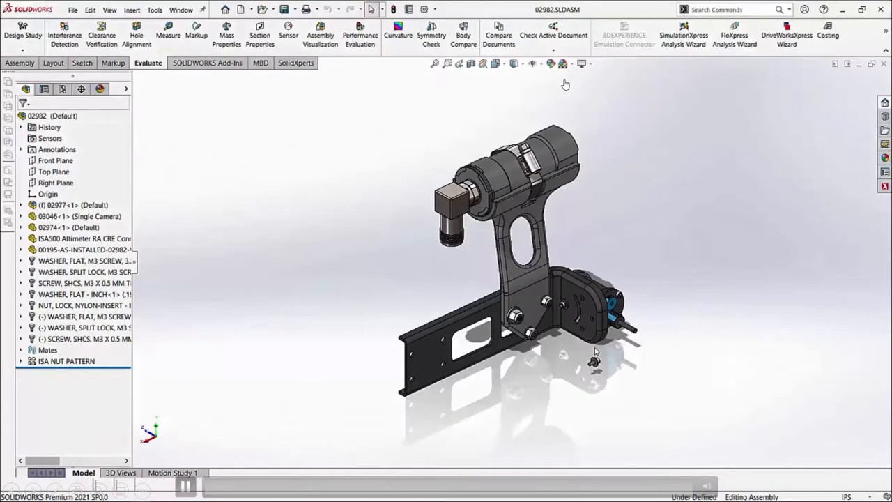
{"action": "mouse_move", "coordinate": [644, 156]}
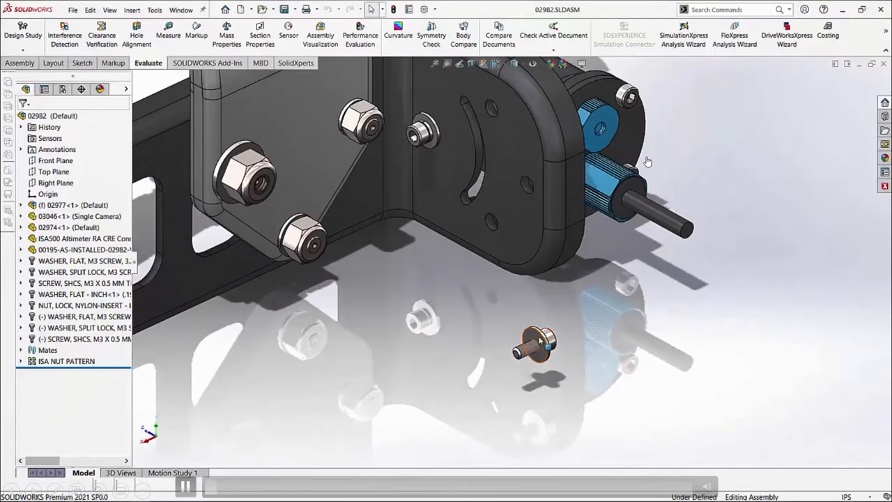
Mate the washer face coincident to the Edge-Flange2 bracket face and close Mate.
{"action": "left_click", "coordinate": [535, 345]}
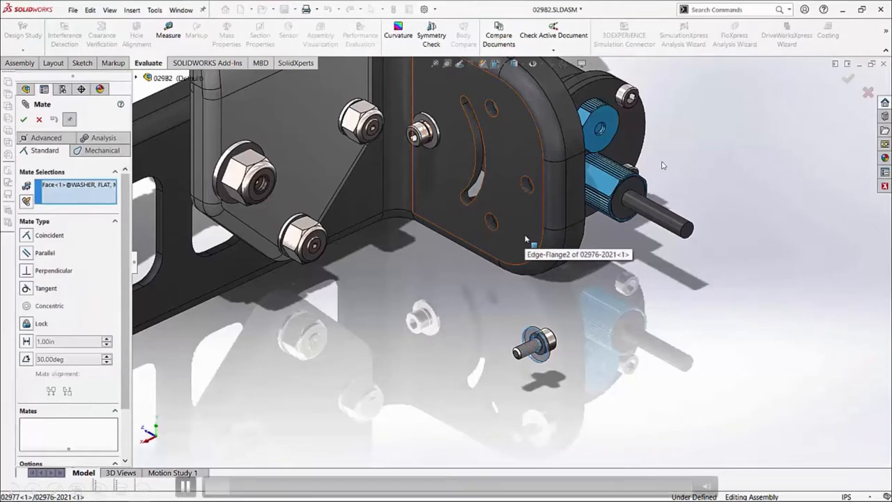
{"action": "left_click", "coordinate": [488, 140]}
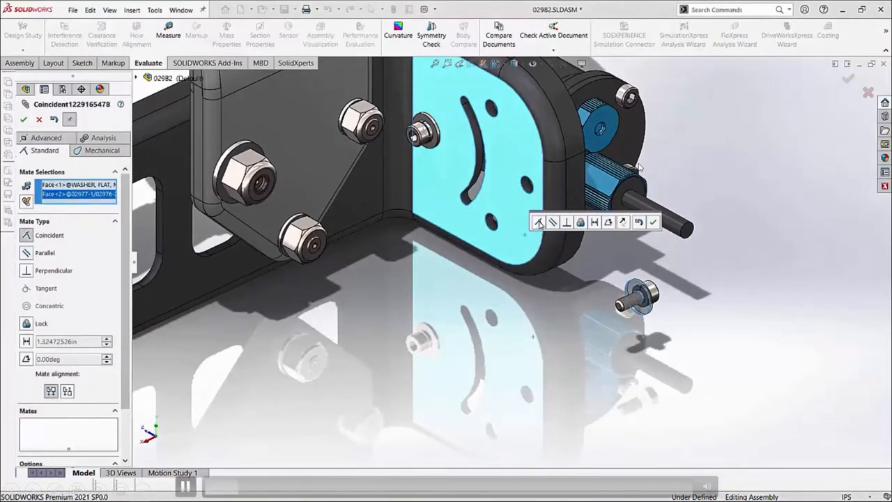
{"action": "mouse_move", "coordinate": [666, 172]}
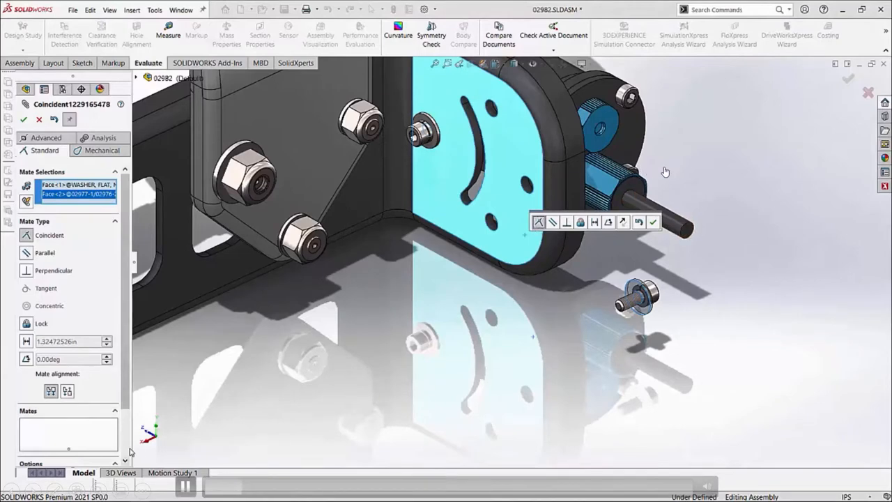
{"action": "mouse_move", "coordinate": [682, 234]}
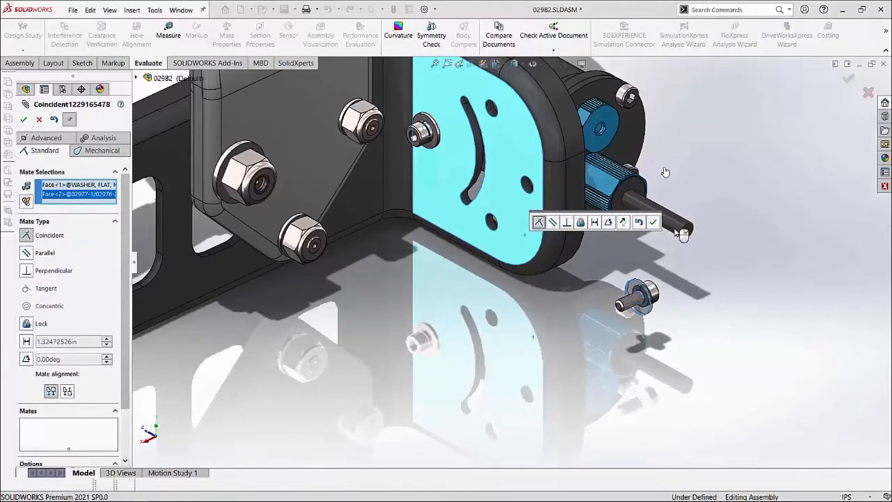
{"action": "left_click", "coordinate": [654, 221]}
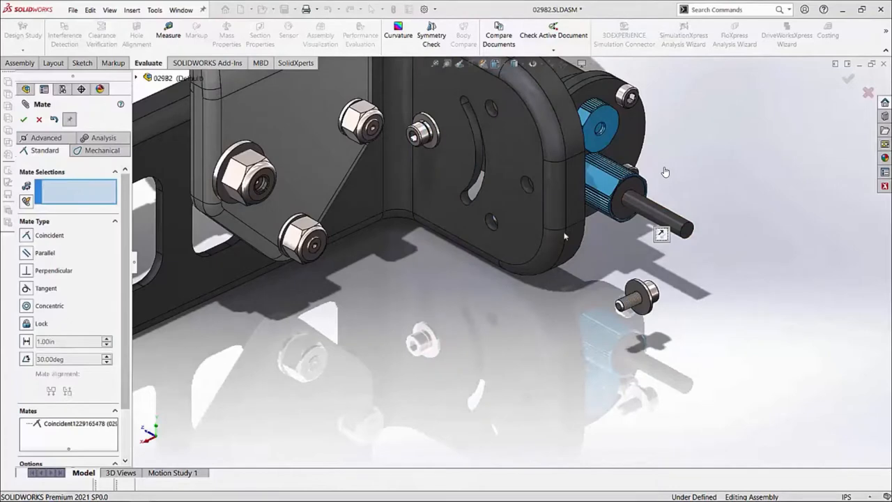
{"action": "left_click", "coordinate": [102, 137]}
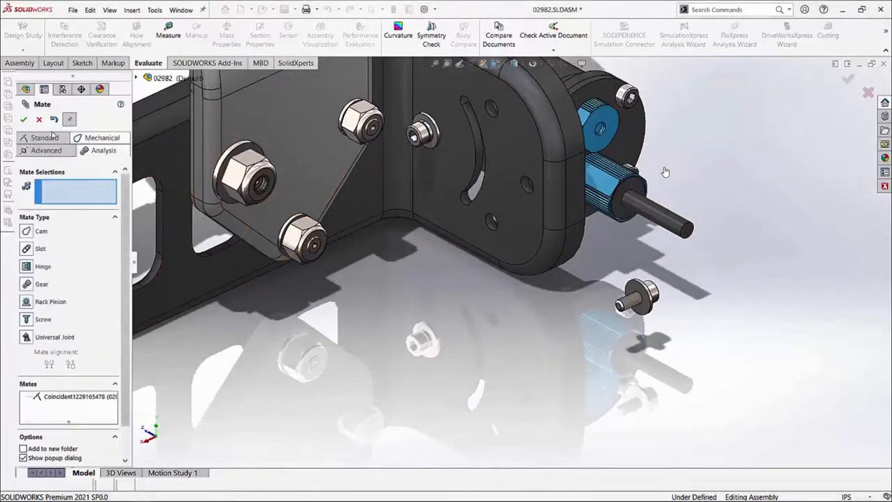
{"action": "left_click", "coordinate": [45, 138]}
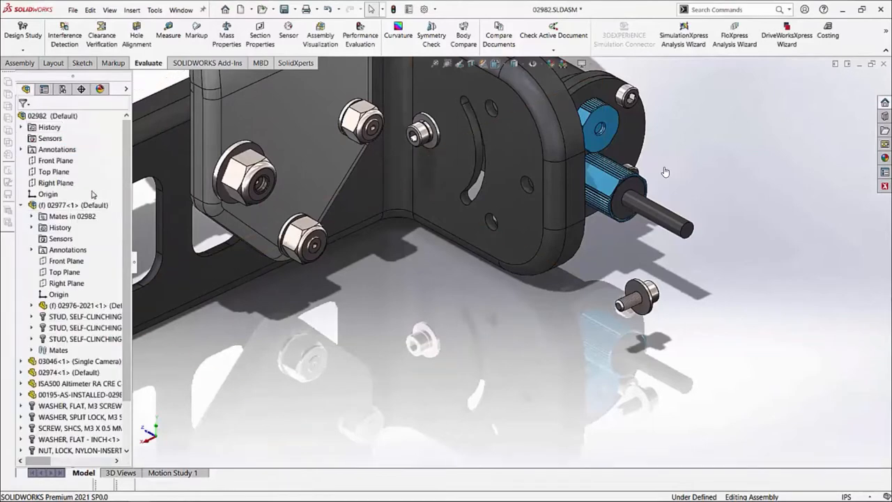
{"action": "scroll", "scroll_direction": "down", "scroll_amount": 3}
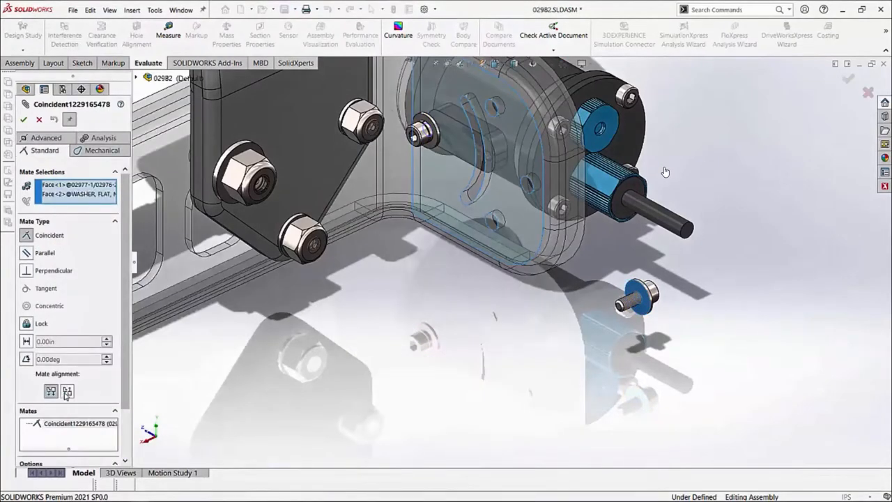
Flip the washer mate's alignment, declining automatic changes to other mates, then open Options.
{"action": "left_click", "coordinate": [67, 391]}
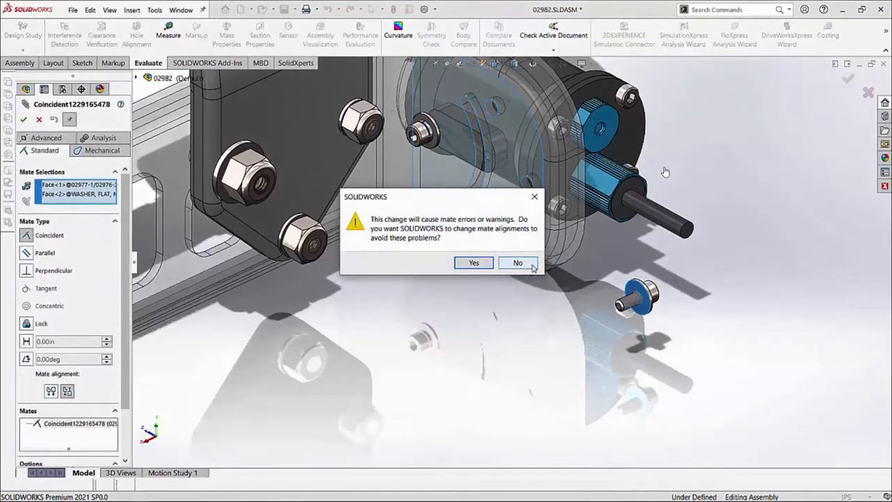
{"action": "left_click", "coordinate": [517, 263]}
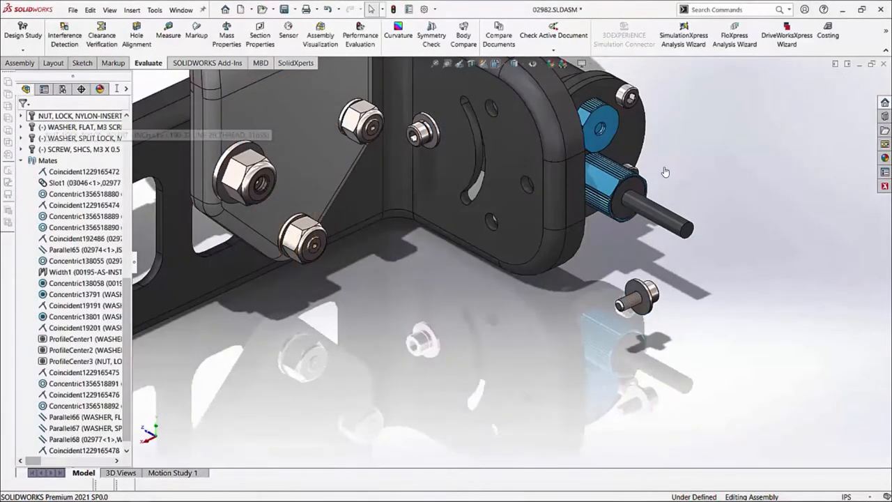
{"action": "left_click", "coordinate": [437, 9]}
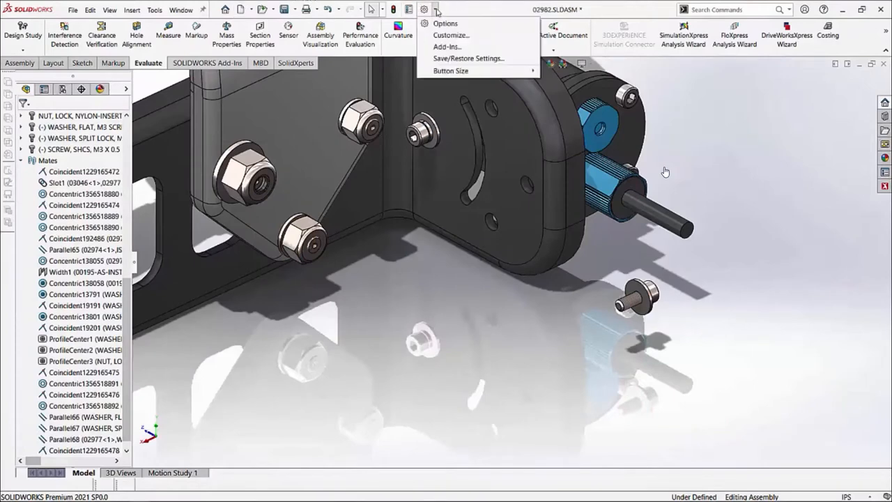
Set 'Change mate alignments on edit' to Always in the Assemblies system options.
{"action": "left_click", "coordinate": [446, 23]}
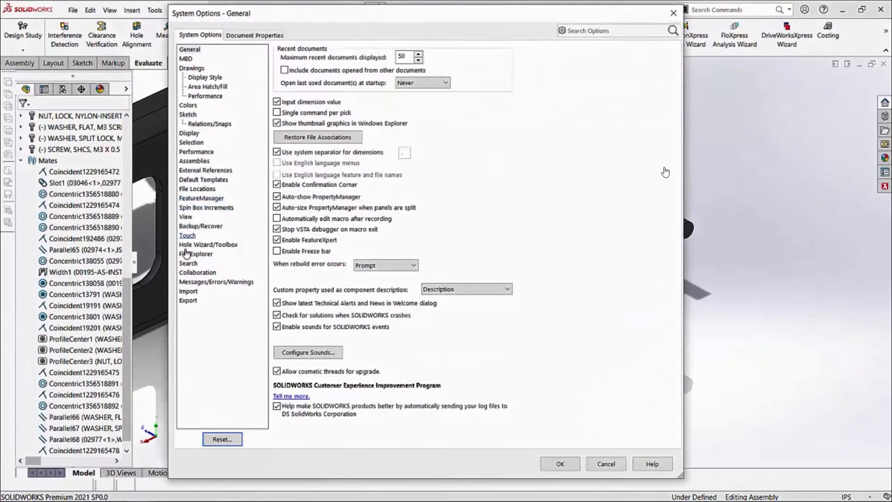
{"action": "mouse_move", "coordinate": [205, 170]}
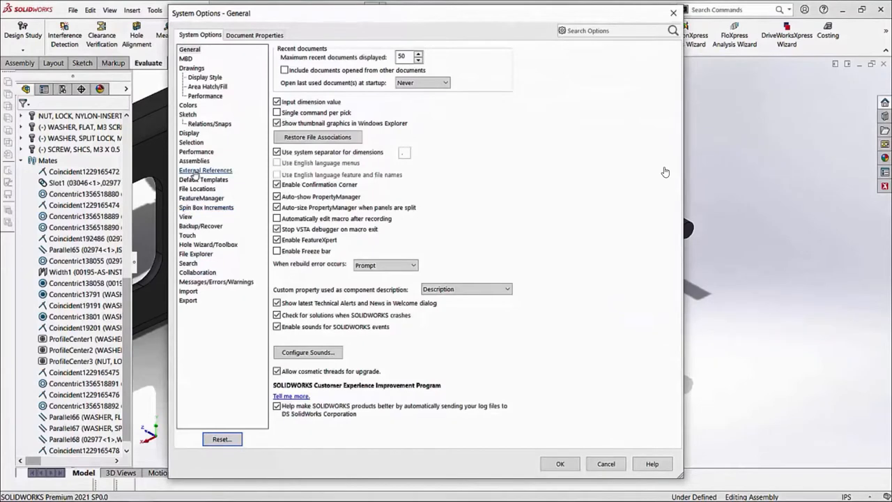
{"action": "left_click", "coordinate": [194, 161]}
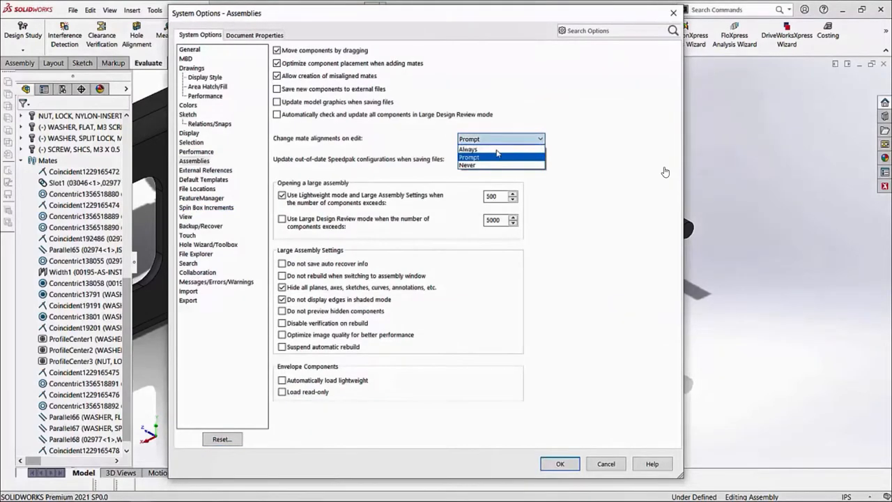
{"action": "mouse_move", "coordinate": [468, 149]}
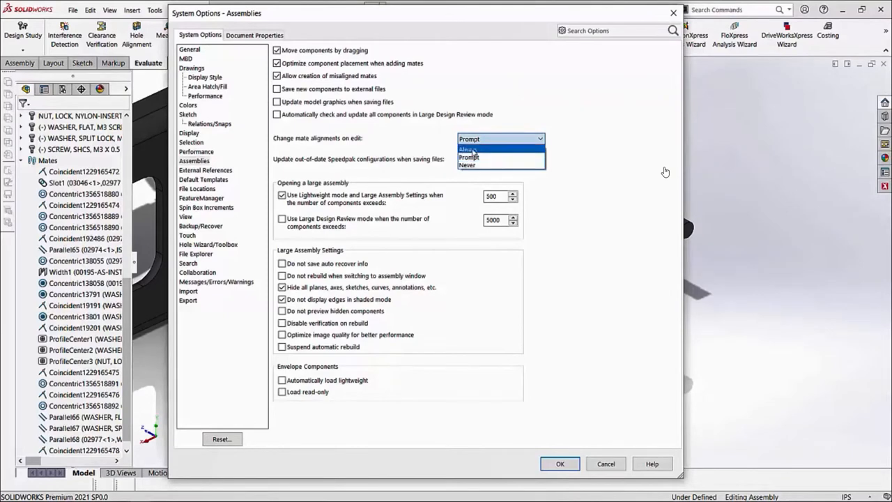
{"action": "left_click", "coordinate": [470, 149]}
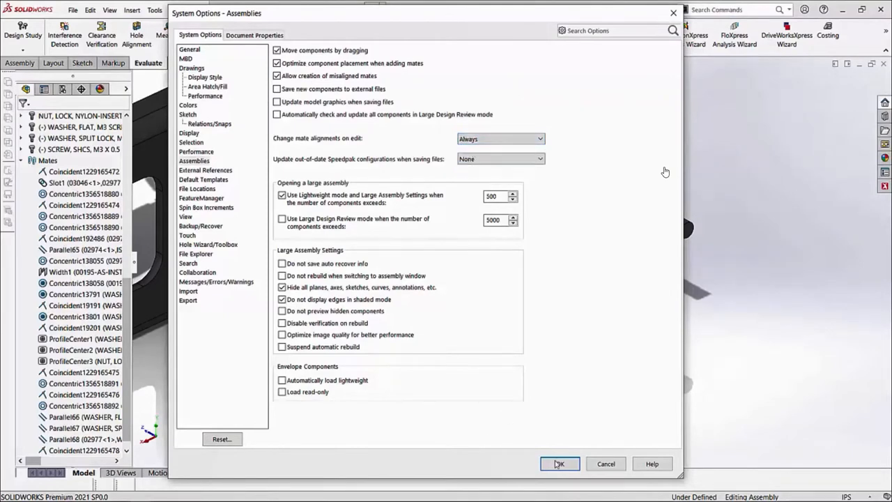
{"action": "left_click", "coordinate": [559, 464]}
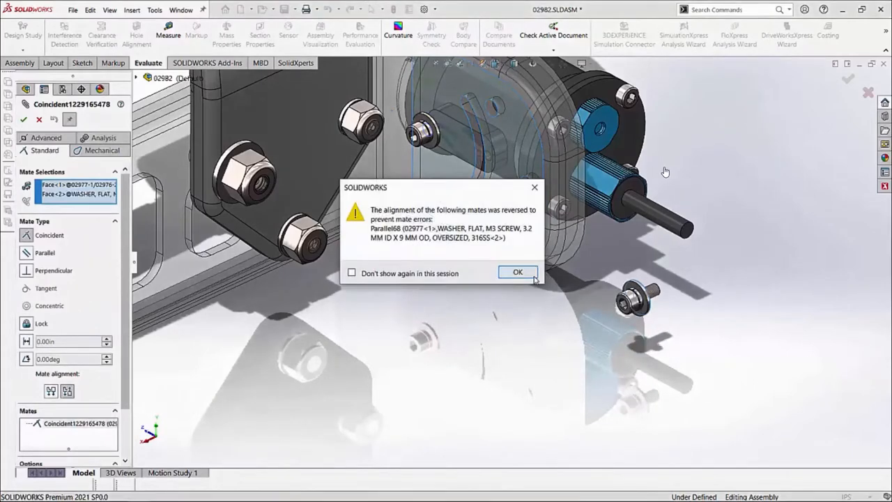
Acknowledge the notice that Parallel68 was automatically reversed.
{"action": "left_click", "coordinate": [518, 272]}
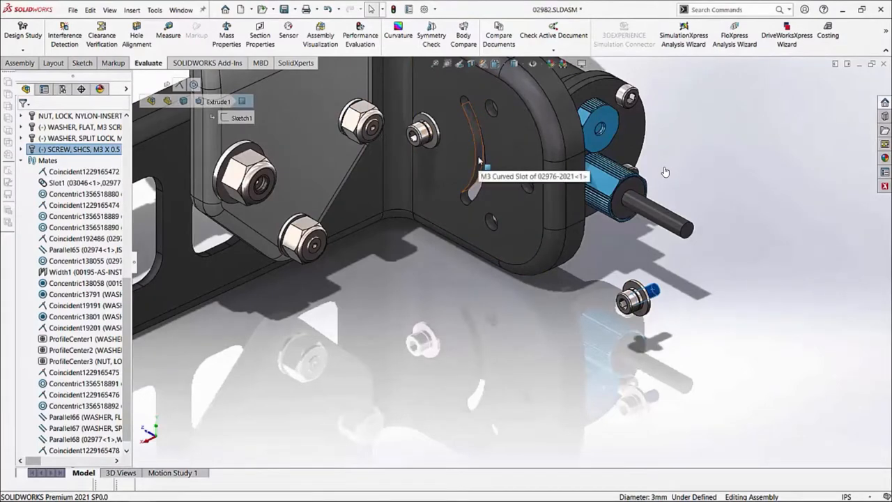
Add a Slot mate between the M3 screw and curved slot, with rotation locked and Center in Slot.
{"action": "left_click", "coordinate": [476, 139]}
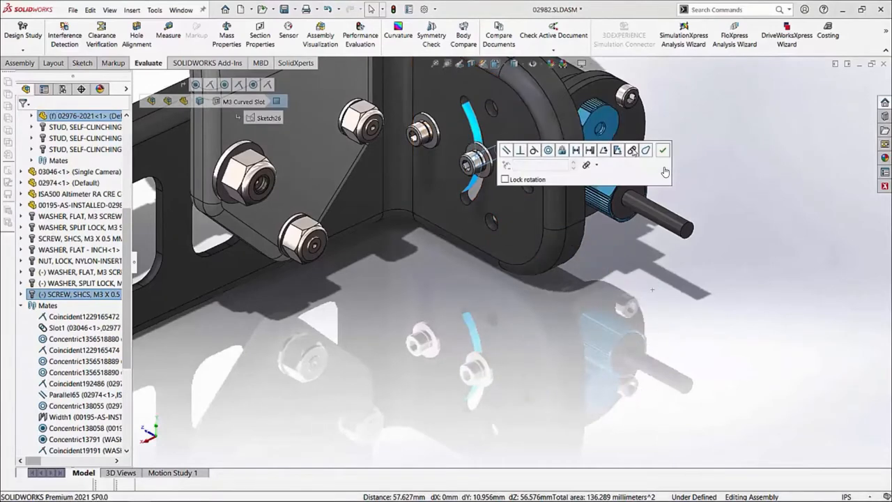
{"action": "left_click", "coordinate": [509, 182]}
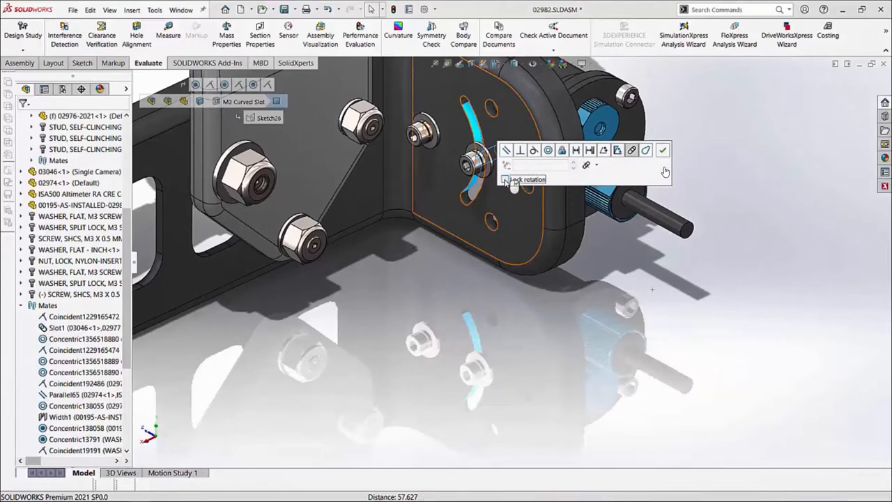
{"action": "left_click", "coordinate": [505, 179]}
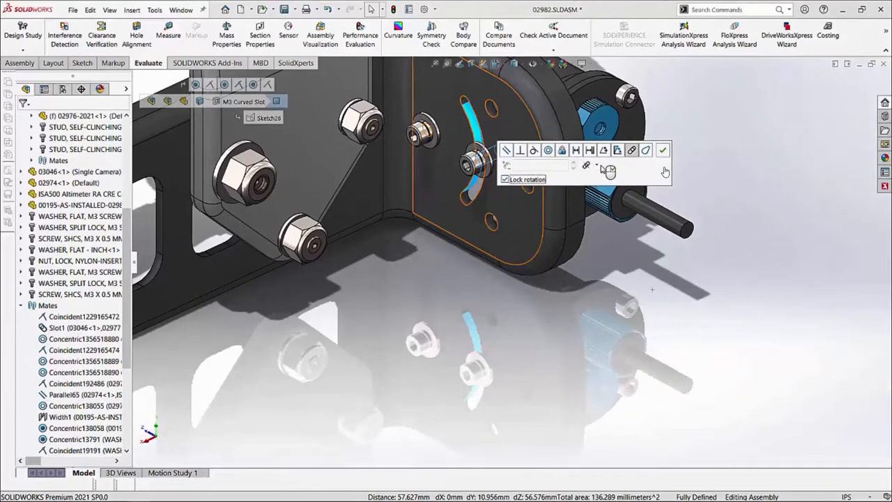
{"action": "left_click", "coordinate": [596, 165]}
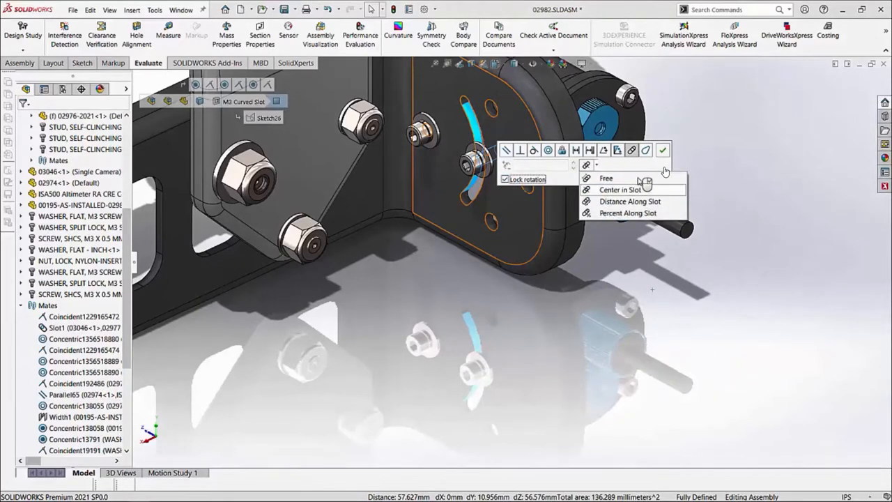
{"action": "left_click", "coordinate": [620, 189]}
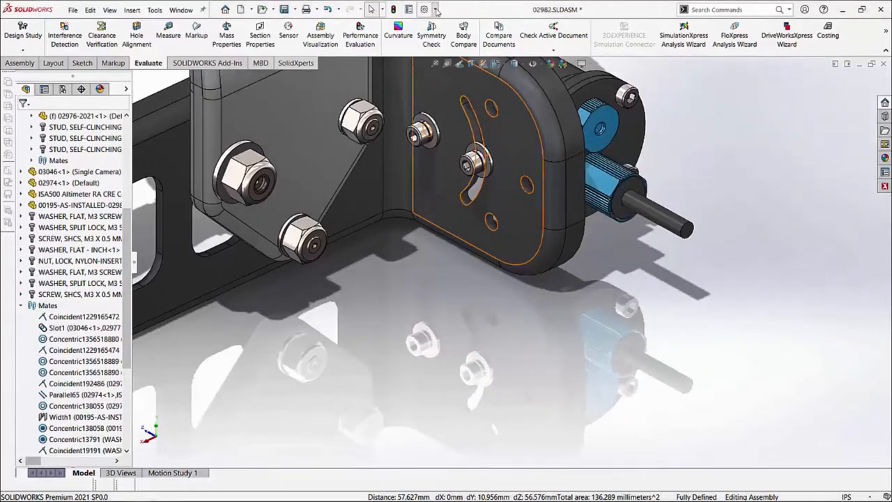
{"action": "left_click", "coordinate": [424, 9]}
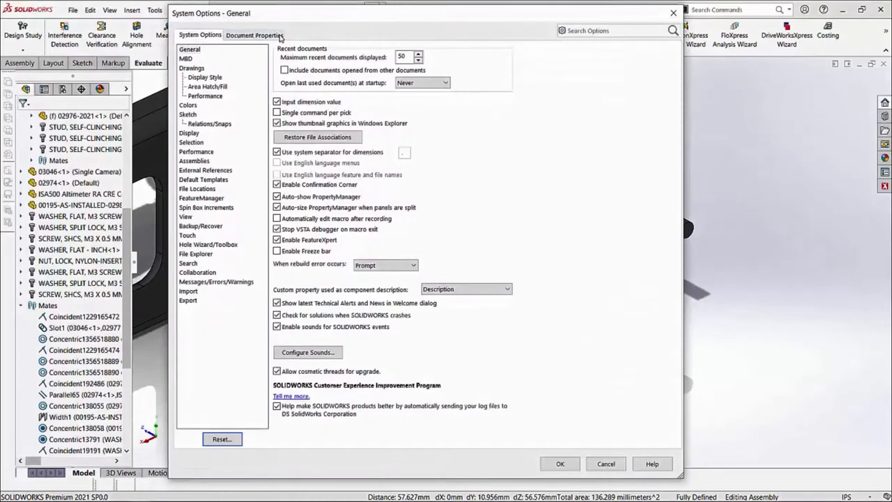
{"action": "left_click", "coordinate": [255, 35]}
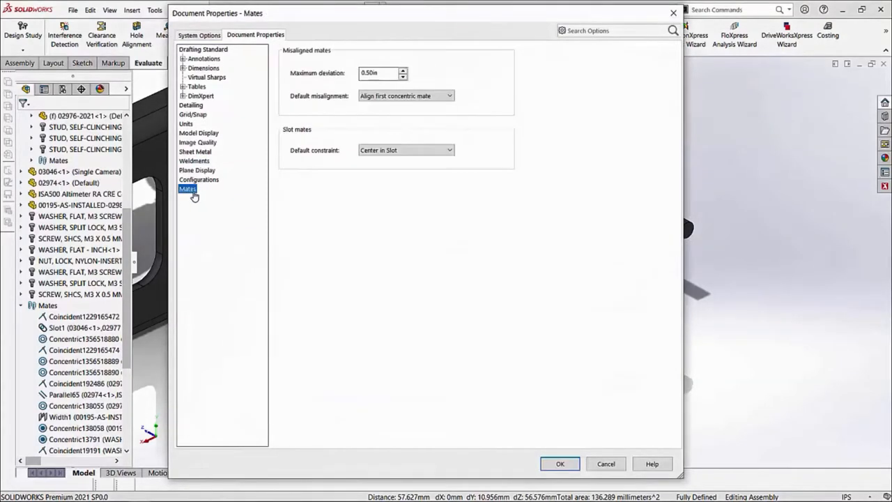
{"action": "left_click", "coordinate": [450, 150]}
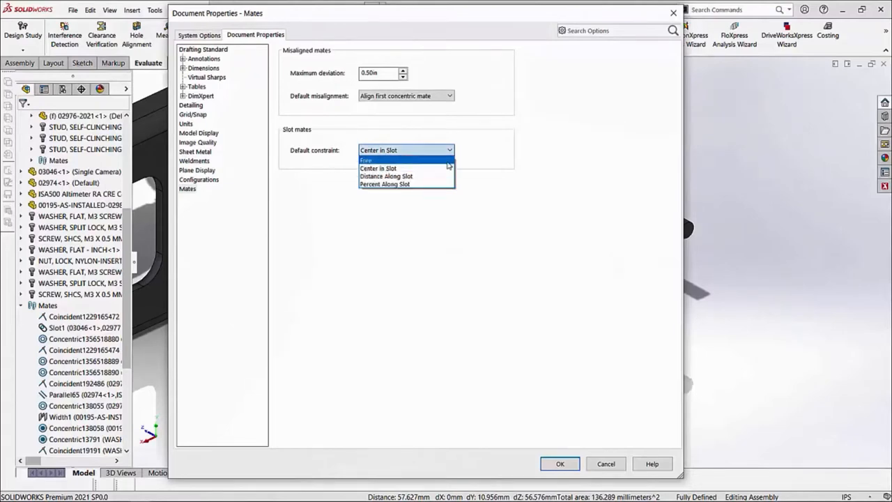
{"action": "left_click", "coordinate": [379, 168]}
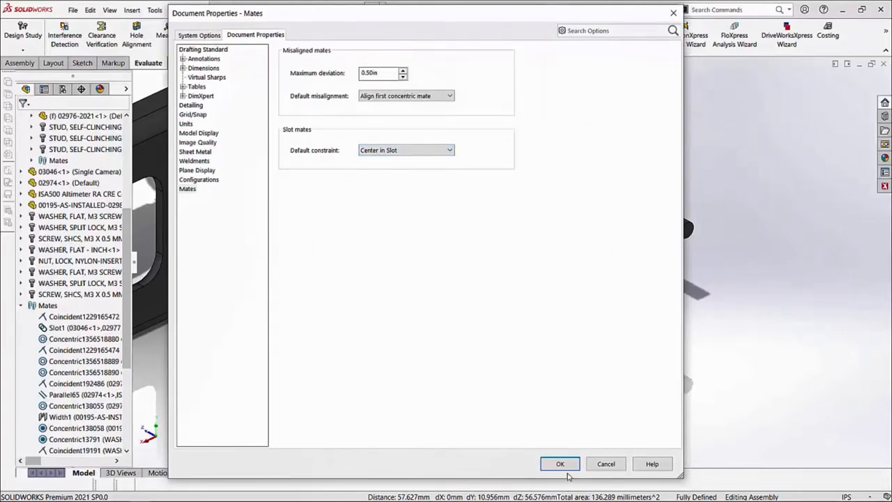
{"action": "left_click", "coordinate": [560, 463]}
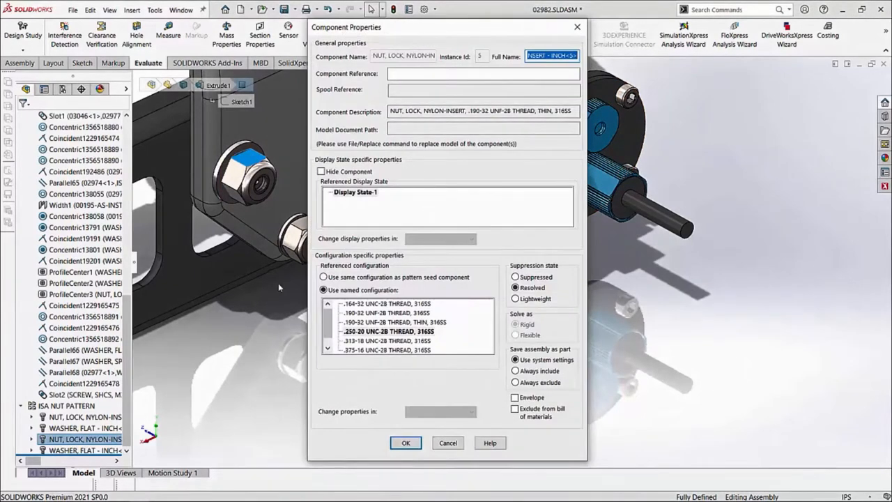
{"action": "mouse_move", "coordinate": [361, 293]}
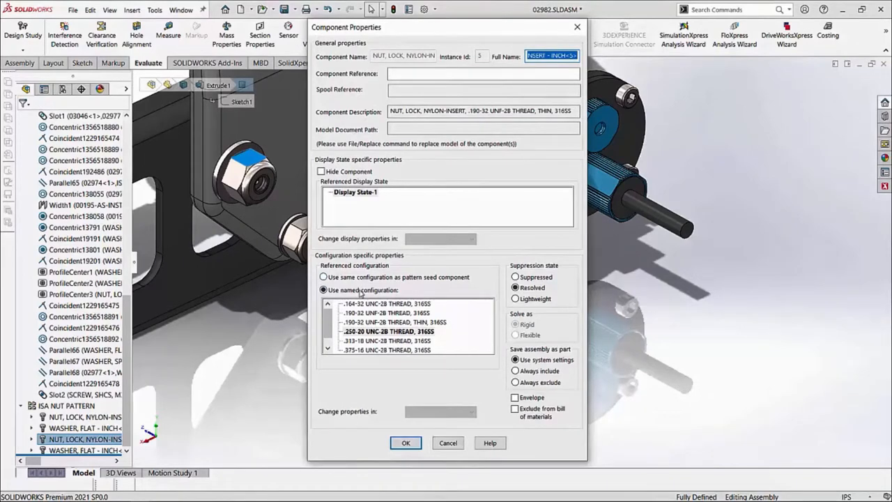
Give the lower lock nut the .164-32 UNC-2B THREAD, 316SS configuration via its context toolbar.
{"action": "left_click", "coordinate": [323, 277]}
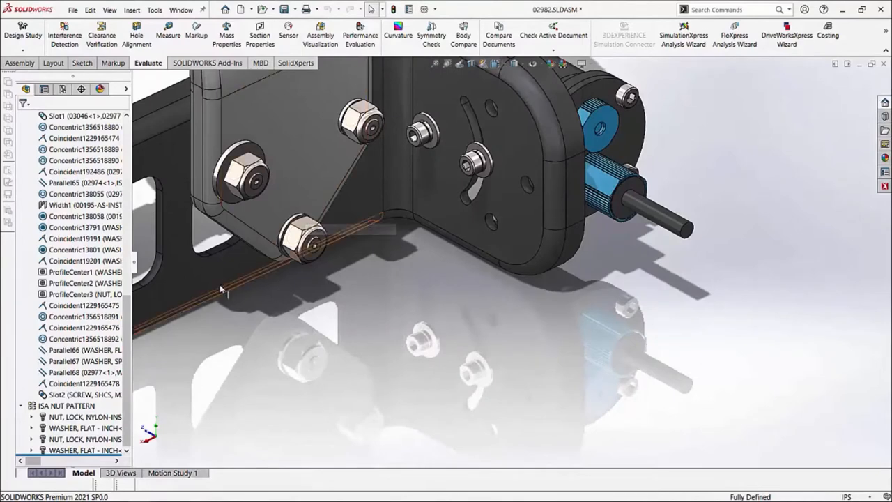
{"action": "mouse_move", "coordinate": [66, 394]}
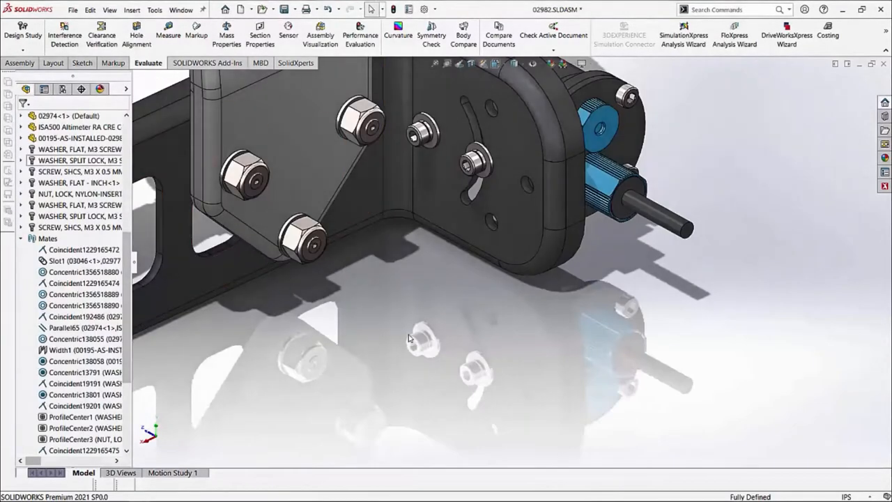
{"action": "left_click", "coordinate": [307, 227]}
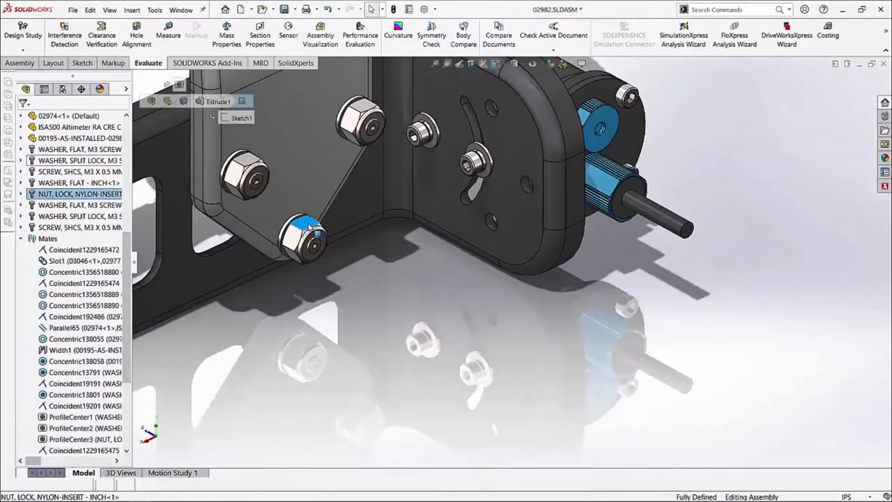
{"action": "left_click", "coordinate": [488, 175]}
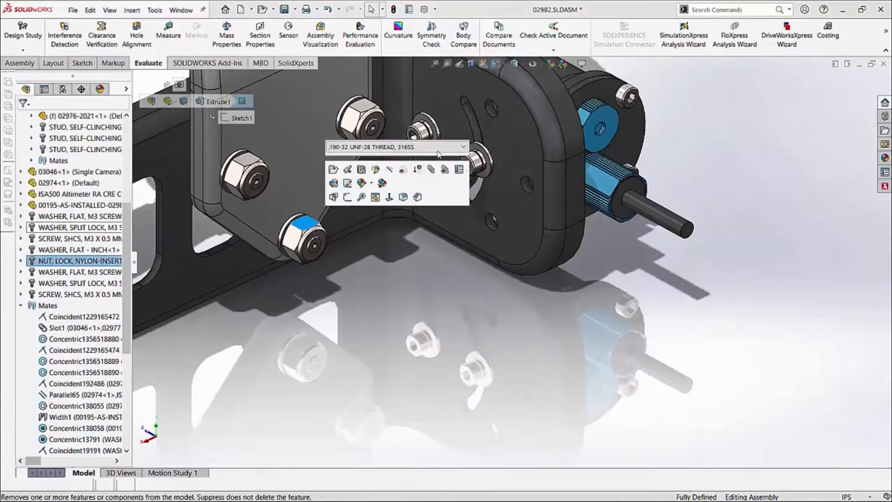
{"action": "left_click", "coordinate": [463, 146]}
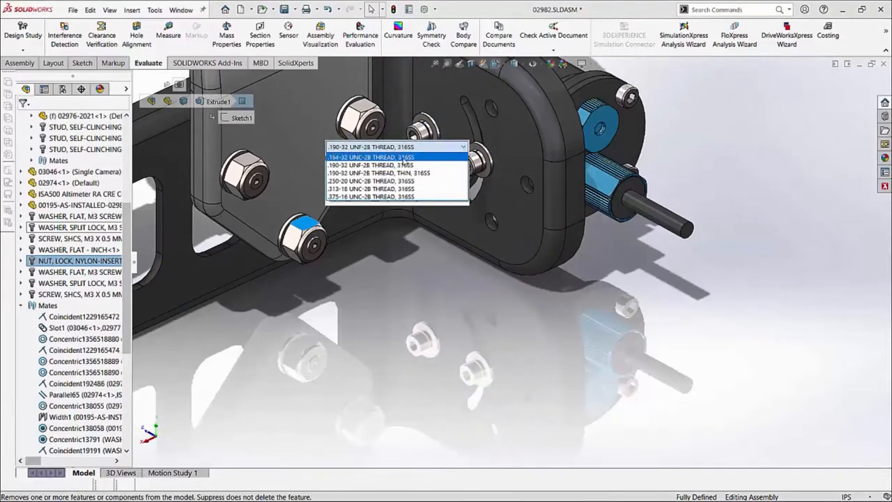
{"action": "left_click", "coordinate": [371, 156]}
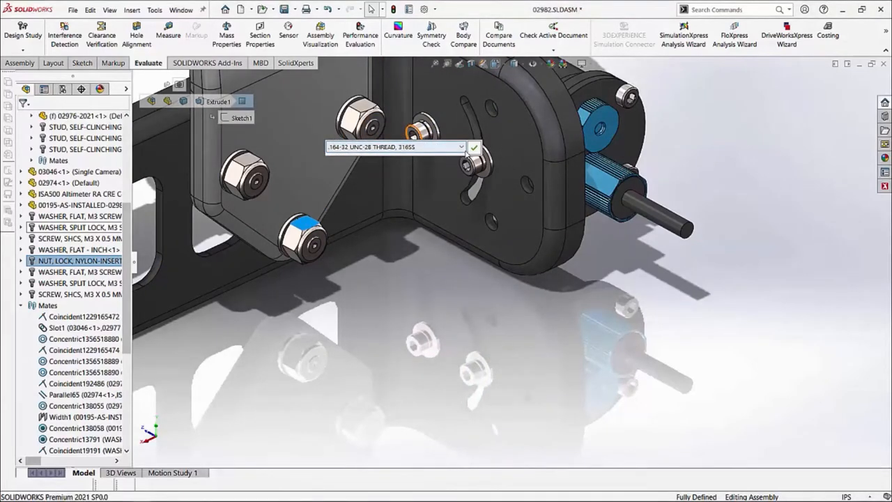
{"action": "left_click", "coordinate": [474, 147]}
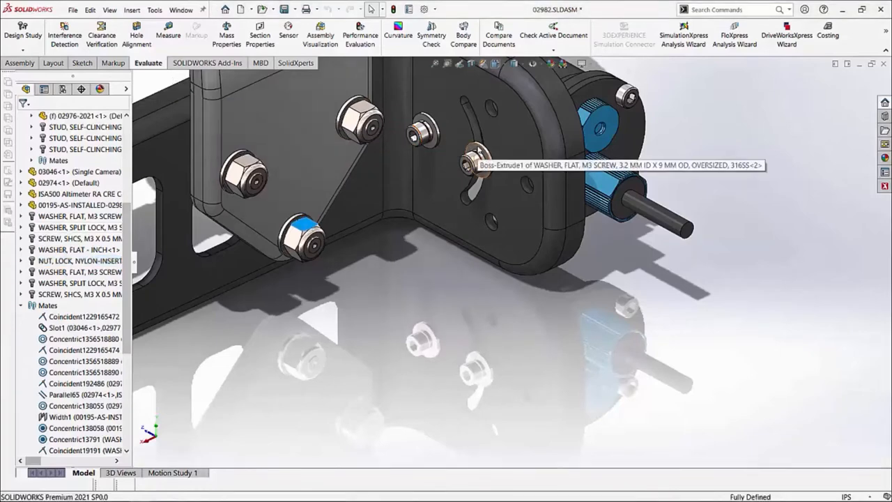
{"action": "mouse_move", "coordinate": [426, 279]}
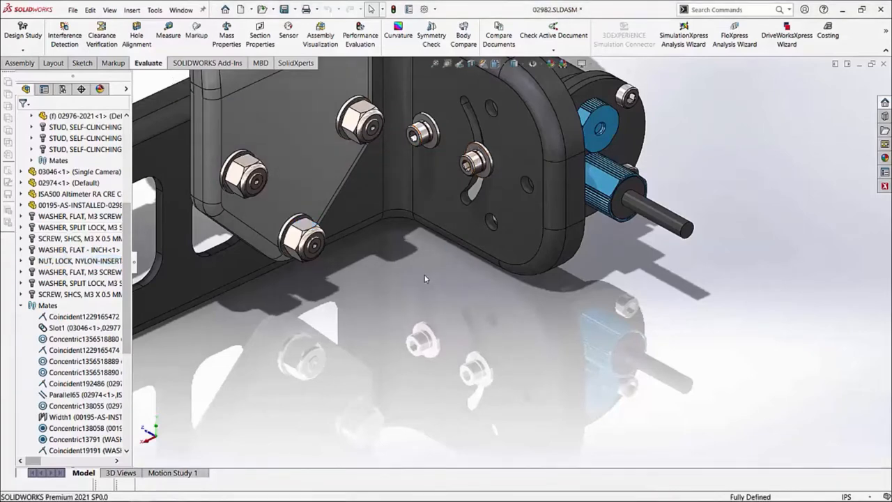
{"action": "mouse_move", "coordinate": [357, 374]}
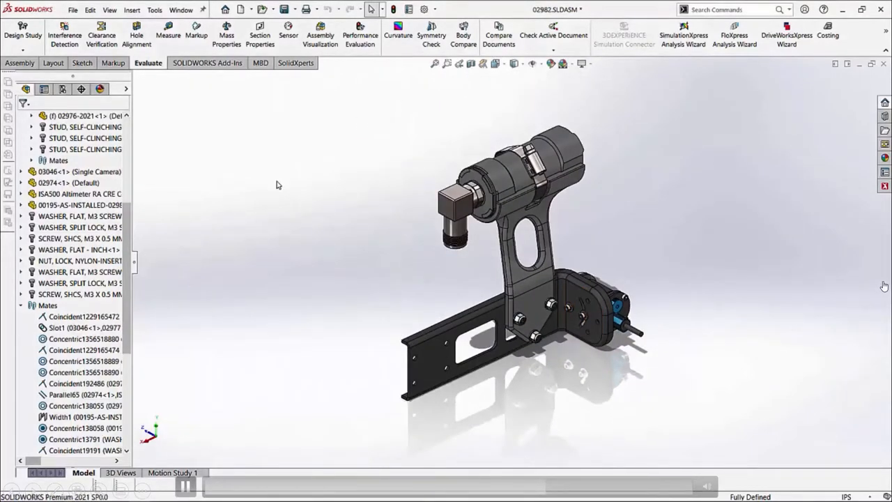
{"action": "mouse_move", "coordinate": [168, 69]}
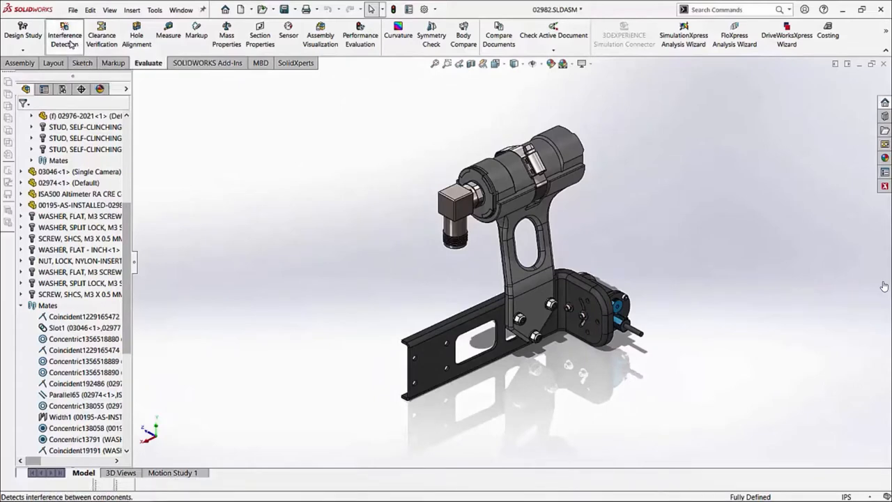
Calculate Interference Detection for 02982.SLDASM and browse the Results list.
{"action": "left_click", "coordinate": [64, 35]}
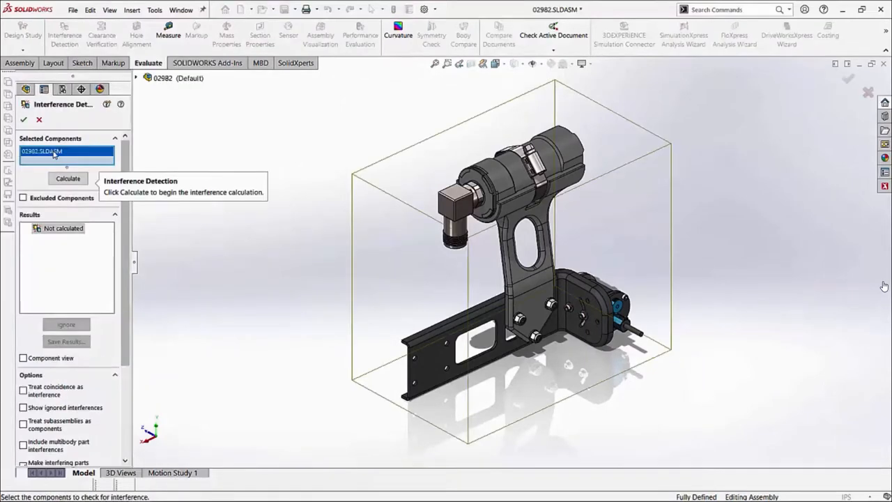
{"action": "mouse_move", "coordinate": [68, 179]}
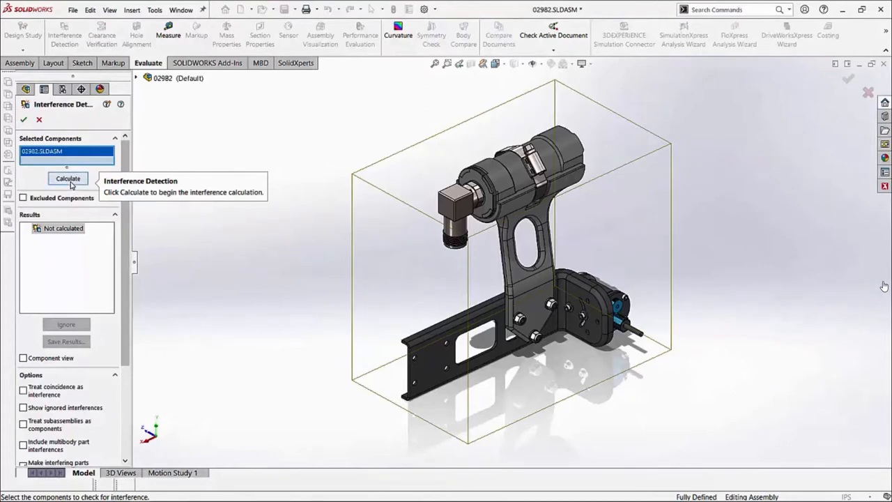
{"action": "left_click", "coordinate": [67, 179]}
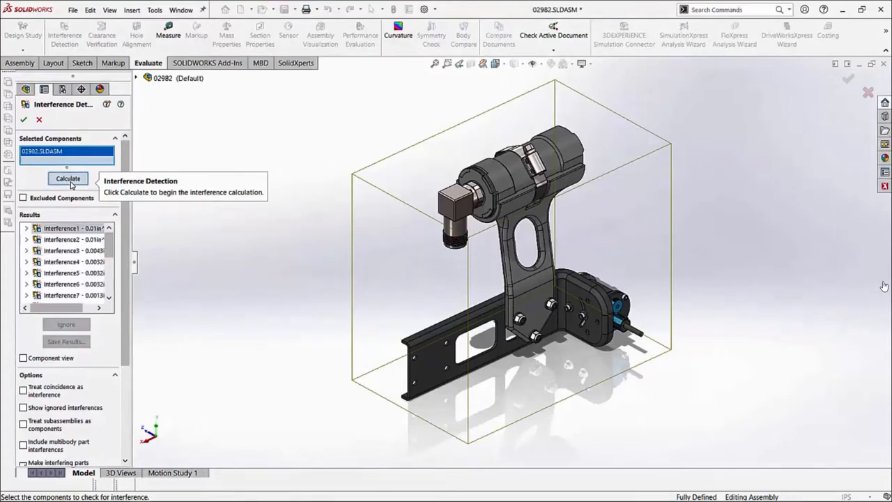
{"action": "left_click", "coordinate": [68, 178]}
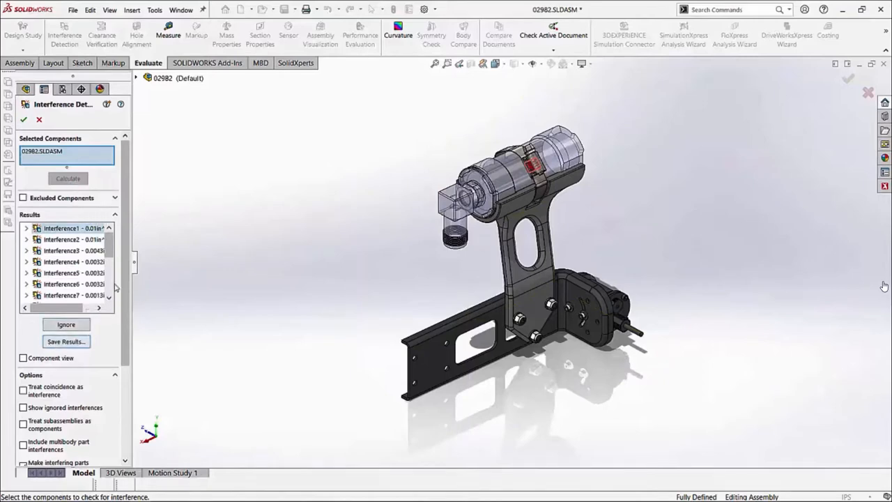
{"action": "scroll", "scroll_direction": "down", "scroll_amount": 3}
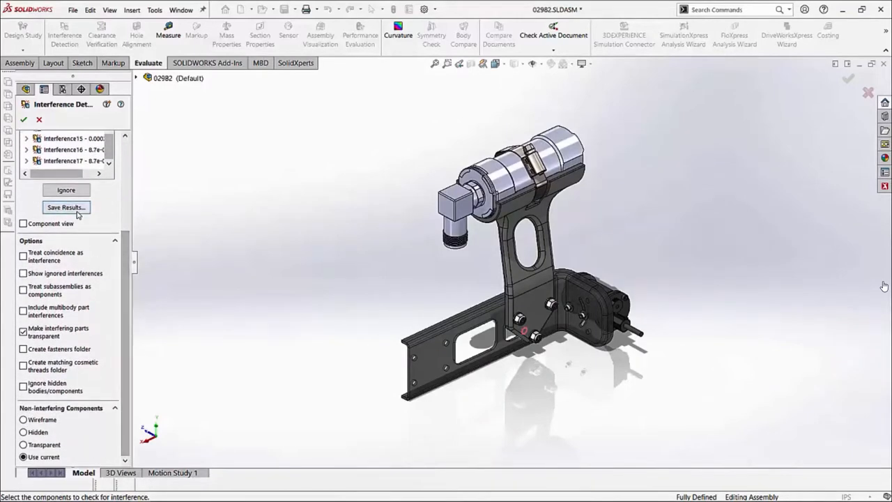
Save the results with thumbnails, replacing 02982-report.xlsx in Downloads.
{"action": "left_click", "coordinate": [66, 207]}
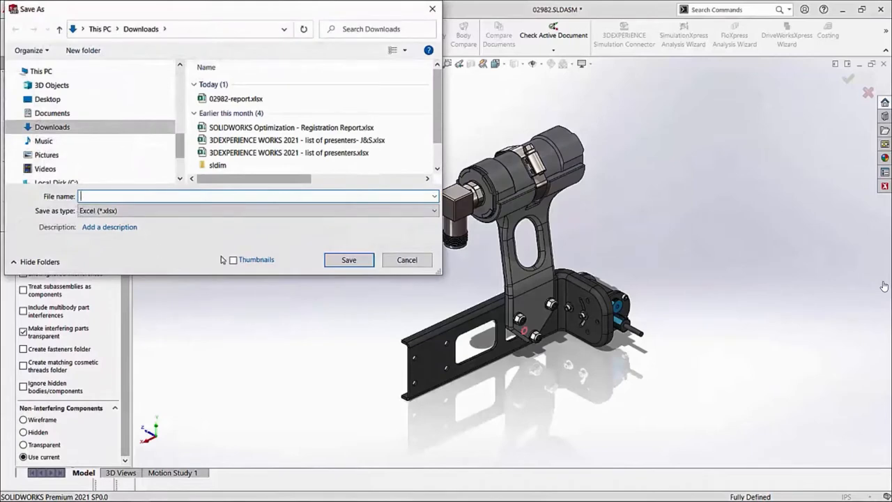
{"action": "left_click", "coordinate": [233, 259]}
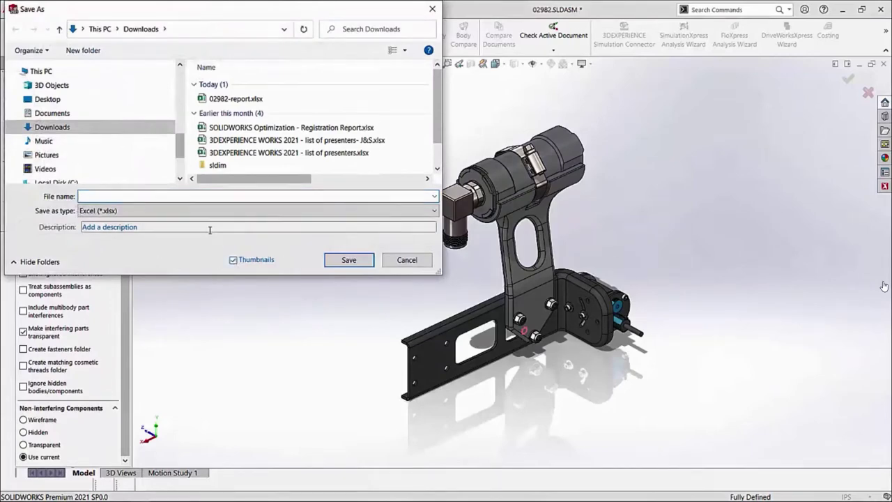
{"action": "left_click", "coordinate": [236, 98]}
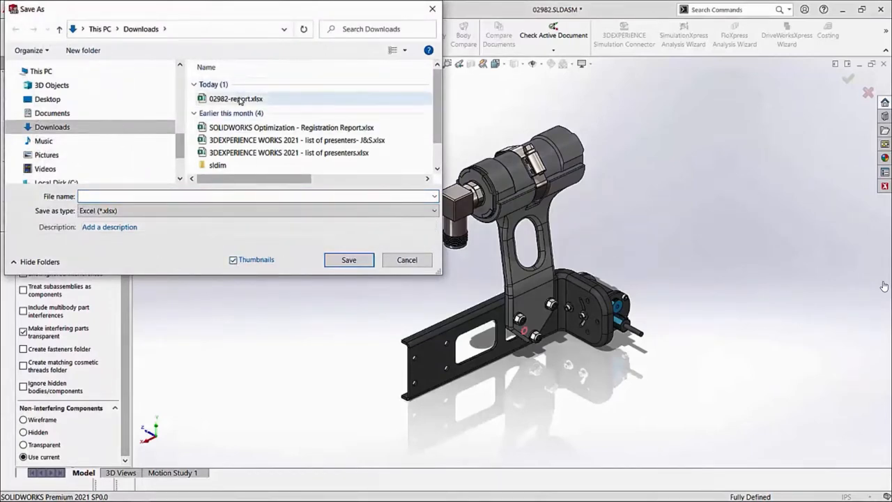
{"action": "left_click", "coordinate": [235, 98]}
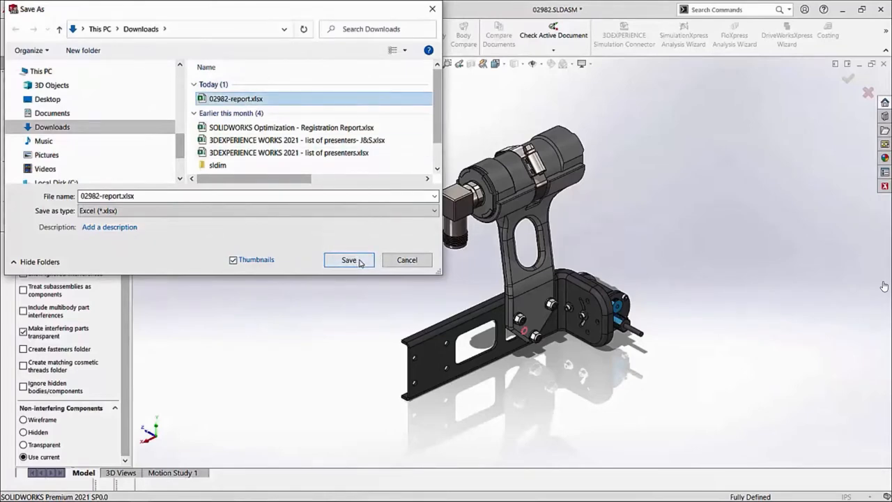
{"action": "left_click", "coordinate": [349, 259]}
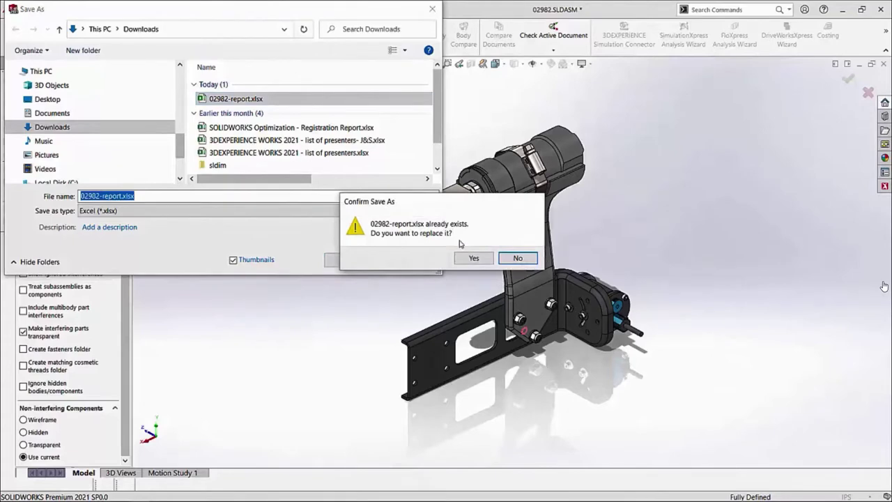
{"action": "left_click", "coordinate": [474, 258]}
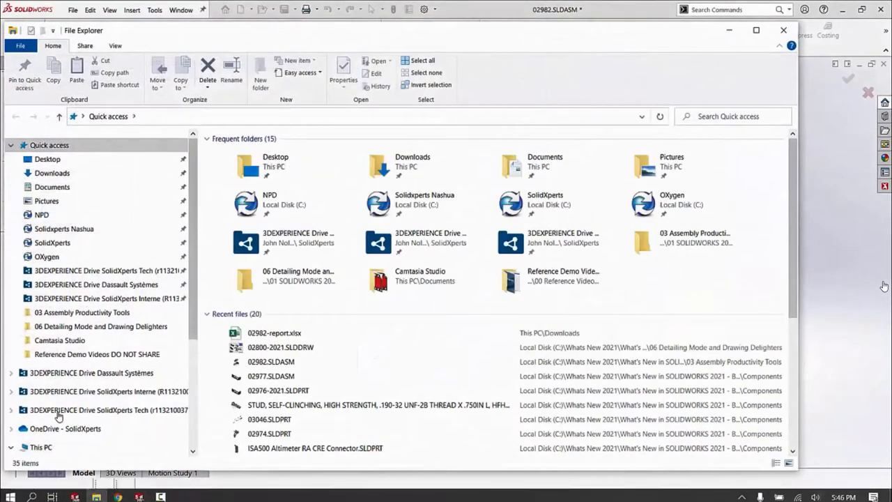
Open 02982-report.xlsx from the Downloads folder.
{"action": "scroll", "scroll_direction": "down", "scroll_amount": 3}
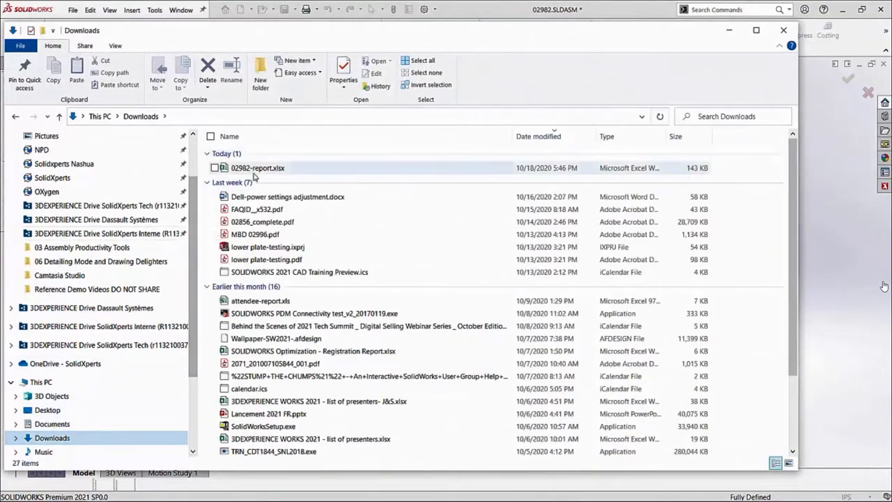
{"action": "double_click", "coordinate": [257, 167]}
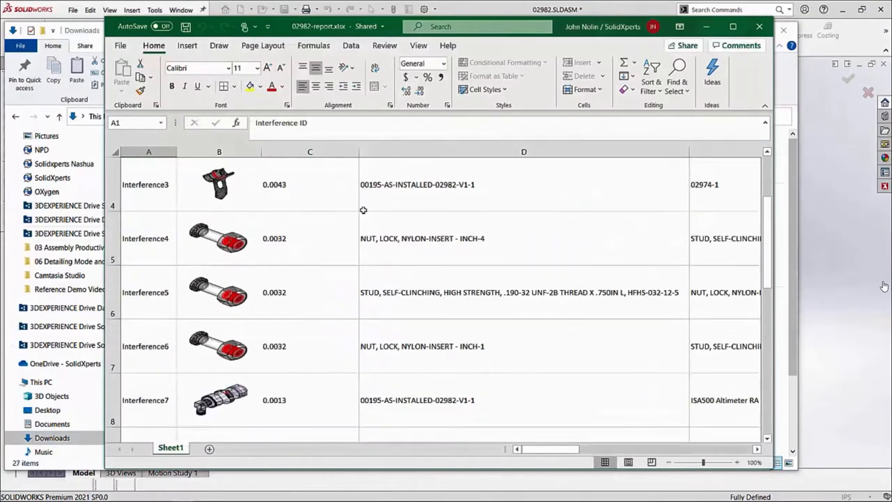
Scroll Sheet1 of the interference report down to Interference17 and back up.
{"action": "scroll", "scroll_direction": "down", "scroll_amount": 3}
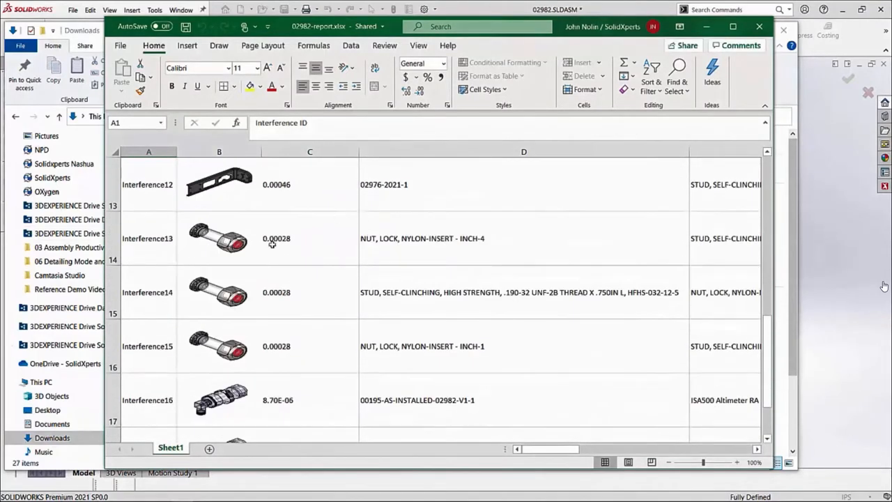
{"action": "scroll", "scroll_direction": "down", "scroll_amount": 3}
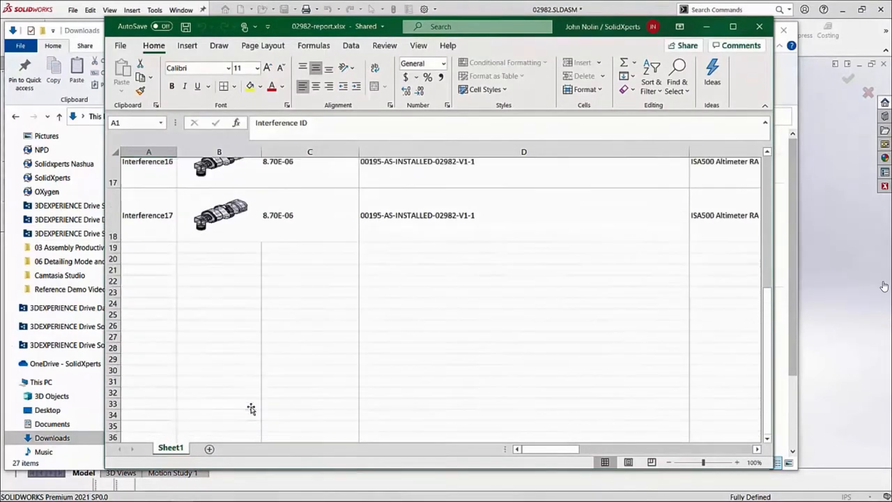
{"action": "scroll", "scroll_direction": "up", "scroll_amount": 3}
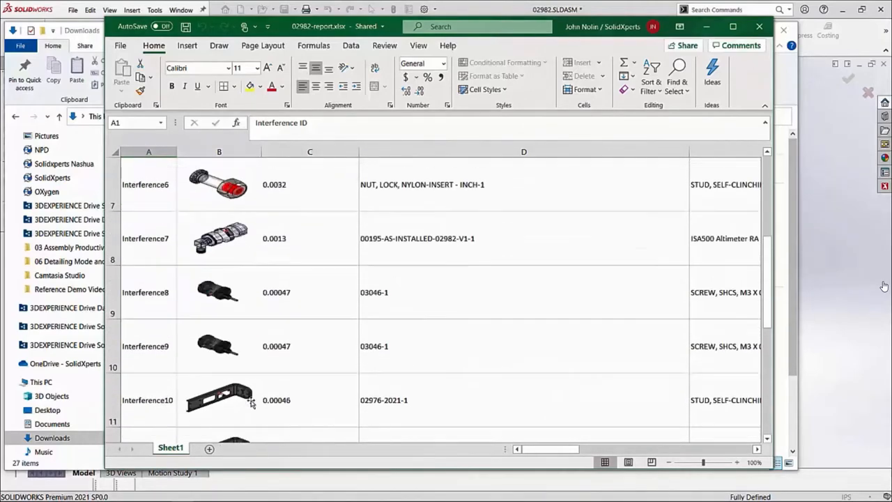
{"action": "scroll", "scroll_direction": "up", "scroll_amount": 3}
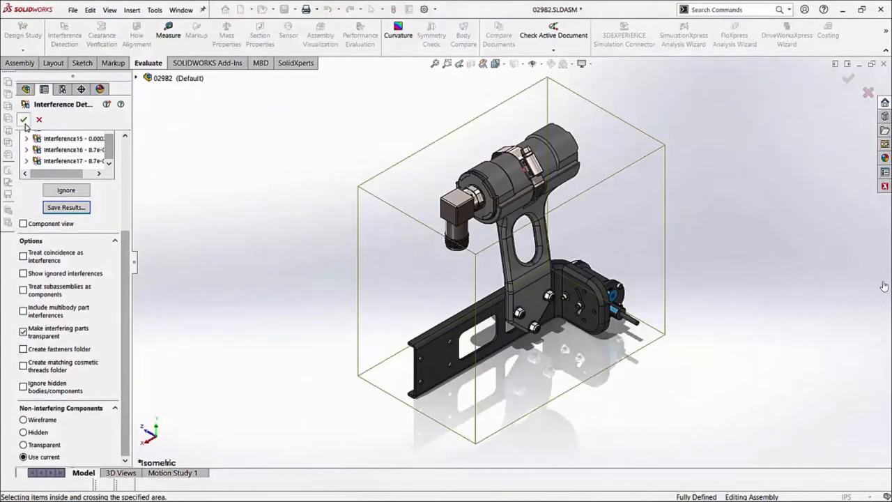
{"action": "left_click", "coordinate": [24, 119]}
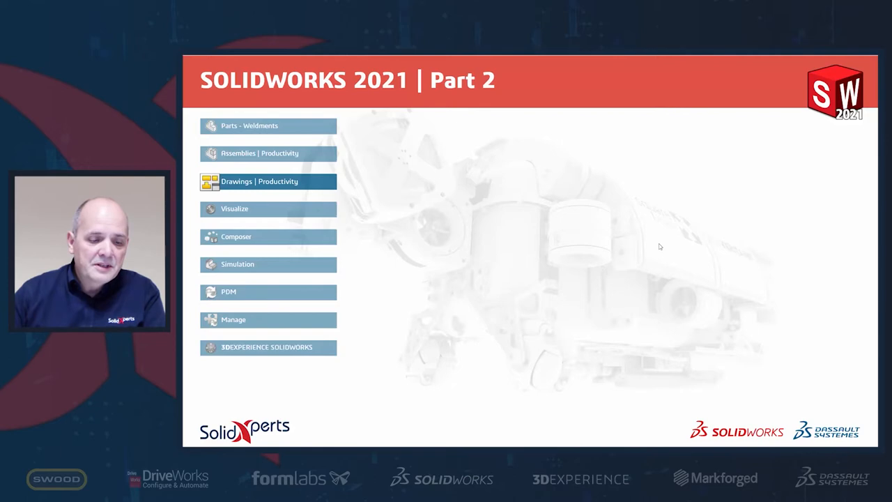
{"action": "mouse_move", "coordinate": [712, 241]}
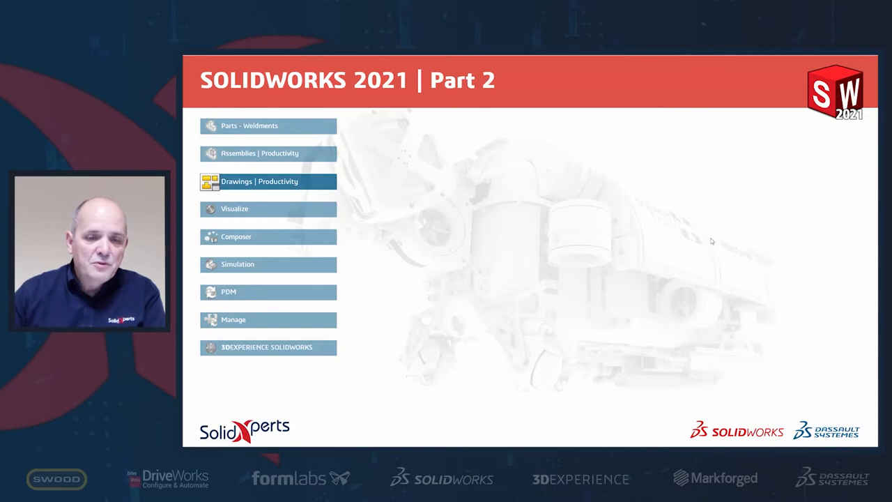
{"action": "mouse_move", "coordinate": [709, 243]}
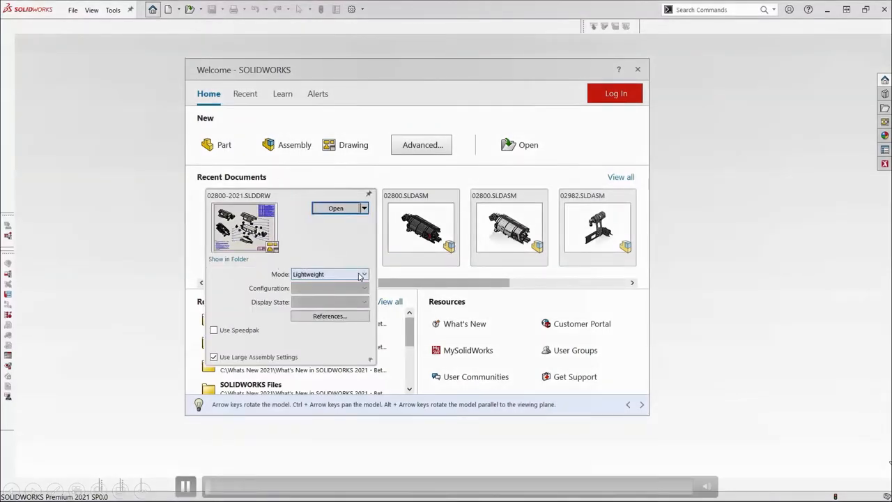
Open 02800-2021.SLDDRW lightweight, paging from VEHICLE CONTROL HOUSING ASSY to sheet 001258.
{"action": "left_click", "coordinate": [364, 273]}
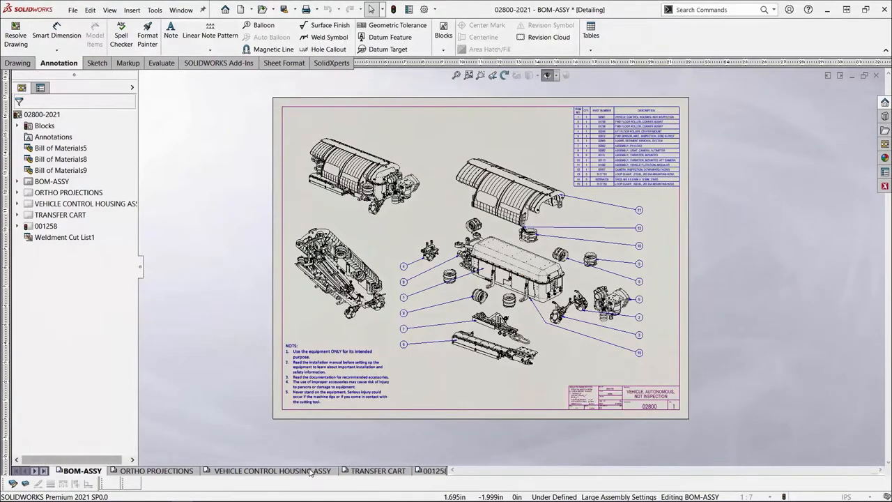
{"action": "left_click", "coordinate": [272, 471]}
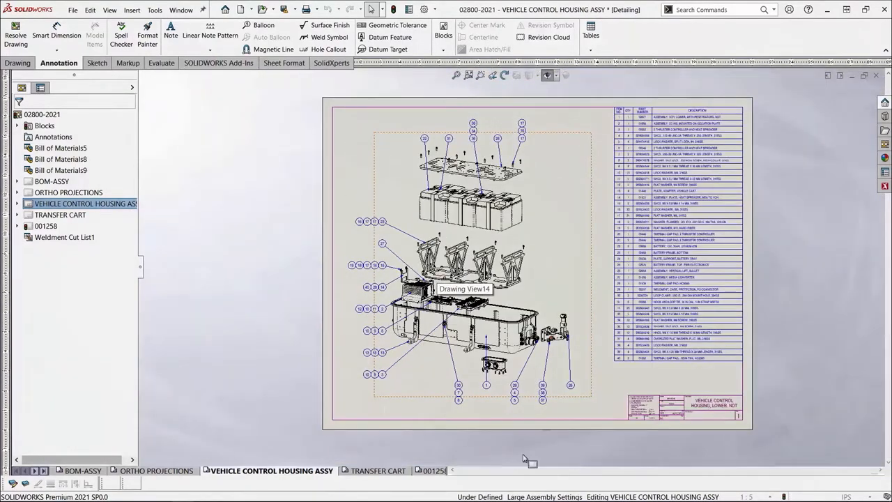
{"action": "left_click", "coordinate": [434, 471]}
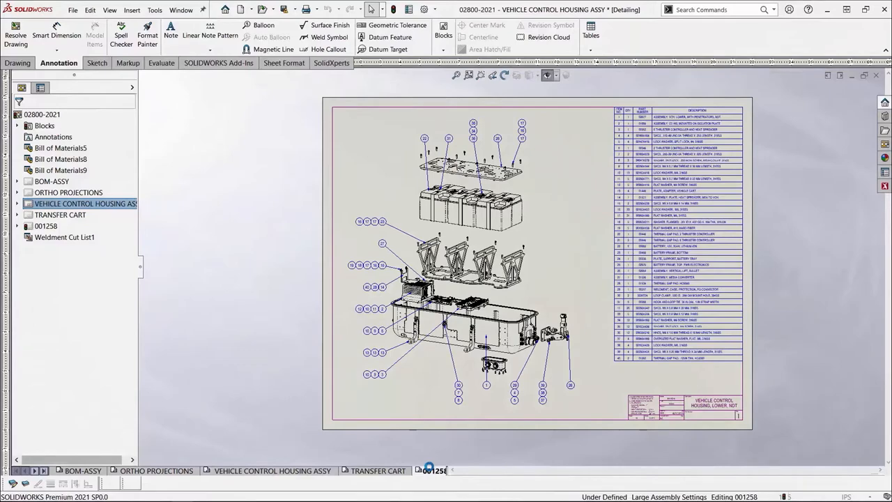
{"action": "left_click", "coordinate": [434, 470]}
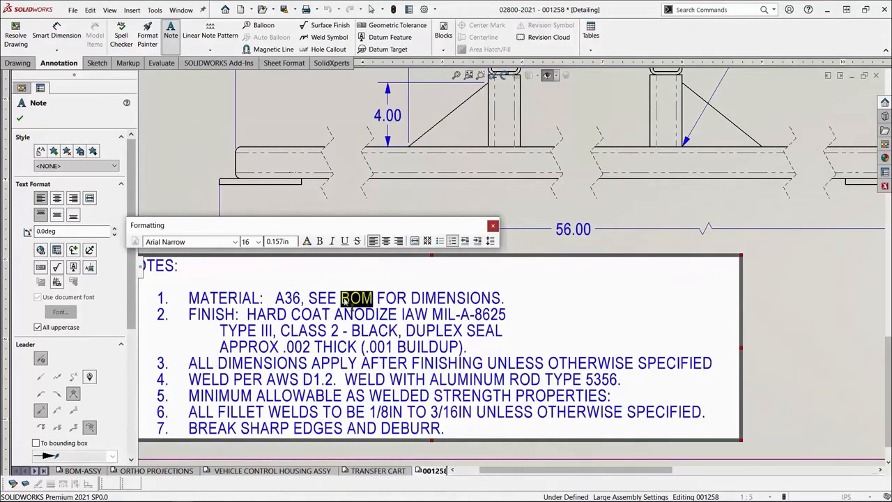
Replace BOM with CUTLIST so the note reads SEE CUTLIST FOR DIMENSIONS.
{"action": "type", "text": "CUT"}
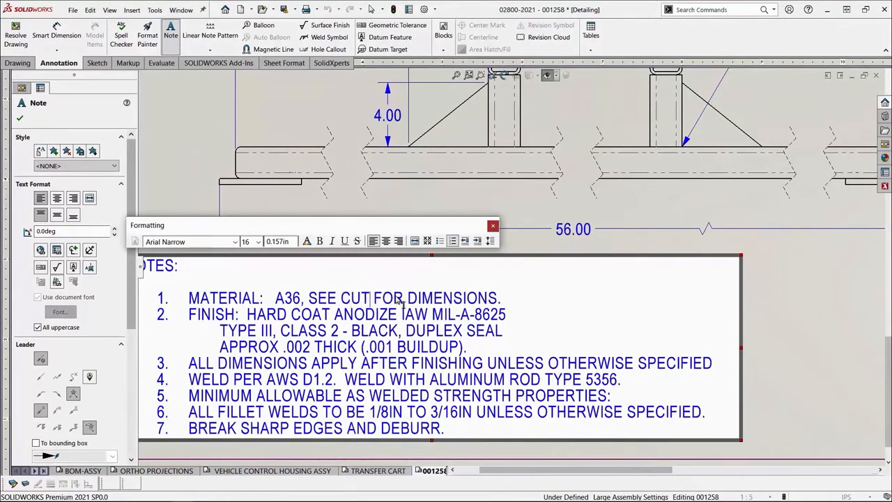
{"action": "type", "text": "LIST"}
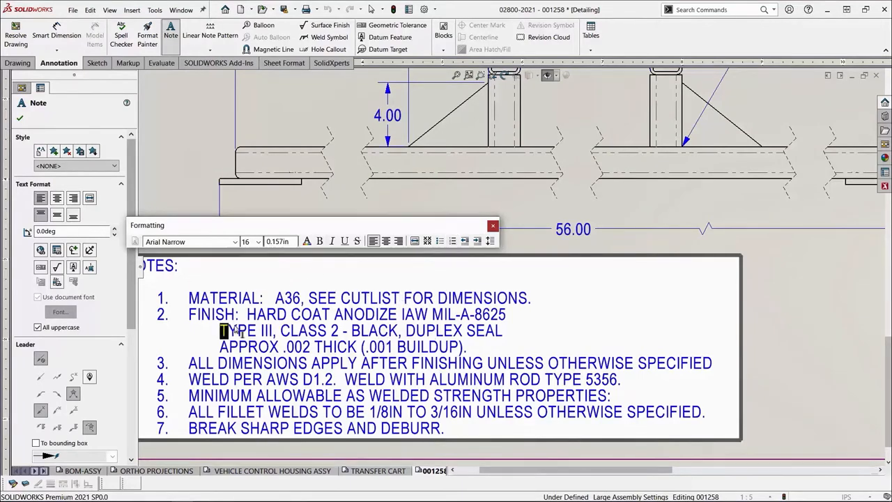
{"action": "left_click_drag", "start_coordinate": [221, 331], "coordinate": [467, 347]}
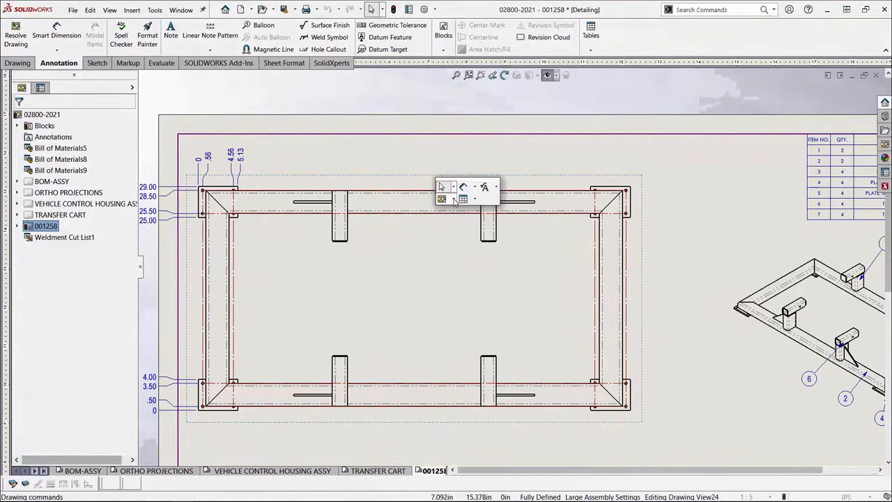
Start a Break View on the frame view with jagged break lines and place the first line.
{"action": "left_click", "coordinate": [441, 199]}
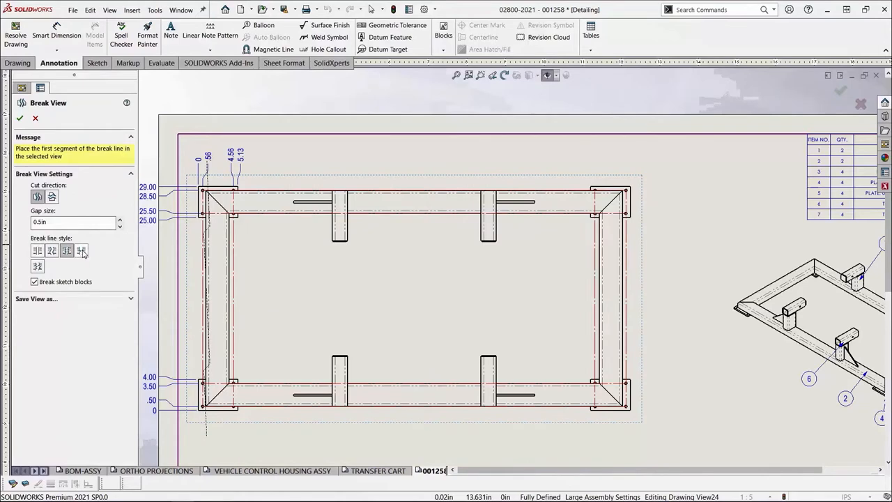
{"action": "left_click", "coordinate": [66, 250]}
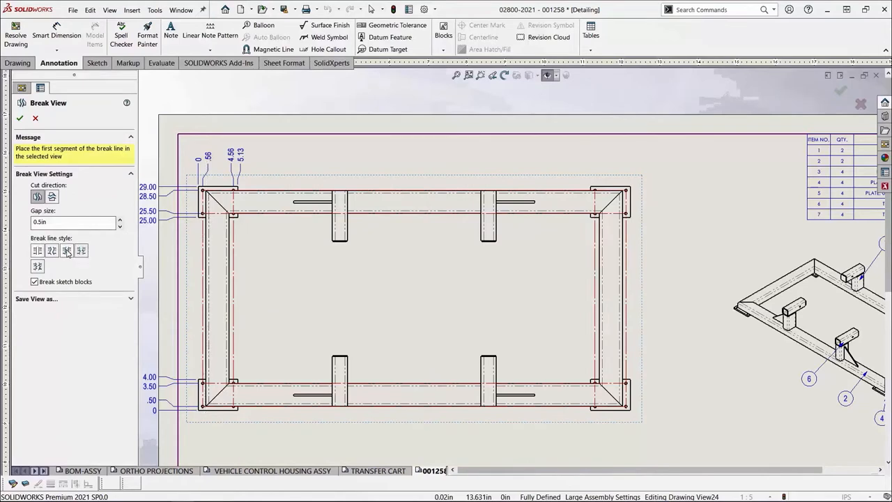
{"action": "mouse_move", "coordinate": [248, 250]}
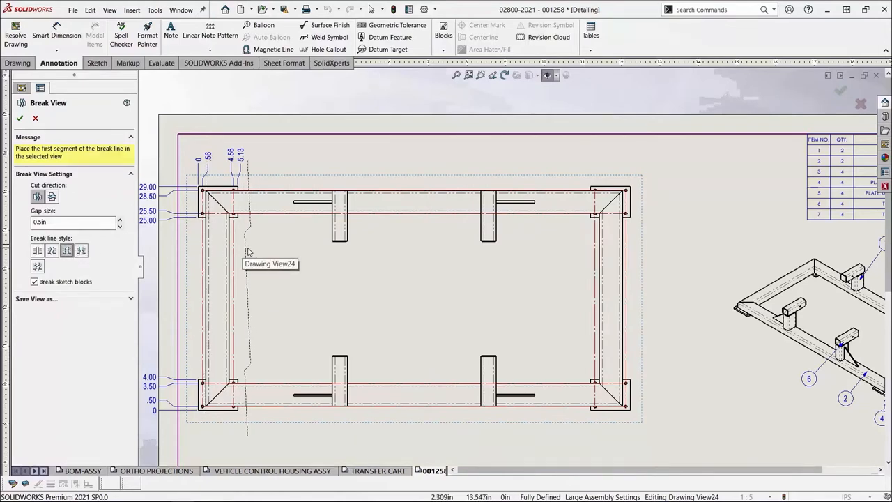
{"action": "left_click", "coordinate": [287, 244]}
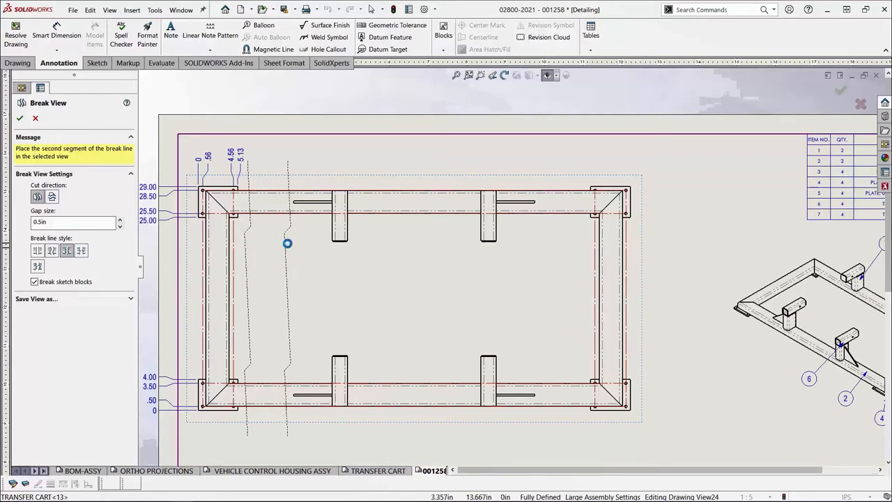
{"action": "mouse_move", "coordinate": [367, 268]}
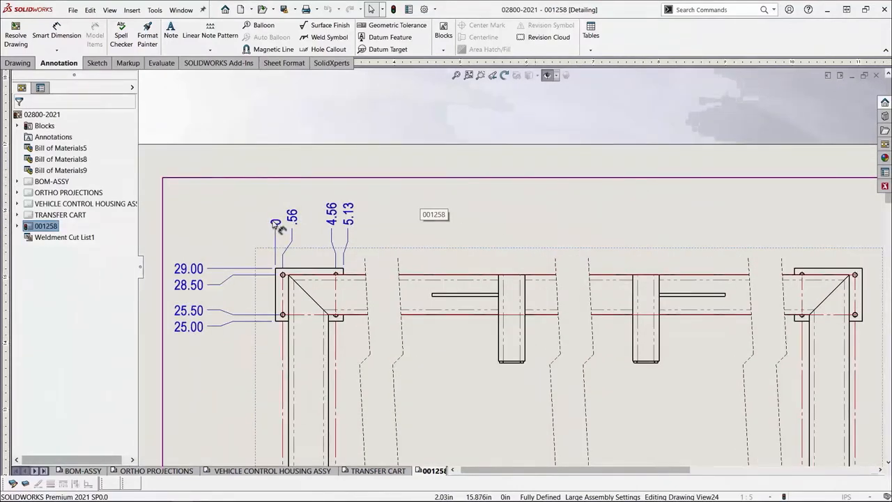
{"action": "right_click", "coordinate": [279, 226]}
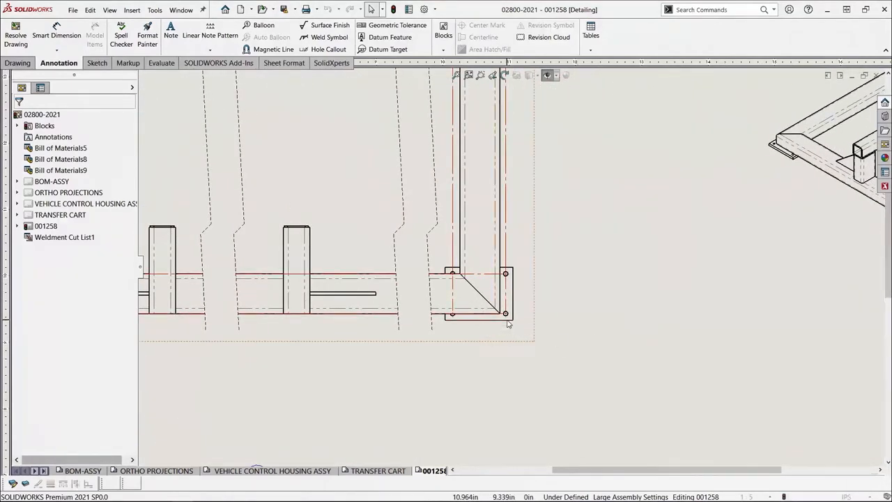
Place Detail View B beside the frame corner and add a hole callout below its hole.
{"action": "right_click", "coordinate": [507, 324]}
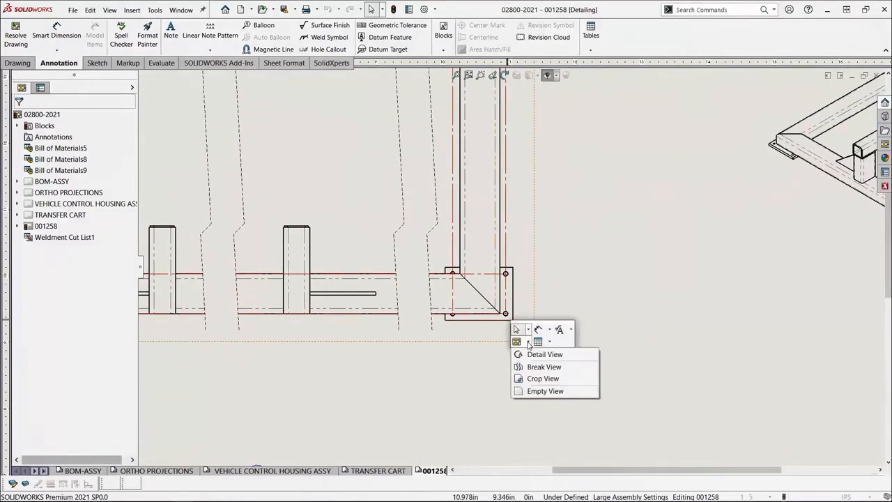
{"action": "left_click", "coordinate": [544, 354]}
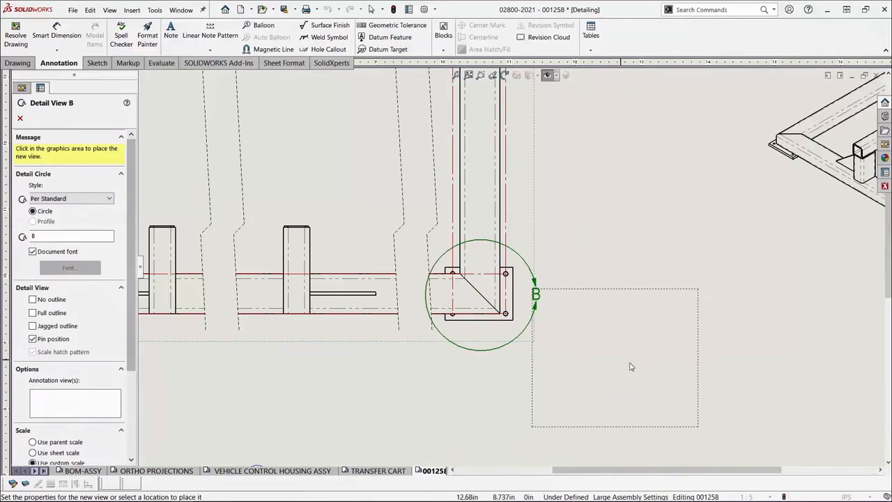
{"action": "left_click", "coordinate": [615, 353]}
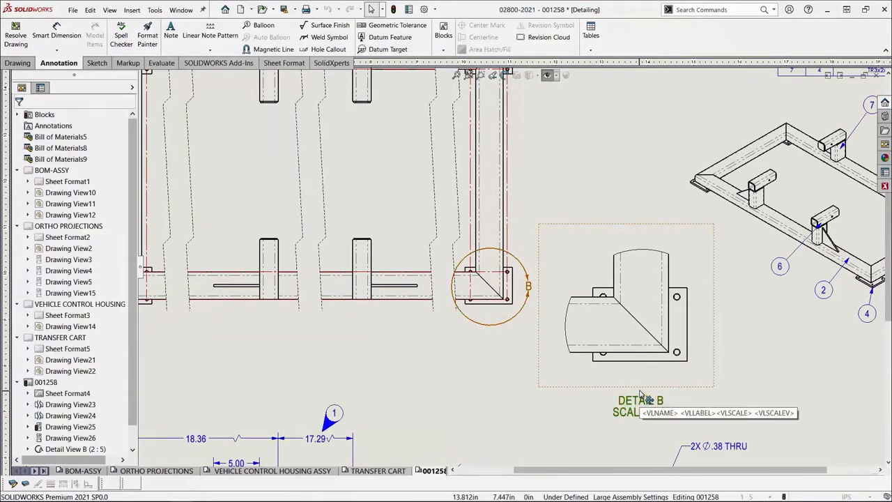
{"action": "left_click", "coordinate": [328, 49]}
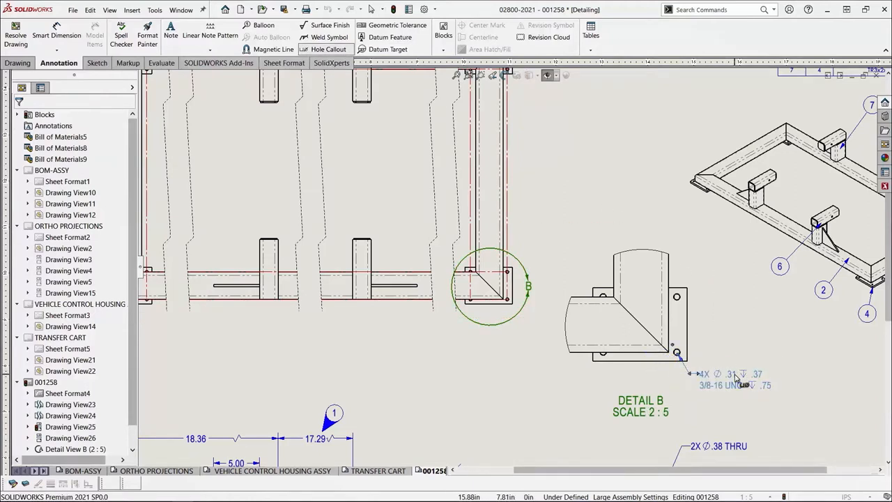
{"action": "left_click", "coordinate": [732, 380]}
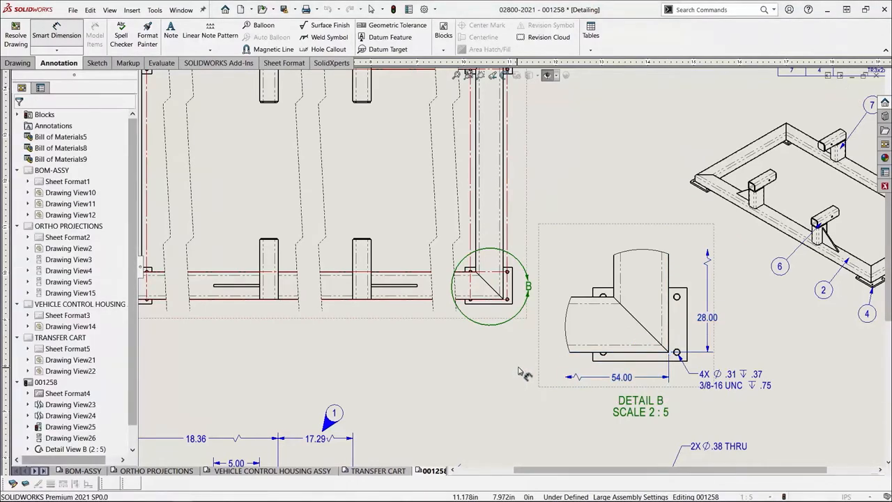
Set the 19.13 dimension to a Symmetric tolerance of 0.01in, reading 19.125±.010.
{"action": "scroll", "scroll_direction": "down", "scroll_amount": 3}
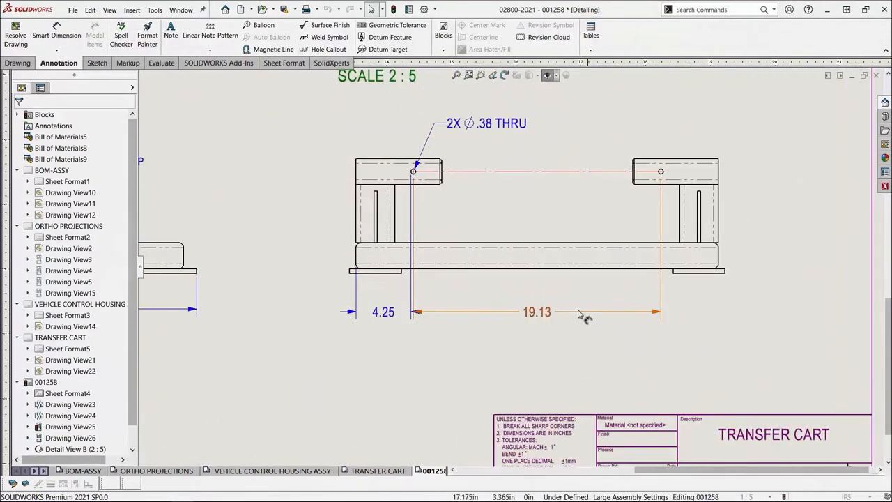
{"action": "left_click", "coordinate": [401, 172]}
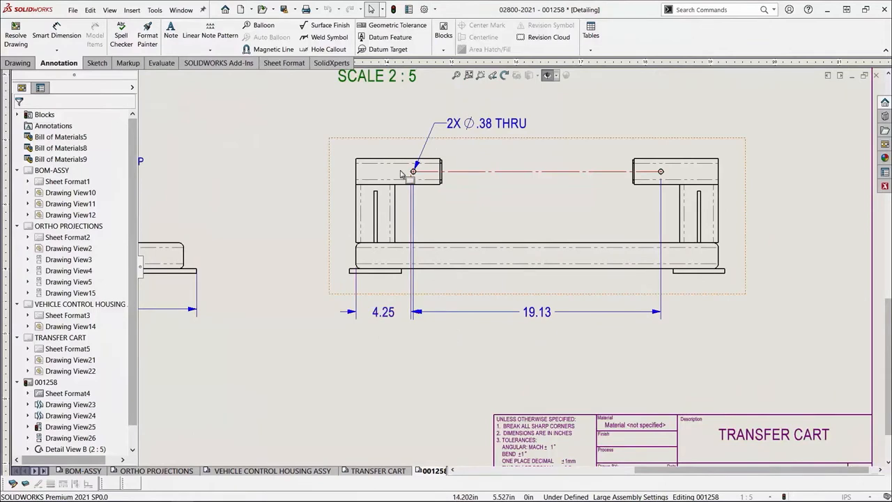
{"action": "left_click", "coordinate": [537, 312]}
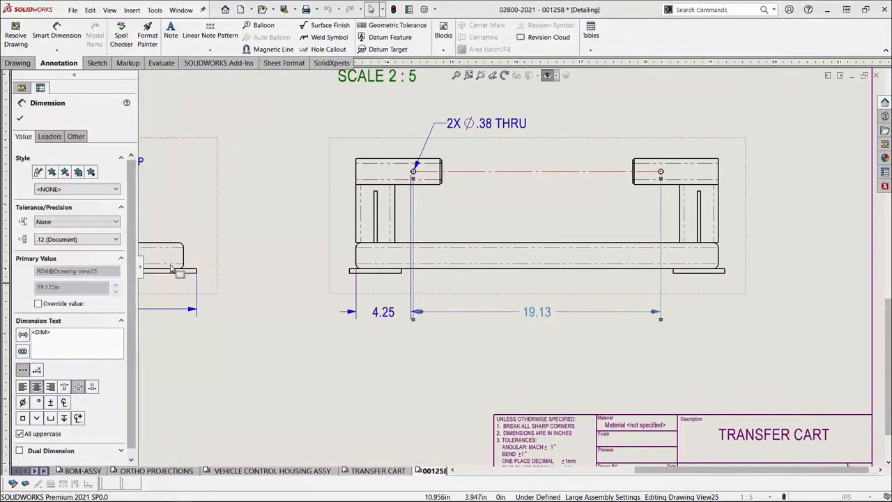
{"action": "left_click", "coordinate": [77, 239]}
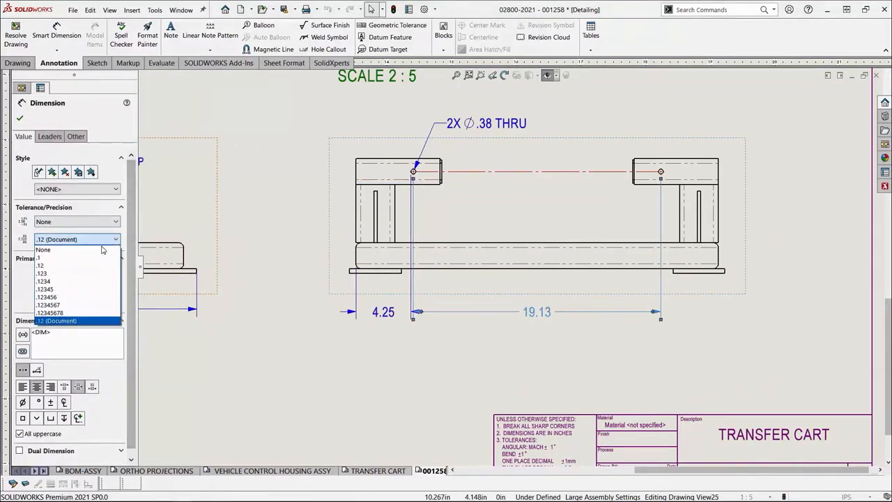
{"action": "left_click", "coordinate": [42, 273]}
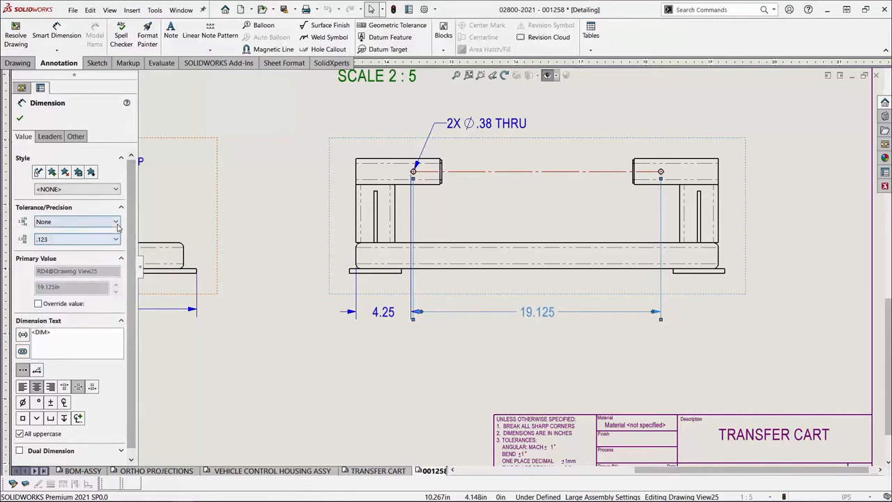
{"action": "left_click", "coordinate": [77, 221]}
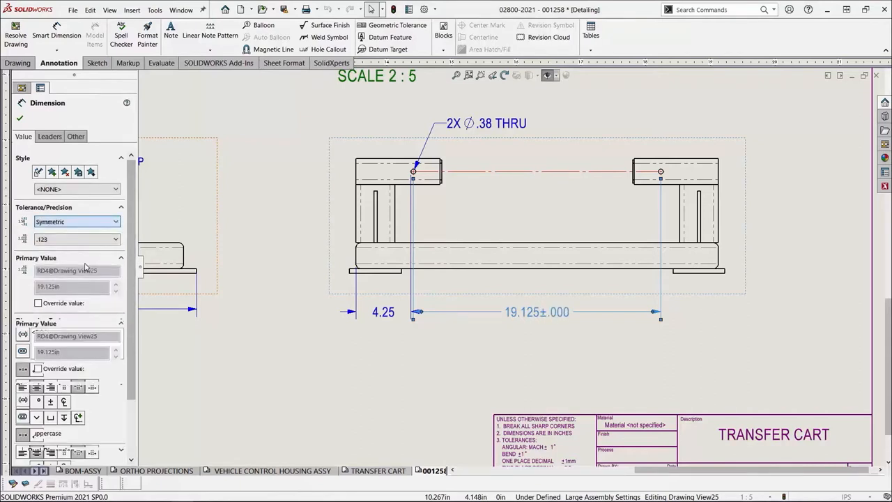
{"action": "left_click", "coordinate": [76, 222]}
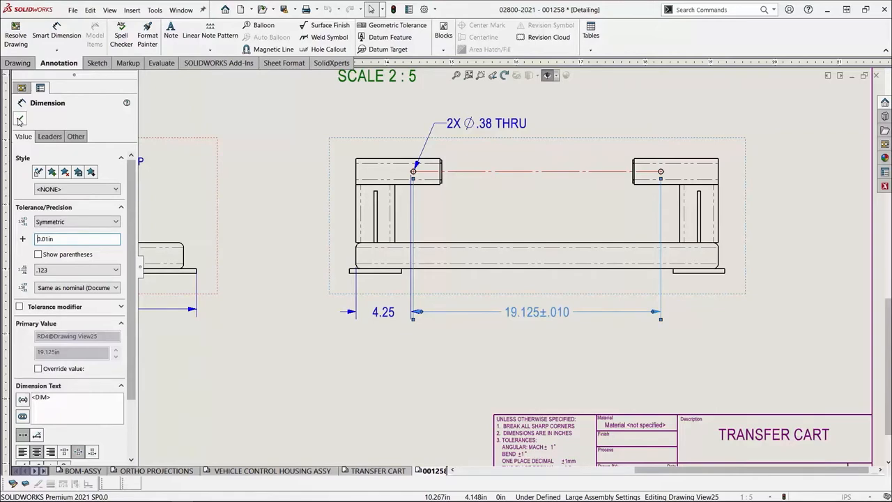
{"action": "left_click", "coordinate": [40, 87]}
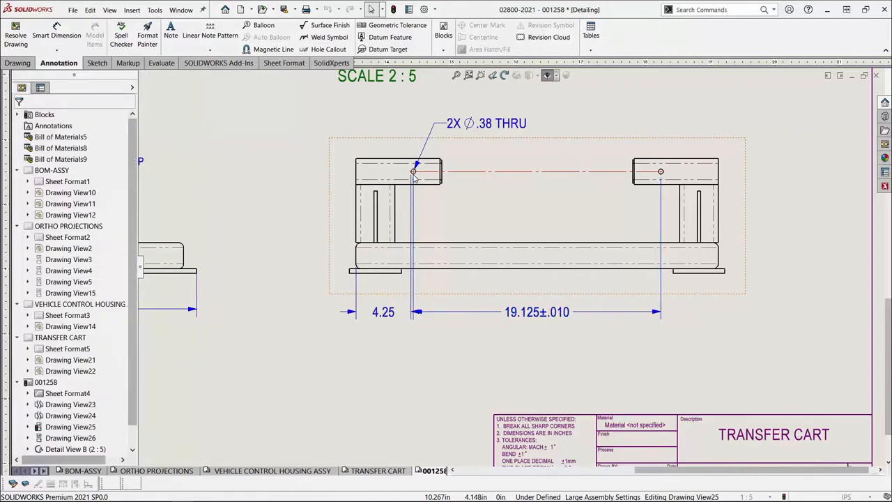
{"action": "left_click", "coordinate": [383, 312]}
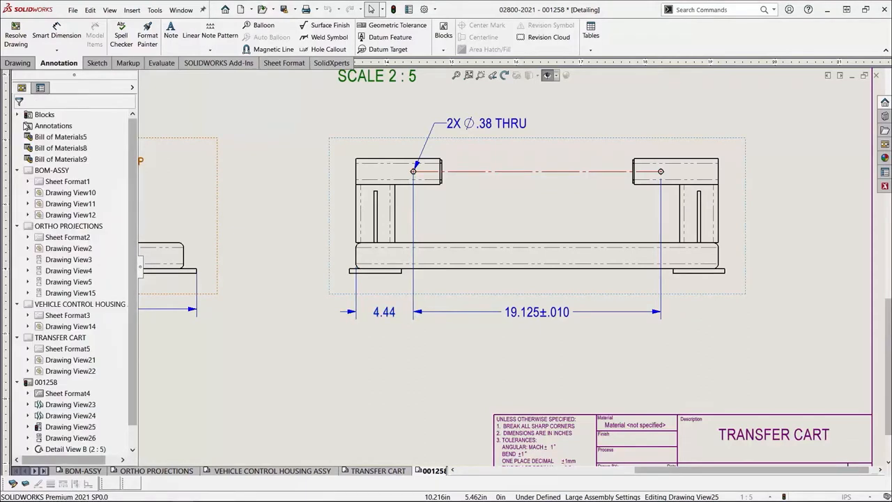
{"action": "mouse_move", "coordinate": [506, 267]}
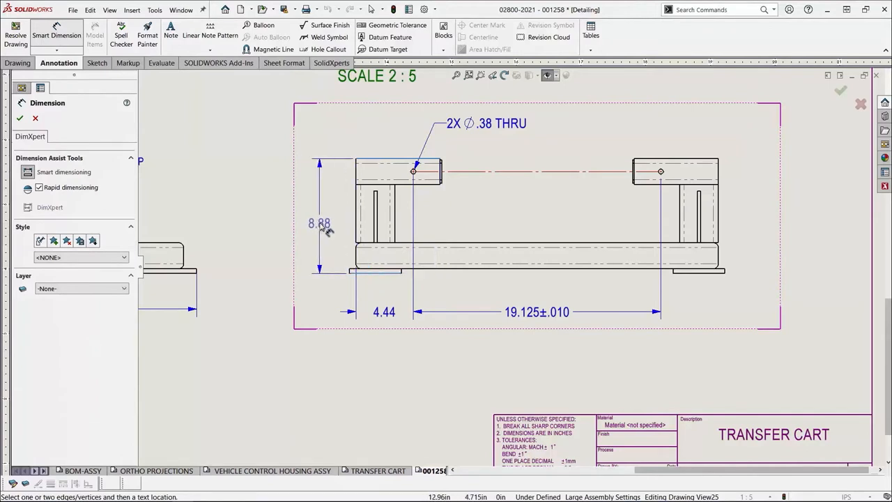
Place the 8.88 height dimension and the 29.00 overall length dimension on the cart view.
{"action": "left_click", "coordinate": [318, 223]}
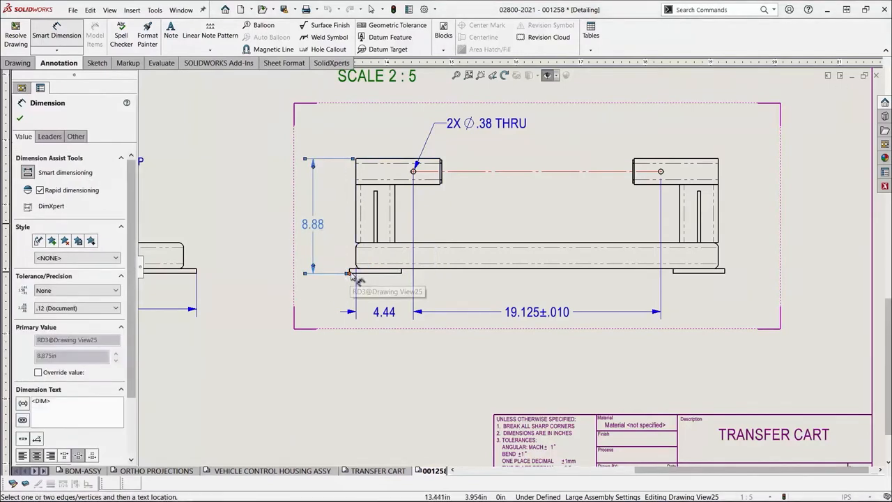
{"action": "mouse_move", "coordinate": [749, 286]}
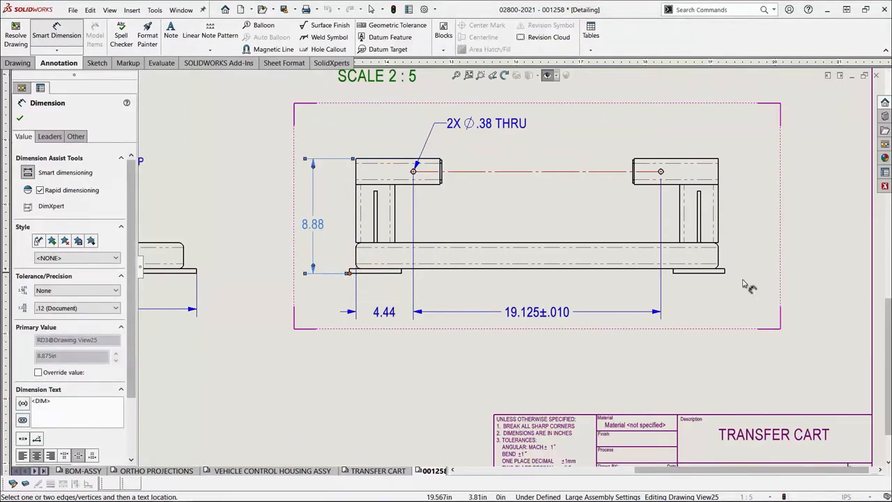
{"action": "left_click", "coordinate": [645, 366]}
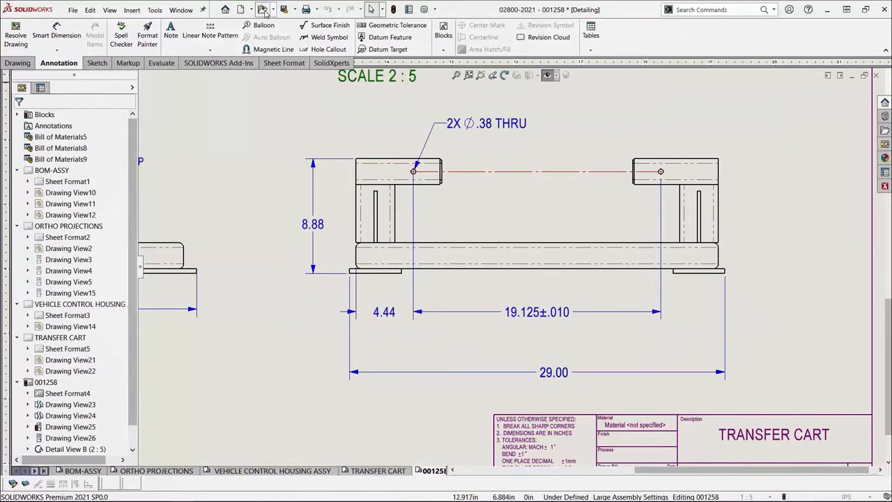
Create a balloon whose content is set to custom Text, showing 2.
{"action": "left_click", "coordinate": [262, 25]}
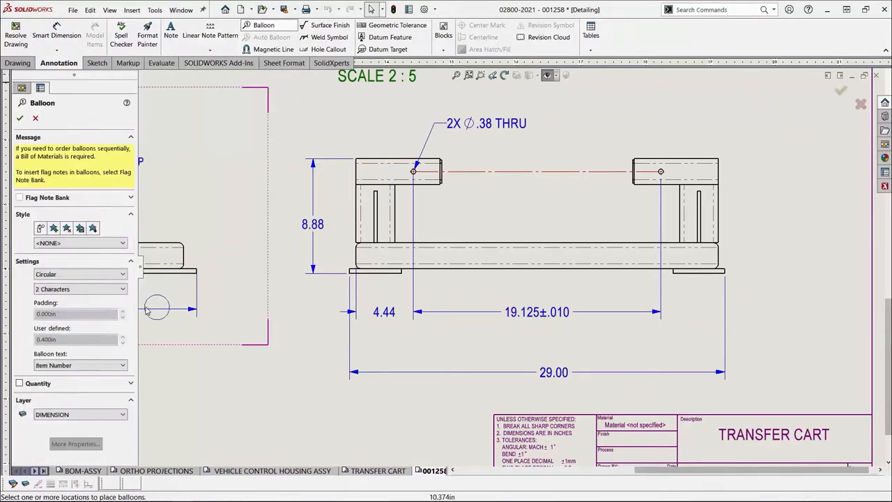
{"action": "left_click", "coordinate": [122, 366]}
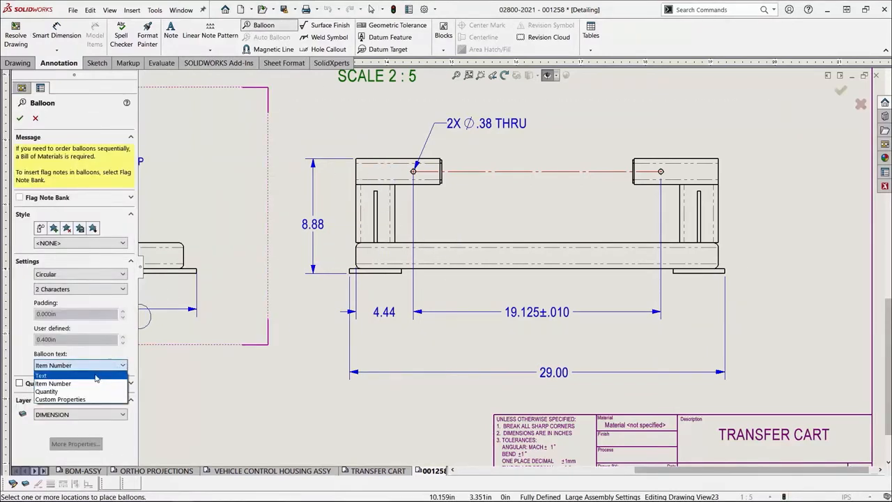
{"action": "left_click", "coordinate": [41, 375]}
{"action": "type", "text": "2"}
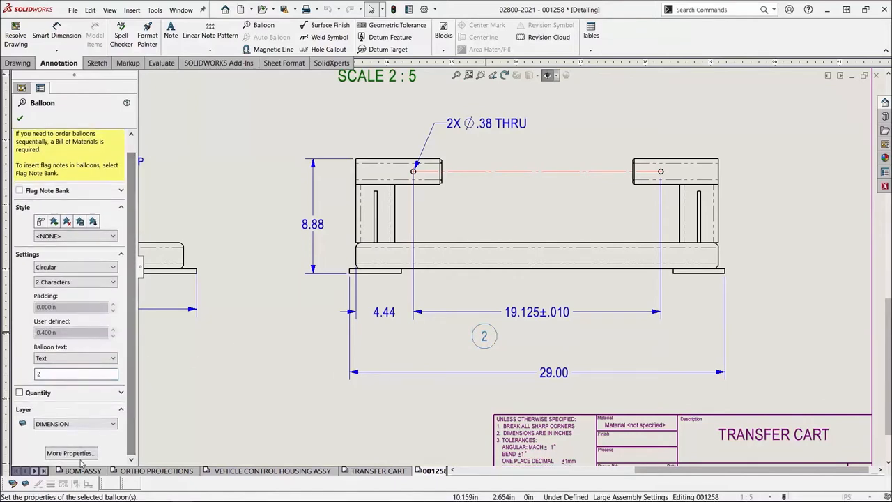
{"action": "left_click", "coordinate": [171, 35]}
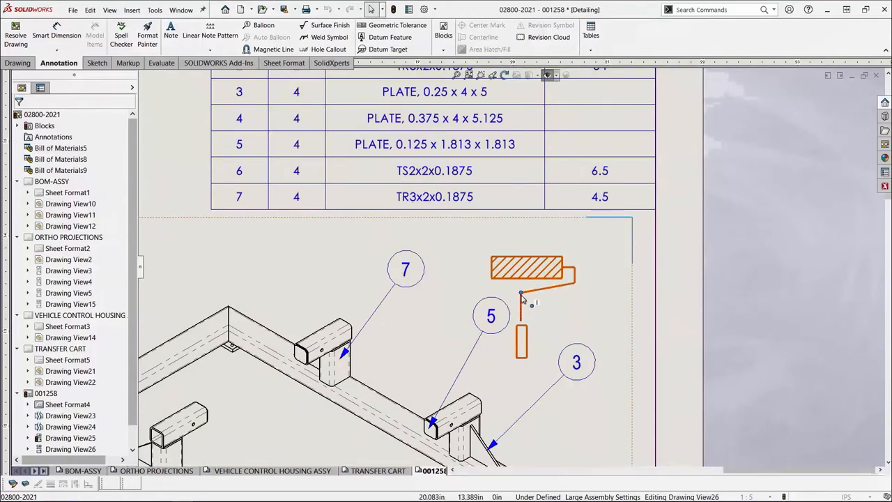
Drag the roller handle's loose endpoint onto the grip rectangle and exit the sketch.
{"action": "left_click", "coordinate": [521, 293]}
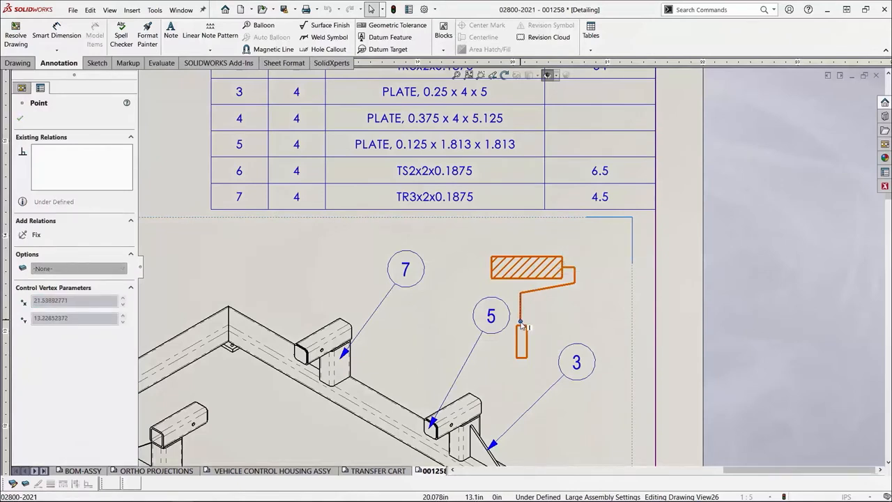
{"action": "left_click", "coordinate": [521, 329]}
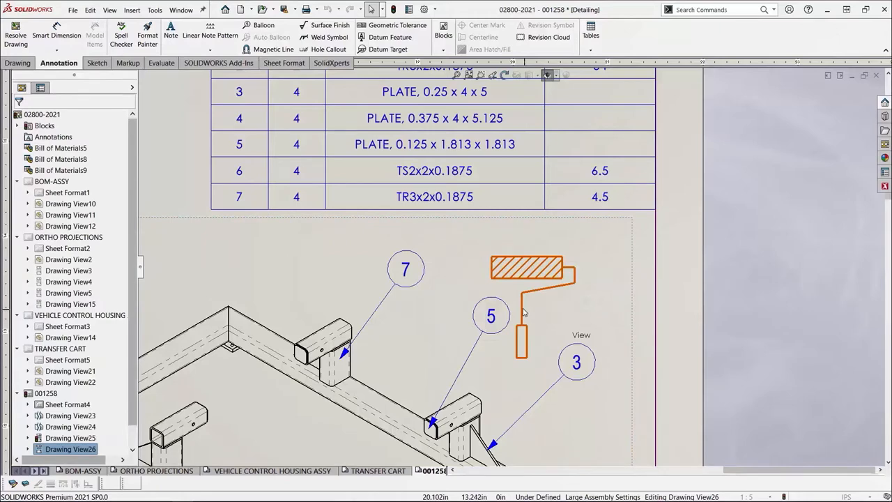
{"action": "left_click", "coordinate": [523, 310]}
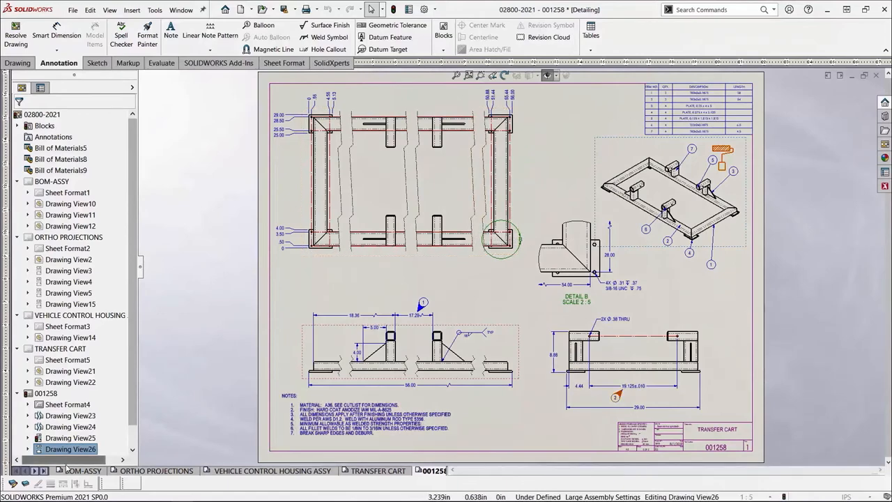
Open the BOM-ASSY sheet with the exploded autonomous vehicle and parts list.
{"action": "left_click", "coordinate": [82, 471]}
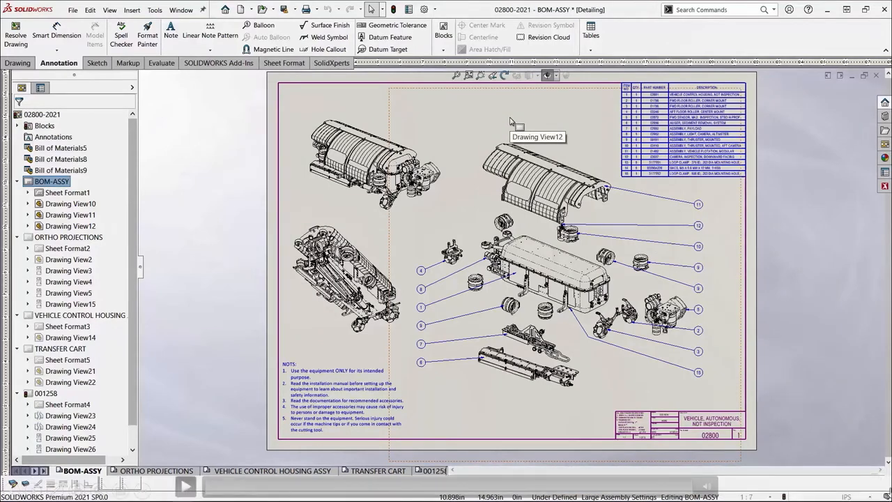
{"action": "mouse_move", "coordinate": [885, 491]}
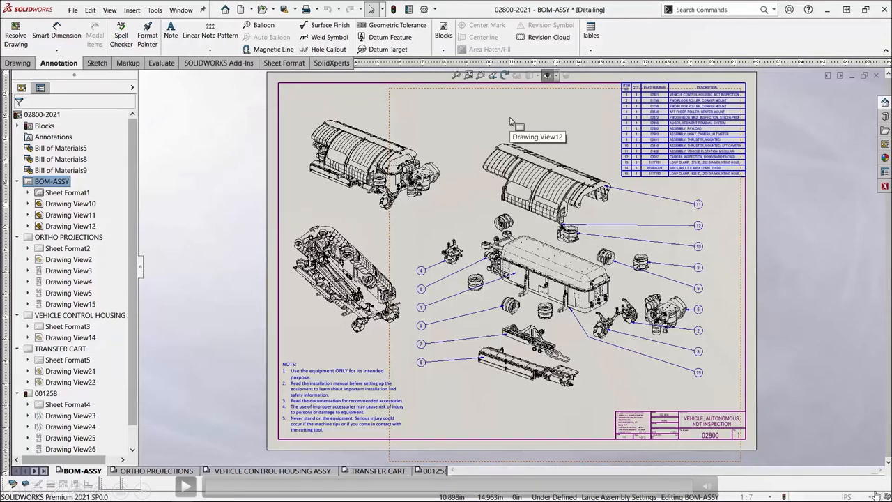
{"action": "mouse_move", "coordinate": [860, 483]}
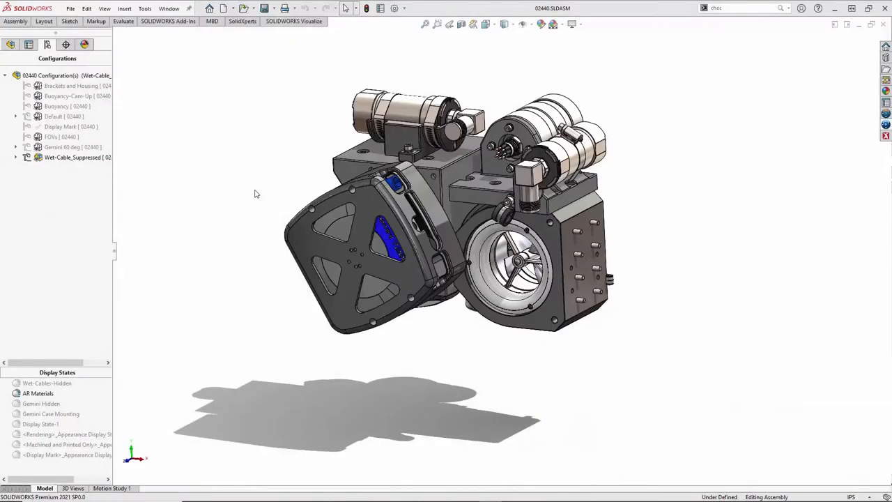
Activate Buoyancy-Cam-Up under Brackets and Housing, then Export Advanced to Visualize.
{"action": "double_click", "coordinate": [70, 85]}
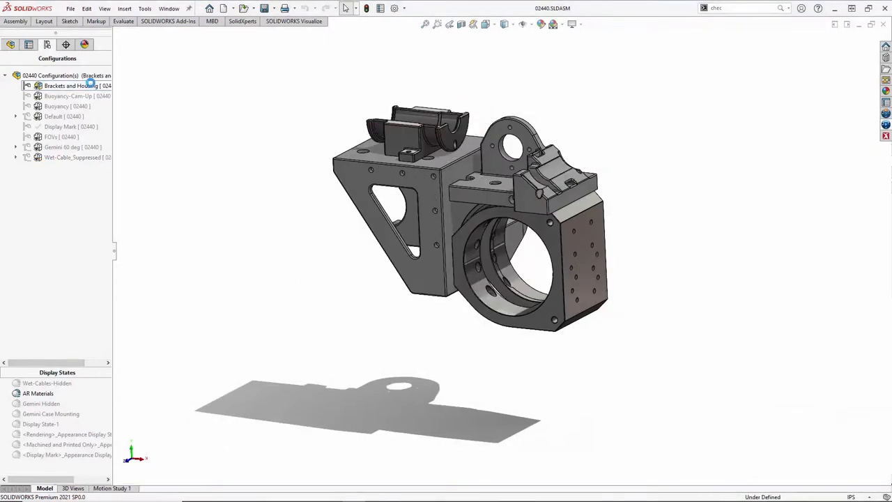
{"action": "left_click", "coordinate": [67, 95]}
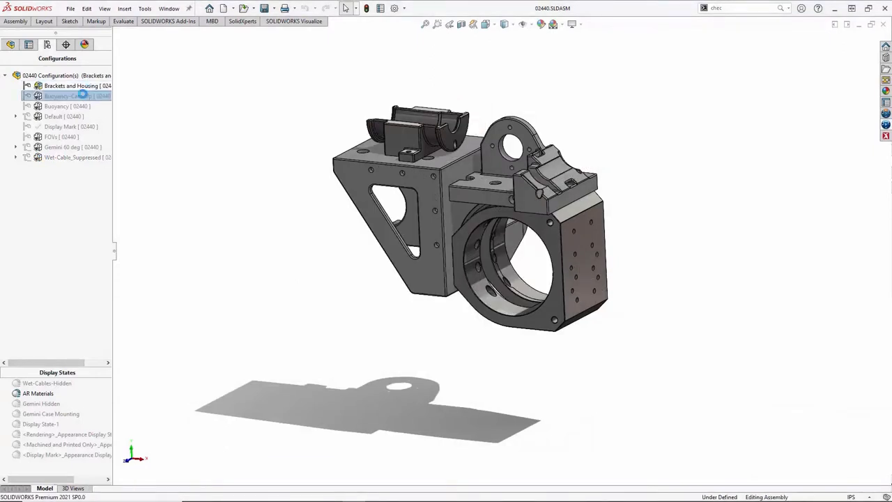
{"action": "double_click", "coordinate": [68, 95]}
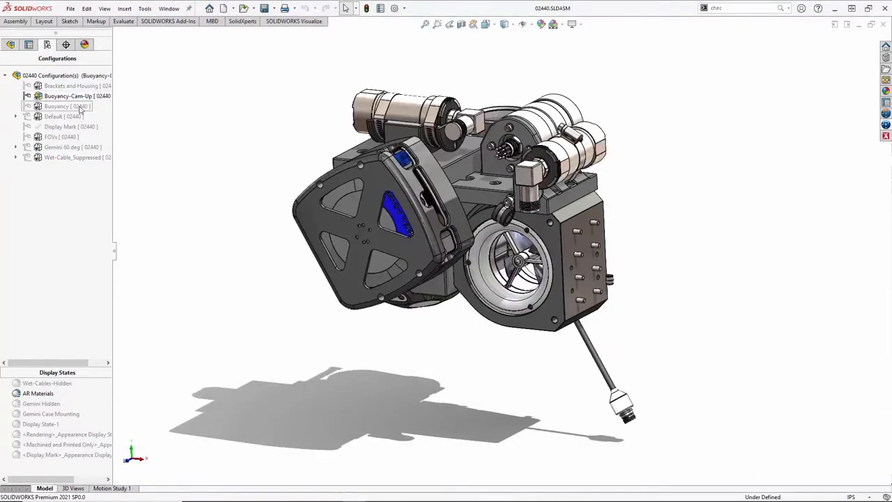
{"action": "right_click", "coordinate": [71, 126]}
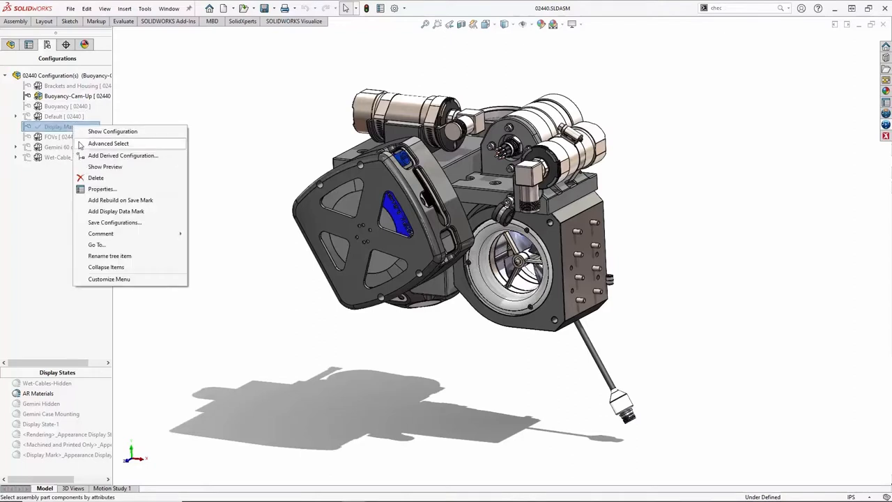
{"action": "mouse_move", "coordinate": [115, 212]}
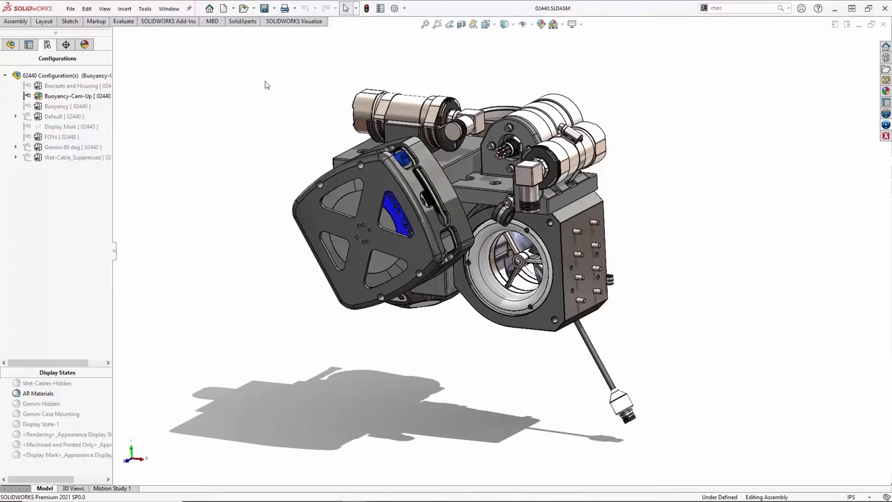
{"action": "left_click", "coordinate": [294, 21]}
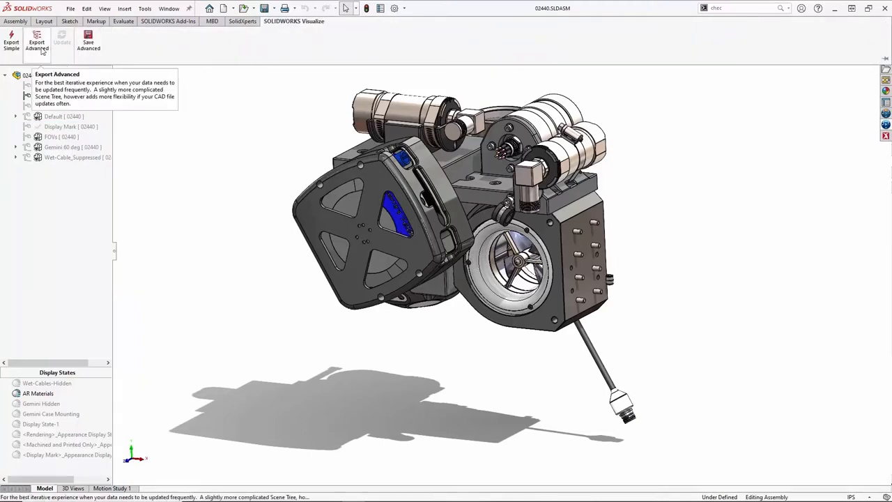
{"action": "left_click", "coordinate": [88, 43]}
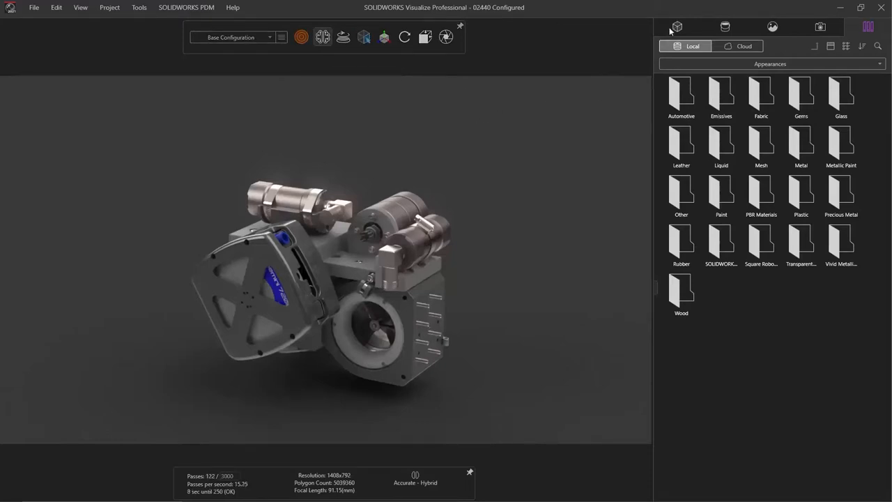
Switch the 02440 model's configuration to Default, then to Wet-Cable_Suppressed.
{"action": "left_click", "coordinate": [676, 26]}
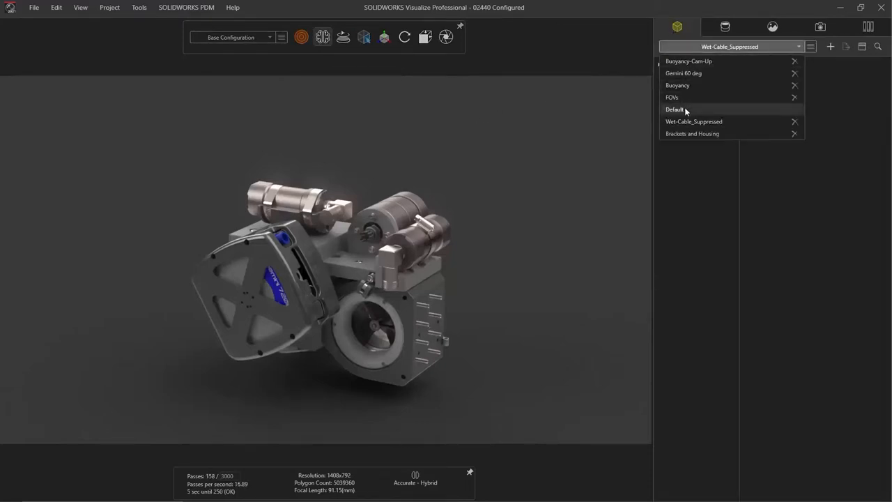
{"action": "left_click", "coordinate": [675, 109]}
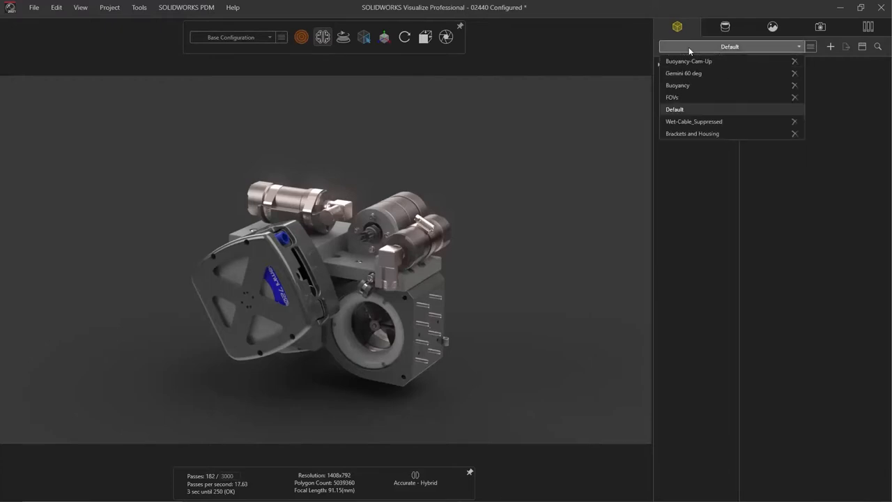
{"action": "left_click", "coordinate": [694, 121]}
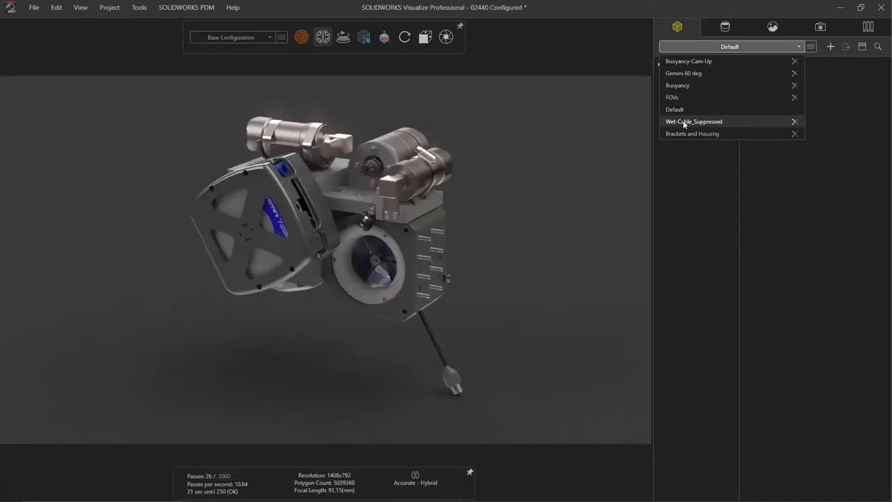
{"action": "left_click", "coordinate": [694, 121]}
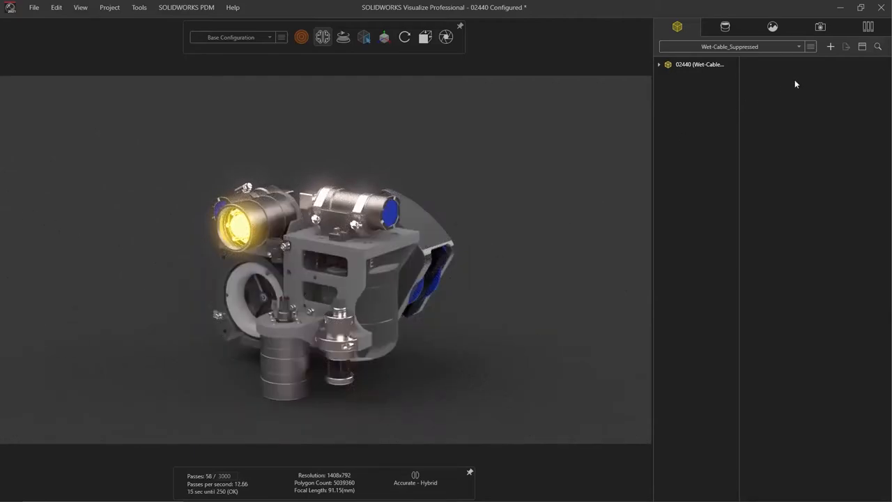
Browse the appearance libraries, then isolate bracket 02445-1 by hiding the rest of the assembly.
{"action": "left_click", "coordinate": [868, 27]}
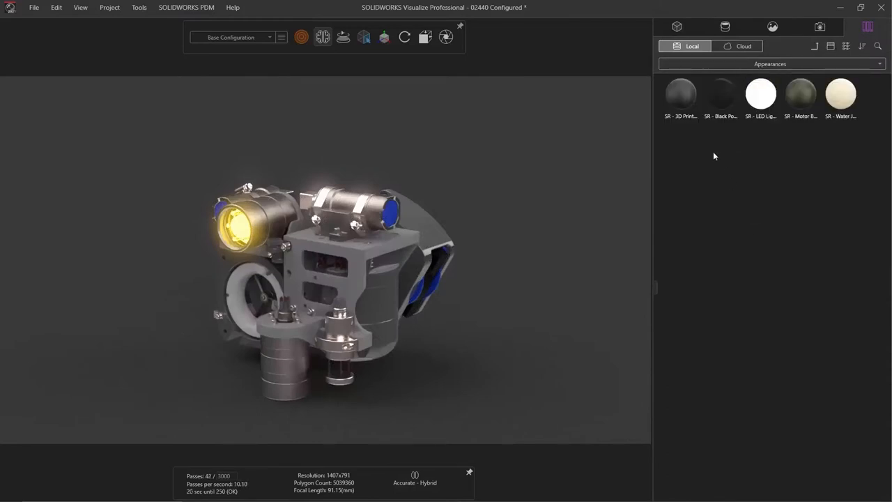
{"action": "left_click", "coordinate": [721, 94]}
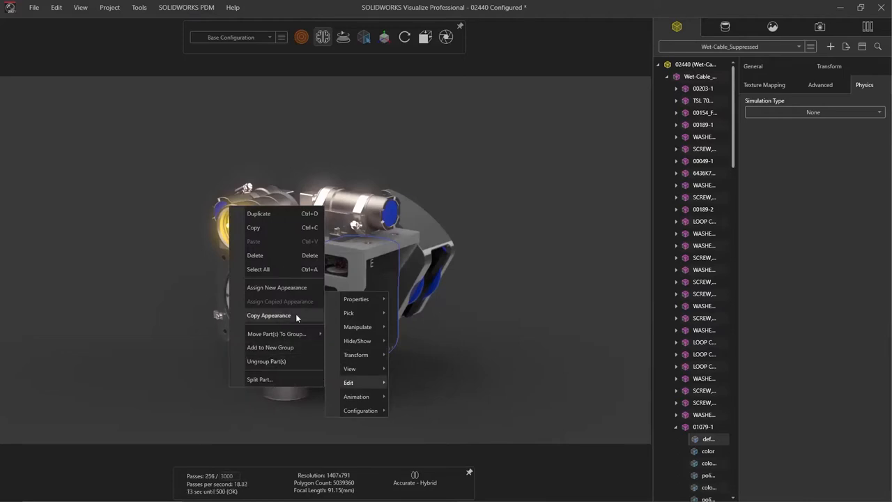
{"action": "left_click", "coordinate": [425, 253]}
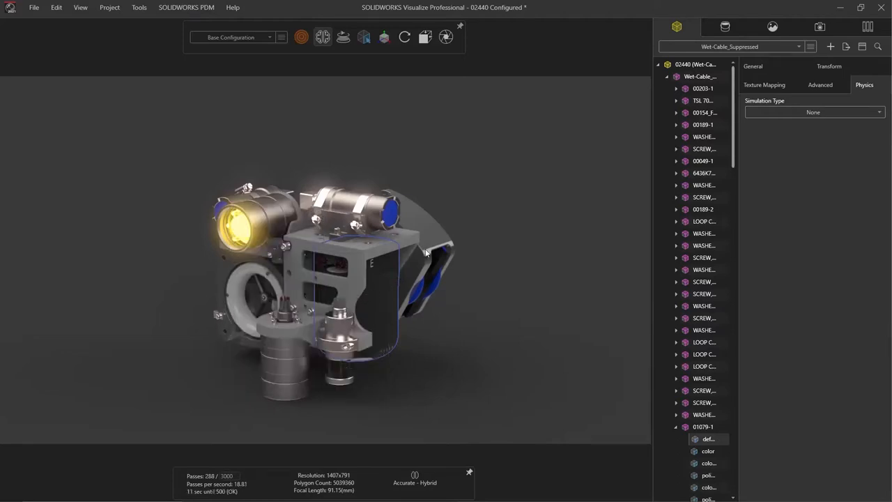
{"action": "left_click", "coordinate": [725, 27]}
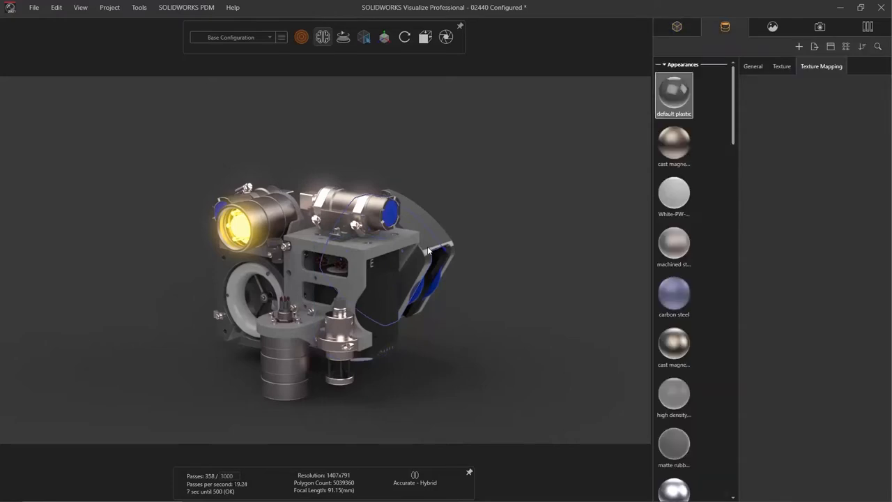
{"action": "mouse_move", "coordinate": [442, 246]}
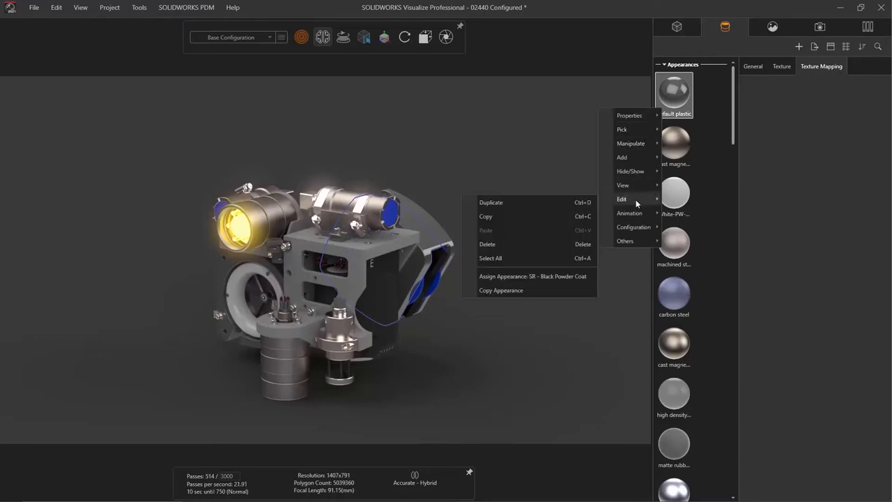
{"action": "left_click", "coordinate": [532, 276]}
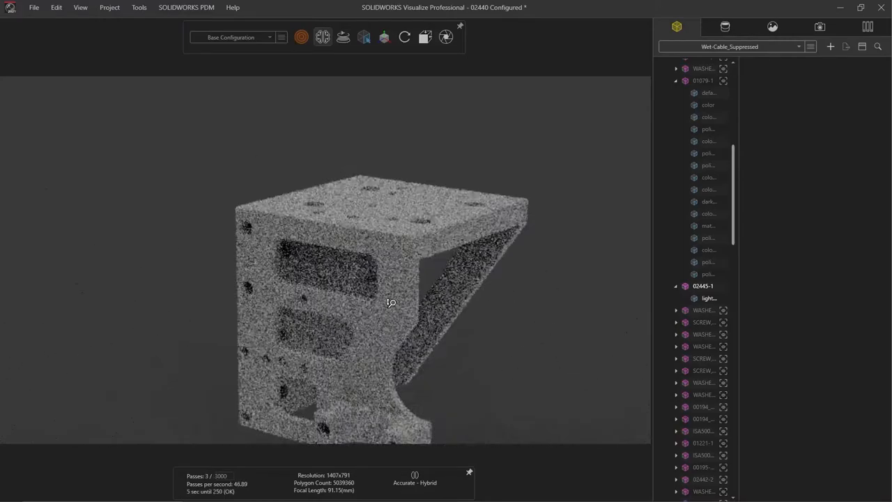
Darken the bracket's light grey low gloss plastic appearance by lowering its colour Value to 15.
{"action": "left_click_drag", "start_coordinate": [390, 302], "coordinate": [417, 324]}
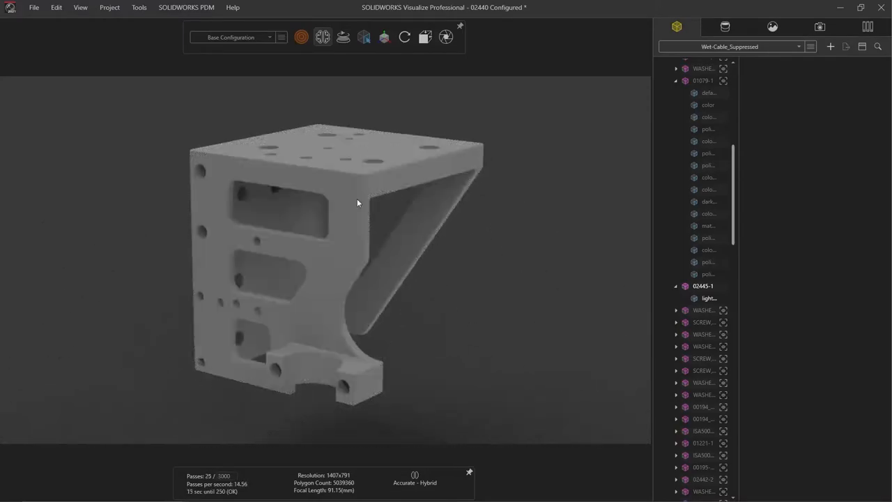
{"action": "left_click", "coordinate": [725, 27]}
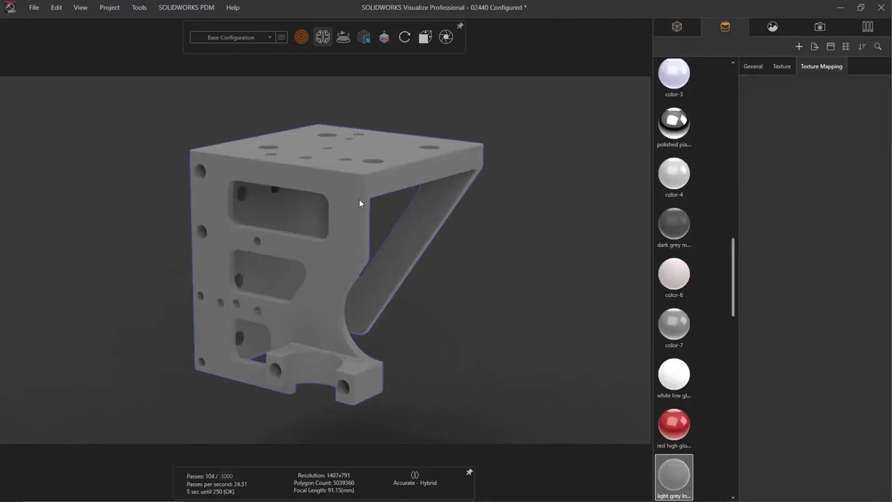
{"action": "left_click", "coordinate": [753, 67]}
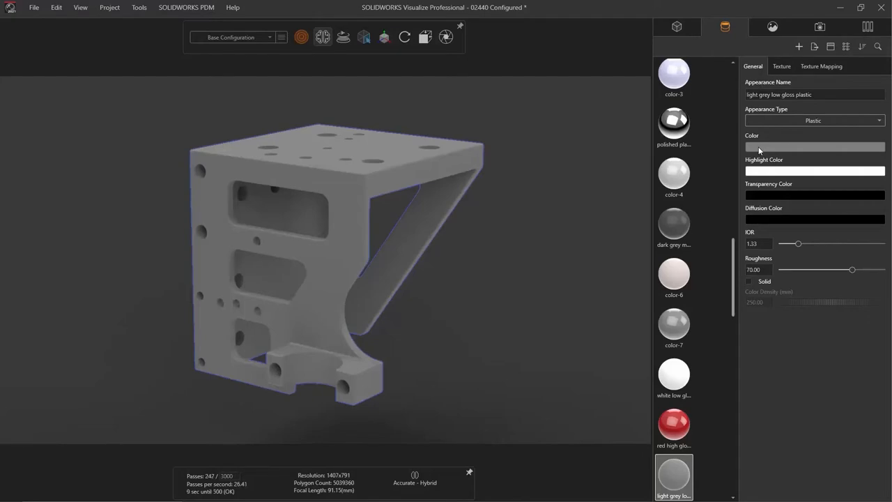
{"action": "left_click", "coordinate": [814, 146]}
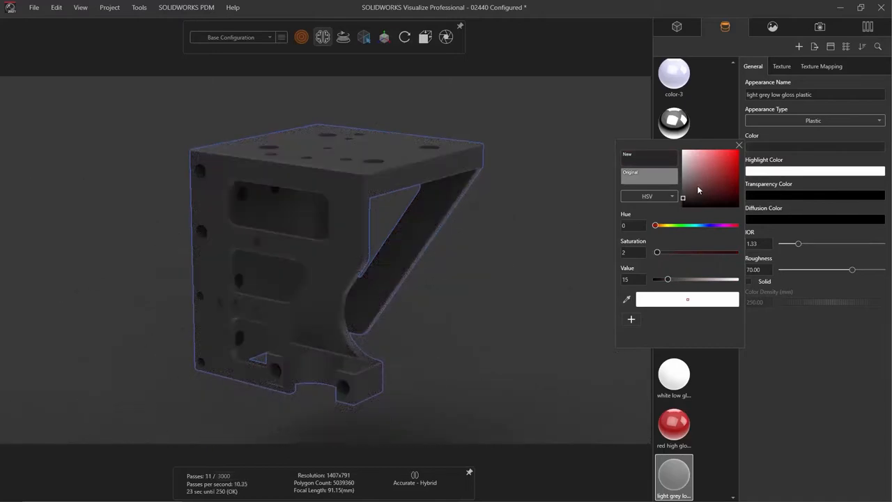
{"action": "left_click", "coordinate": [739, 145]}
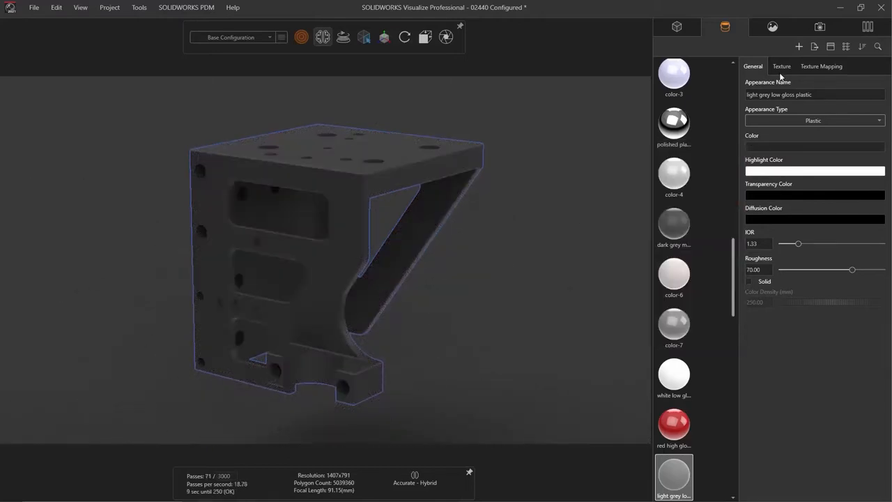
{"action": "left_click", "coordinate": [781, 66]}
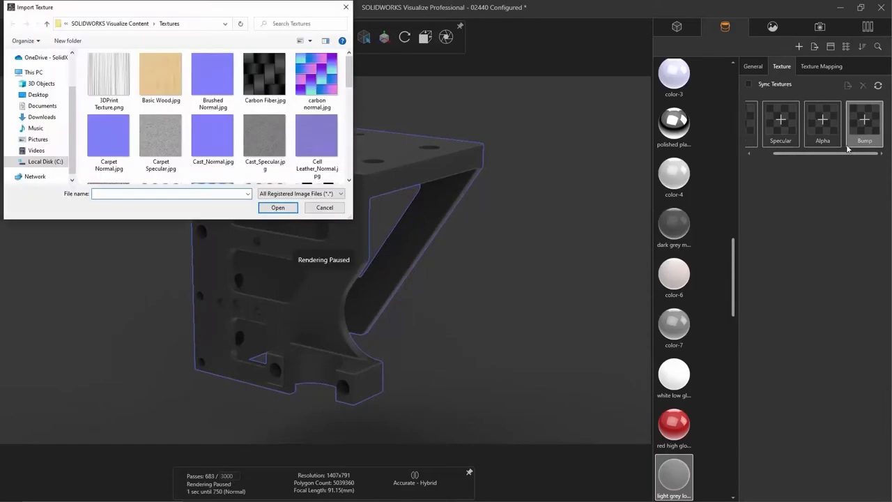
{"action": "mouse_move", "coordinate": [656, 151]}
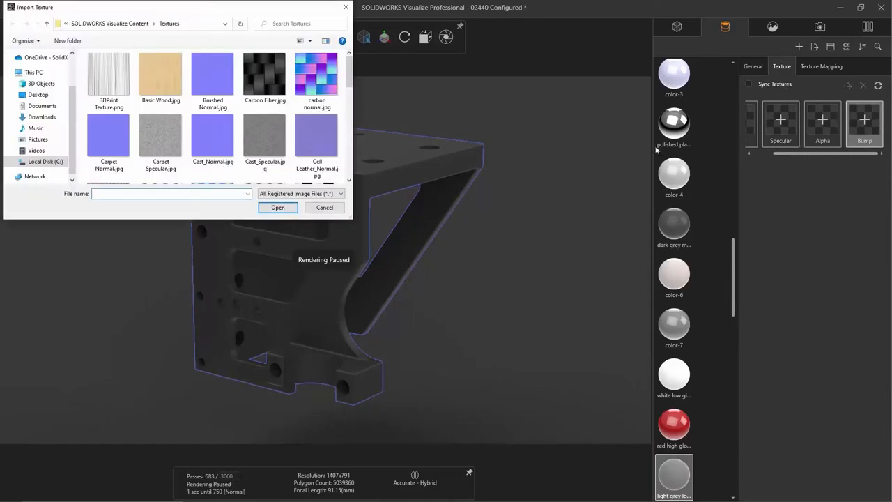
Load 3DPrint Texture.png into the bump slot as a displacement texture at 0.05 depth.
{"action": "left_click", "coordinate": [108, 73]}
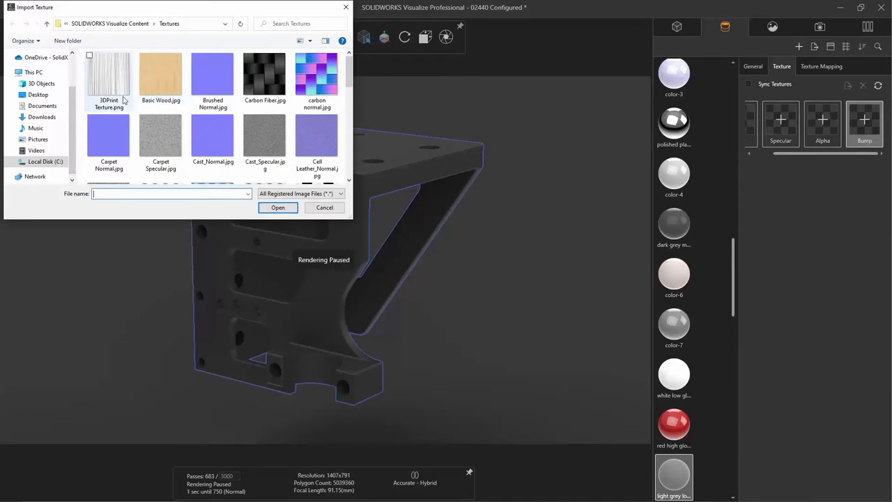
{"action": "left_click", "coordinate": [108, 77]}
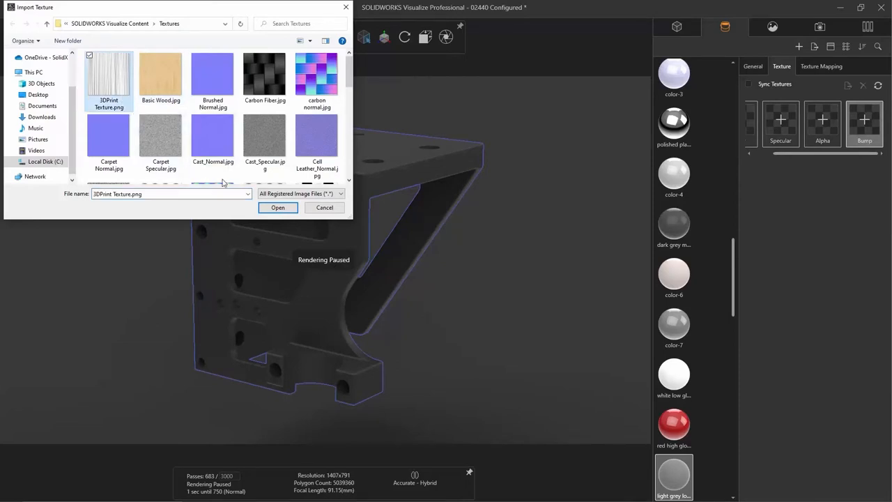
{"action": "left_click", "coordinate": [278, 207]}
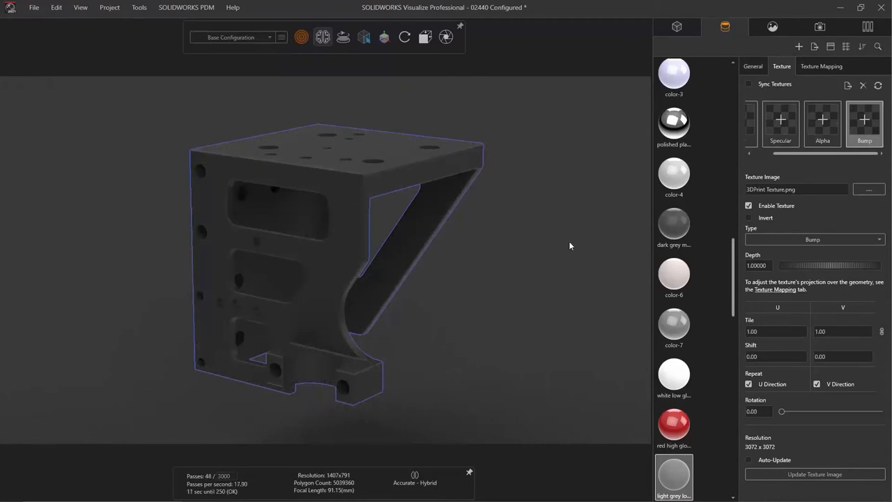
{"action": "triple_click", "coordinate": [757, 265]}
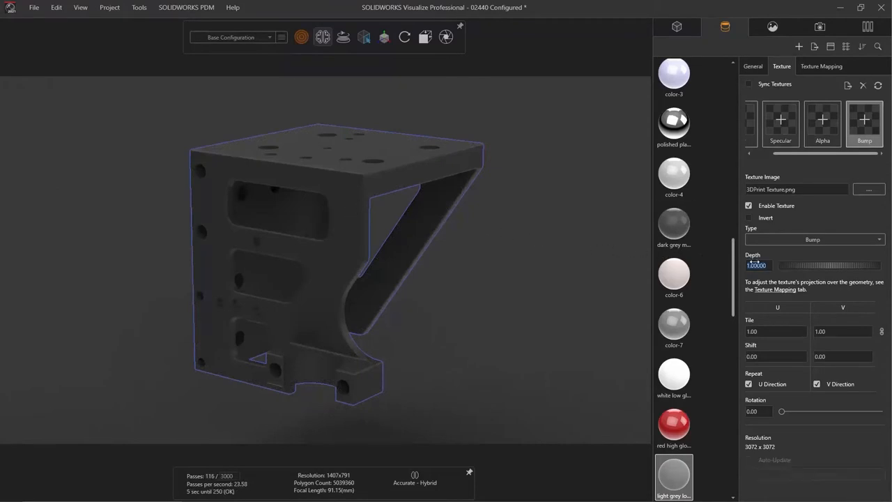
{"action": "left_click", "coordinate": [813, 239]}
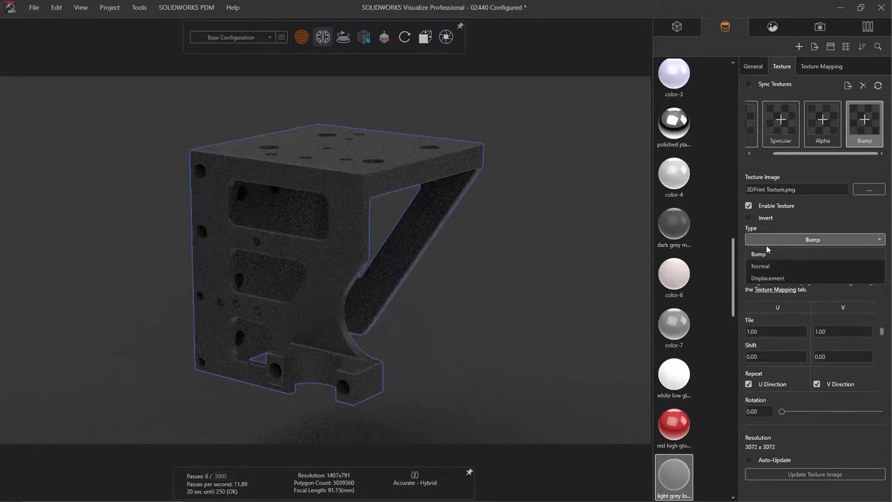
{"action": "left_click", "coordinate": [767, 278]}
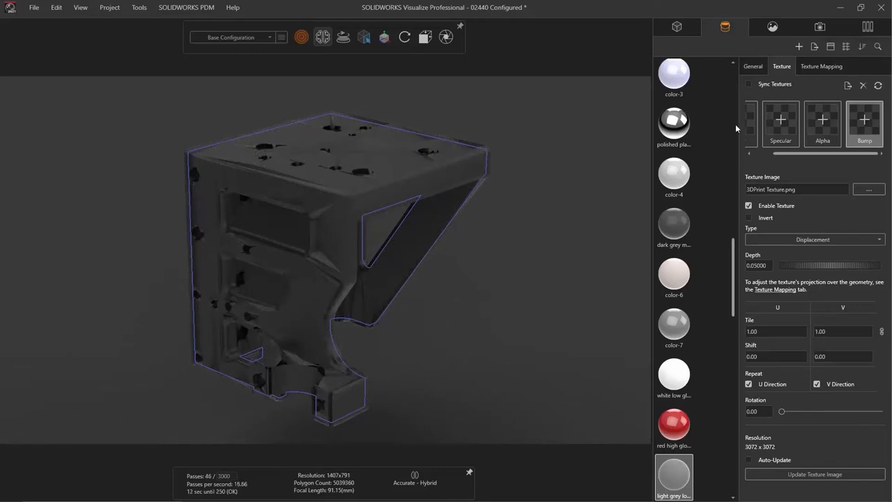
Set the bracket texture's Displacement Density to 1500 so ridged layer lines appear.
{"action": "left_click", "coordinate": [822, 67]}
{"action": "type", "text": "1500"}
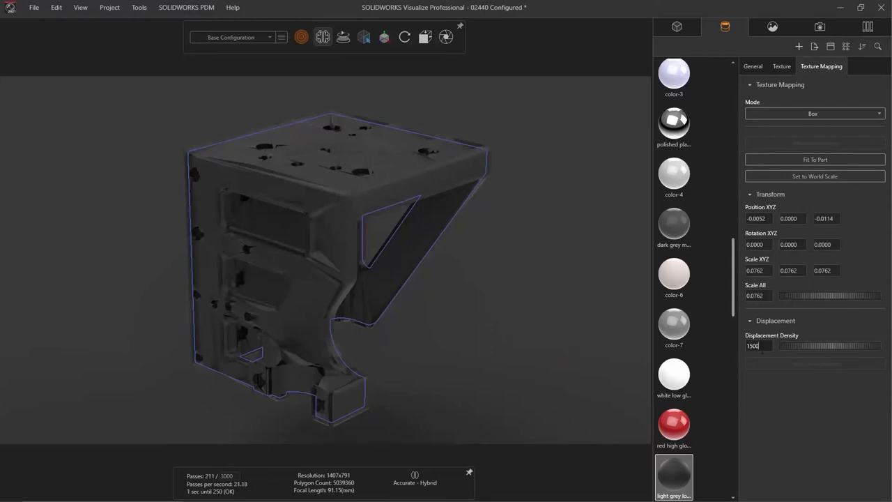
{"action": "key", "text": "Return"}
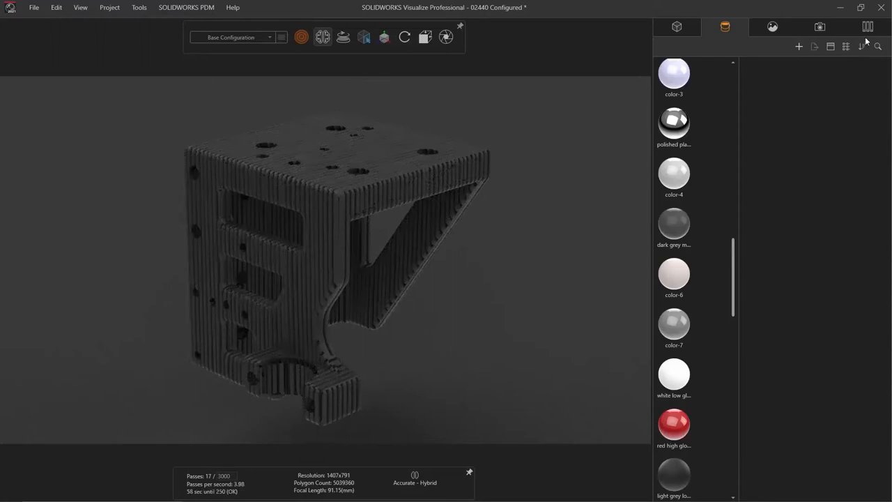
Map the 3D-print texture in Planar mode with Rotation Z 45, then select all parts.
{"action": "left_click", "coordinate": [868, 26]}
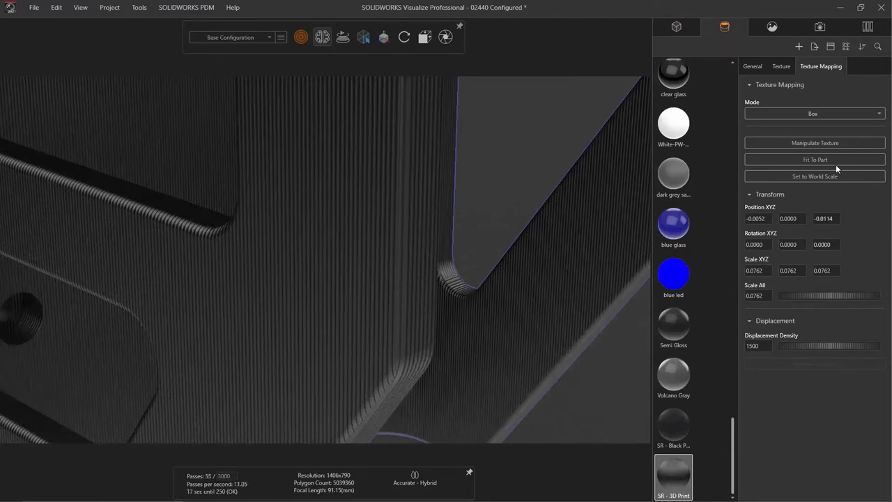
{"action": "left_click", "coordinate": [812, 114]}
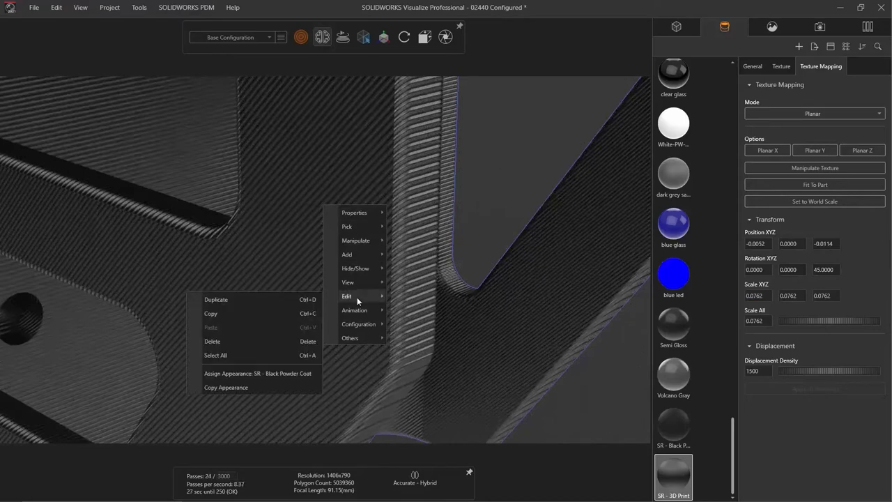
{"action": "mouse_move", "coordinate": [283, 361]}
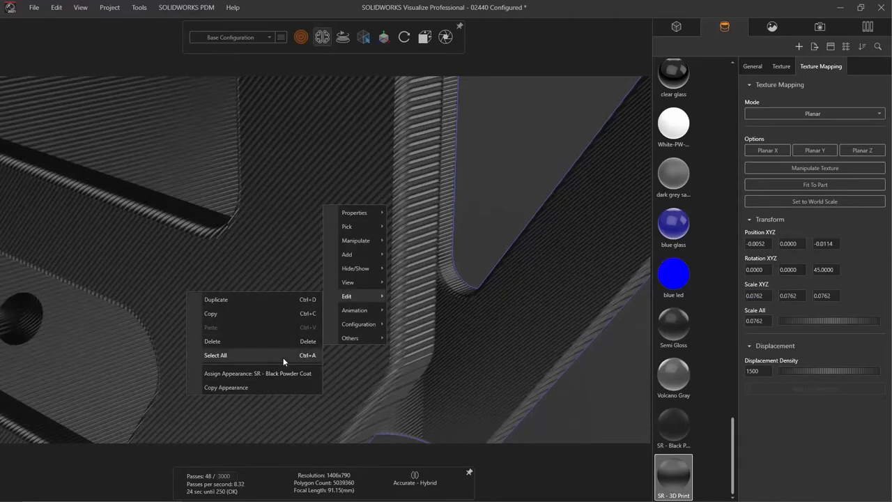
{"action": "left_click", "coordinate": [292, 377]}
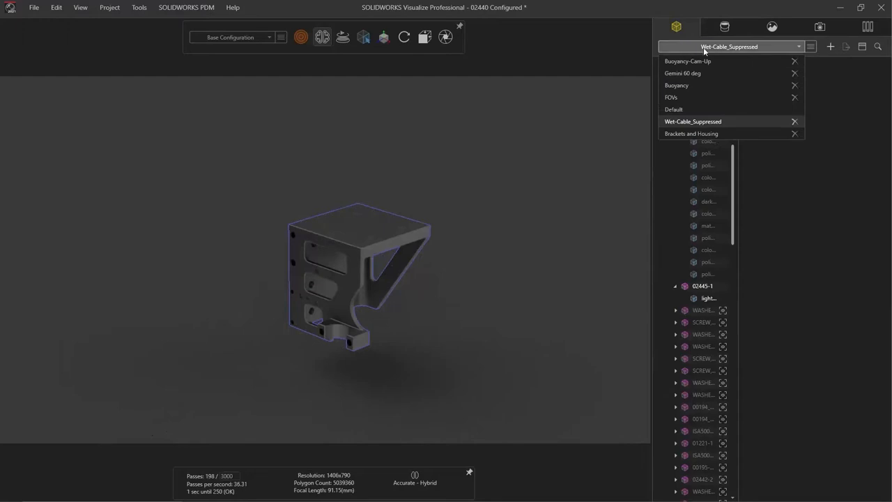
{"action": "mouse_move", "coordinate": [701, 111]}
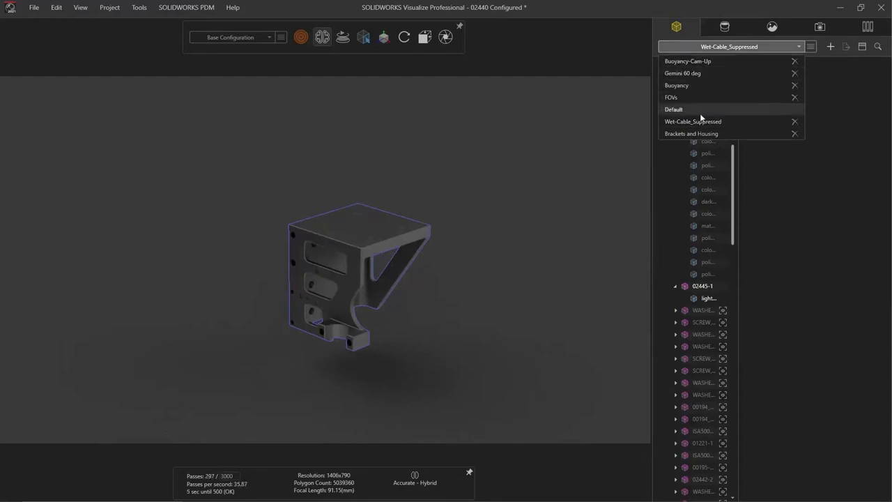
Switch to the Brackets and Housing configuration and assign SR - 3D Print to its parts.
{"action": "left_click", "coordinate": [692, 133]}
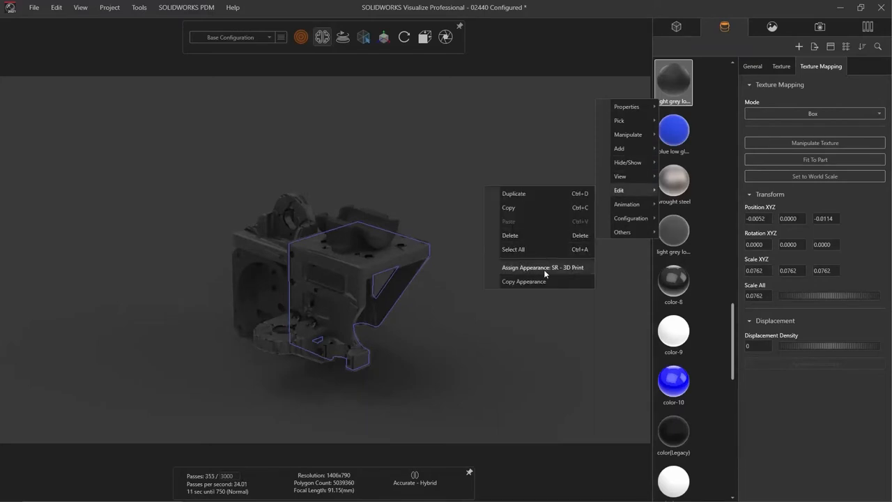
{"action": "left_click", "coordinate": [488, 299]}
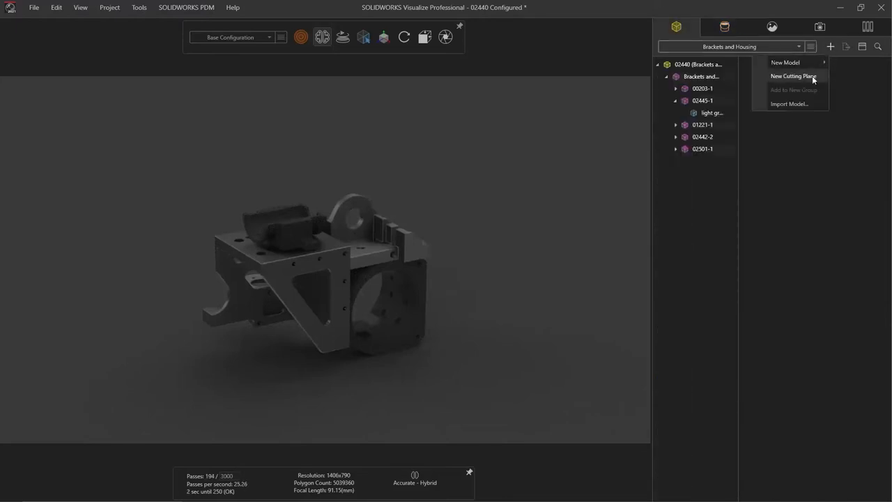
Add two cutting planes with red caps, rotating the second plane Y +90 degrees.
{"action": "left_click", "coordinate": [793, 76]}
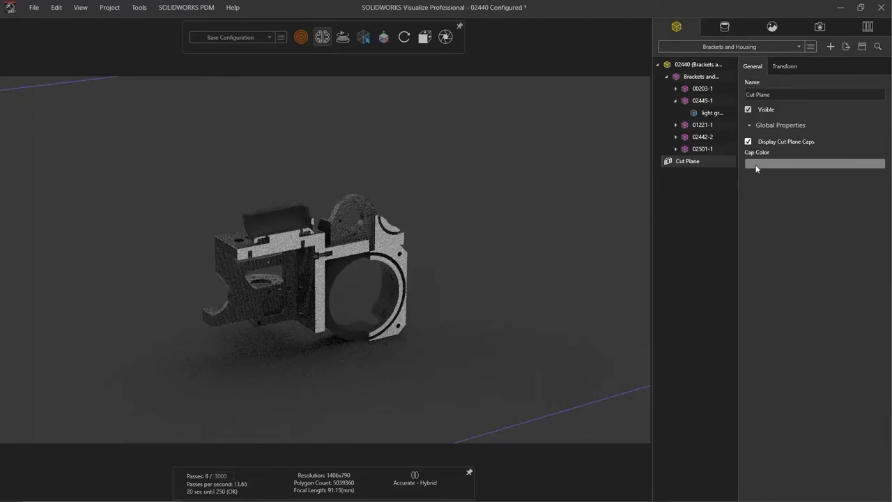
{"action": "left_click", "coordinate": [813, 164]}
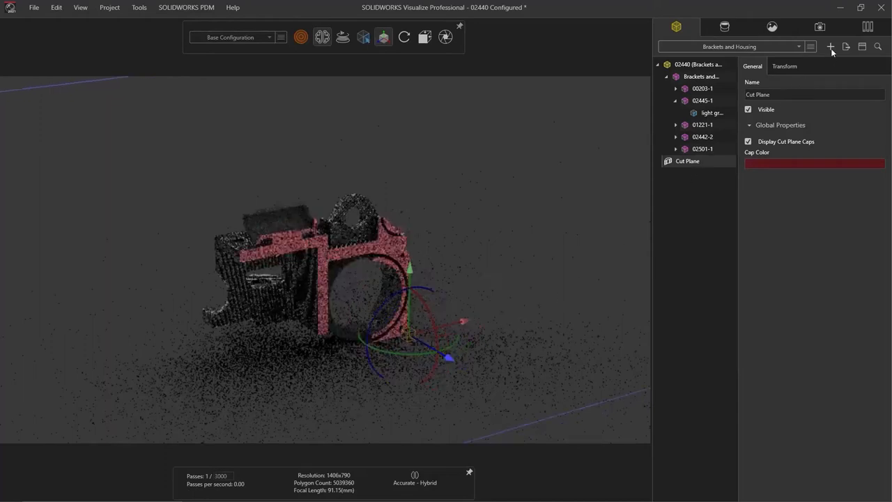
{"action": "left_click", "coordinate": [830, 47]}
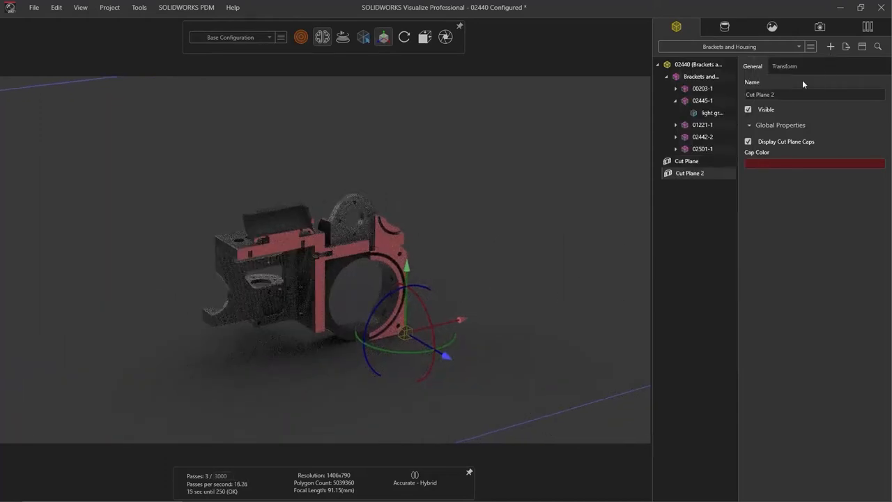
{"action": "left_click", "coordinate": [784, 67]}
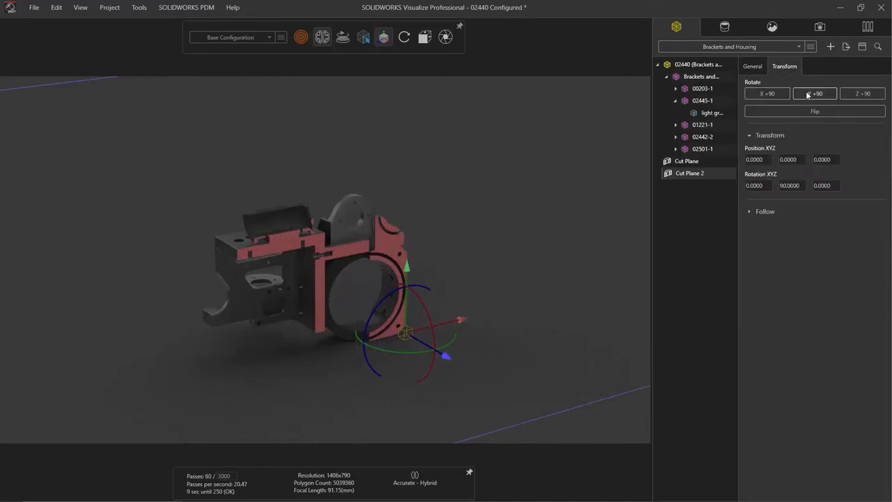
{"action": "left_click", "coordinate": [815, 93]}
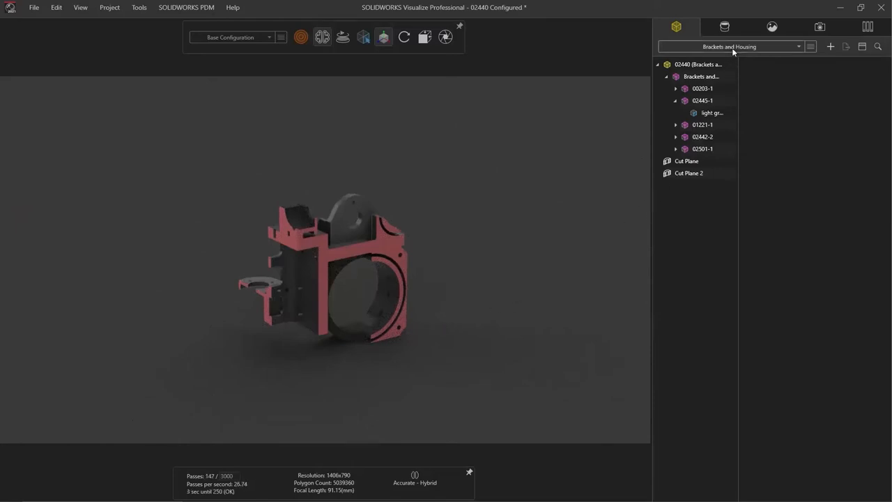
{"action": "left_click", "coordinate": [798, 47]}
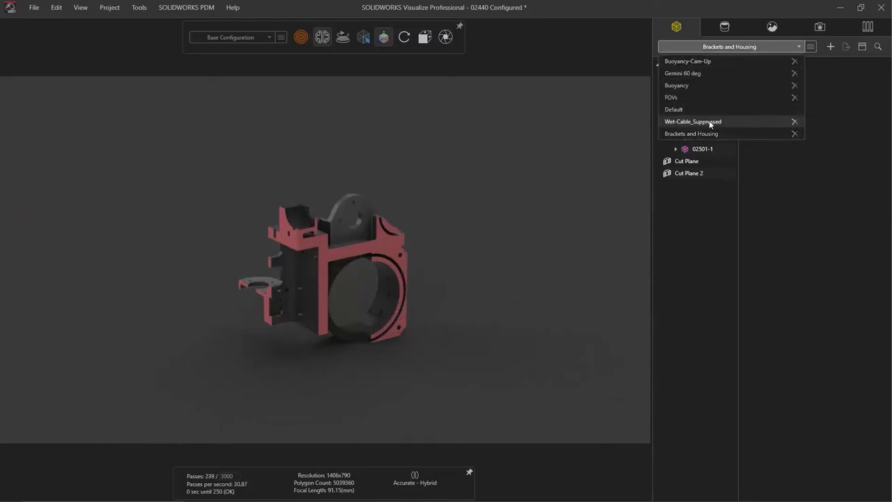
Switch to Wet-Cable_Suppressed, preview the Ambient Occlusion toon preset, then disable Enable Toon.
{"action": "left_click", "coordinate": [674, 109]}
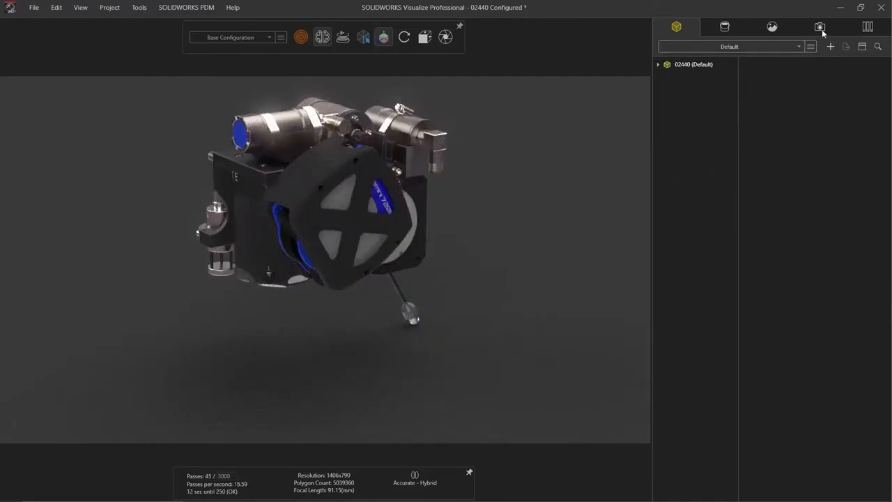
{"action": "left_click", "coordinate": [820, 26]}
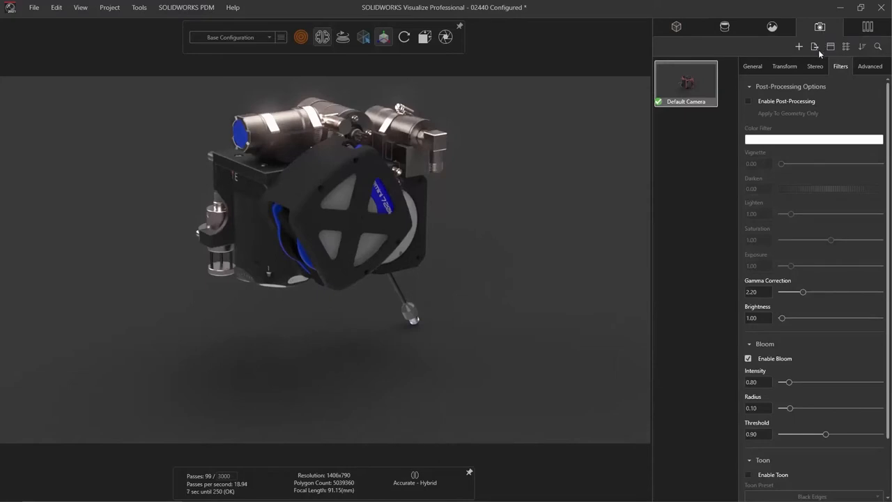
{"action": "scroll", "scroll_direction": "up", "scroll_amount": 3}
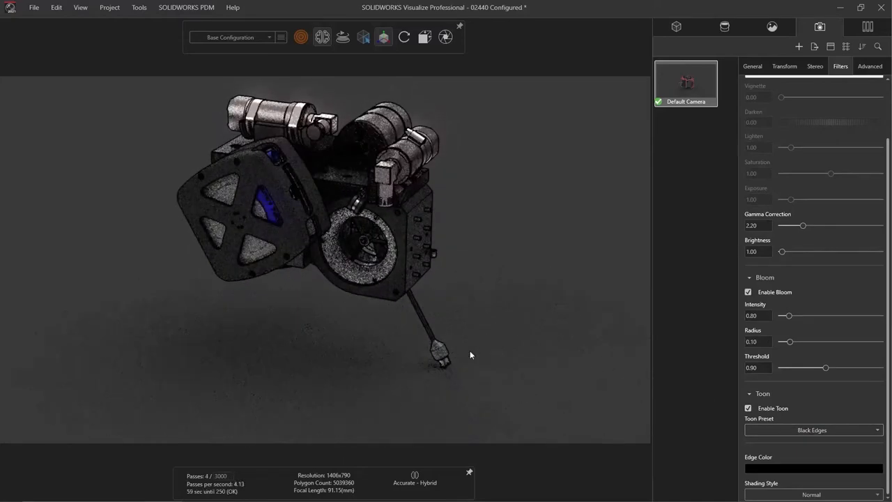
{"action": "left_click", "coordinate": [812, 429]}
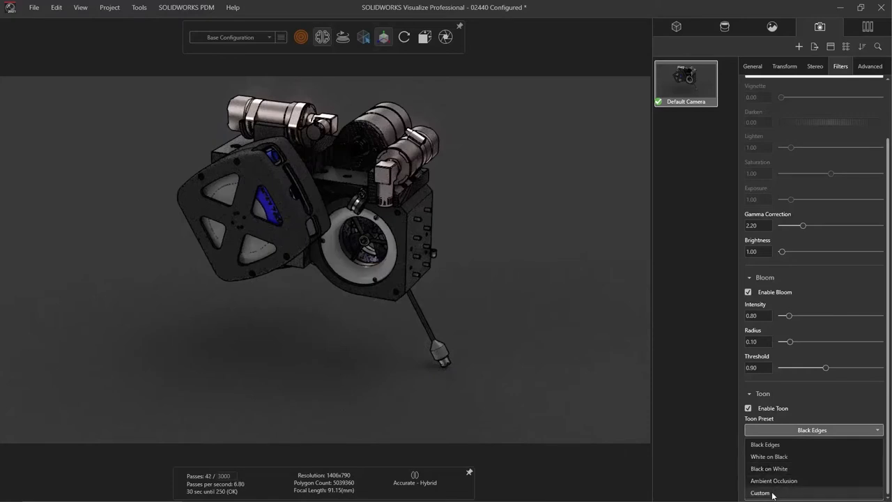
{"action": "left_click", "coordinate": [759, 493]}
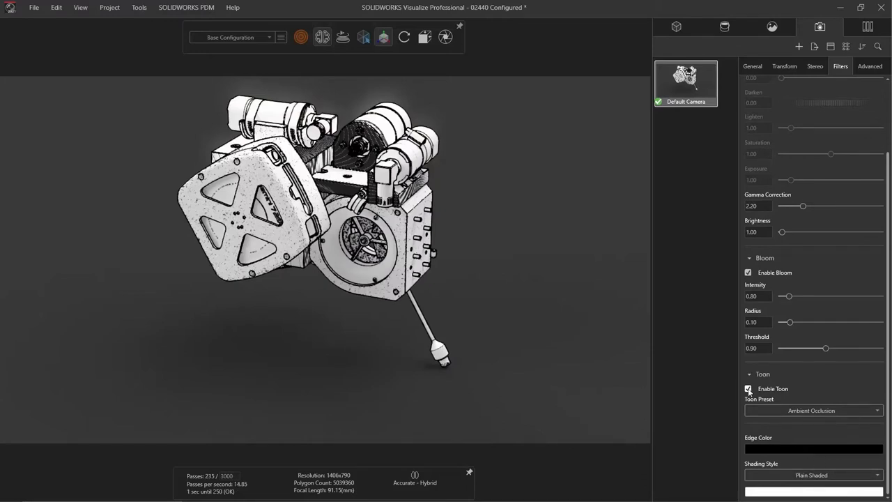
{"action": "left_click", "coordinate": [445, 37]}
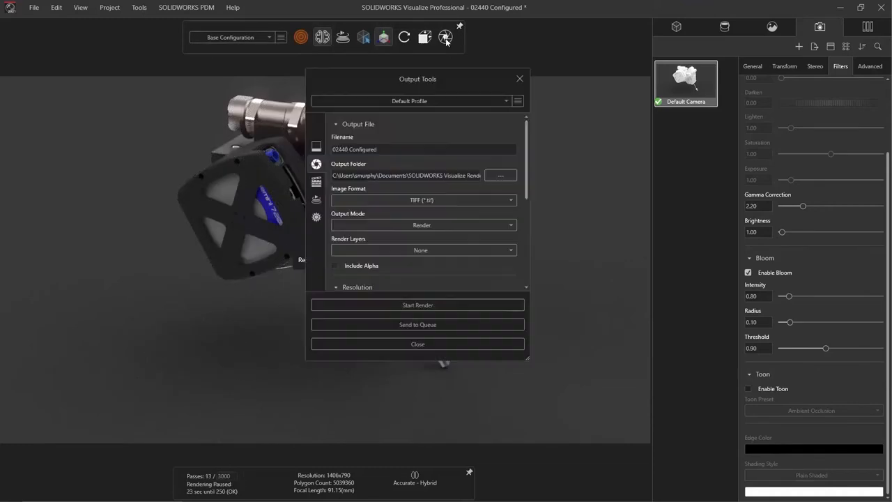
Select all render layers, Beauty through Albedo, in the Output Tools render layer list.
{"action": "scroll", "scroll_direction": "down", "scroll_amount": 3}
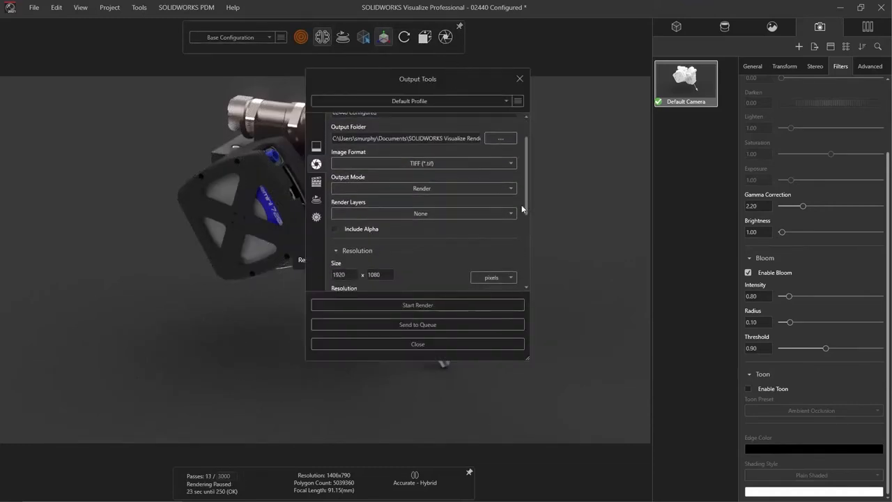
{"action": "left_click", "coordinate": [422, 214]}
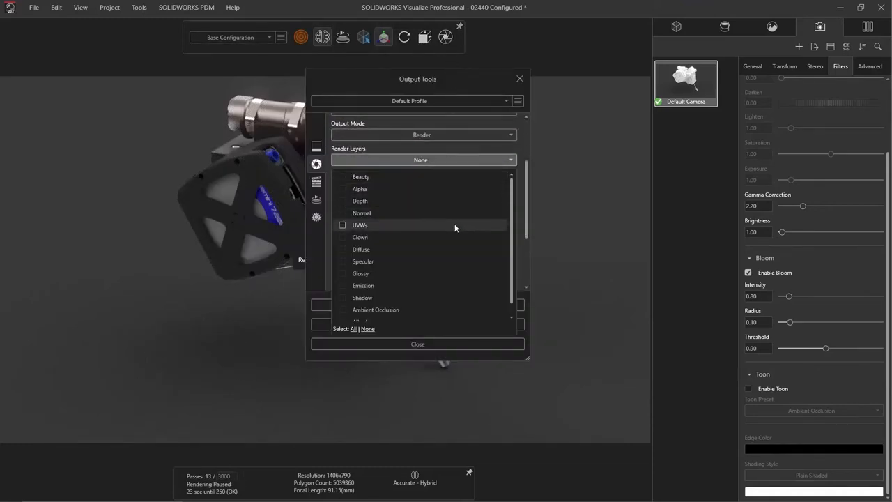
{"action": "left_click", "coordinate": [354, 328]}
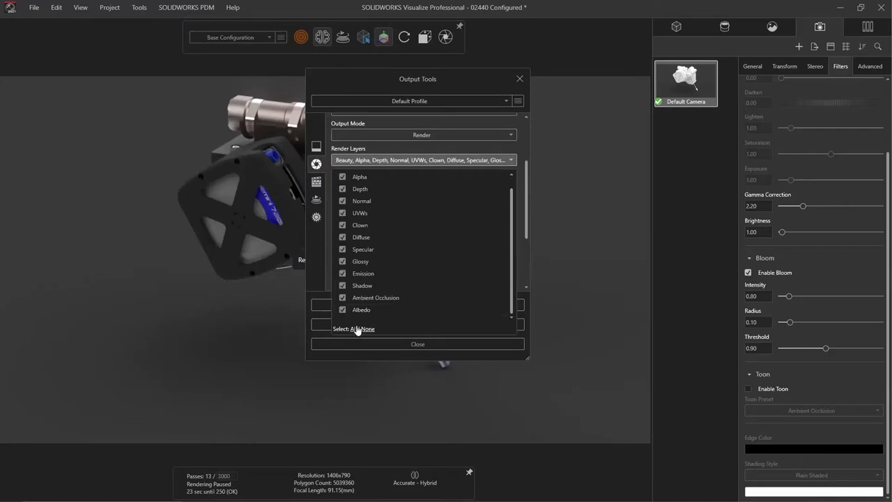
{"action": "mouse_move", "coordinate": [407, 385]}
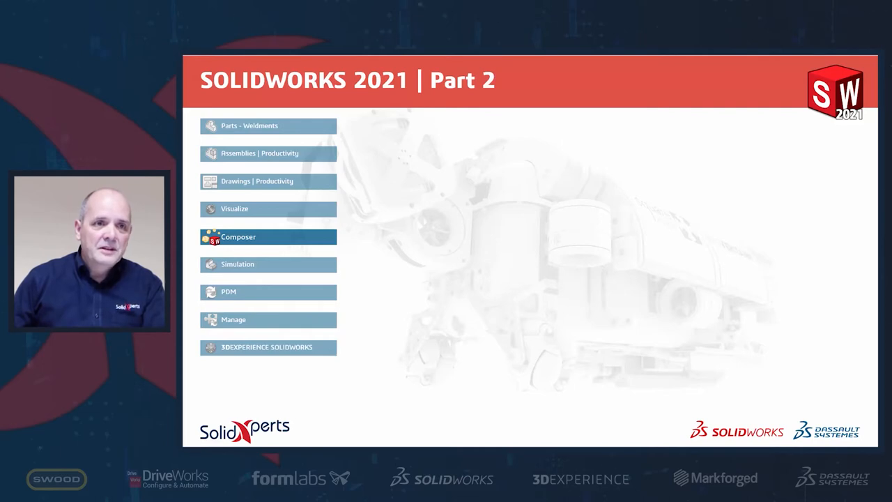
{"action": "mouse_move", "coordinate": [737, 279]}
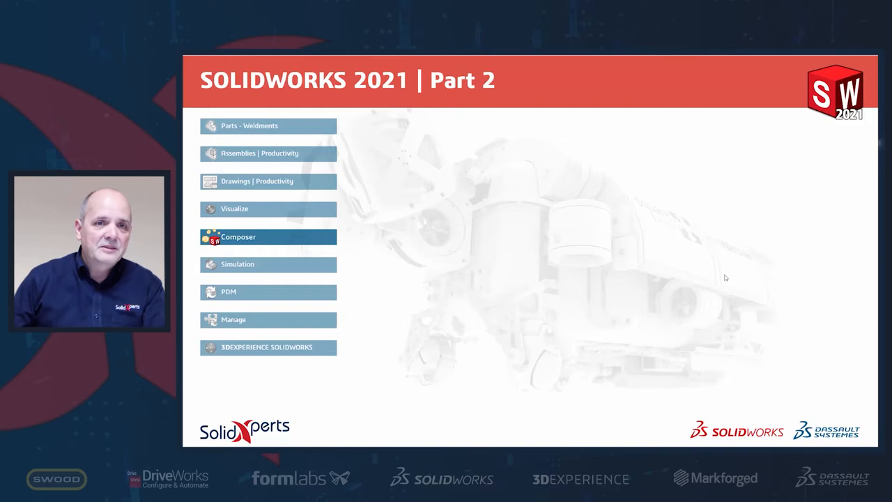
{"action": "mouse_move", "coordinate": [721, 271]}
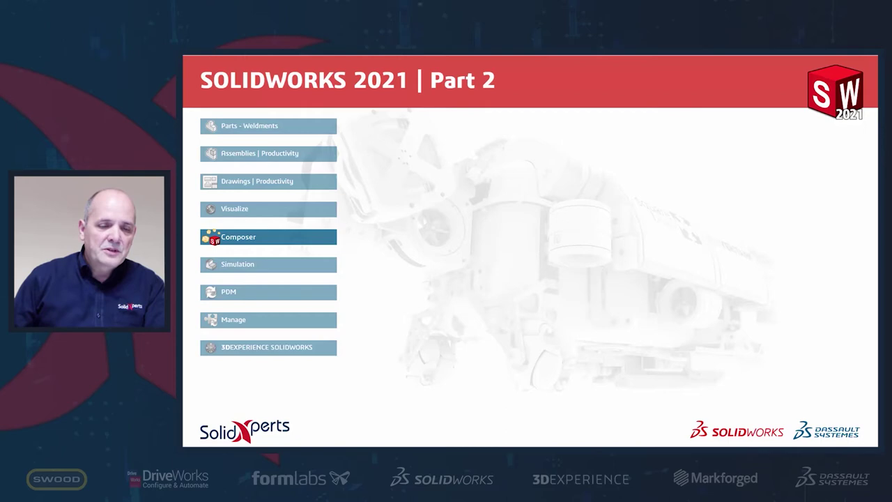
{"action": "mouse_move", "coordinate": [708, 265]}
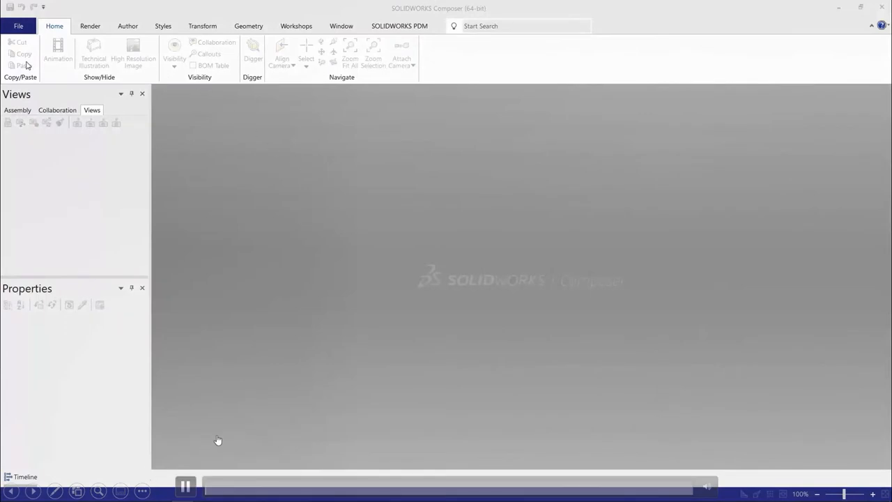
Begin opening 02856.SLDASM with the SOLIDWORKS(default) import profile.
{"action": "left_click", "coordinate": [18, 26]}
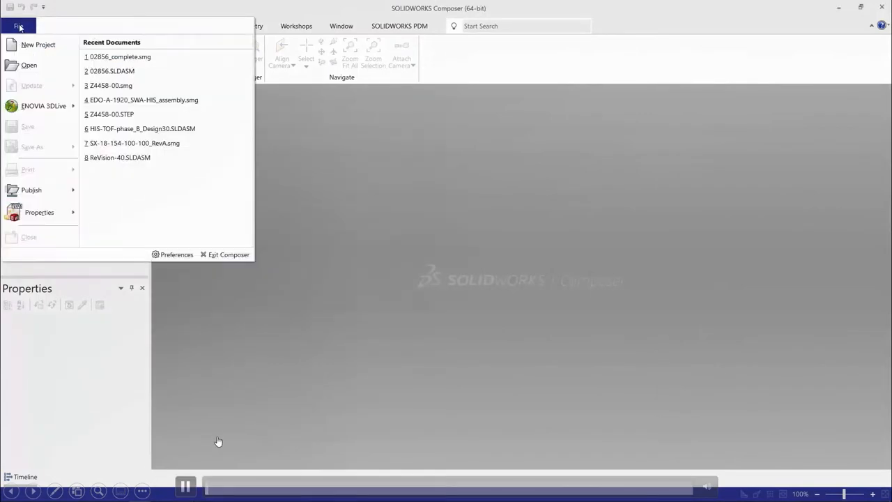
{"action": "mouse_move", "coordinate": [29, 64]}
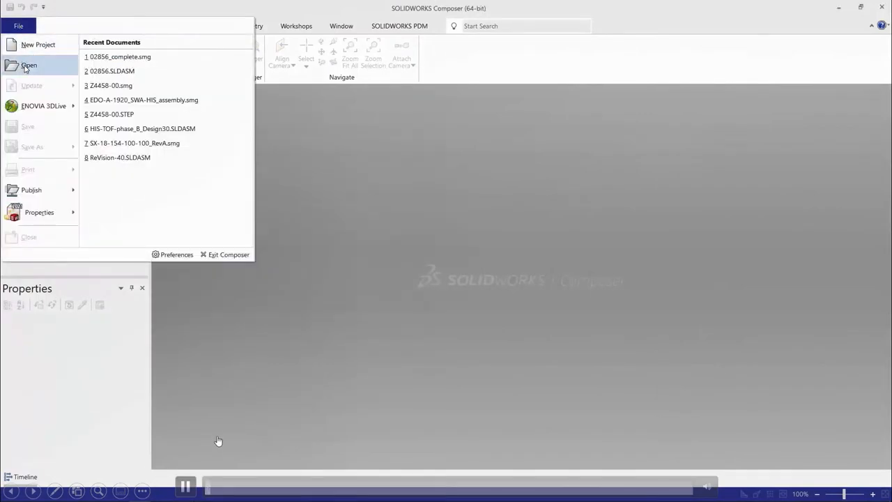
{"action": "left_click", "coordinate": [28, 65]}
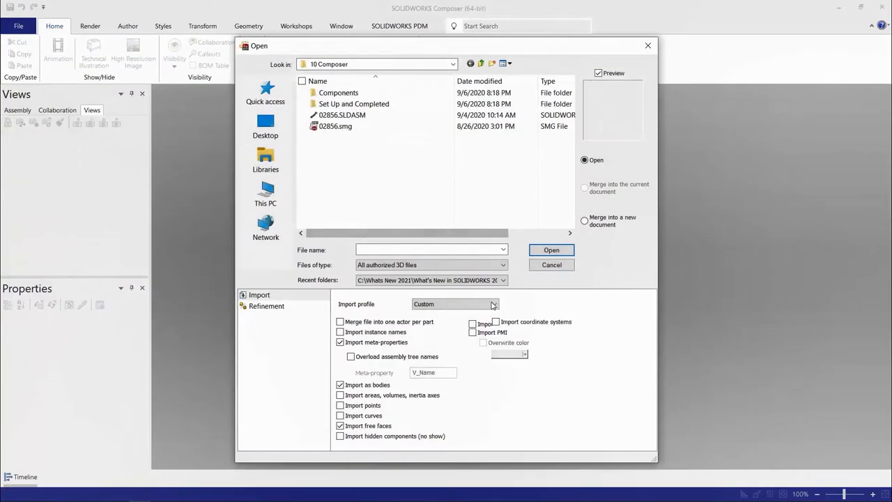
{"action": "left_click", "coordinate": [493, 304]}
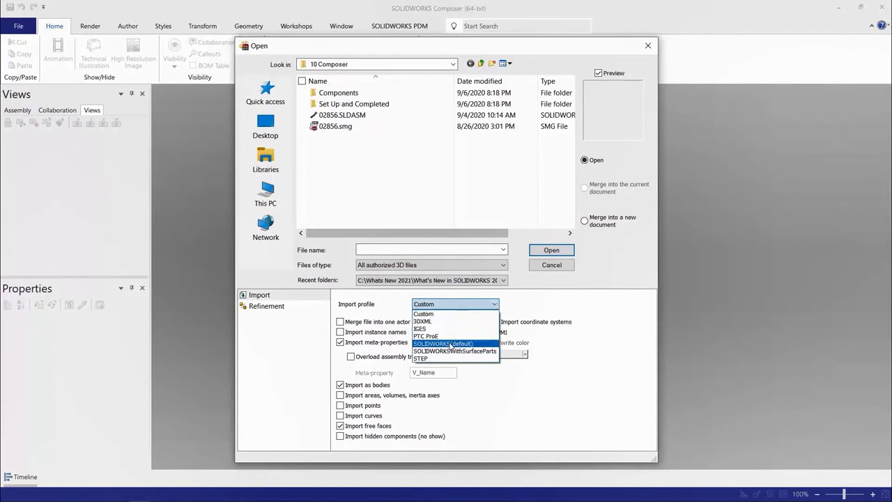
{"action": "left_click", "coordinate": [443, 343]}
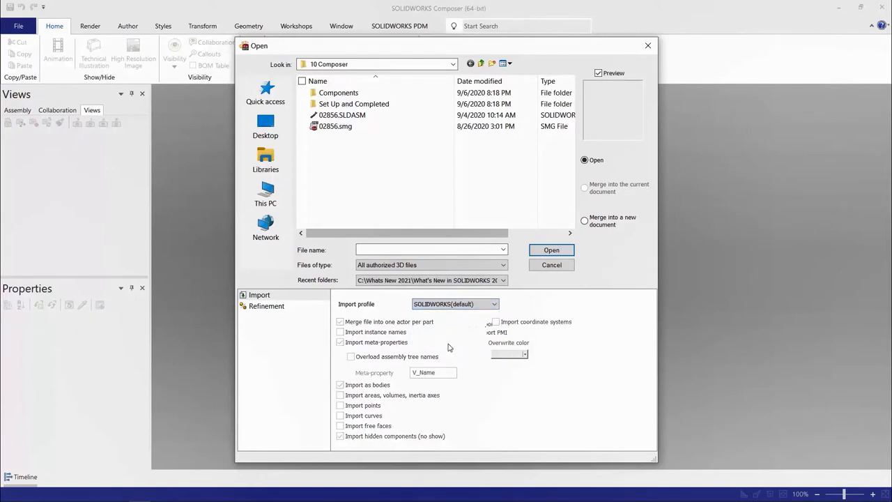
{"action": "left_click", "coordinate": [341, 115]}
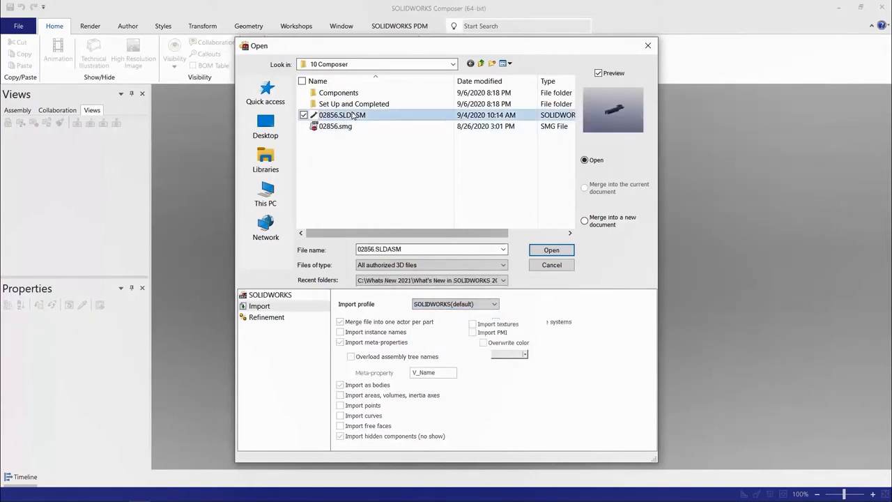
{"action": "mouse_move", "coordinate": [556, 120]}
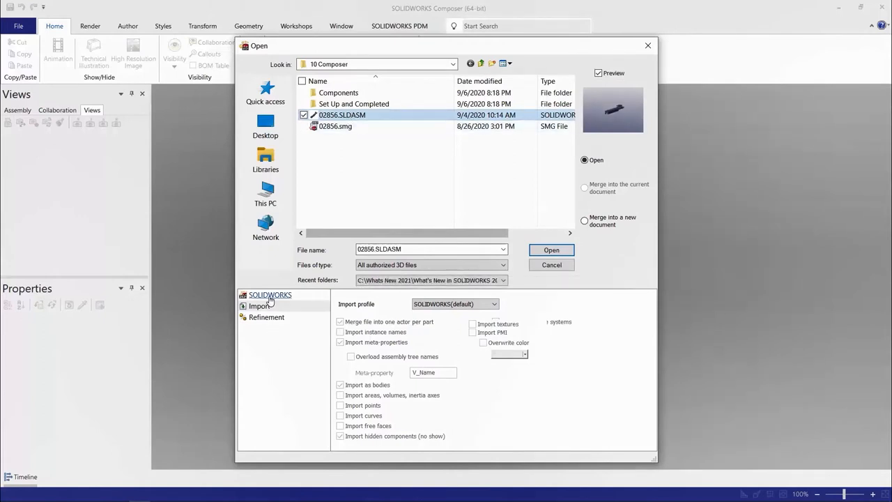
Import only the 0.2 IN engagement and three BRUSH configurations and open the assembly.
{"action": "left_click", "coordinate": [270, 295]}
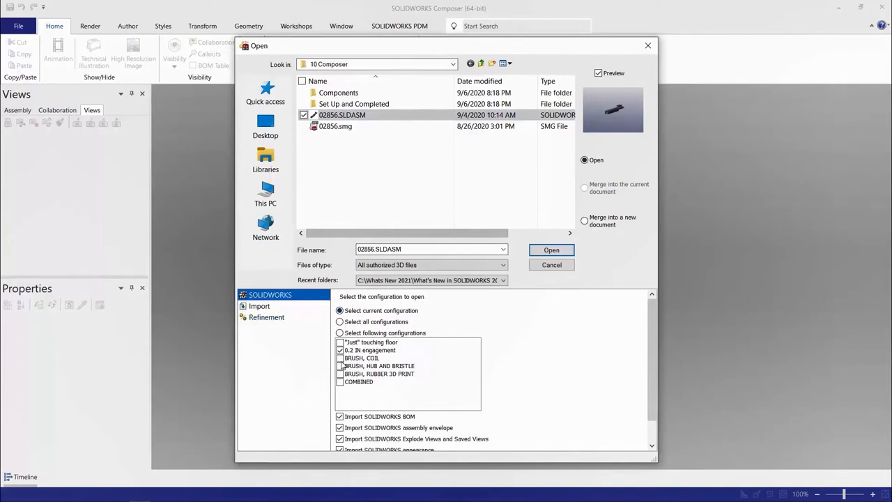
{"action": "left_click", "coordinate": [340, 332]}
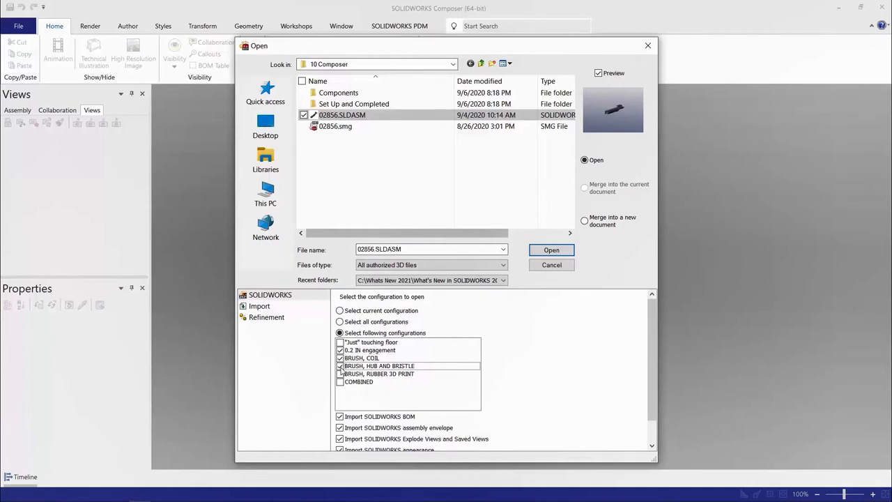
{"action": "left_click", "coordinate": [341, 374]}
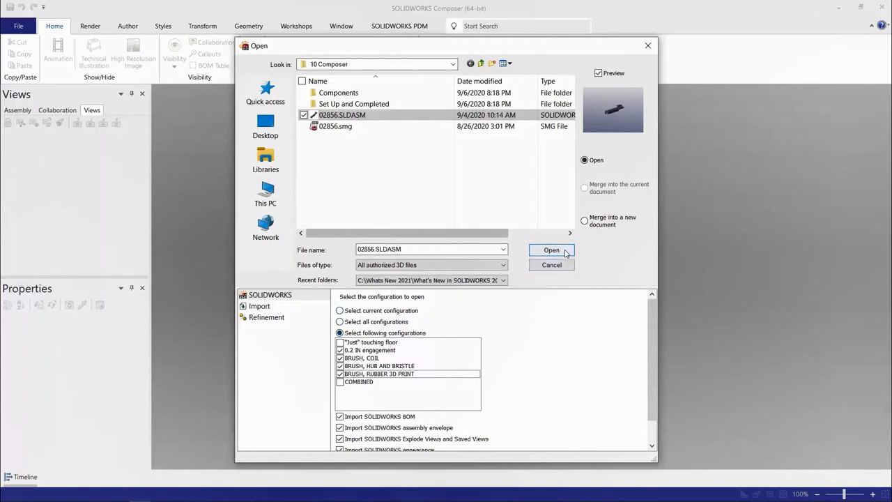
{"action": "left_click", "coordinate": [551, 251]}
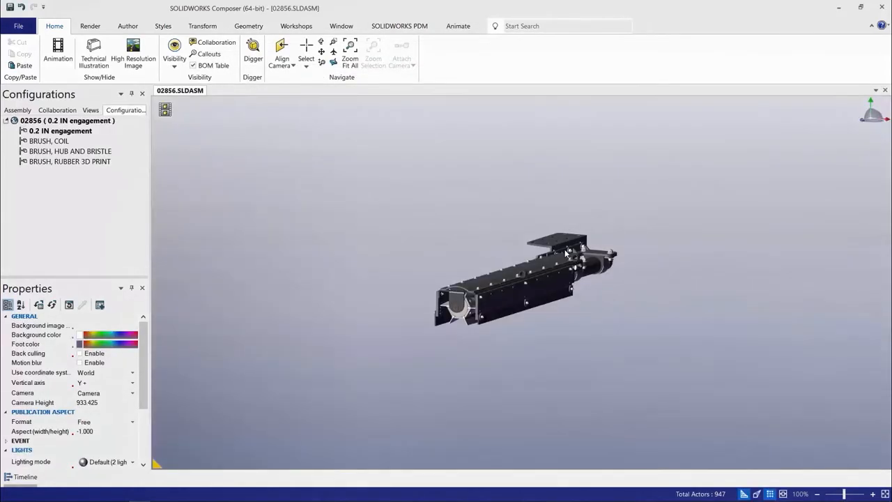
{"action": "mouse_move", "coordinate": [397, 331]}
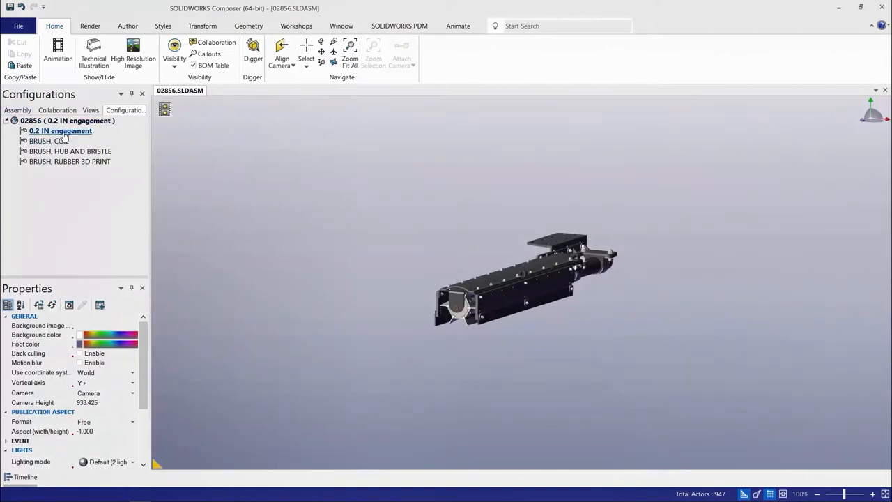
Apply the 0.2 IN engagement configuration and show the Render tab's Mode options.
{"action": "left_click", "coordinate": [70, 161]}
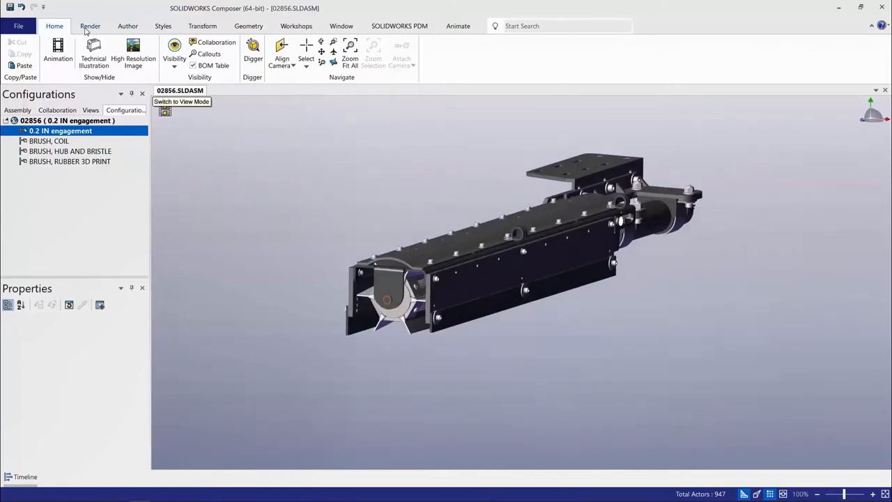
{"action": "left_click", "coordinate": [89, 26]}
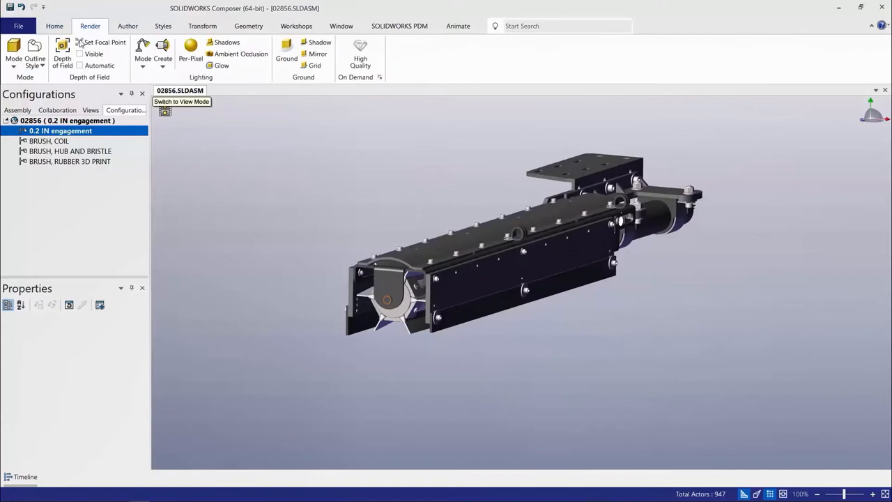
{"action": "left_click", "coordinate": [14, 53]}
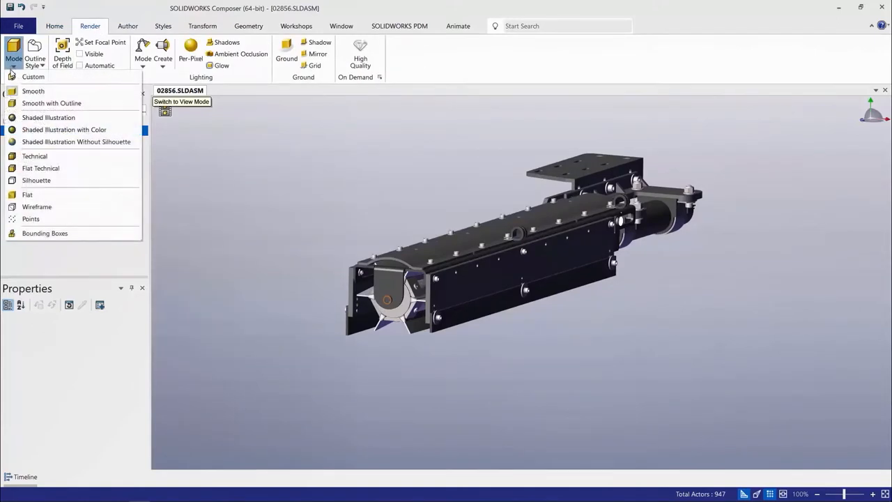
{"action": "mouse_move", "coordinate": [88, 168]}
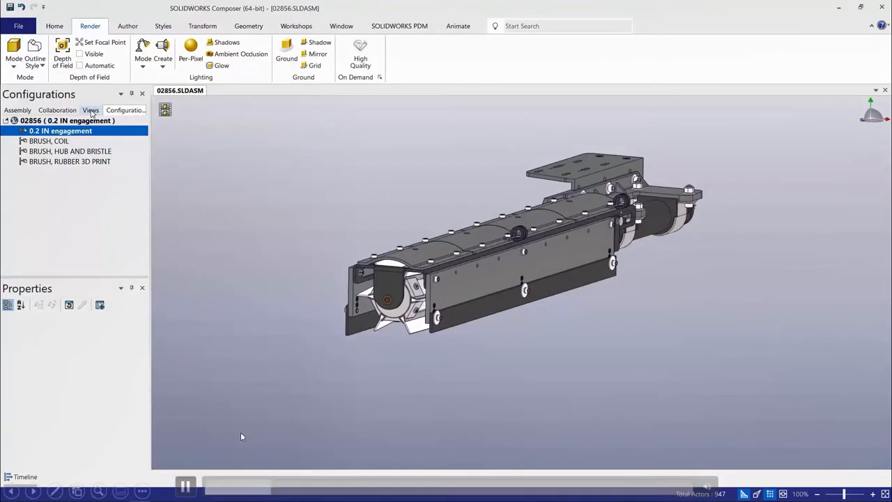
Show the saved Views list and open Document Properties at the Units page.
{"action": "left_click", "coordinate": [90, 110]}
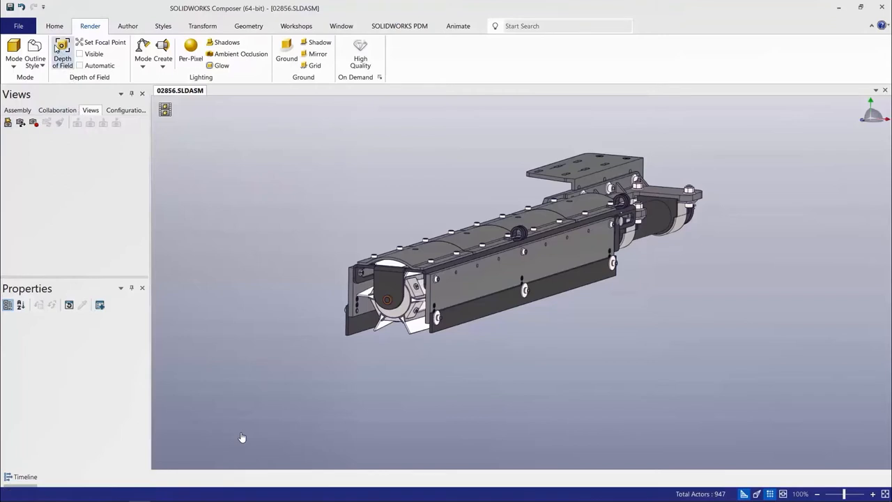
{"action": "left_click", "coordinate": [18, 25]}
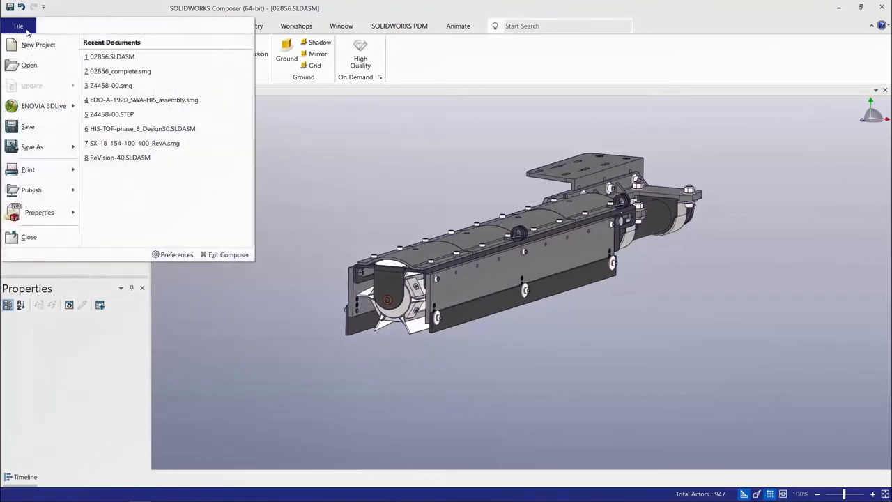
{"action": "left_click", "coordinate": [39, 212]}
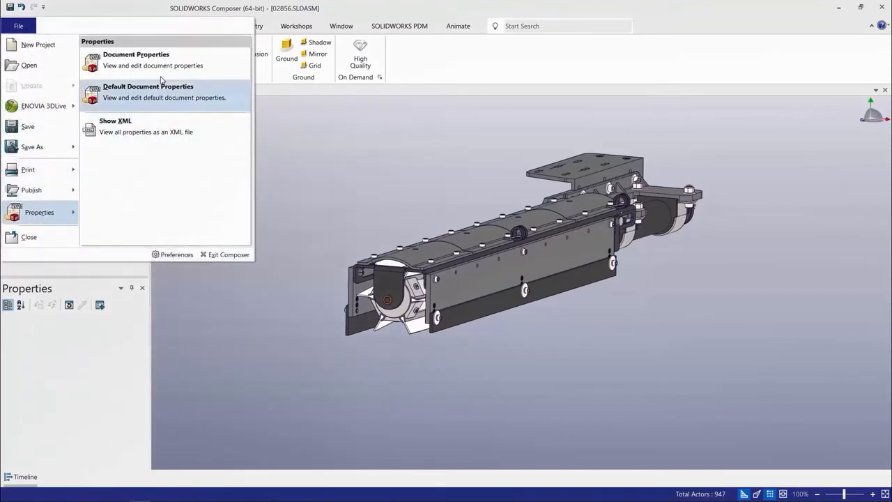
{"action": "left_click", "coordinate": [136, 59]}
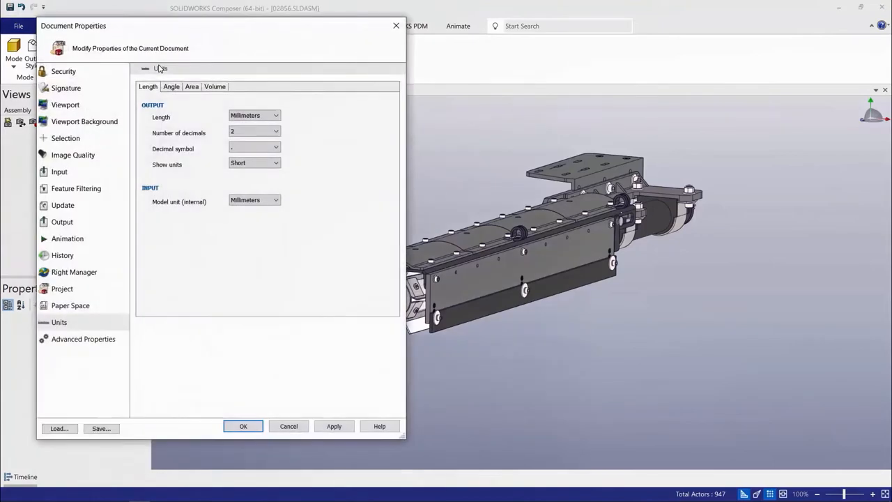
Disable the background gradient; show hidden edges on selected and highlighted parts, with red selection colour.
{"action": "left_click", "coordinate": [84, 121]}
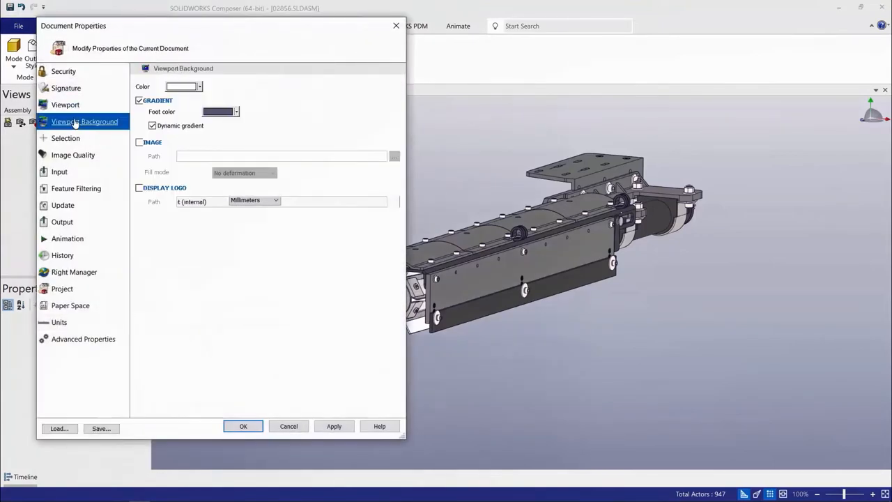
{"action": "left_click", "coordinate": [139, 100]}
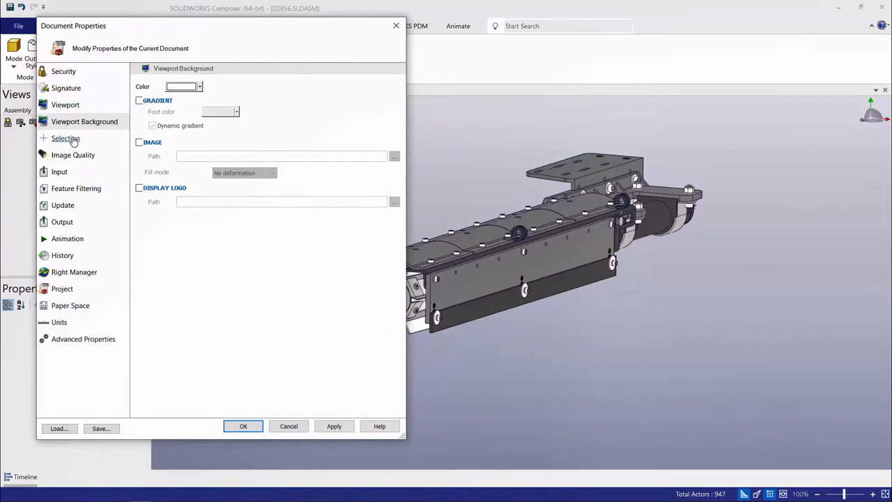
{"action": "left_click", "coordinate": [65, 138]}
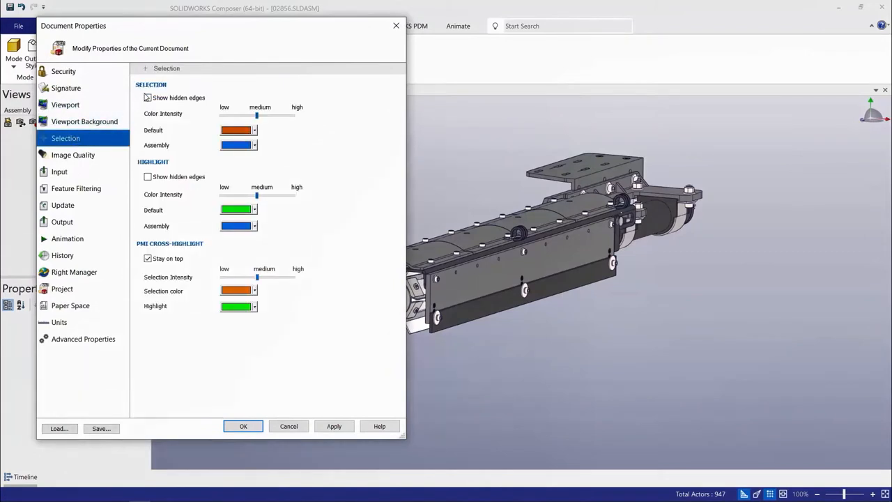
{"action": "left_click", "coordinate": [147, 97]}
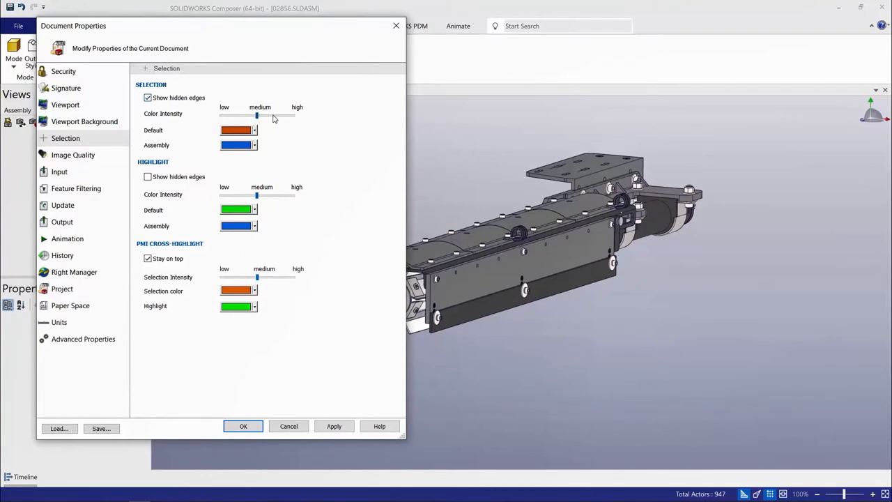
{"action": "left_click", "coordinate": [255, 130]}
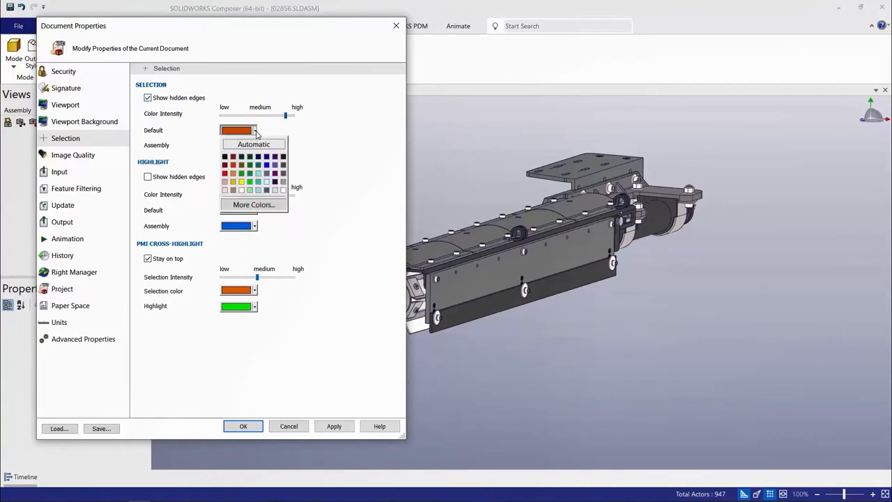
{"action": "left_click", "coordinate": [224, 156]}
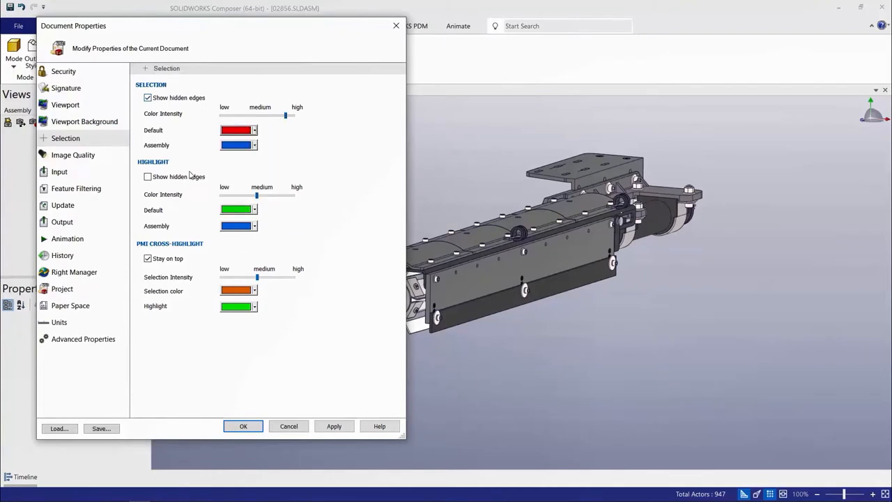
{"action": "left_click", "coordinate": [147, 176]}
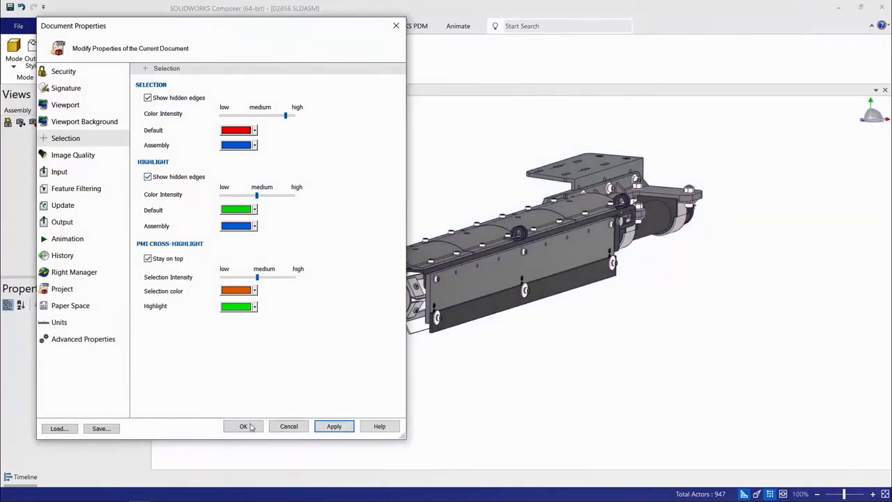
{"action": "left_click", "coordinate": [243, 426]}
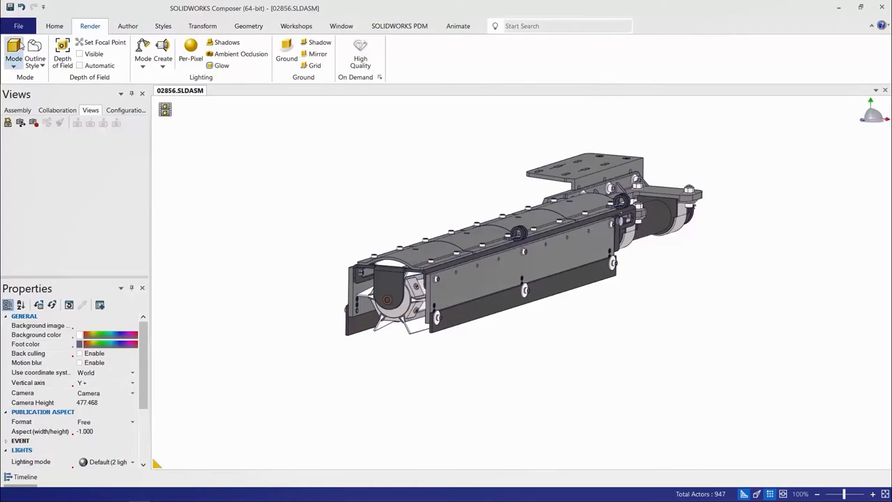
{"action": "left_click", "coordinate": [18, 26]}
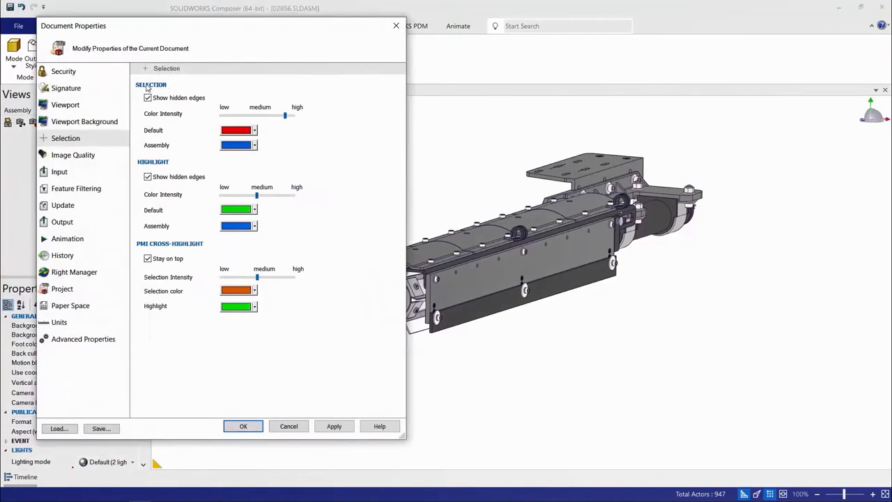
{"action": "mouse_move", "coordinate": [69, 306]}
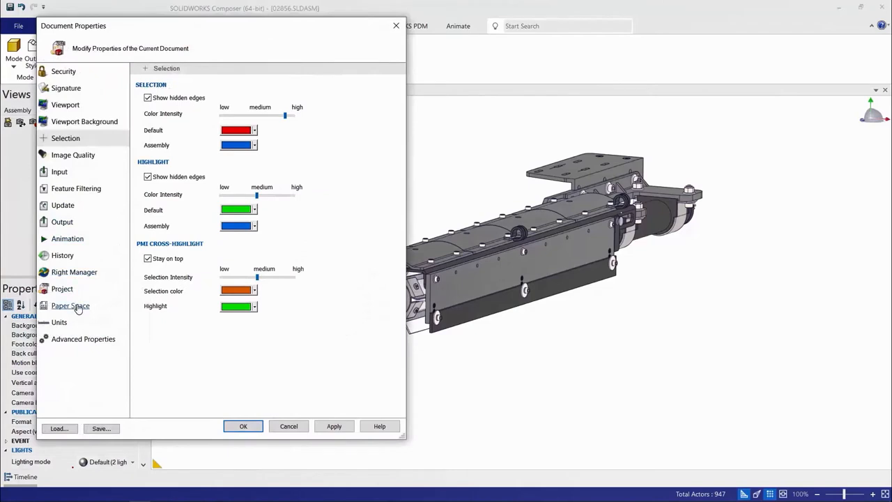
Set the paper space to a custom 90 by 160 size.
{"action": "left_click", "coordinate": [70, 305]}
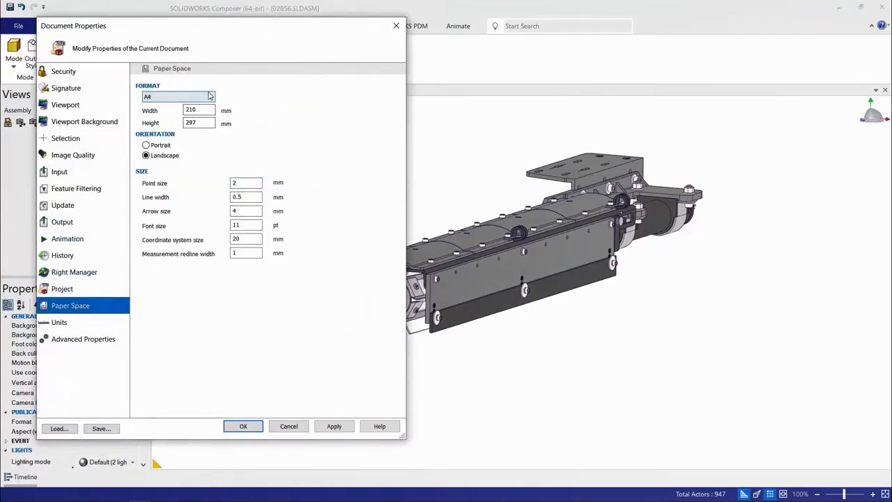
{"action": "left_click", "coordinate": [211, 96]}
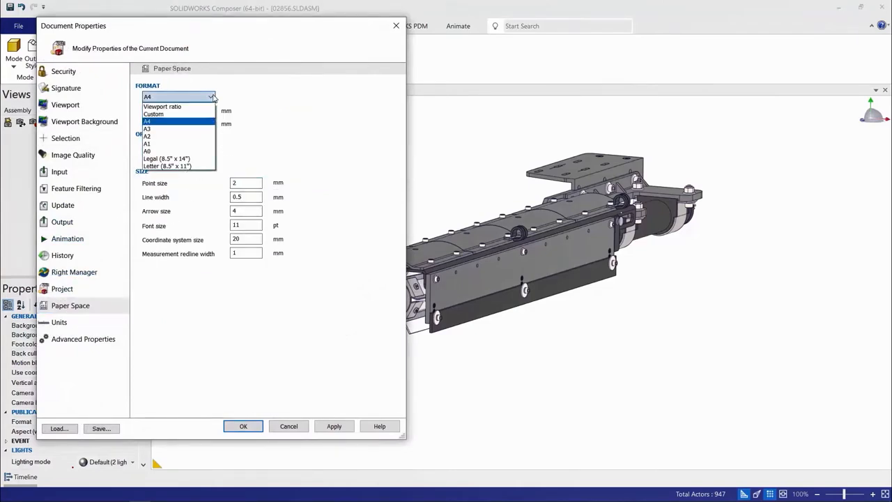
{"action": "left_click", "coordinate": [153, 114]}
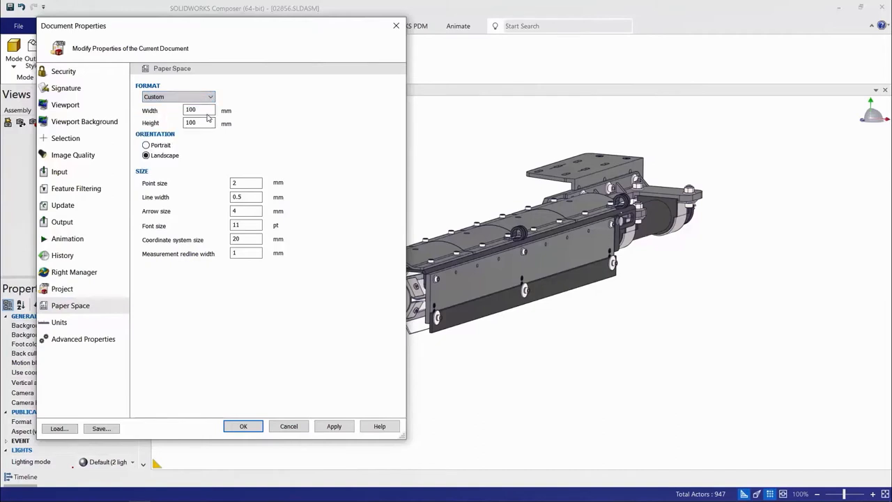
{"action": "triple_click", "coordinate": [199, 111]}
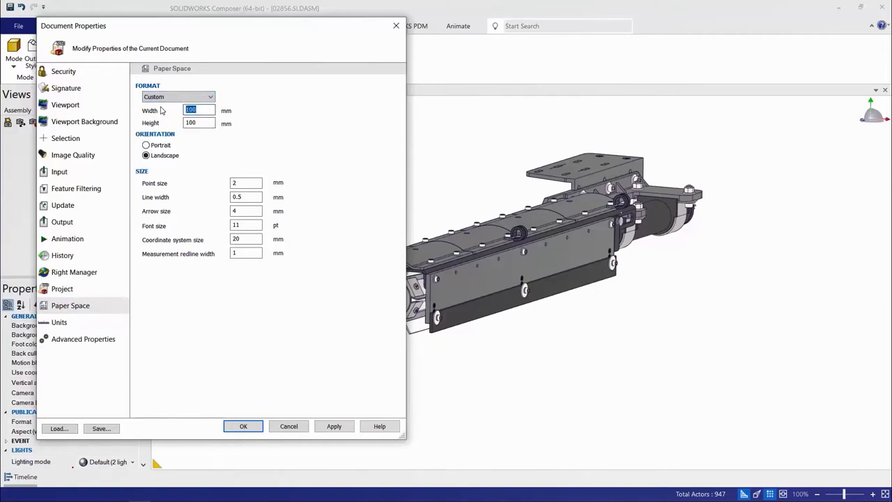
{"action": "type", "text": "90"}
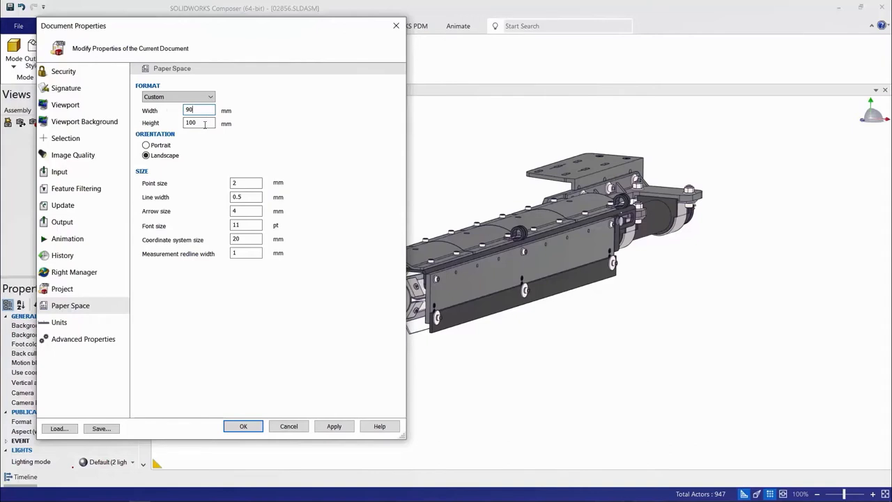
{"action": "triple_click", "coordinate": [190, 123]}
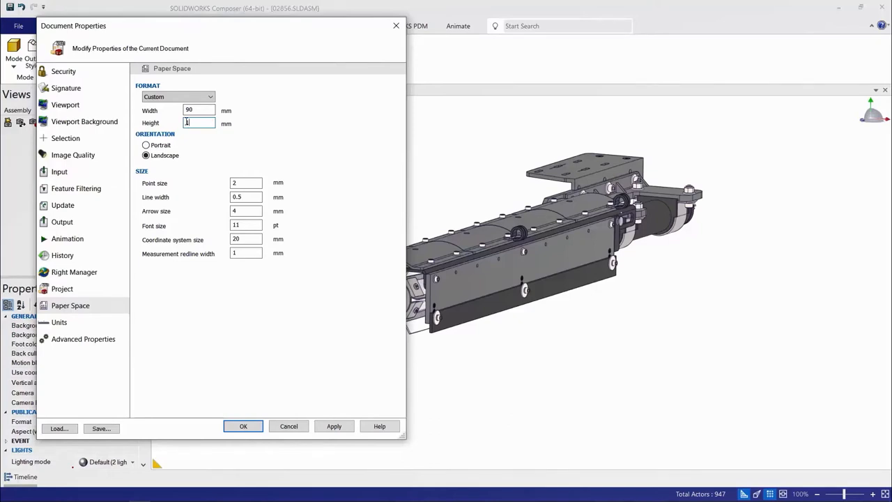
{"action": "type", "text": "160"}
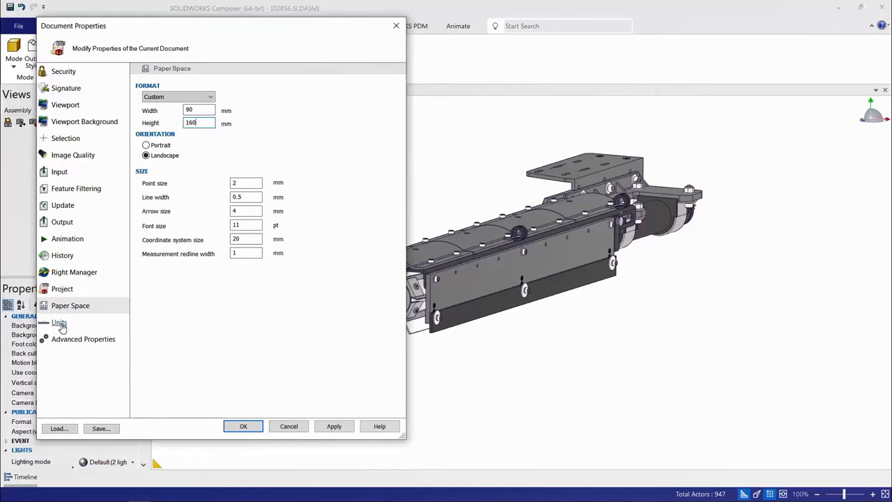
Switch the length units to inches.
{"action": "left_click", "coordinate": [58, 323]}
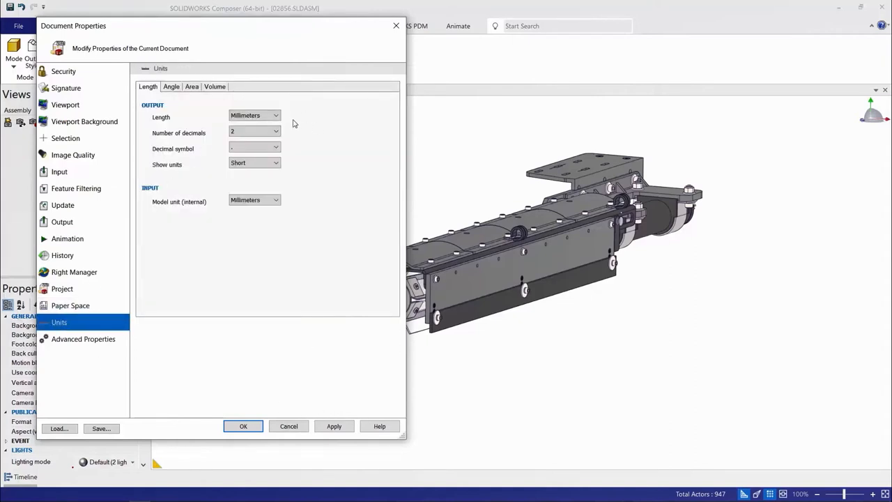
{"action": "left_click", "coordinate": [275, 115]}
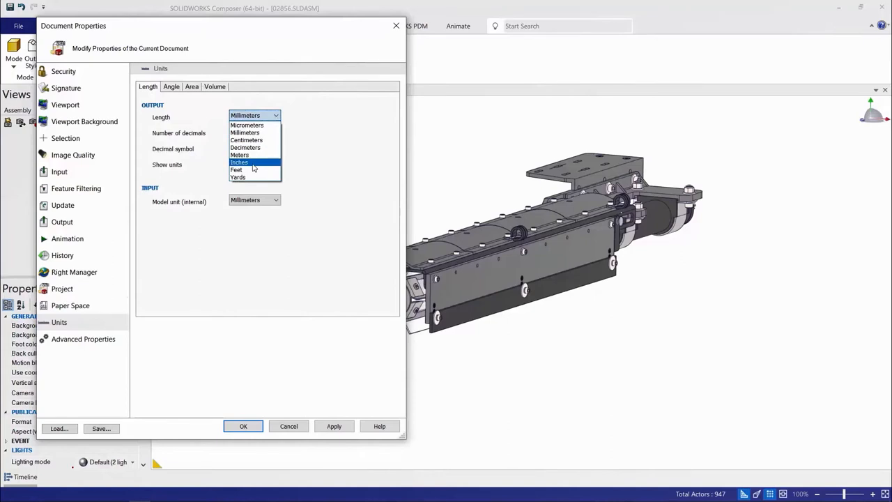
{"action": "left_click", "coordinate": [239, 162]}
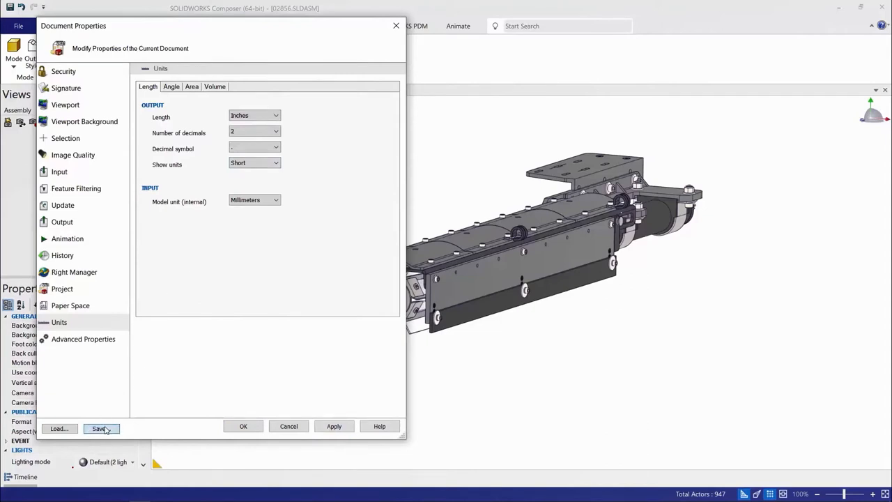
Save the document properties as the DemoProps profile in the 10 Composer folder.
{"action": "left_click", "coordinate": [100, 428]}
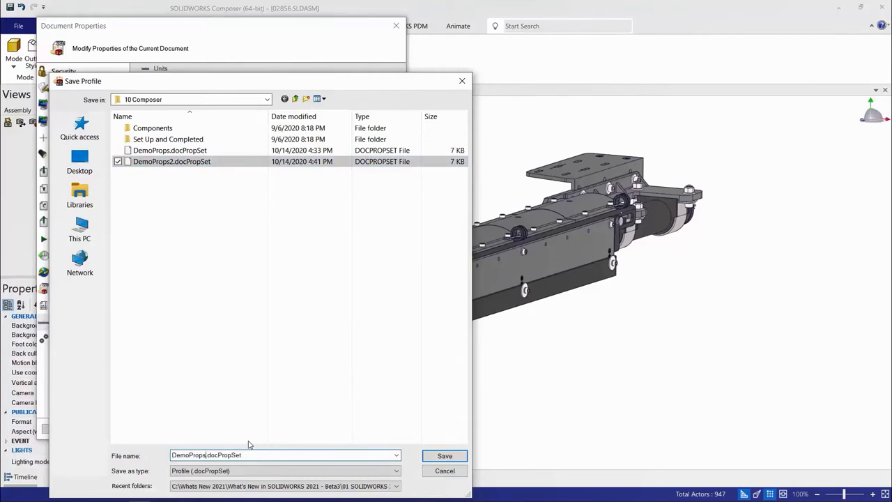
{"action": "left_click", "coordinate": [290, 454]}
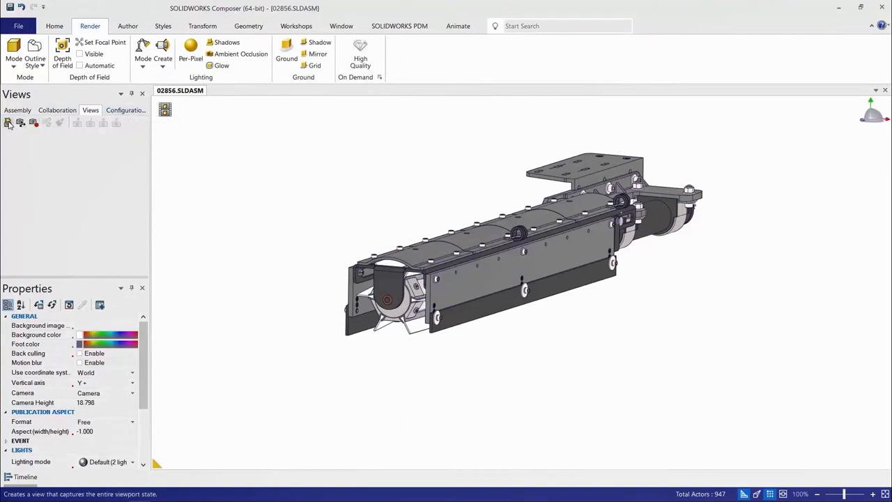
Save a full-assembly view, isolate part 02756, and capture isolated and rotated close-up views.
{"action": "left_click", "coordinate": [8, 123]}
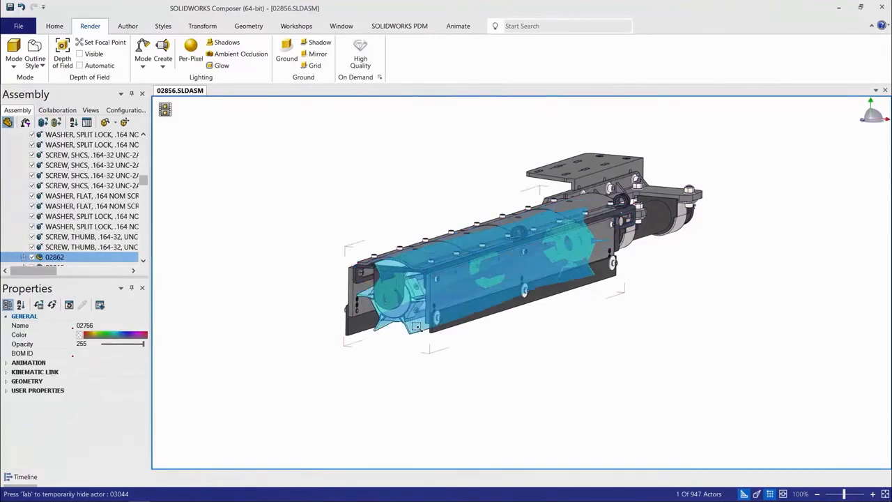
{"action": "right_click", "coordinate": [418, 300]}
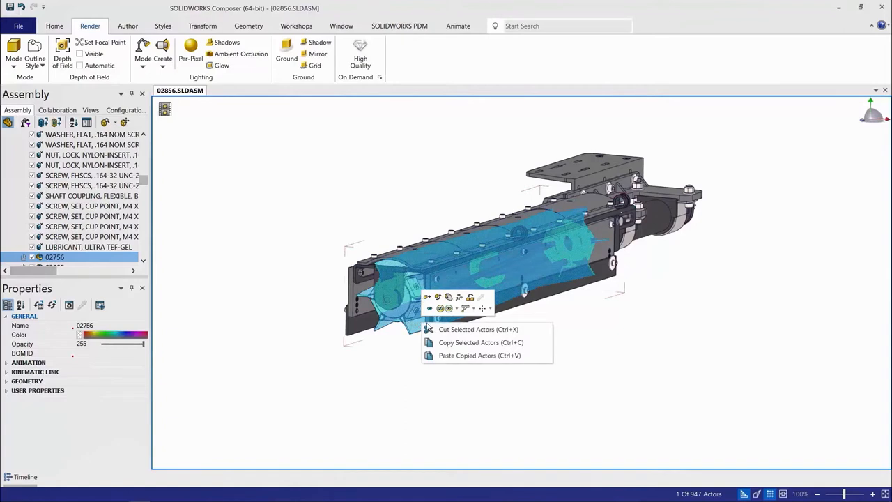
{"action": "mouse_move", "coordinate": [430, 308]}
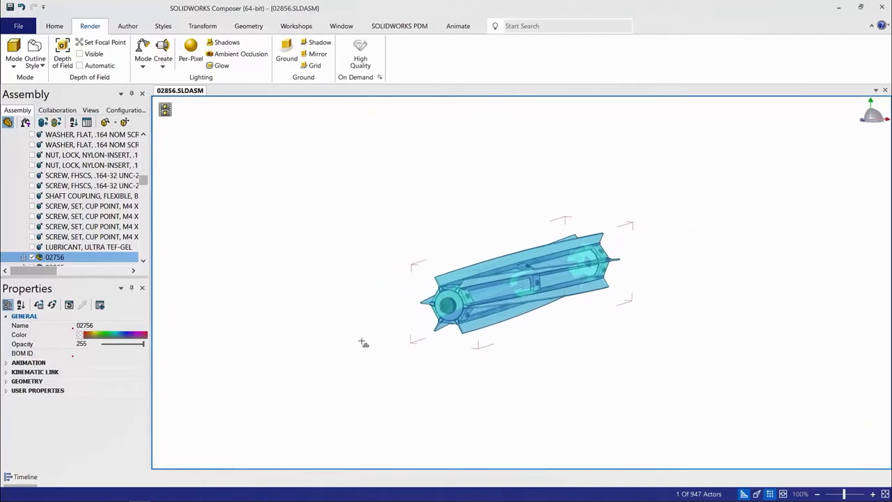
{"action": "left_click", "coordinate": [272, 298]}
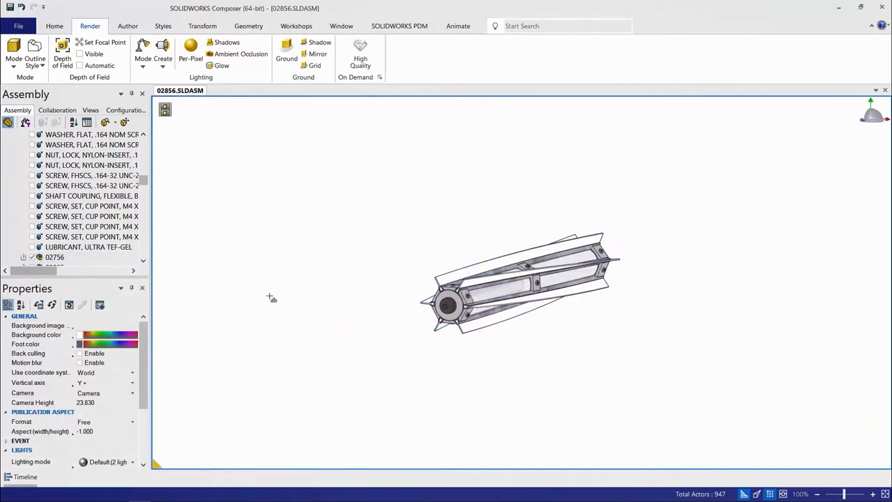
{"action": "left_click", "coordinate": [90, 110]}
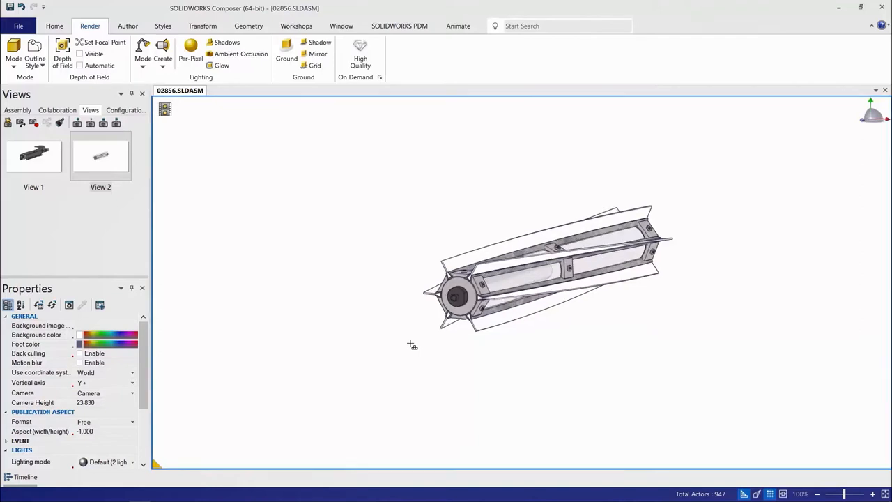
{"action": "left_click_drag", "start_coordinate": [413, 345], "coordinate": [539, 345]}
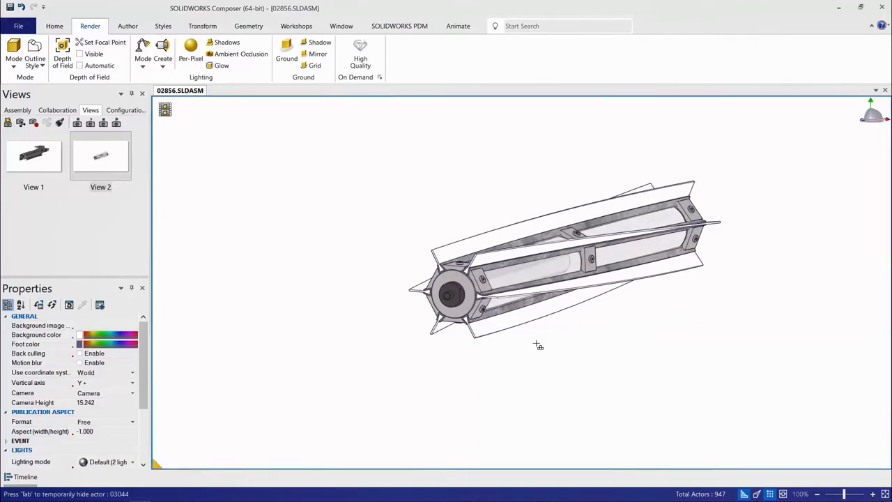
{"action": "left_click_drag", "start_coordinate": [539, 345], "coordinate": [604, 315]}
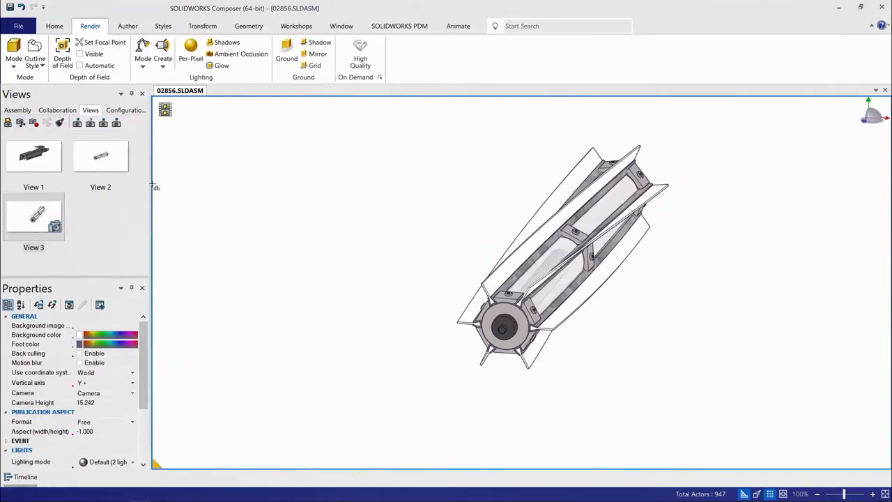
{"action": "mouse_move", "coordinate": [124, 161]}
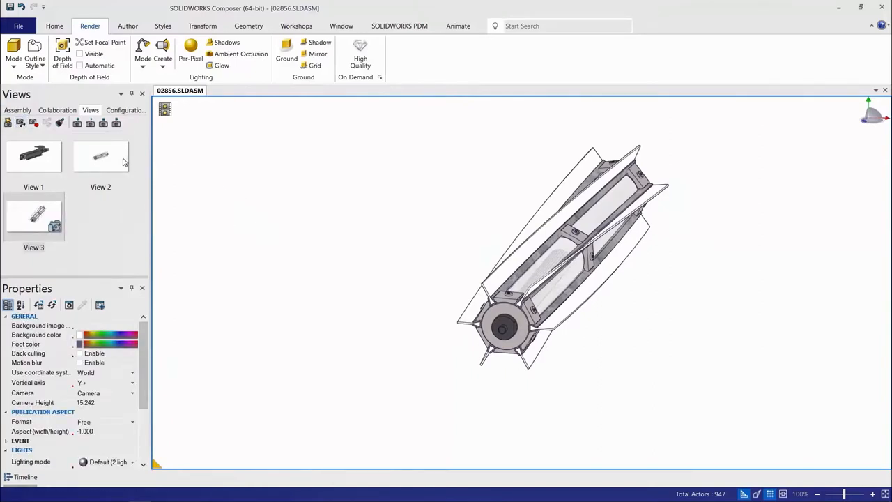
{"action": "left_click", "coordinate": [101, 155]}
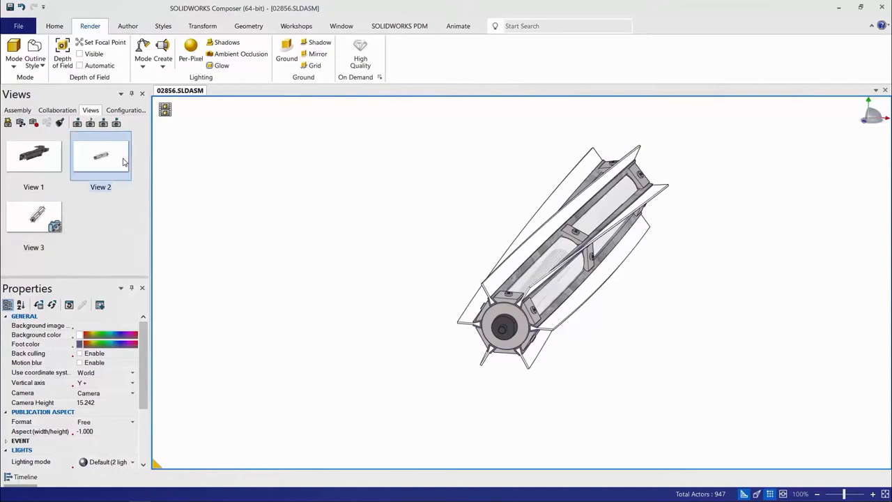
Reapply View 2 and dock the Configurations list in its own panel.
{"action": "double_click", "coordinate": [101, 156]}
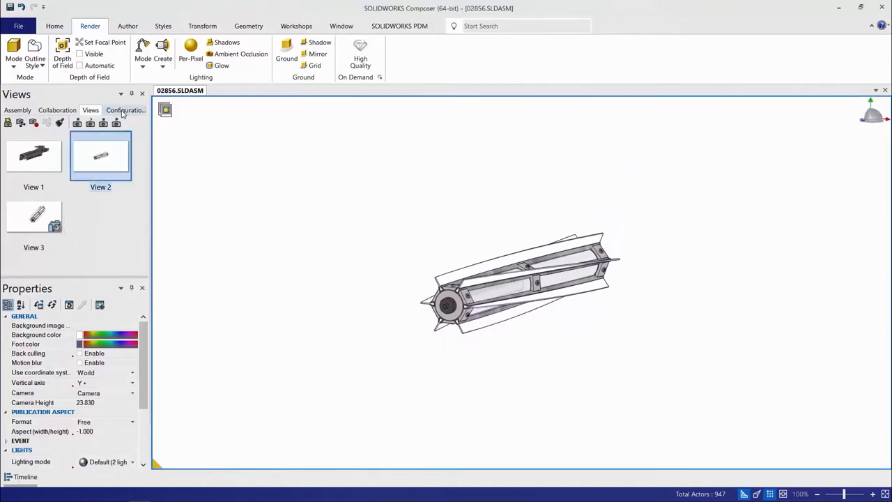
{"action": "left_click", "coordinate": [125, 110]}
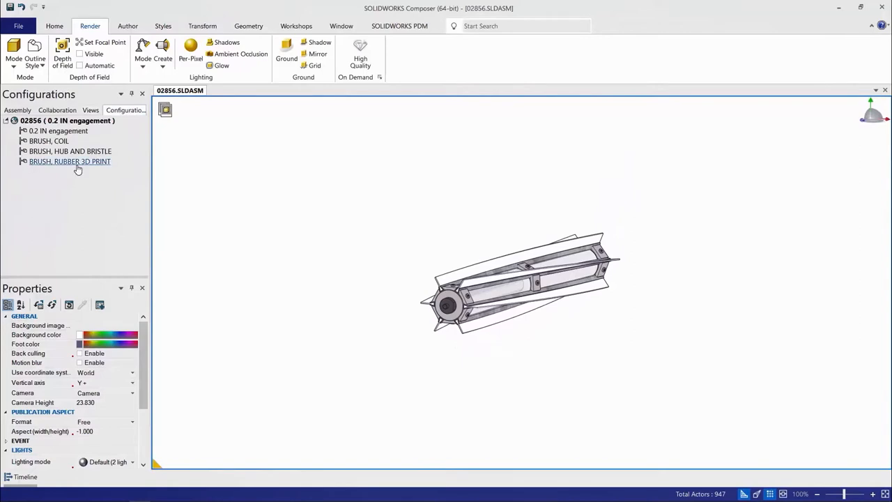
{"action": "left_click", "coordinate": [69, 161]}
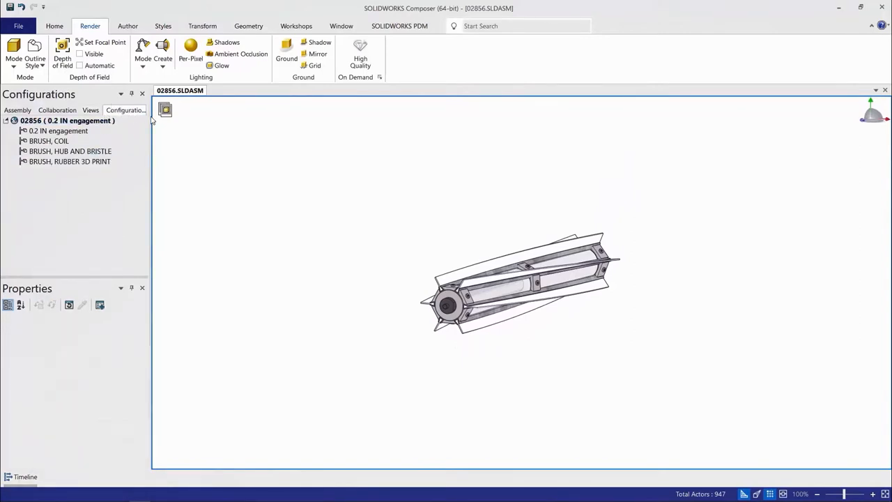
{"action": "left_click", "coordinate": [91, 109]}
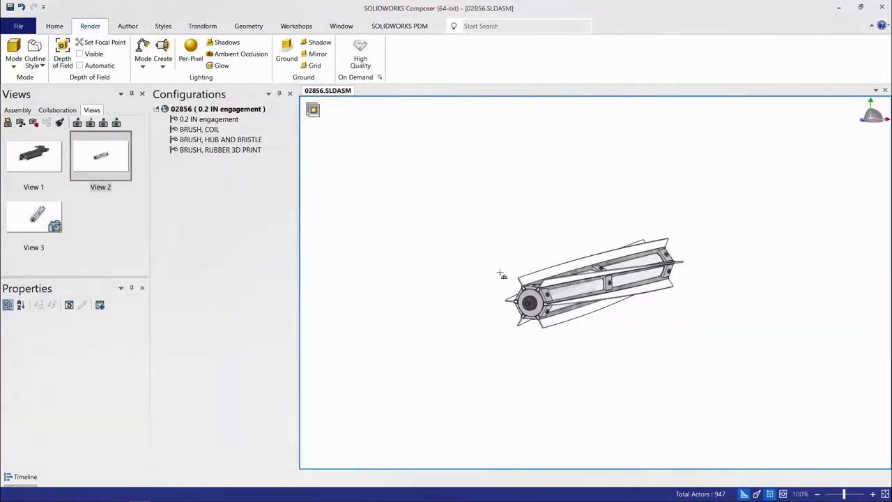
Activate the BRUSH, RUBBER 3D PRINT configuration, isolate the rubber part, and return to View 2.
{"action": "left_click", "coordinate": [220, 149]}
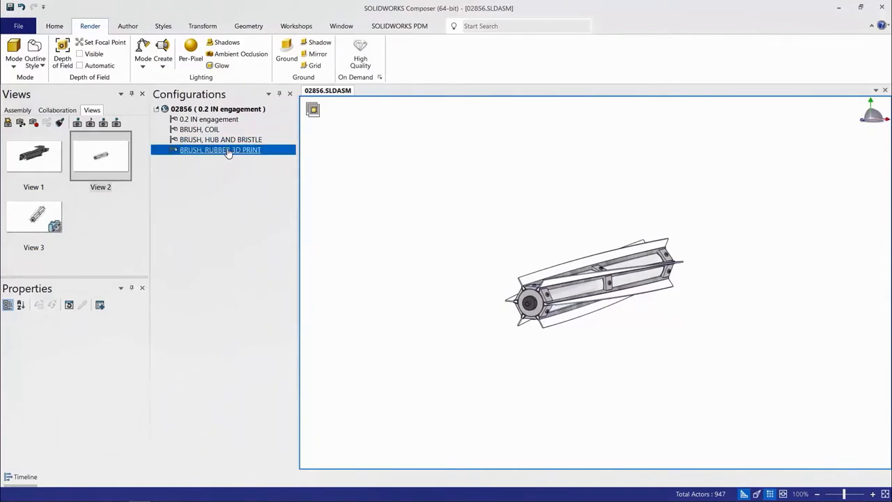
{"action": "double_click", "coordinate": [219, 149]}
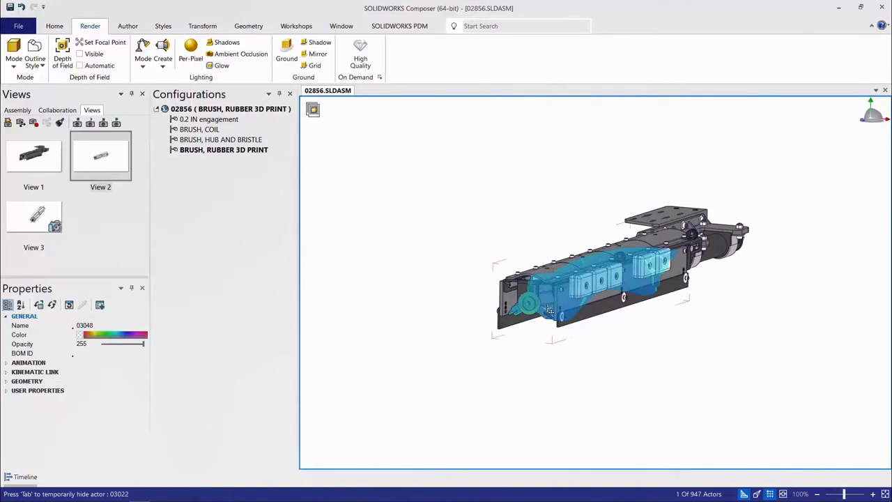
{"action": "right_click", "coordinate": [551, 310]}
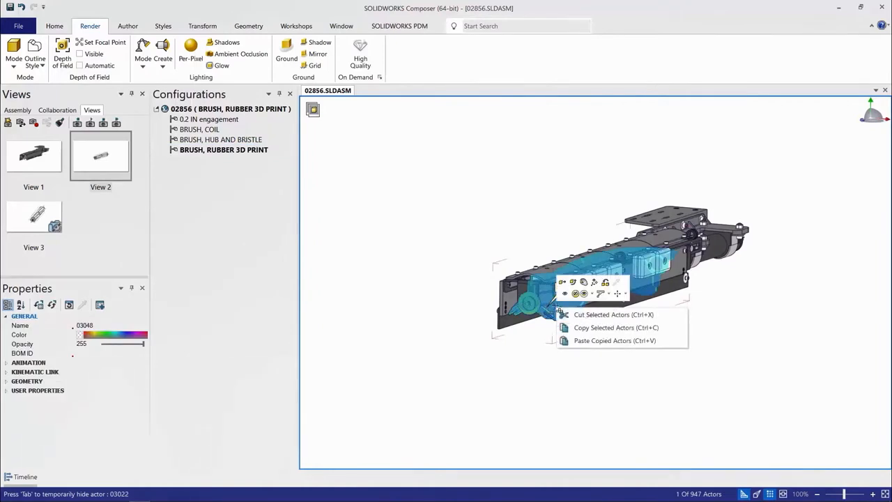
{"action": "mouse_move", "coordinate": [564, 293]}
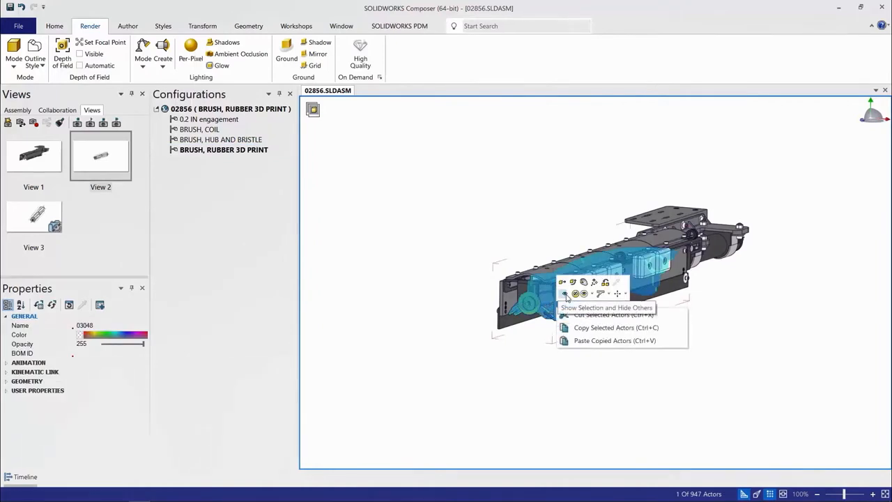
{"action": "left_click", "coordinate": [606, 308]}
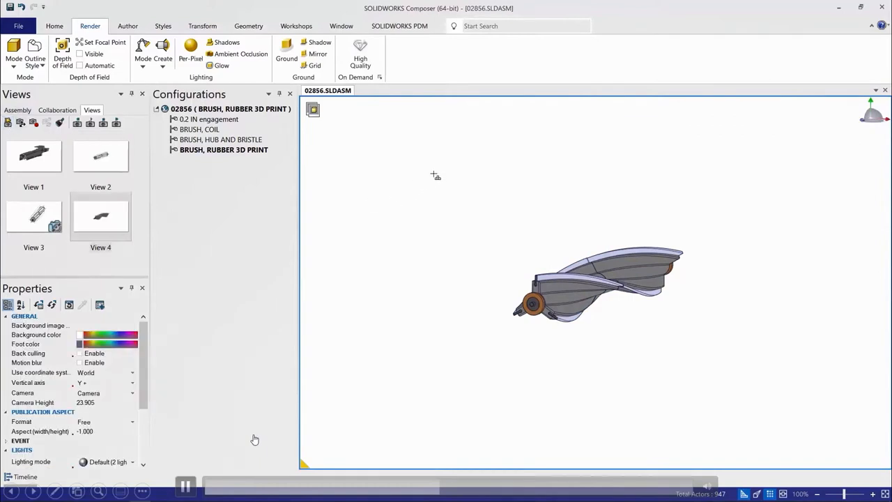
{"action": "mouse_move", "coordinate": [89, 162]}
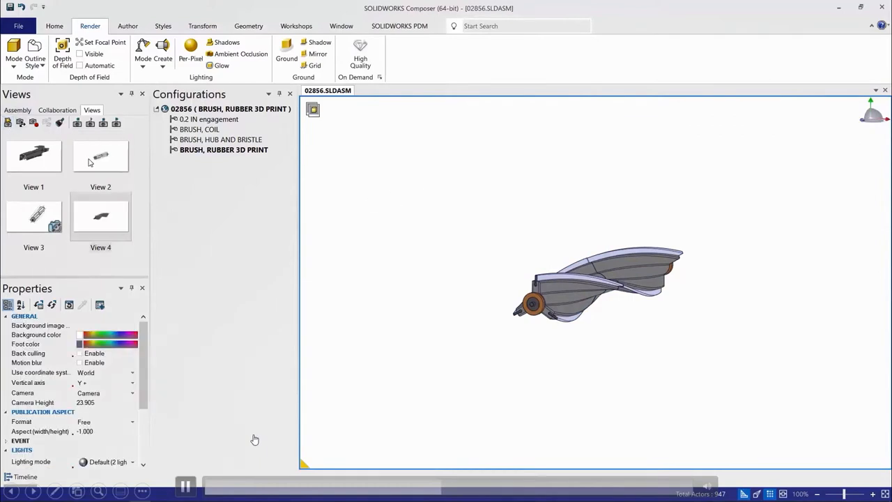
{"action": "left_click", "coordinate": [101, 156]}
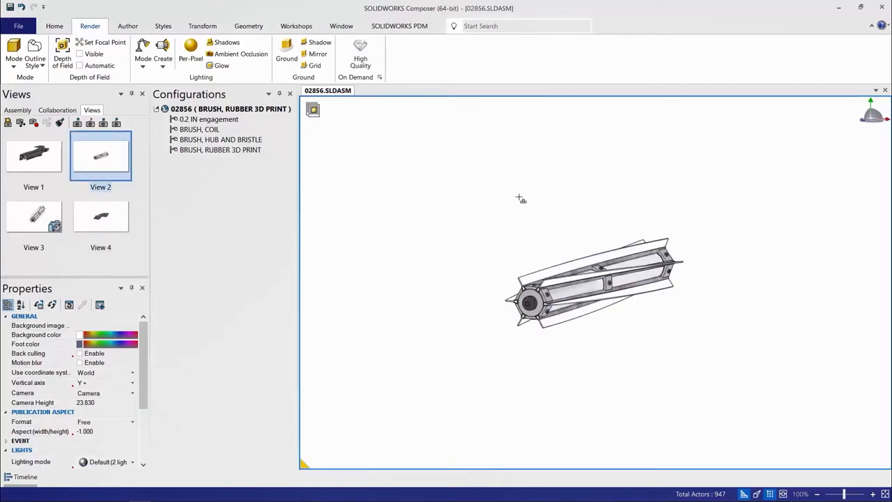
{"action": "mouse_move", "coordinate": [592, 224]}
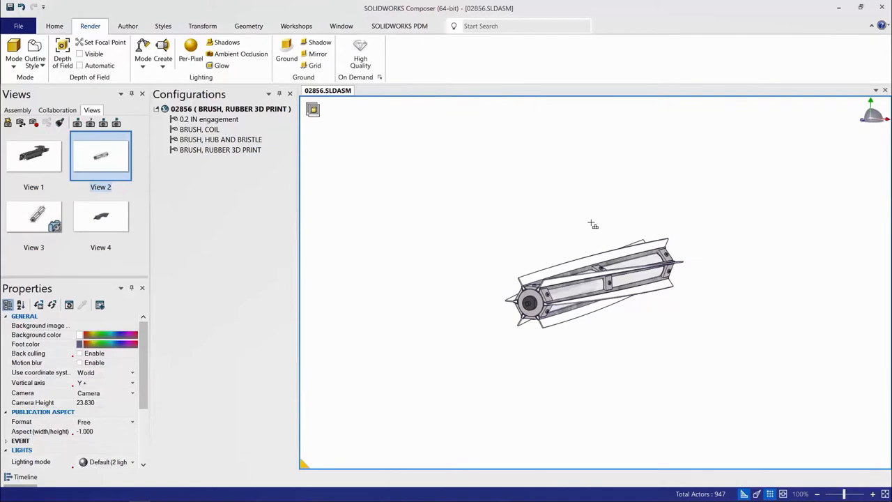
Select all twelve brush blade instances using Select Instances.
{"action": "right_click", "coordinate": [593, 223]}
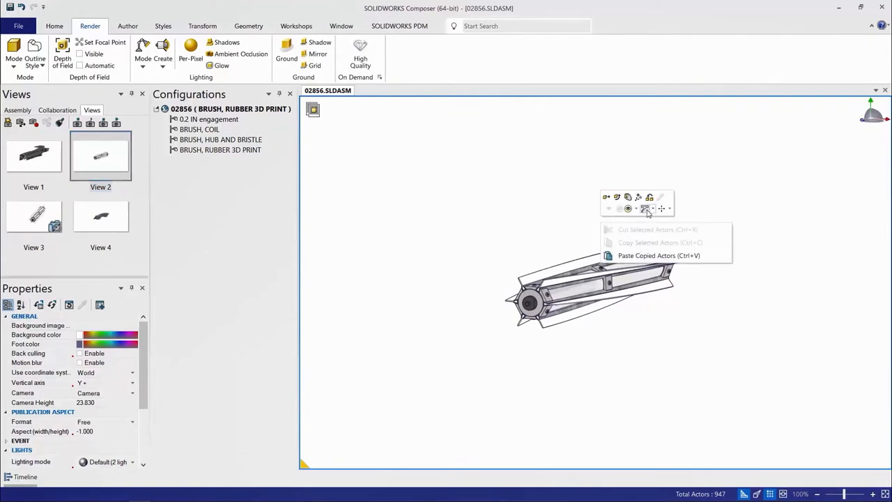
{"action": "left_click", "coordinate": [663, 209]}
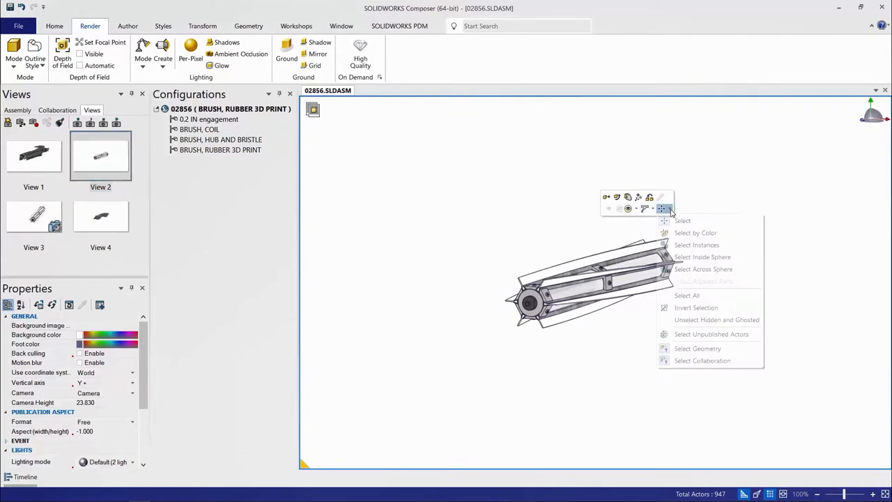
{"action": "mouse_move", "coordinate": [697, 245]}
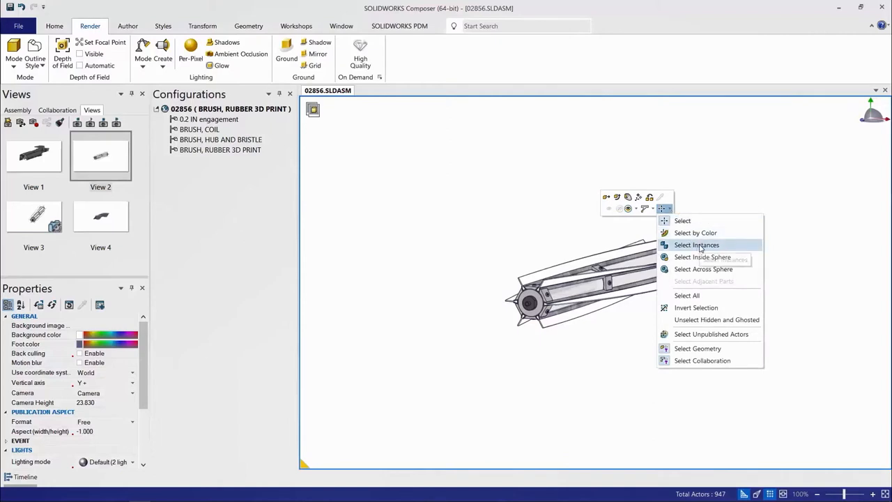
{"action": "left_click", "coordinate": [696, 245]}
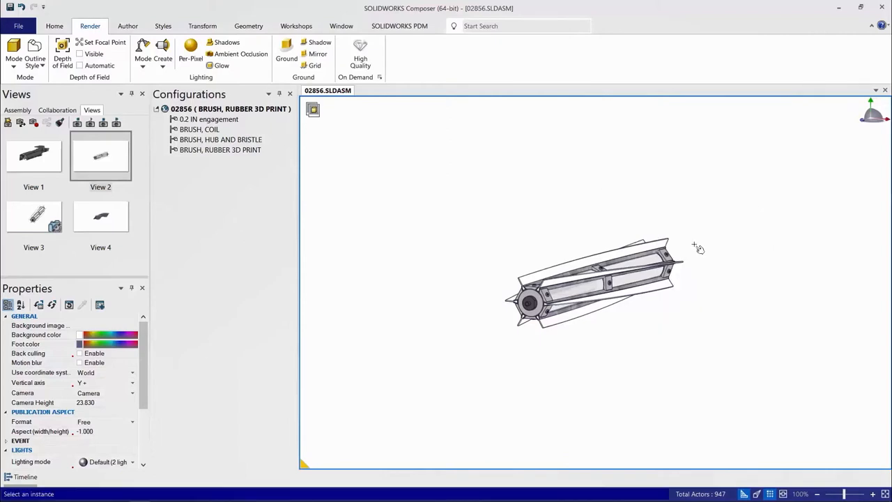
{"action": "left_click", "coordinate": [593, 286]}
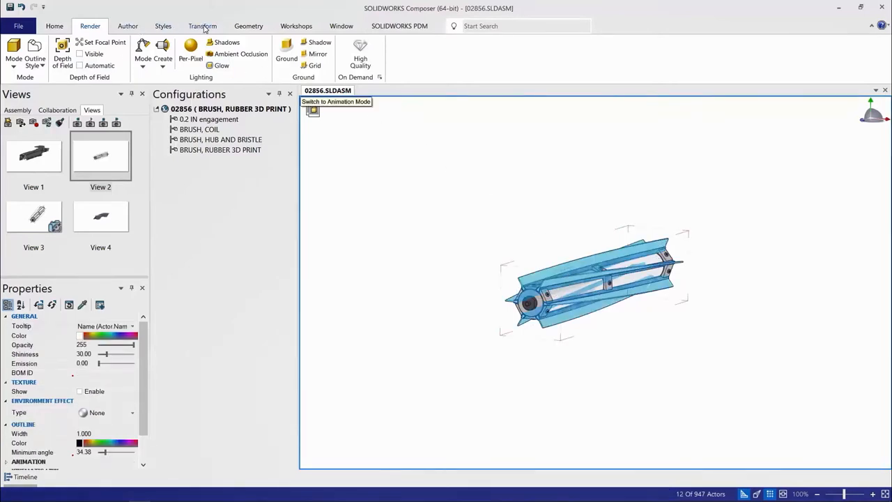
{"action": "left_click", "coordinate": [202, 26]}
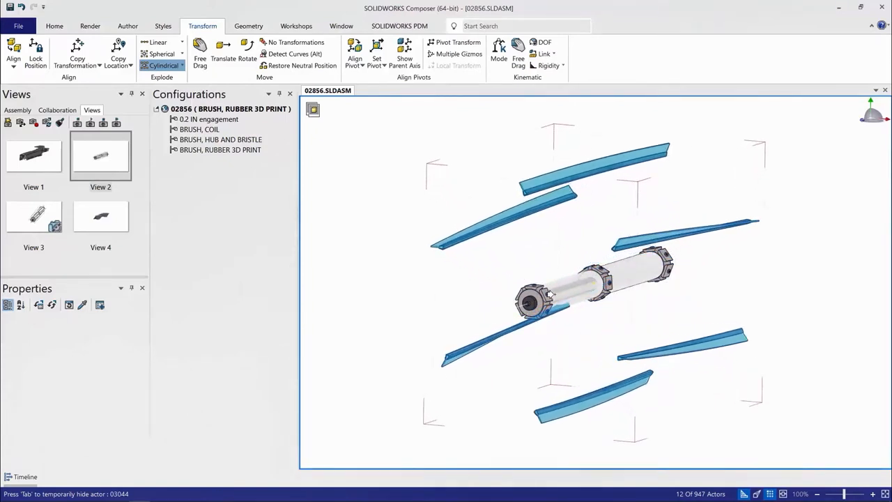
Free-drag the exploded blades into angled overlapping pairs around the hub.
{"action": "left_click", "coordinate": [572, 286]}
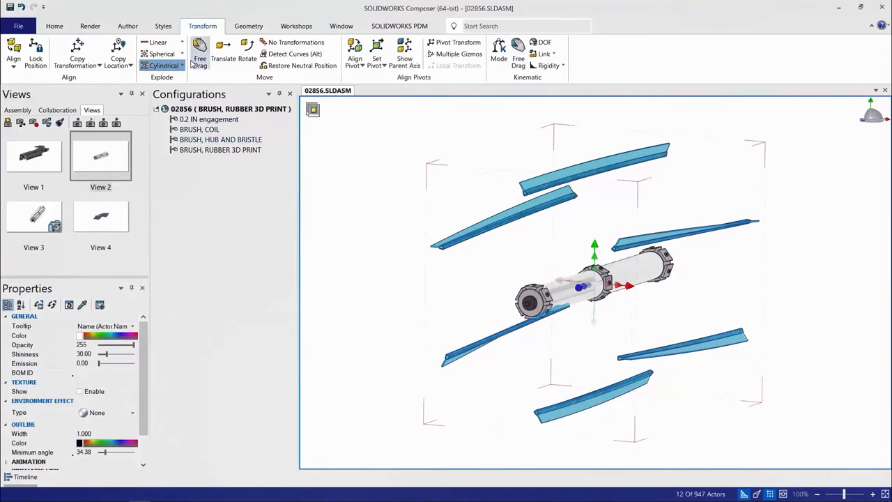
{"action": "left_click", "coordinate": [296, 42]}
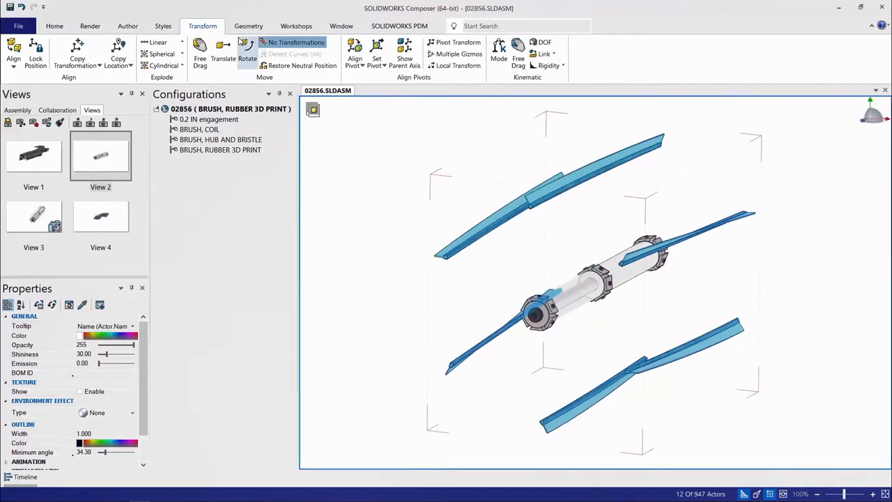
{"action": "left_click", "coordinate": [127, 26]}
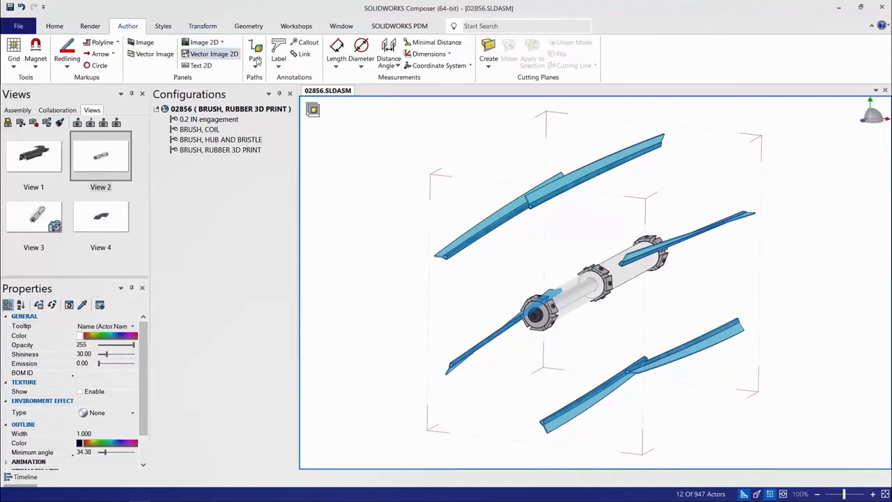
{"action": "mouse_move", "coordinate": [415, 122]}
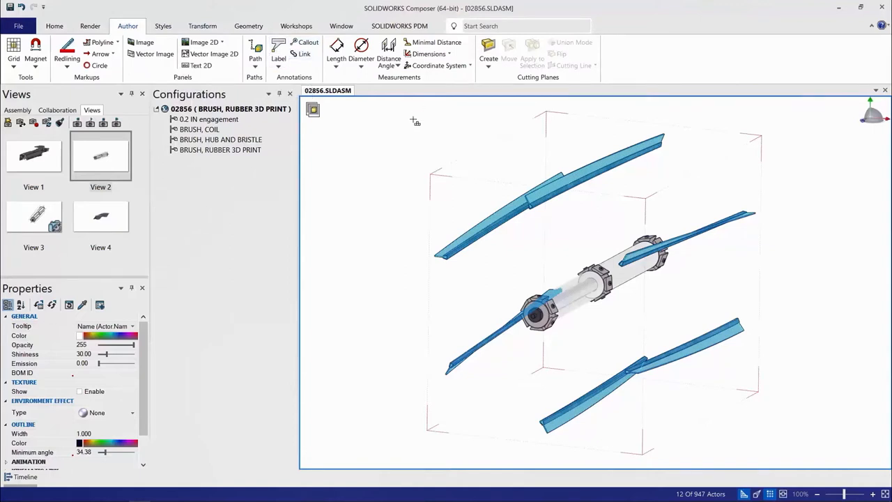
Attach and position labels 03044, 02866 and 03041 on the blade and hub parts.
{"action": "left_click", "coordinate": [279, 49]}
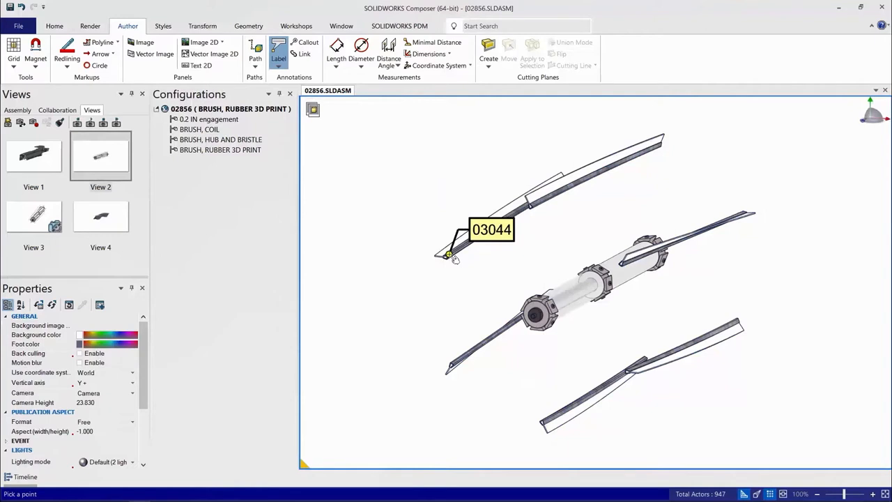
{"action": "left_click_drag", "start_coordinate": [492, 230], "coordinate": [415, 292]}
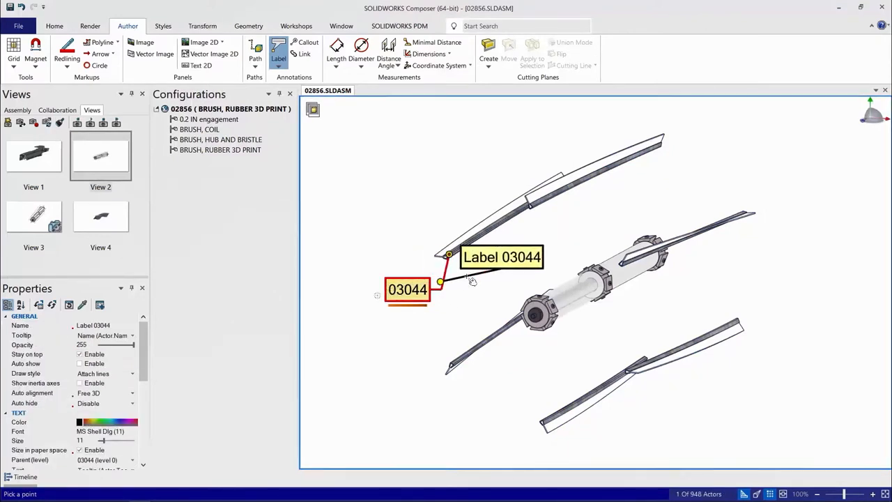
{"action": "left_click", "coordinate": [537, 315]}
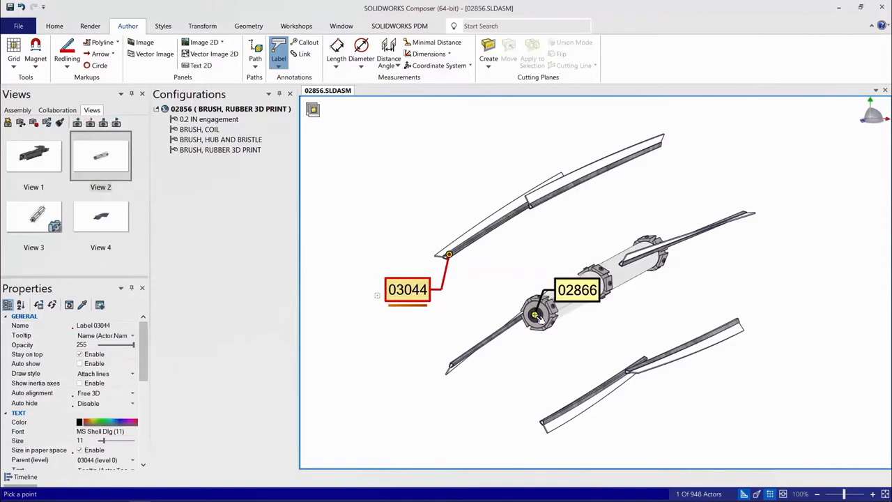
{"action": "left_click_drag", "start_coordinate": [578, 290], "coordinate": [507, 376]}
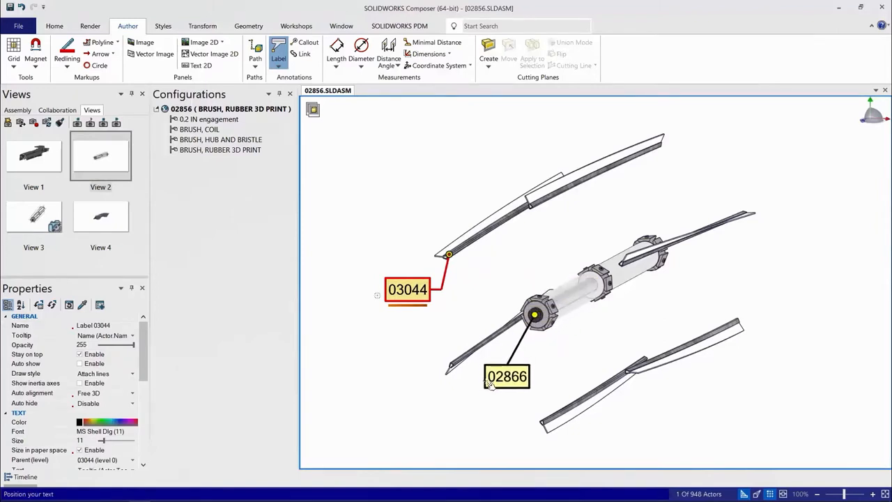
{"action": "left_click_drag", "start_coordinate": [507, 376], "coordinate": [493, 388]}
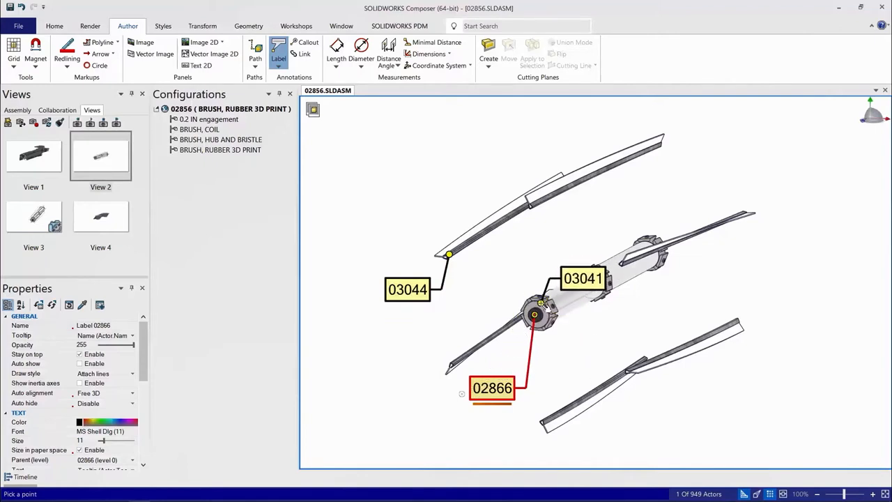
{"action": "left_click_drag", "start_coordinate": [582, 278], "coordinate": [566, 239]}
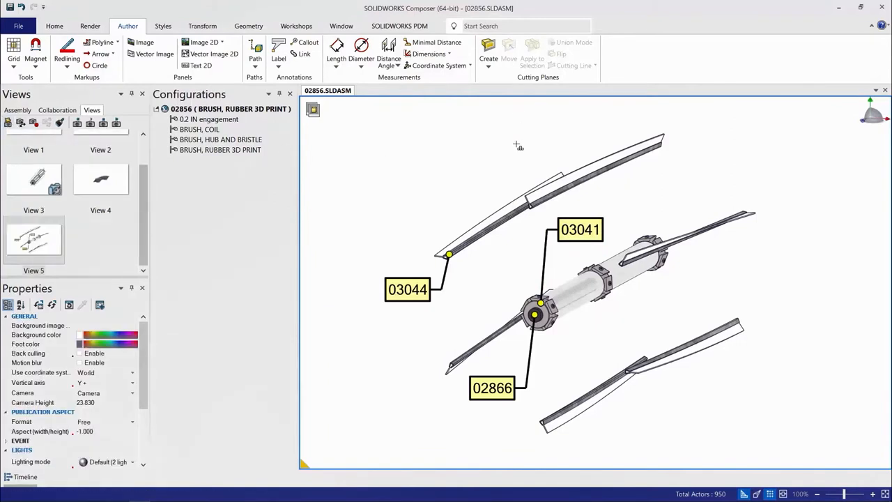
{"action": "mouse_move", "coordinate": [234, 197]}
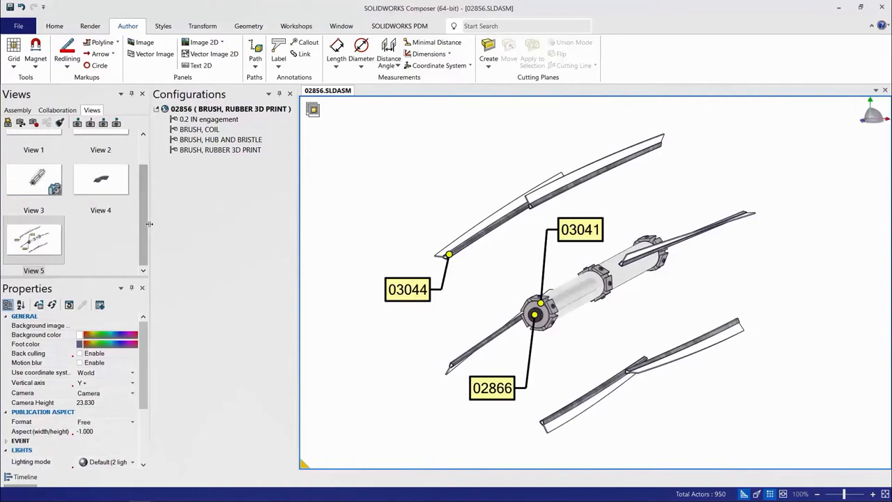
Reapply View 2, show the assembly tree, and open the File menu with recent documents.
{"action": "scroll", "scroll_direction": "up", "scroll_amount": 3}
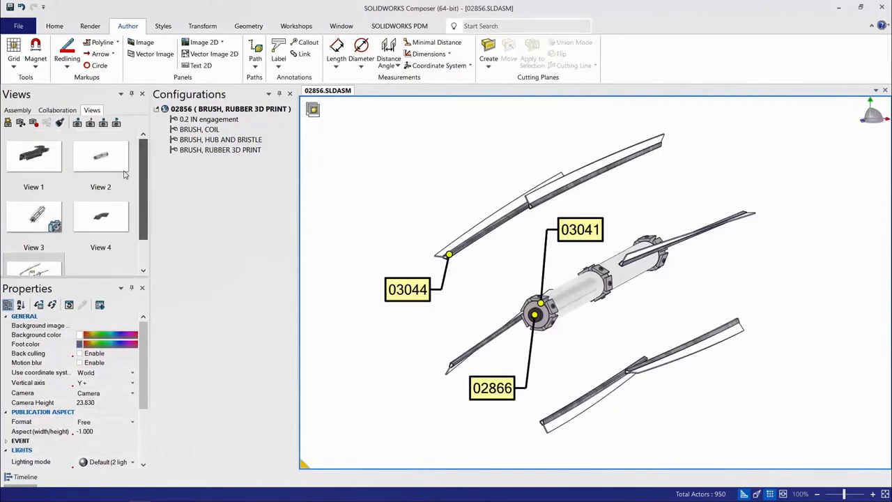
{"action": "left_click", "coordinate": [100, 155]}
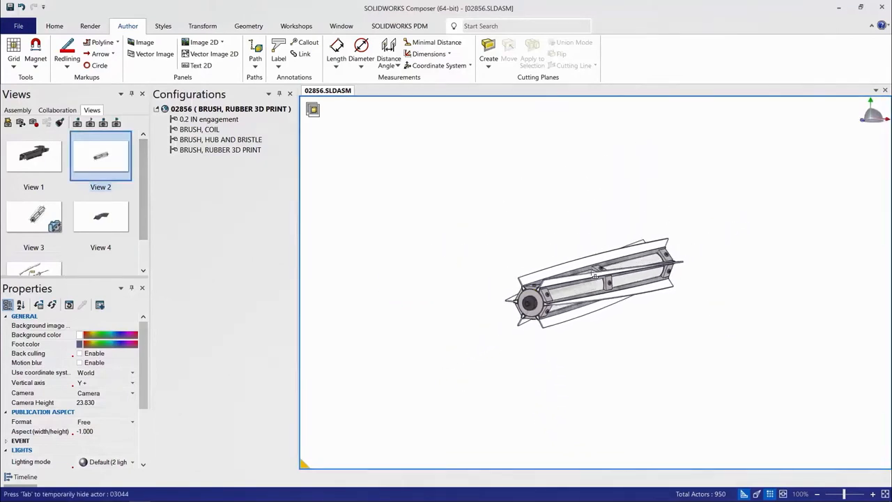
{"action": "left_click", "coordinate": [592, 282]}
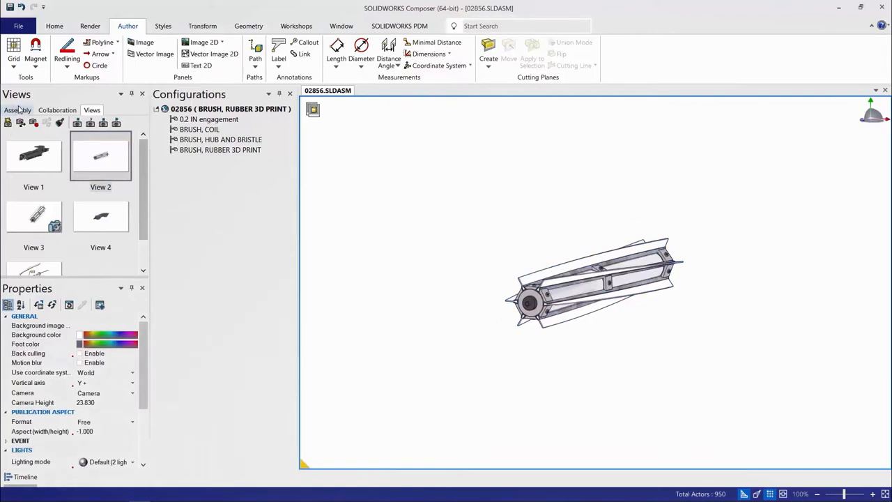
{"action": "left_click", "coordinate": [16, 110]}
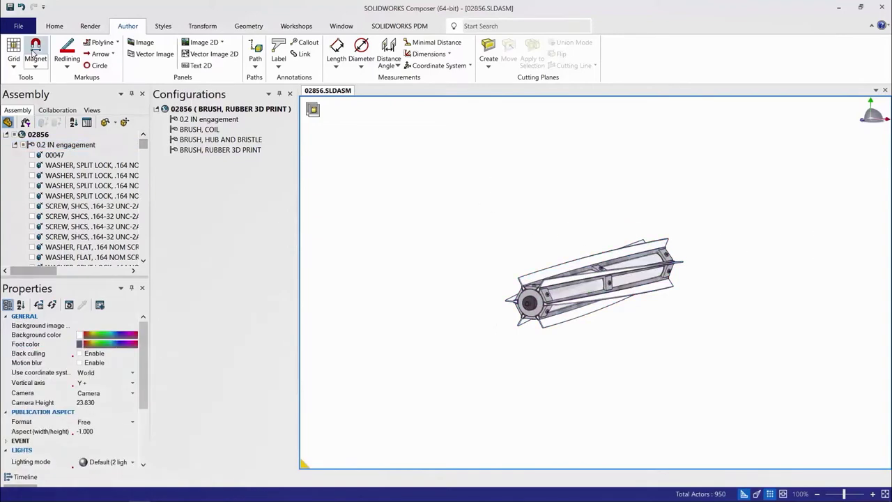
{"action": "left_click", "coordinate": [18, 25]}
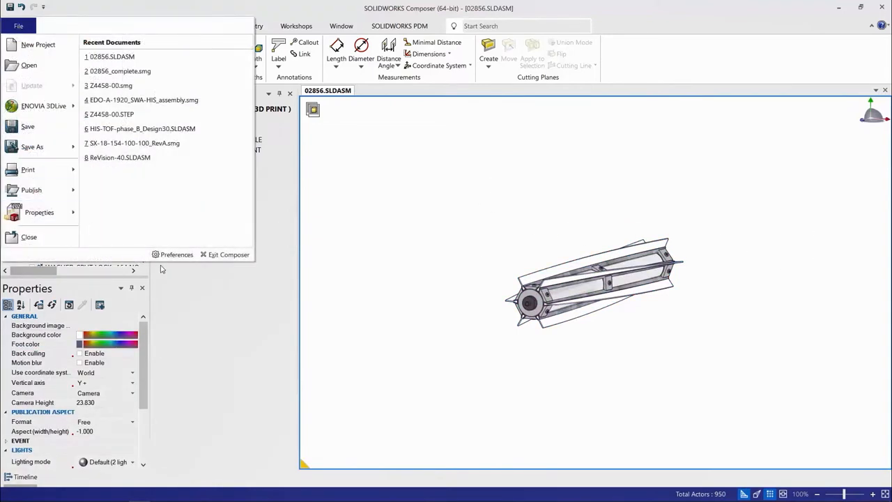
Enable selection highlighting, including invisible actors in the viewport, in Composer preferences.
{"action": "left_click", "coordinate": [176, 254]}
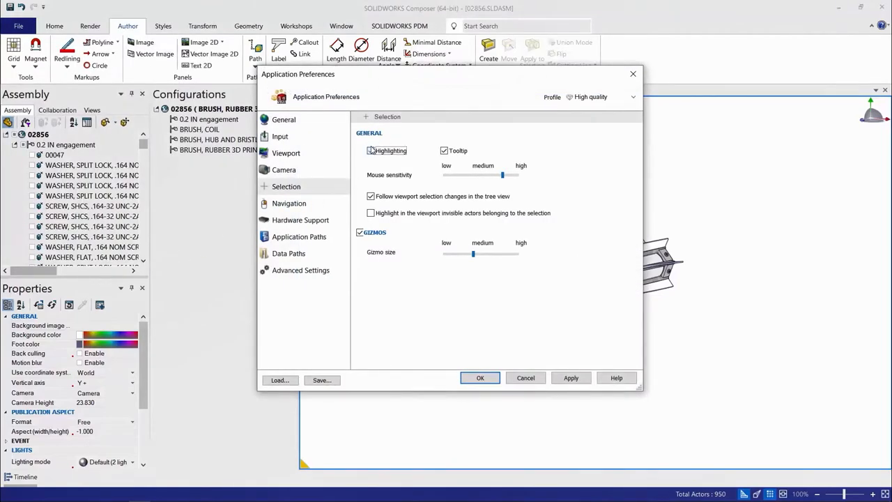
{"action": "left_click", "coordinate": [370, 151]}
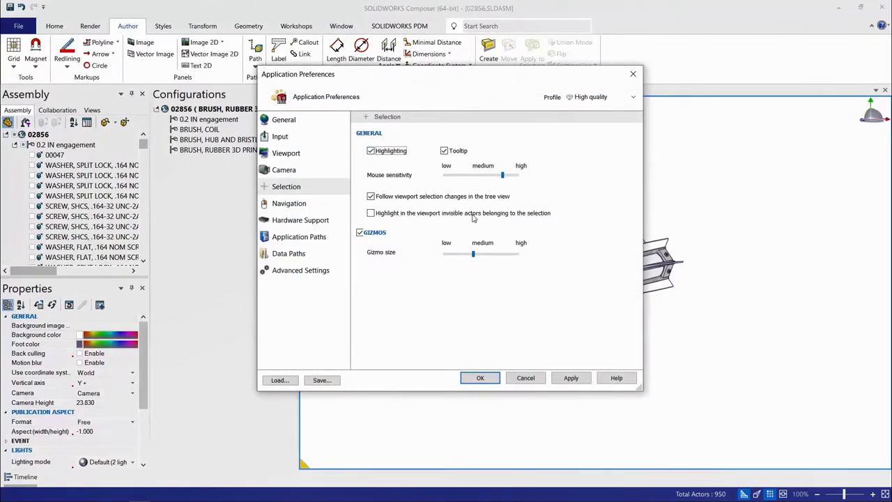
{"action": "left_click", "coordinate": [370, 212]}
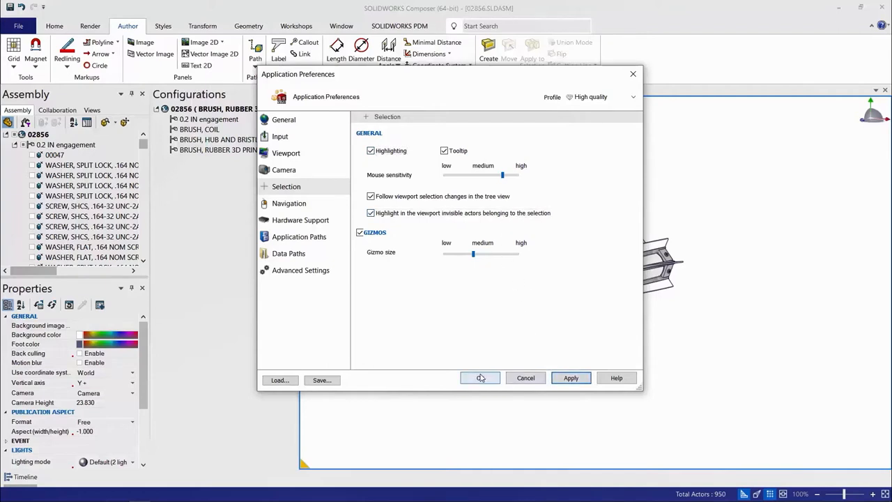
{"action": "left_click", "coordinate": [480, 378]}
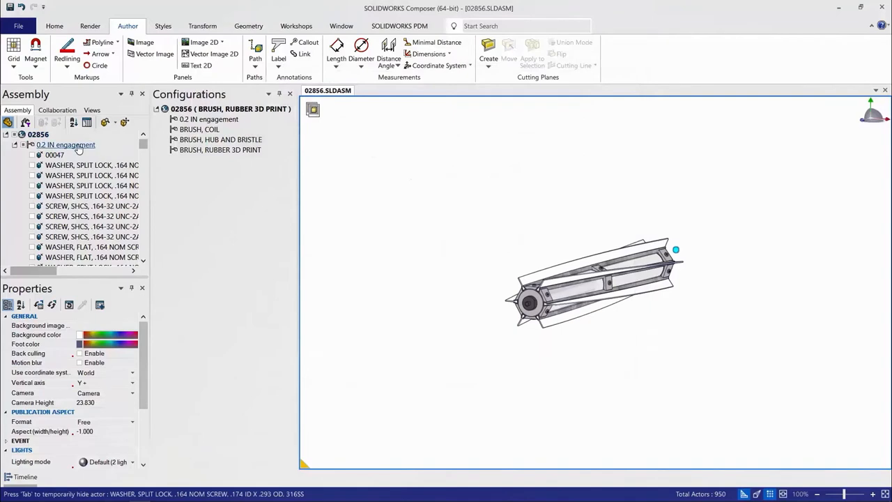
Select the 0.2 IN engagement group to highlight its hidden parts, and show Configurations.
{"action": "left_click", "coordinate": [66, 145]}
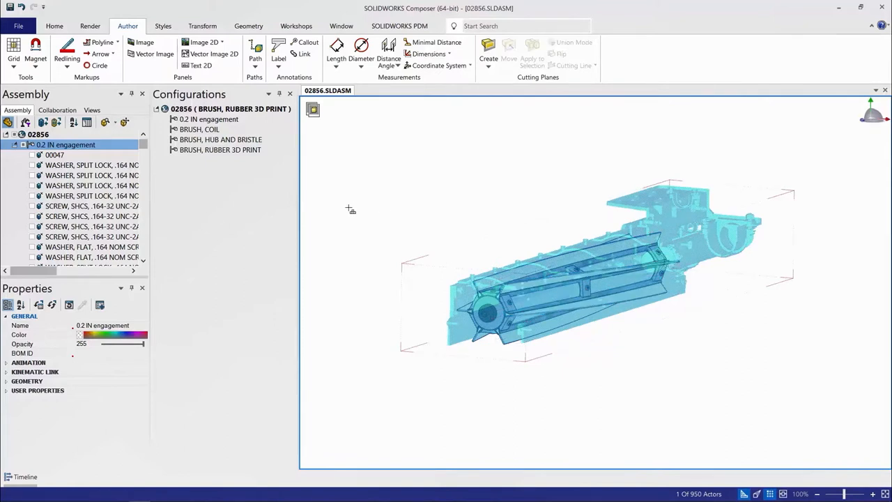
{"action": "mouse_move", "coordinate": [237, 192]}
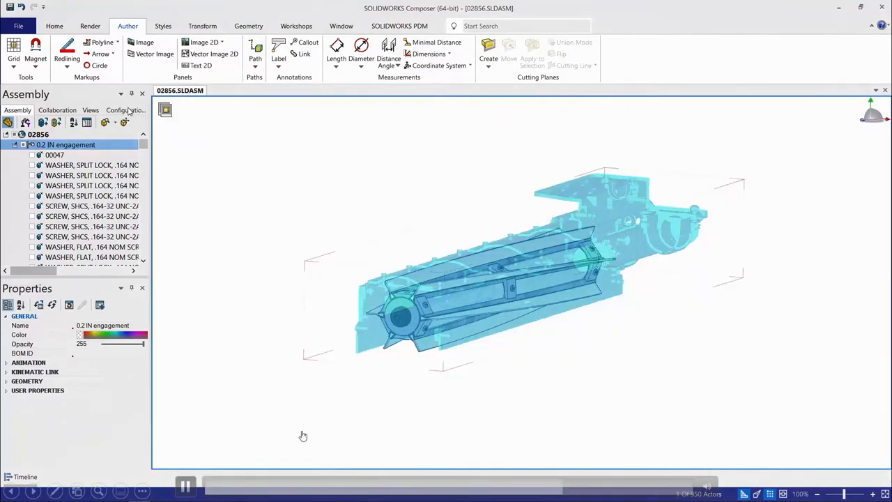
{"action": "left_click", "coordinate": [125, 110]}
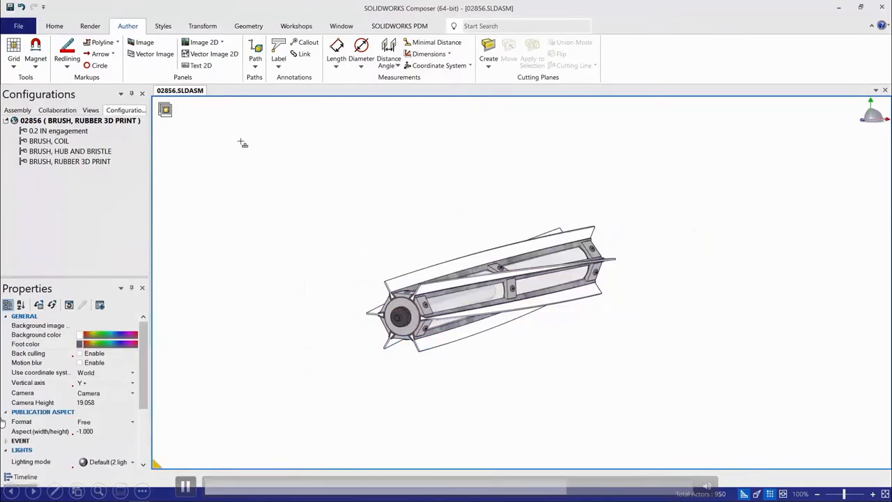
{"action": "left_click", "coordinate": [18, 26]}
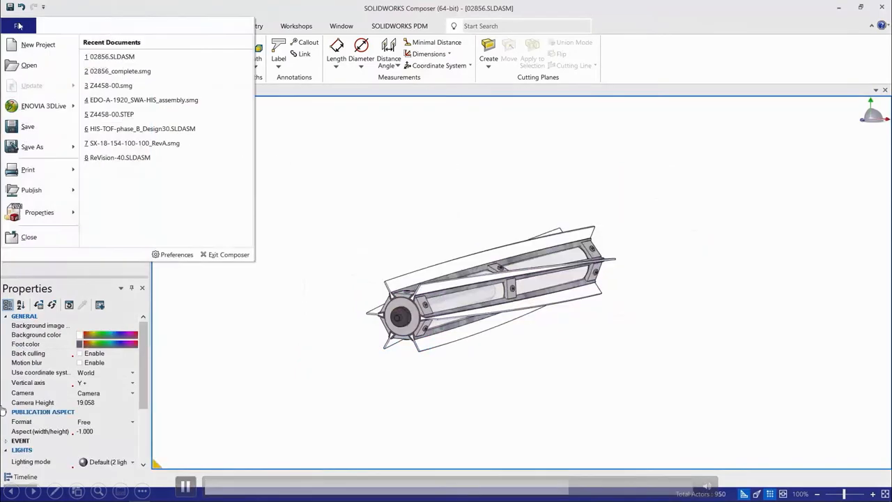
{"action": "mouse_move", "coordinate": [120, 70]}
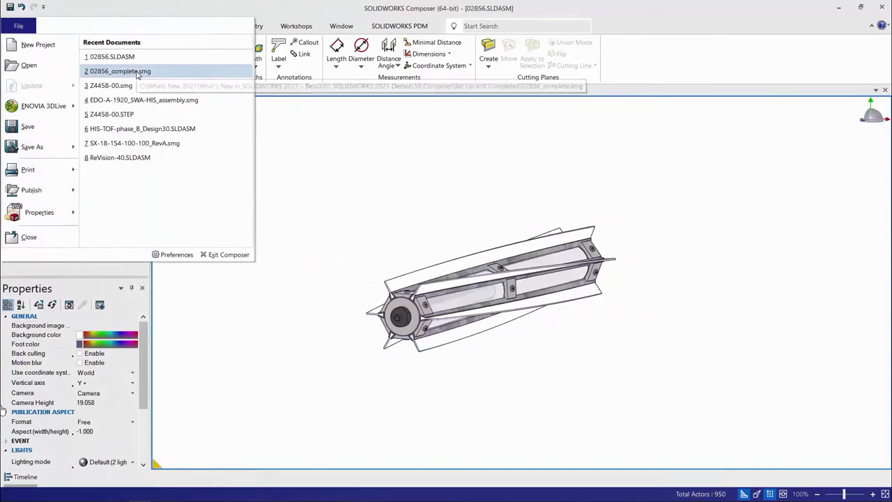
Open recent project 02856_complete.smg and apply the Bristle 2 and View 23 views.
{"action": "left_click", "coordinate": [120, 71]}
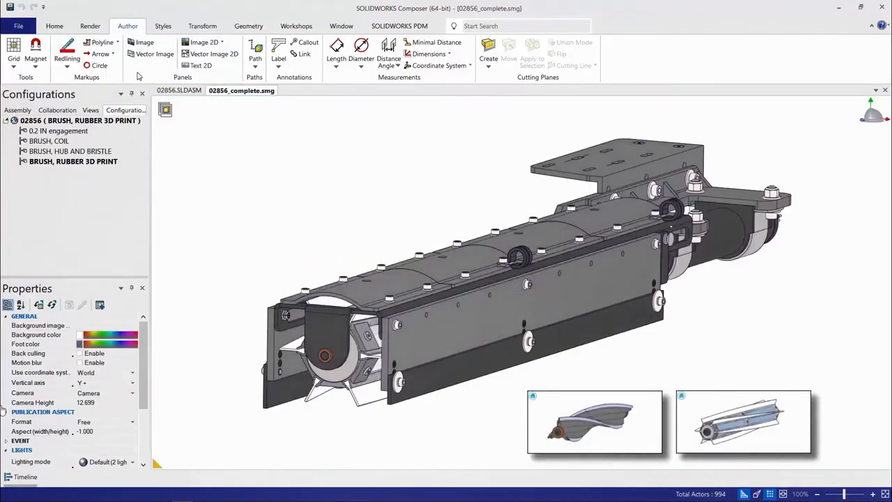
{"action": "left_click", "coordinate": [90, 110]}
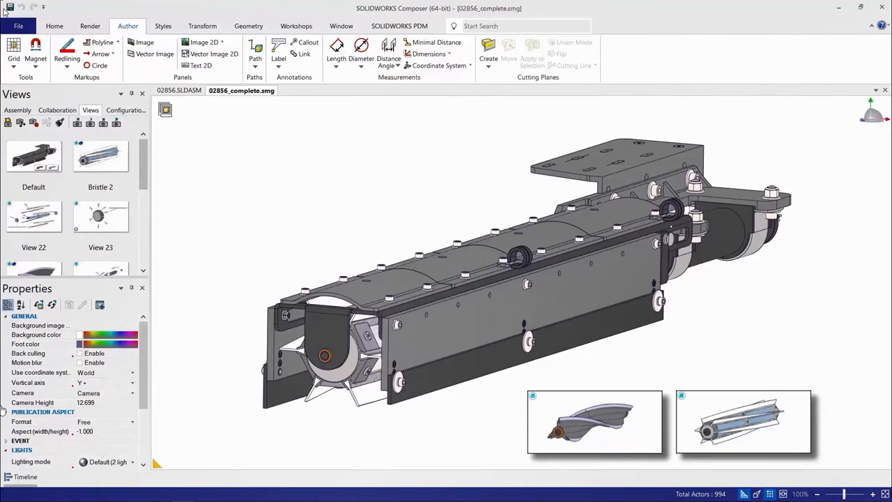
{"action": "mouse_move", "coordinate": [101, 157]}
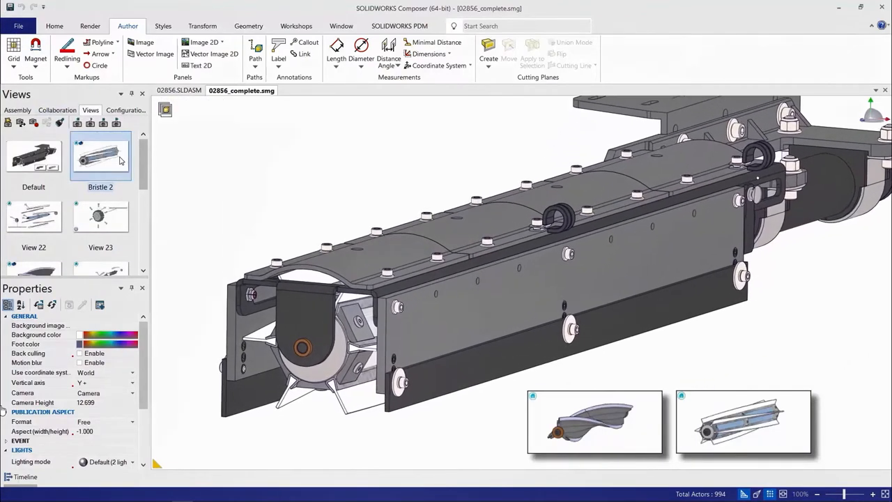
{"action": "double_click", "coordinate": [100, 156]}
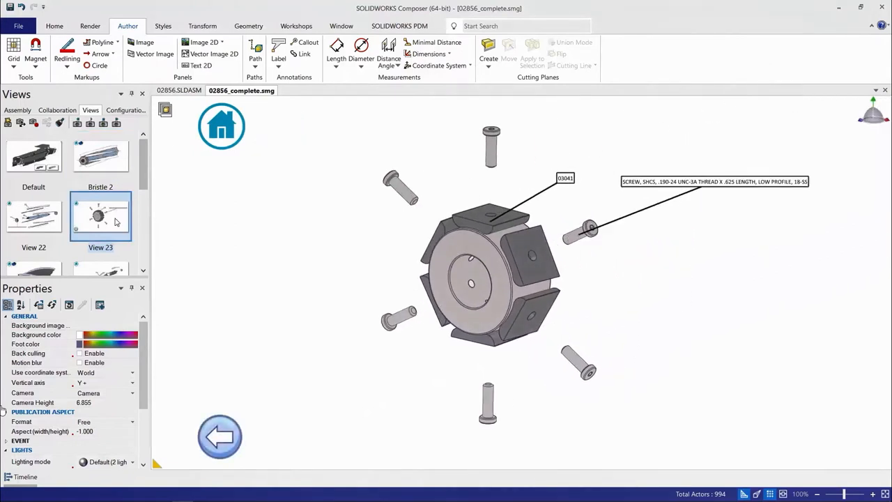
{"action": "left_click", "coordinate": [219, 435]}
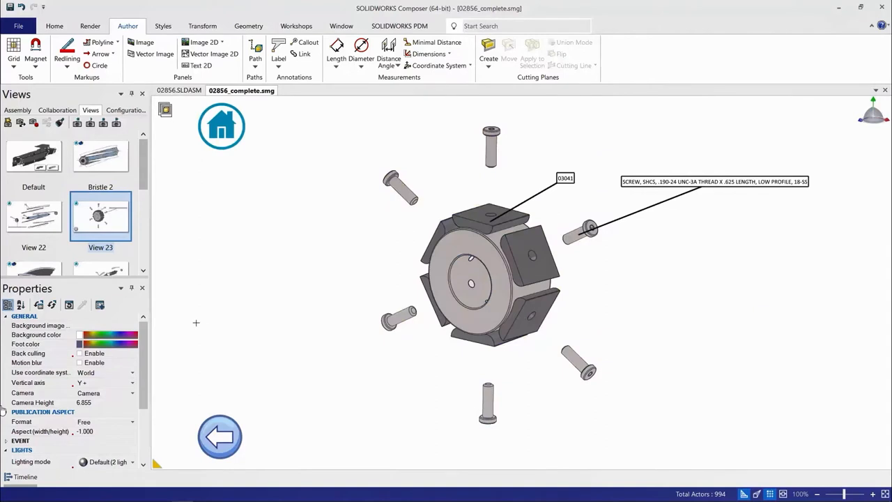
{"action": "mouse_move", "coordinate": [261, 315]}
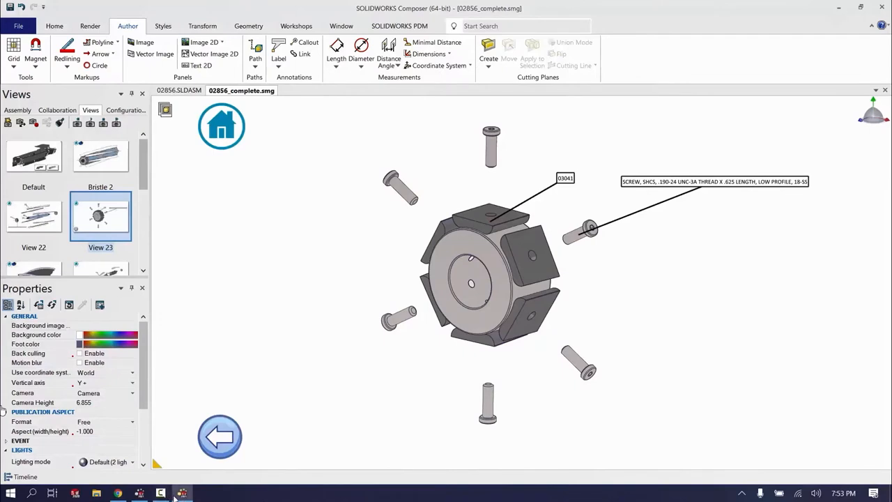
{"action": "mouse_move", "coordinate": [140, 492]}
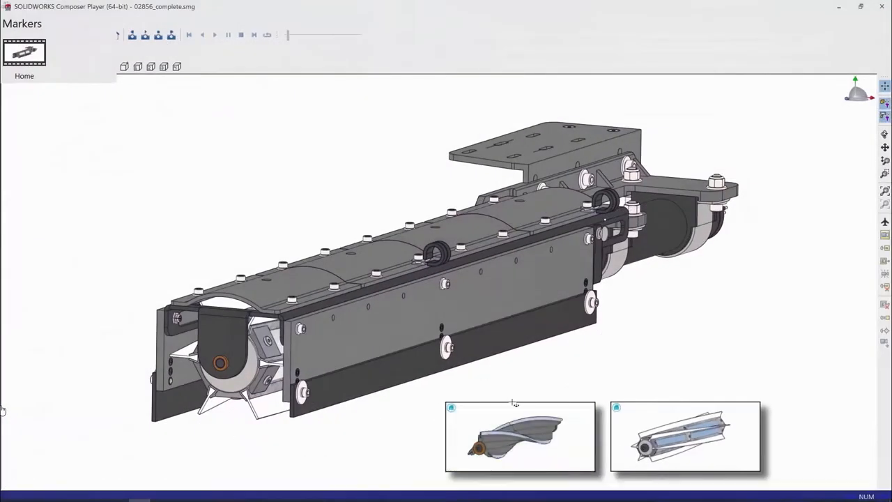
Go to the auger close-up, explode it into labelled parts, then return home.
{"action": "left_click", "coordinate": [520, 437]}
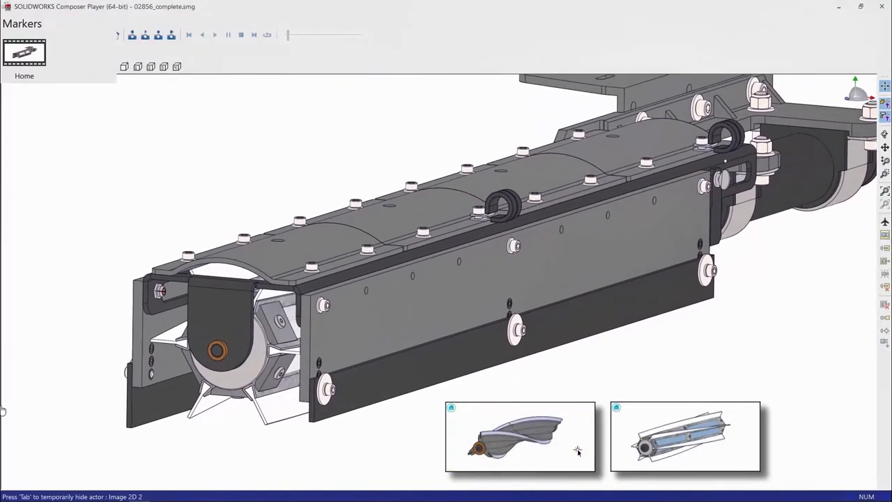
{"action": "left_click", "coordinate": [520, 436]}
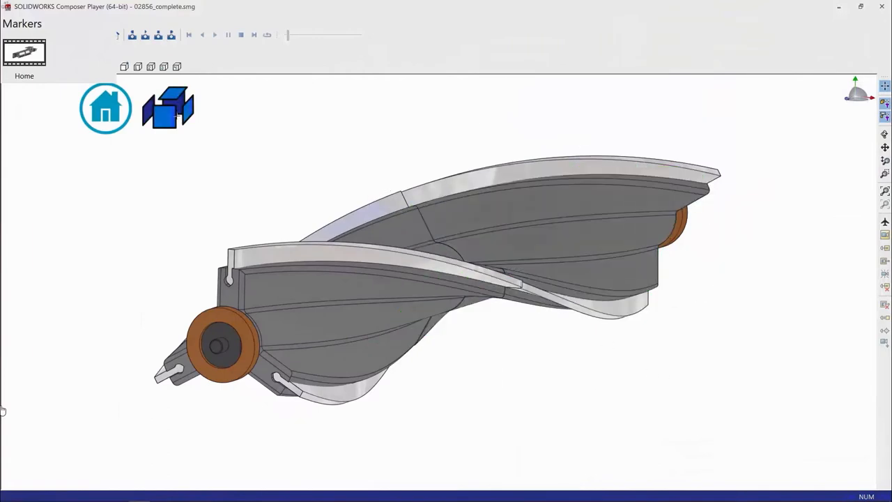
{"action": "left_click", "coordinate": [167, 108]}
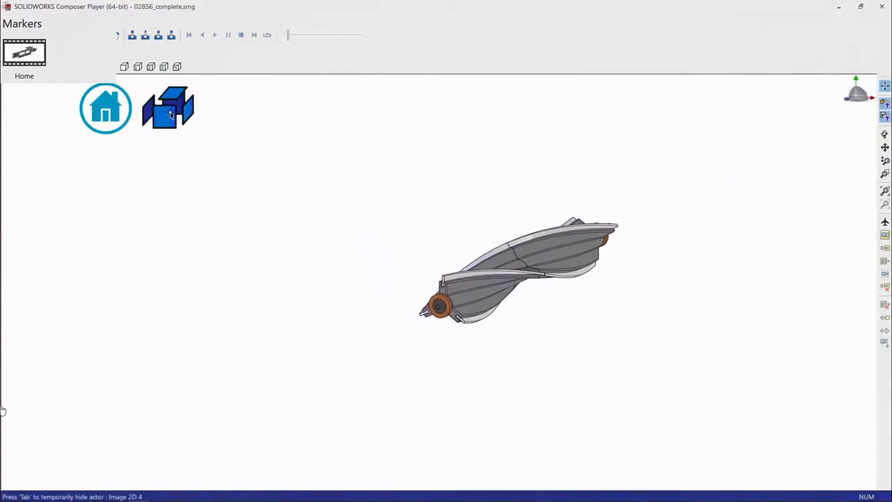
{"action": "left_click", "coordinate": [167, 108]}
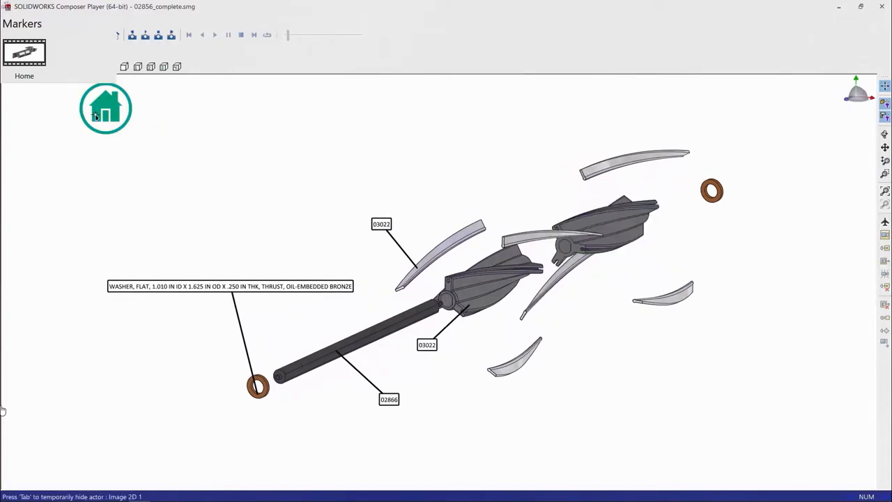
{"action": "left_click", "coordinate": [106, 108]}
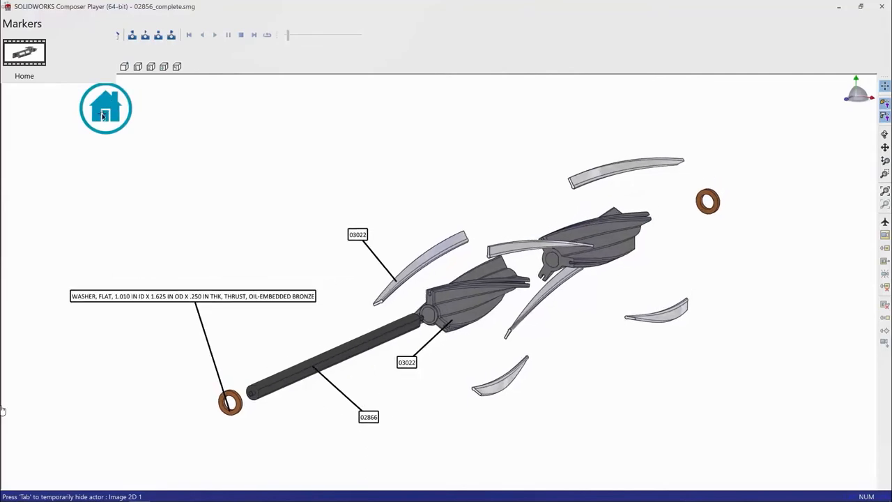
{"action": "left_click", "coordinate": [106, 108]}
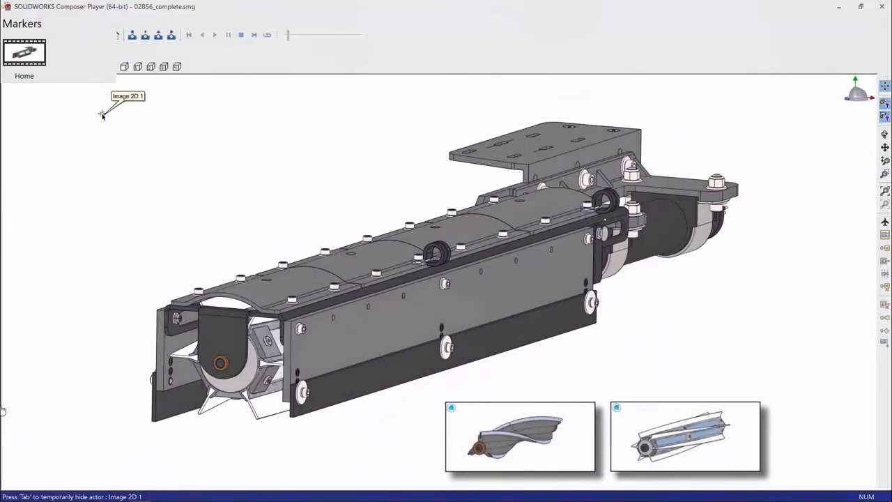
Go to the bristle brush close-up and explode the hub to show its screws.
{"action": "left_click", "coordinate": [686, 438]}
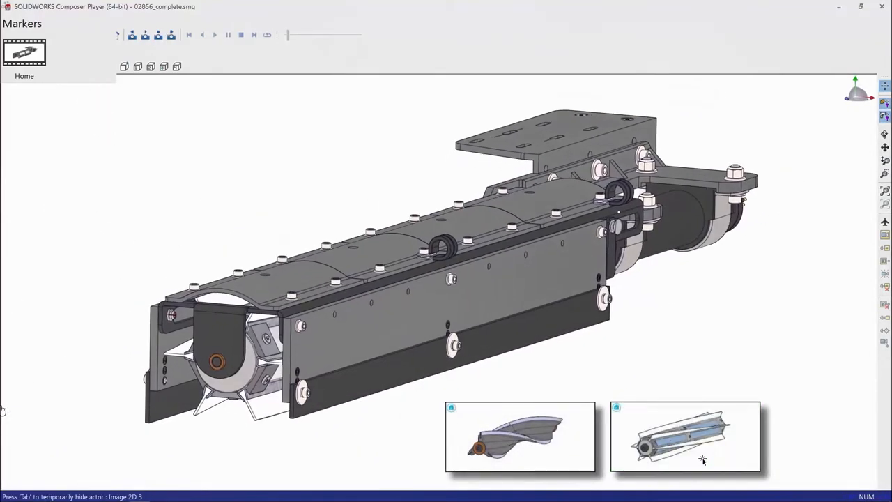
{"action": "left_click", "coordinate": [685, 437]}
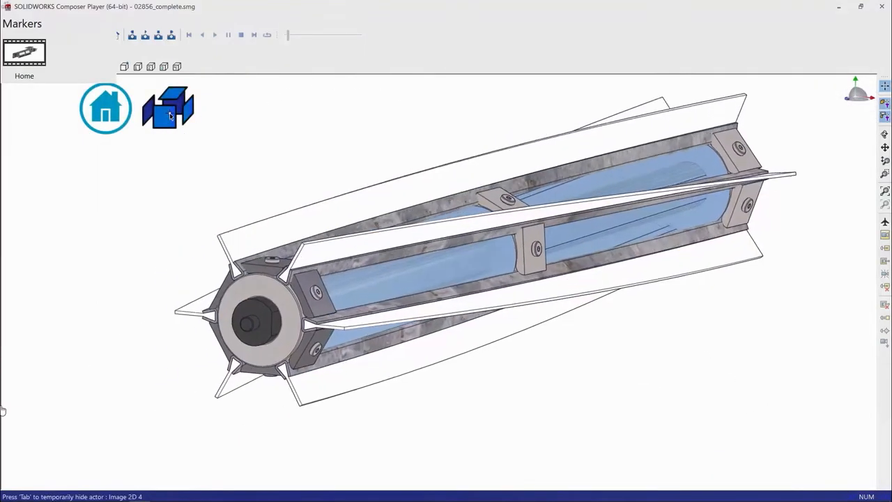
{"action": "left_click", "coordinate": [168, 108]}
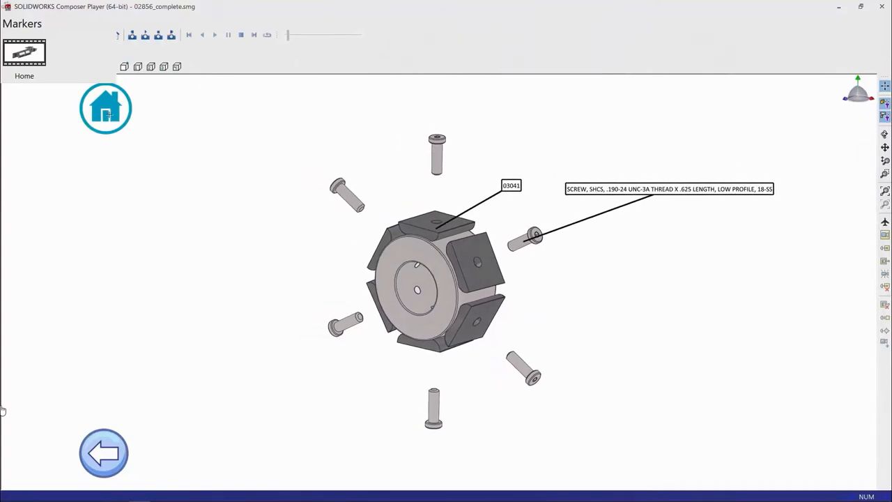
{"action": "mouse_move", "coordinate": [106, 108]}
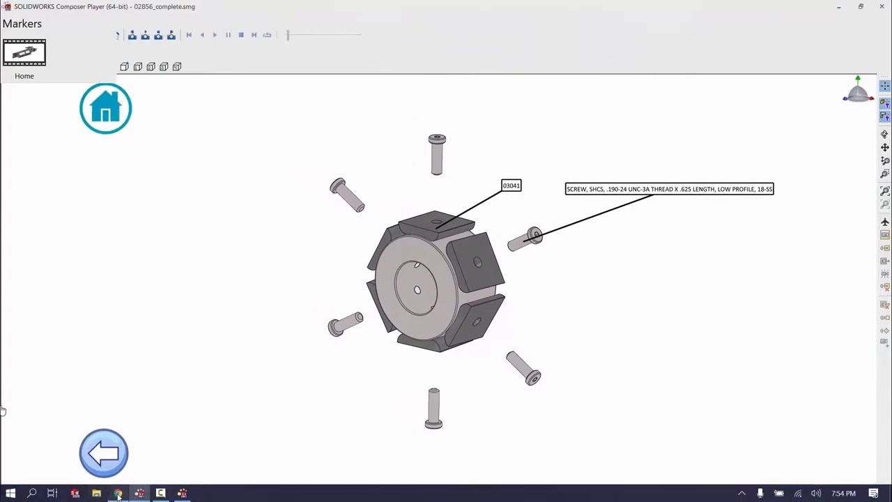
In 3DDashboard, view the auger core, the exploded hub, then the full assembly overview.
{"action": "left_click", "coordinate": [118, 494]}
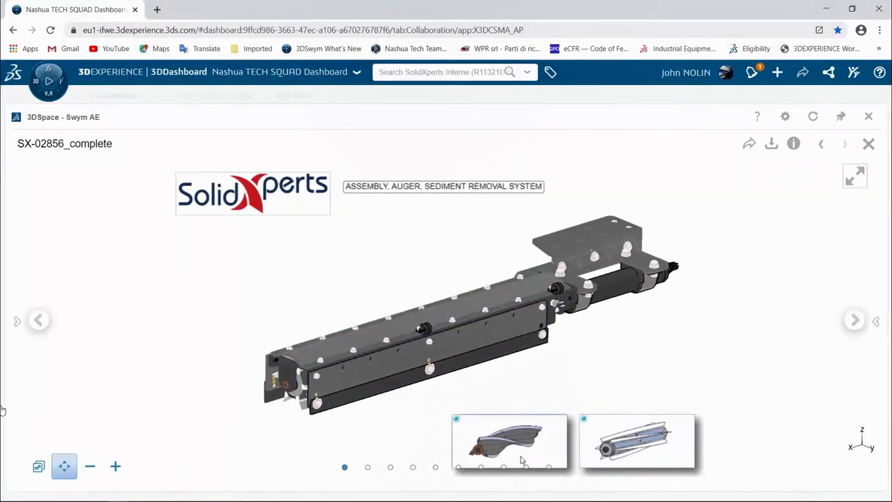
{"action": "mouse_move", "coordinate": [662, 448]}
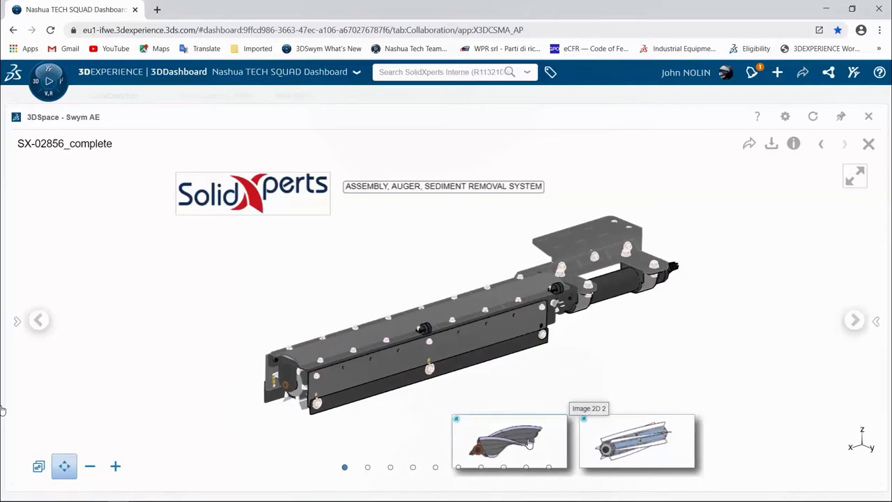
{"action": "mouse_move", "coordinate": [534, 447]}
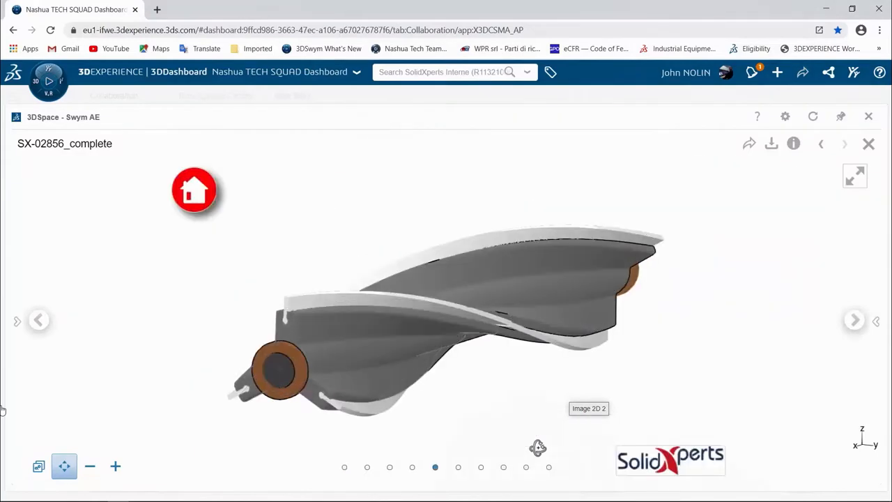
{"action": "mouse_move", "coordinate": [795, 329]}
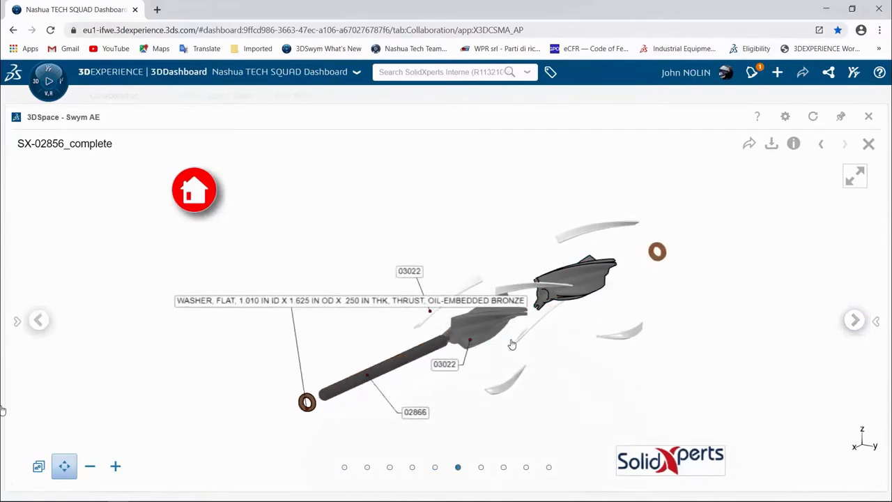
{"action": "mouse_move", "coordinate": [194, 192]}
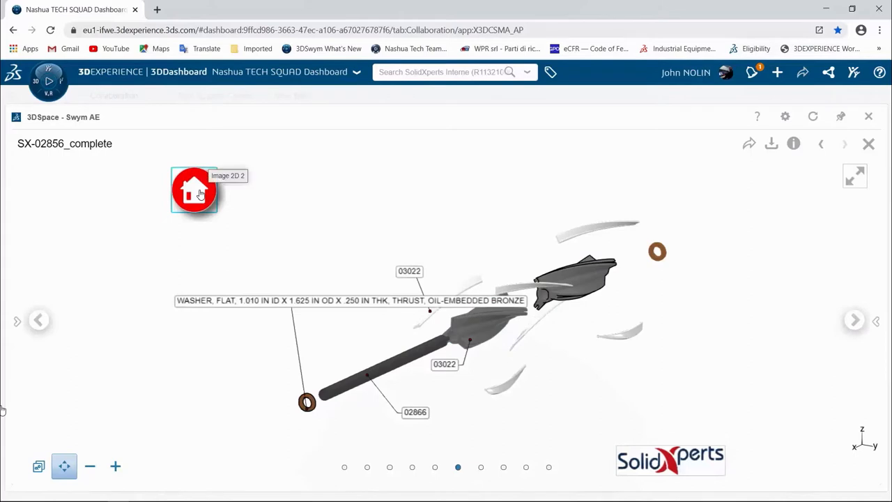
{"action": "left_click", "coordinate": [194, 192]}
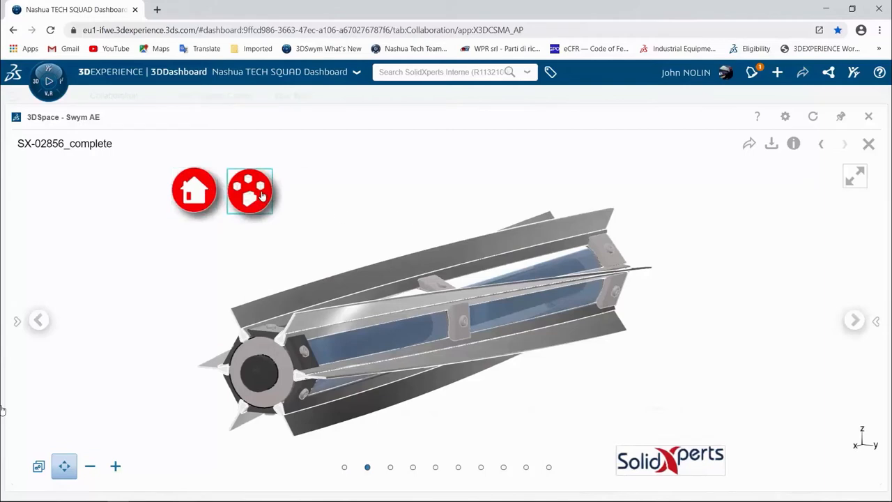
{"action": "left_click", "coordinate": [250, 190]}
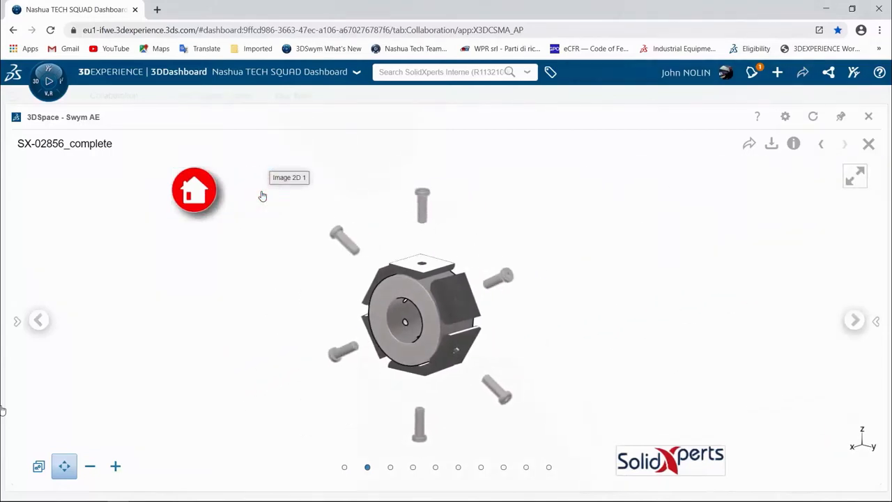
{"action": "left_click", "coordinate": [412, 467]}
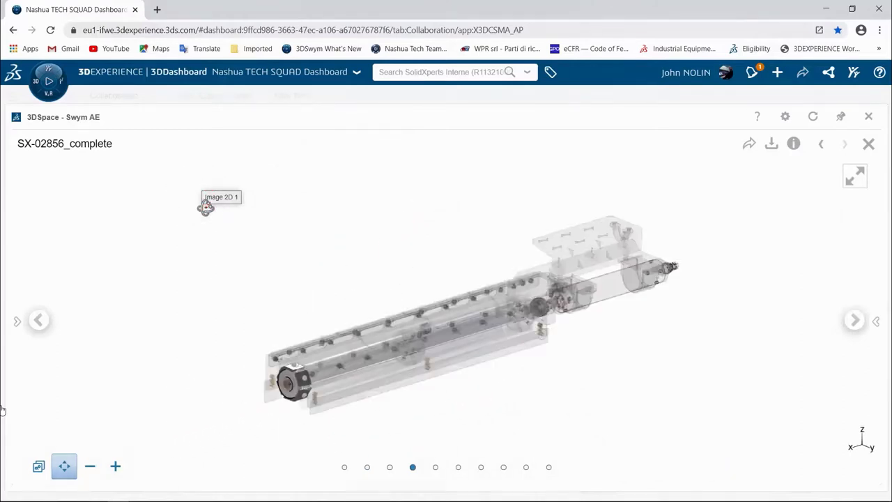
{"action": "left_click", "coordinate": [343, 467]}
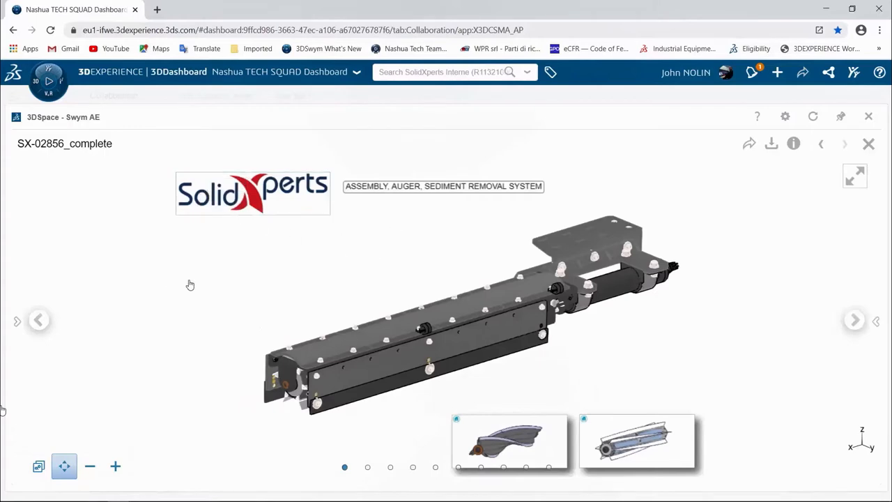
{"action": "mouse_move", "coordinate": [201, 288]}
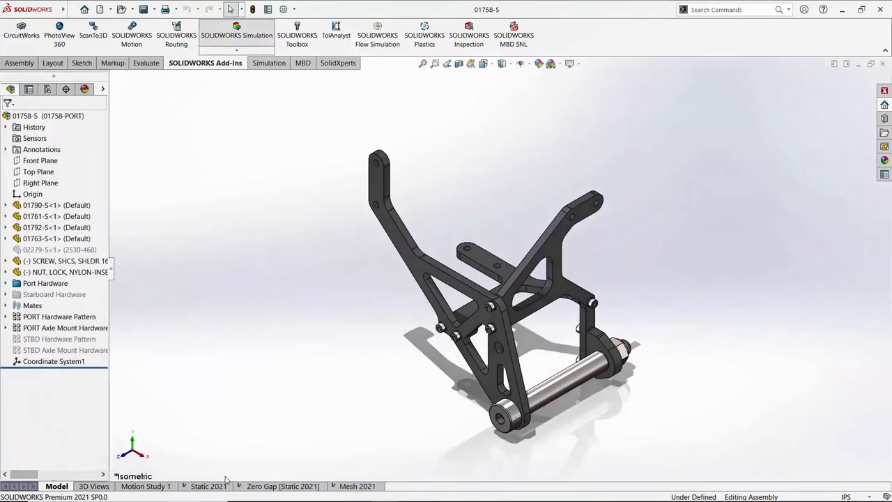
In Static 2021, start a Connections local interaction and review types, keeping Contact.
{"action": "left_click", "coordinate": [207, 486]}
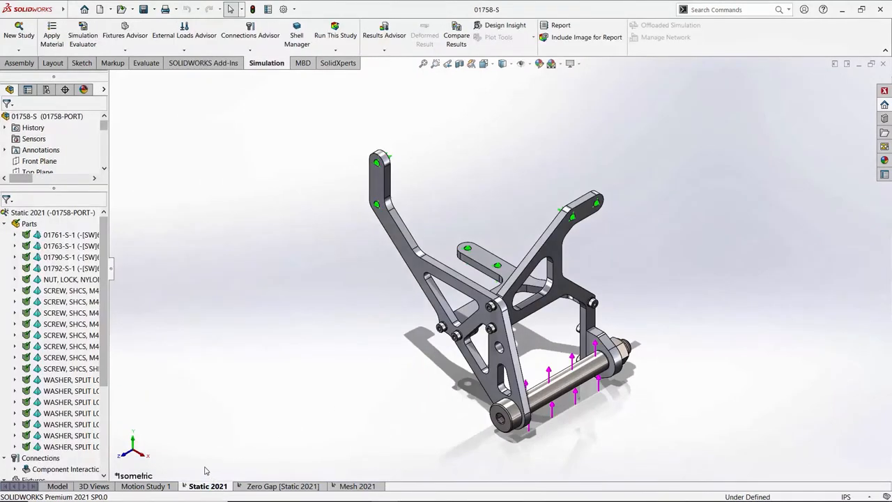
{"action": "scroll", "scroll_direction": "down", "scroll_amount": 3}
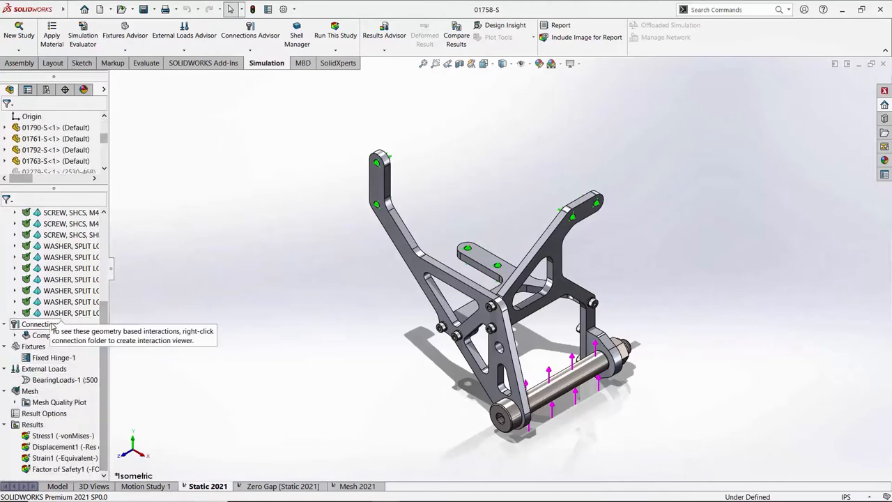
{"action": "right_click", "coordinate": [39, 323]}
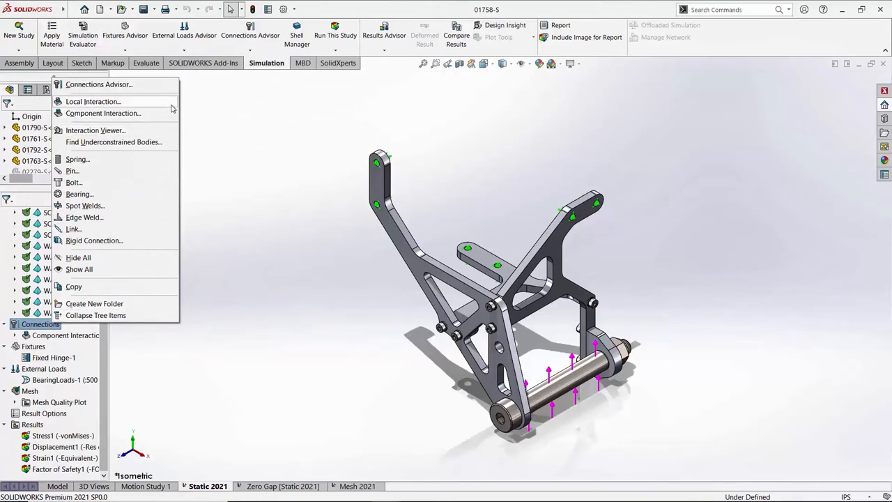
{"action": "left_click", "coordinate": [93, 101]}
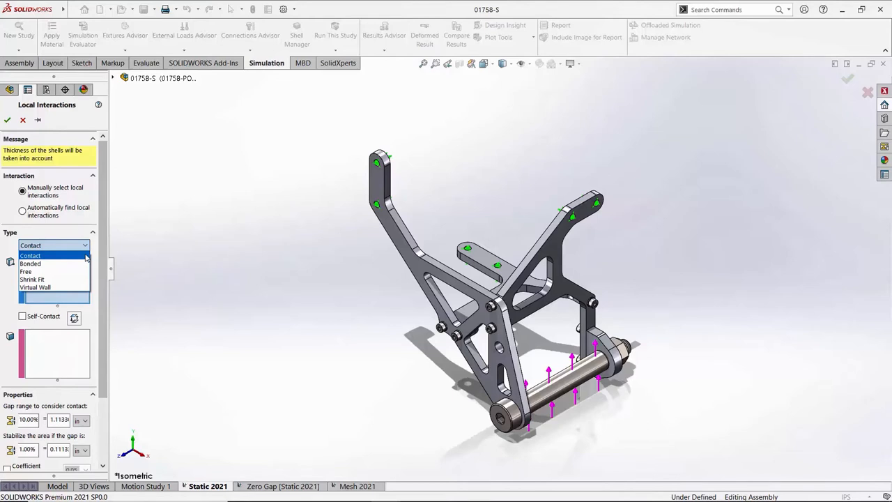
{"action": "mouse_move", "coordinate": [30, 264]}
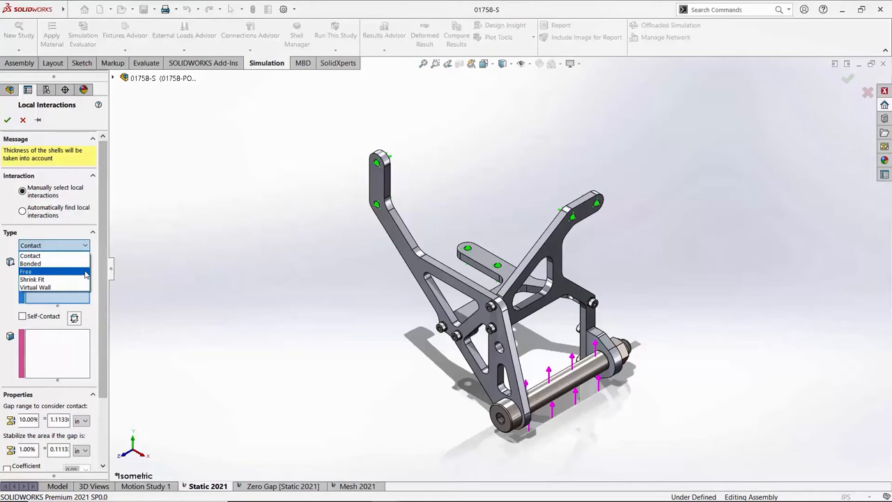
{"action": "mouse_move", "coordinate": [55, 279]}
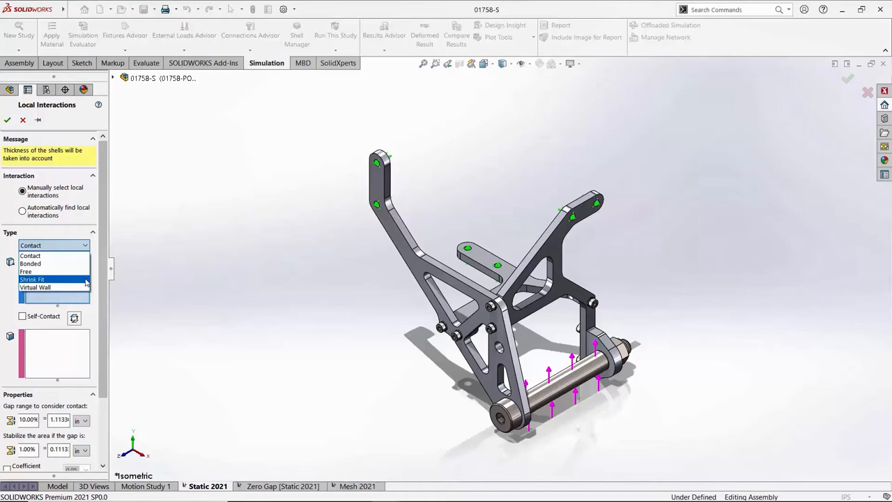
{"action": "mouse_move", "coordinate": [35, 287]}
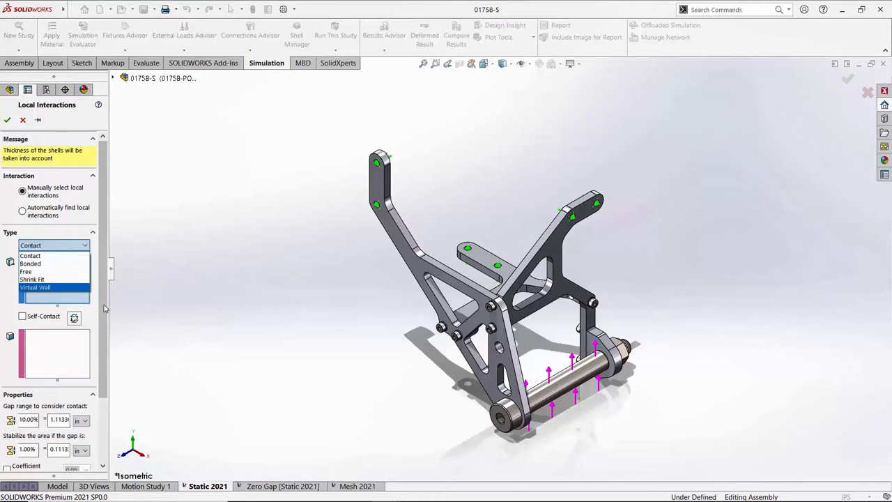
{"action": "left_click", "coordinate": [30, 255]}
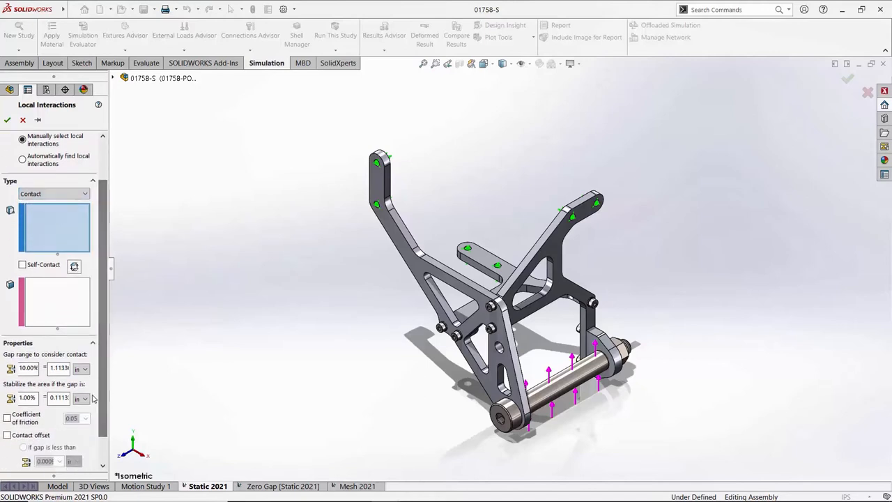
{"action": "mouse_move", "coordinate": [28, 368]}
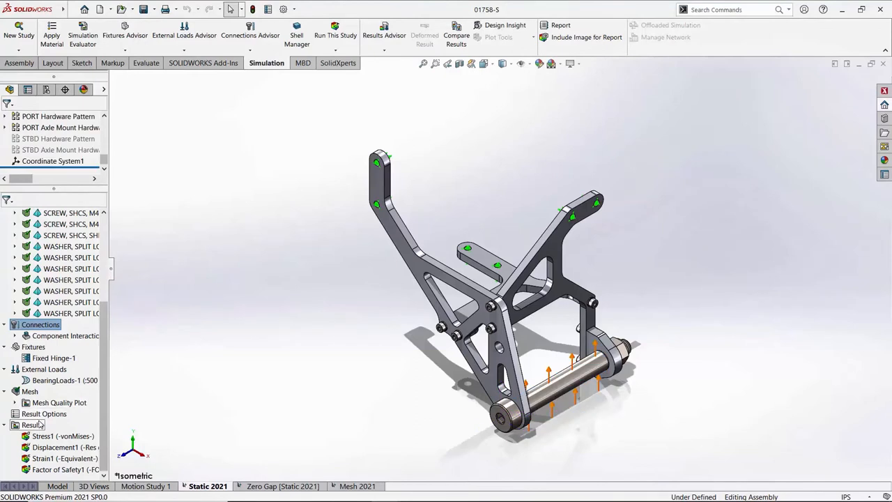
{"action": "right_click", "coordinate": [33, 425]}
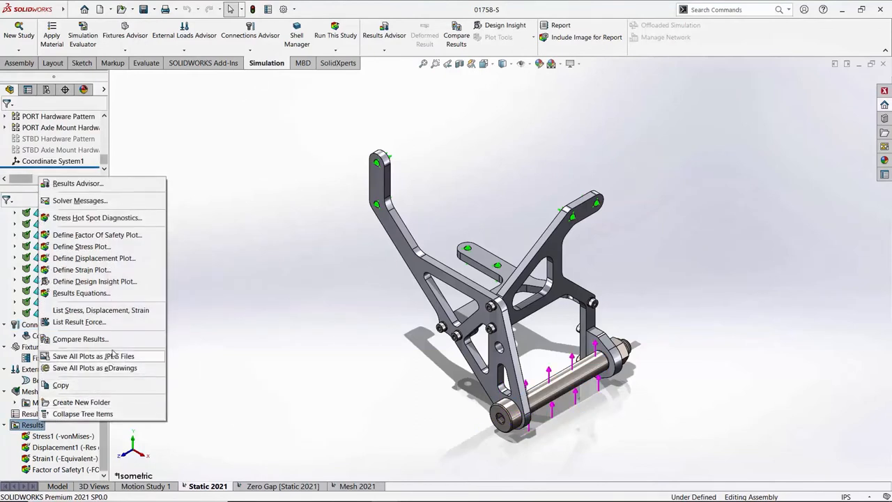
{"action": "left_click", "coordinate": [80, 339]}
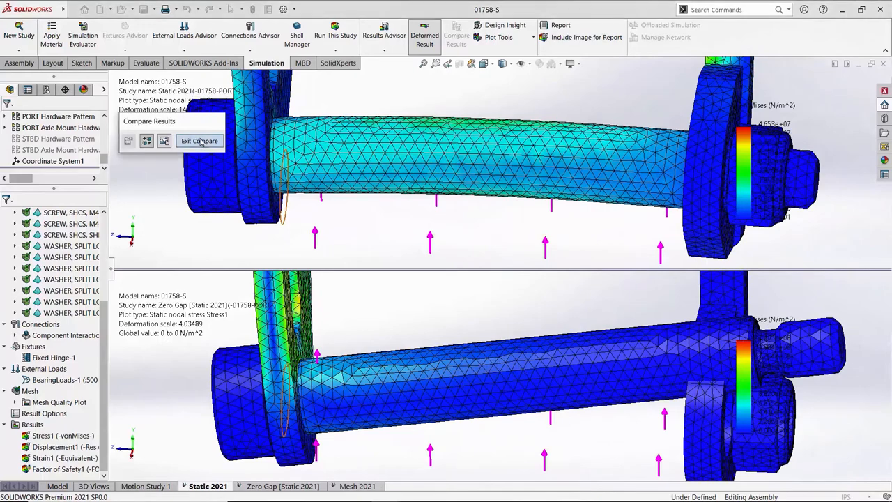
{"action": "left_click", "coordinate": [199, 141]}
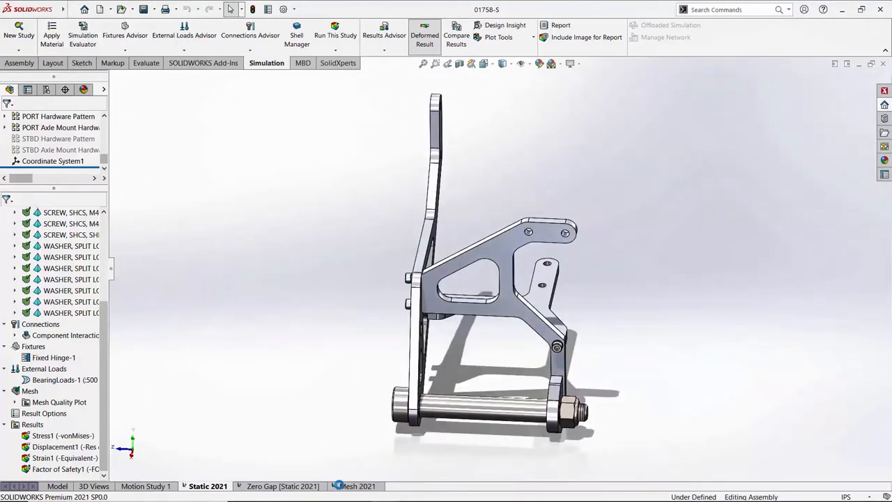
Switch to the Mesh 2021 study, open mesh options, and select Simulation Premium.
{"action": "left_click", "coordinate": [357, 486]}
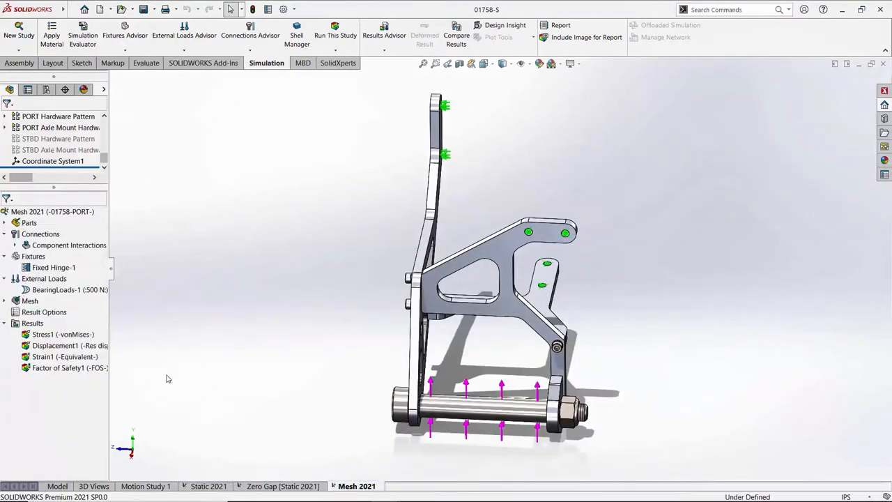
{"action": "right_click", "coordinate": [30, 301]}
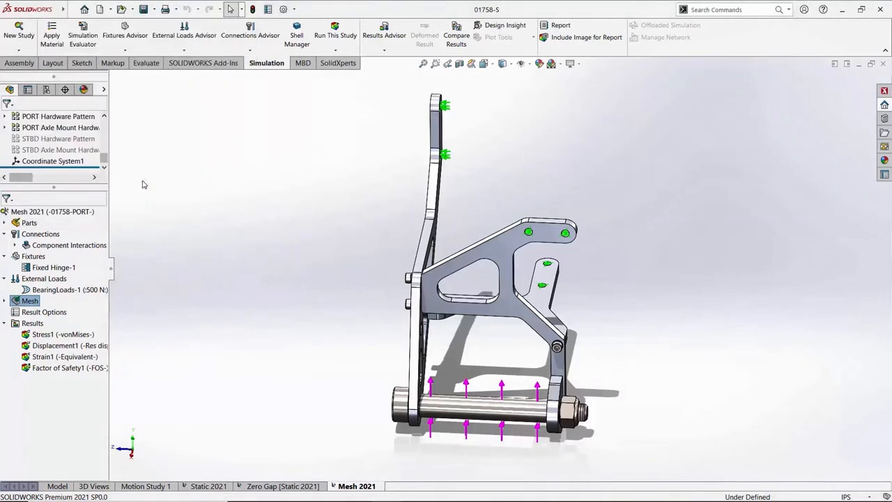
{"action": "left_click", "coordinate": [205, 63]}
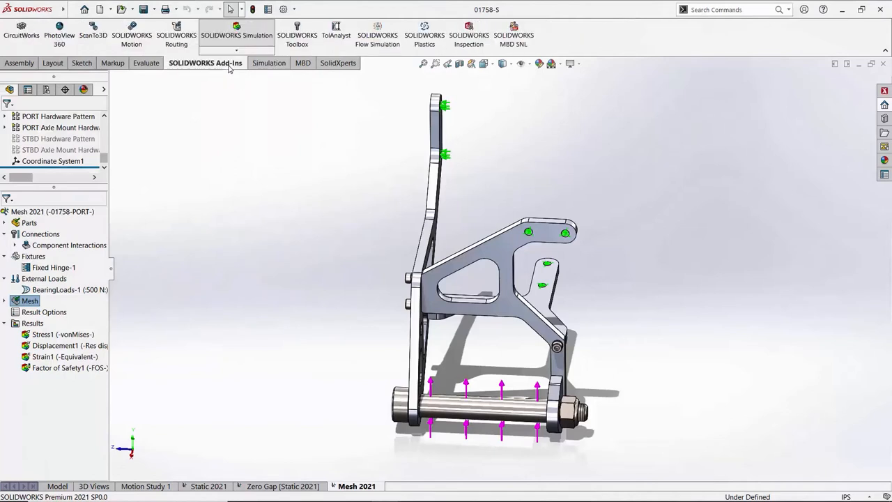
{"action": "left_click", "coordinate": [205, 63]}
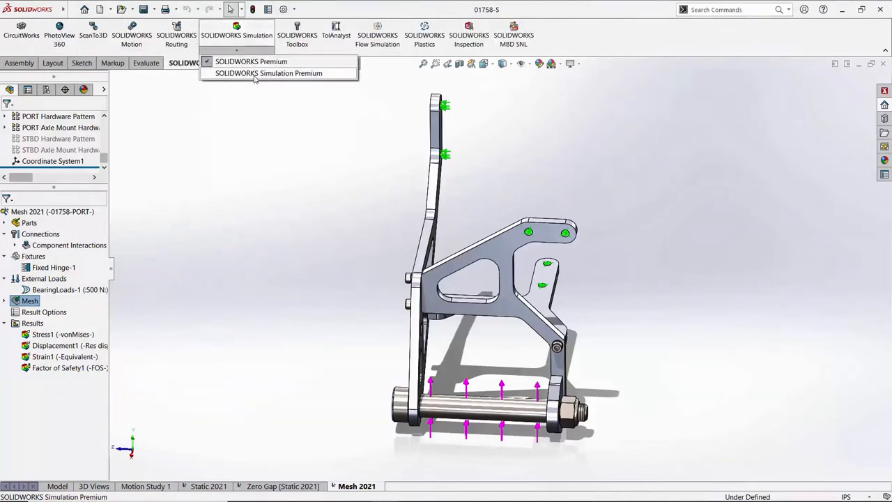
{"action": "left_click", "coordinate": [251, 61]}
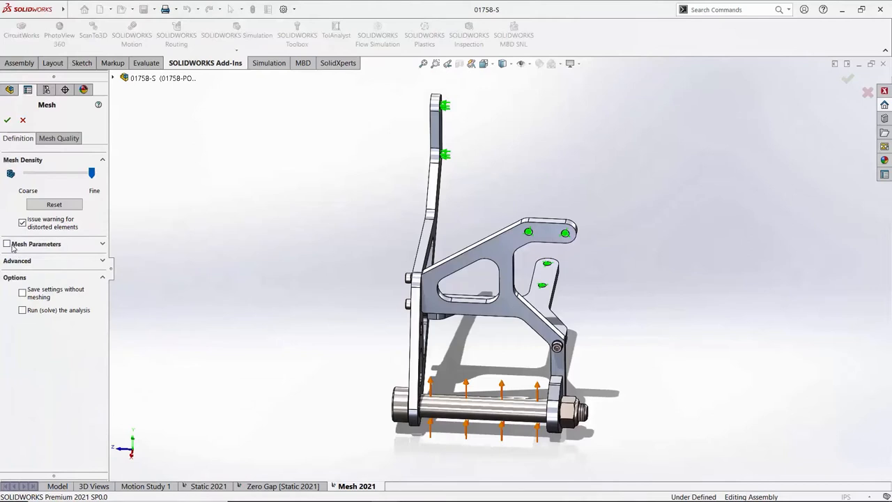
Mesh the bracket assembly using the detailed mesh parameters, then open mesh quality options.
{"action": "left_click", "coordinate": [7, 244]}
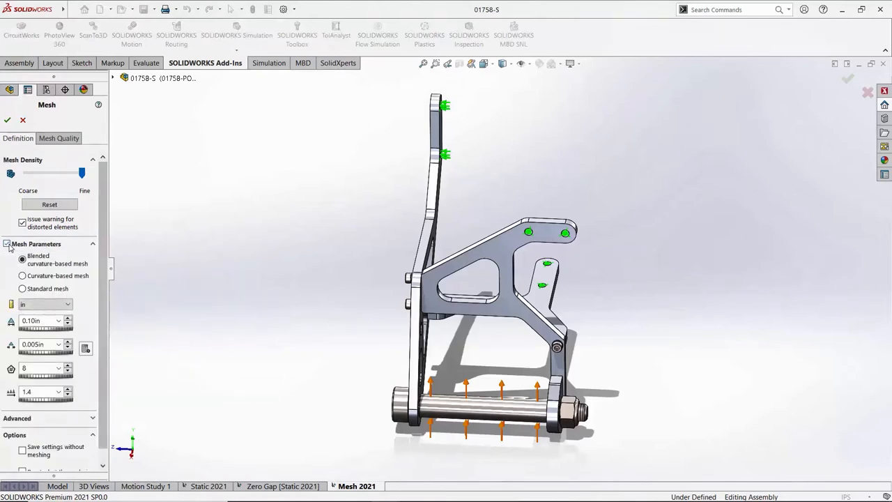
{"action": "left_click", "coordinate": [8, 120]}
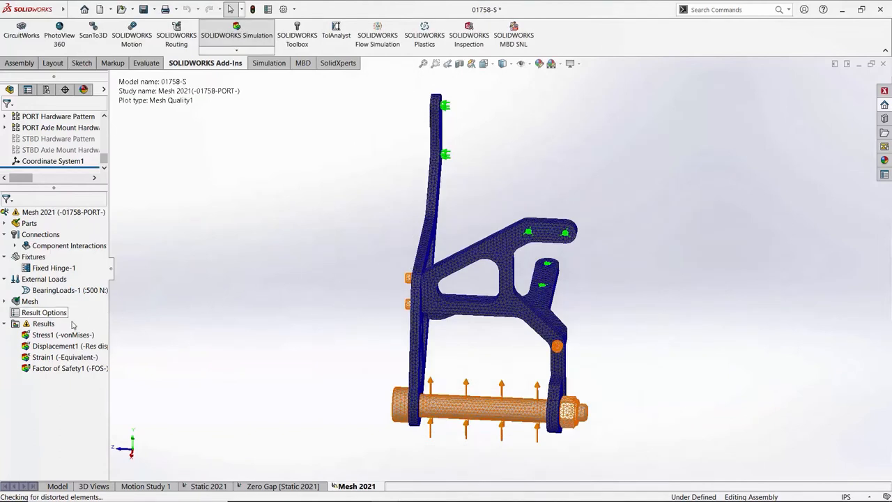
{"action": "right_click", "coordinate": [29, 300]}
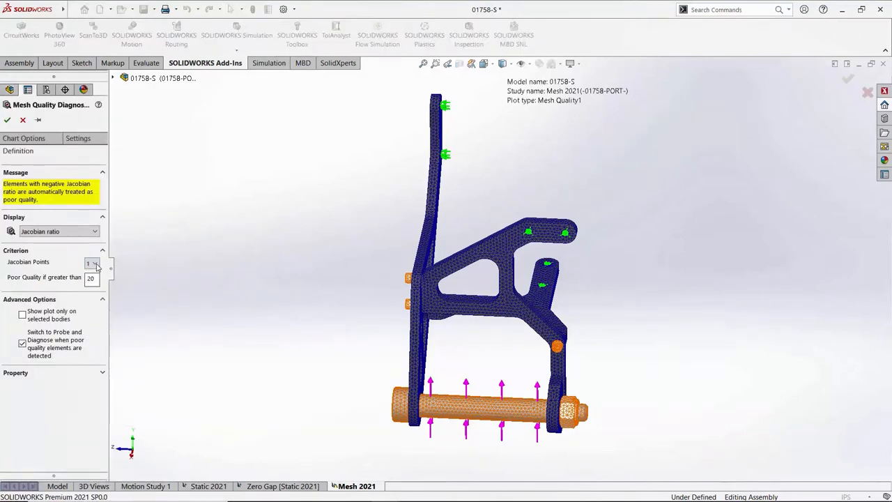
Run a Jacobian ratio diagnosis with criterion 5, keeping the plot of 23 bad elements.
{"action": "left_click", "coordinate": [94, 260]}
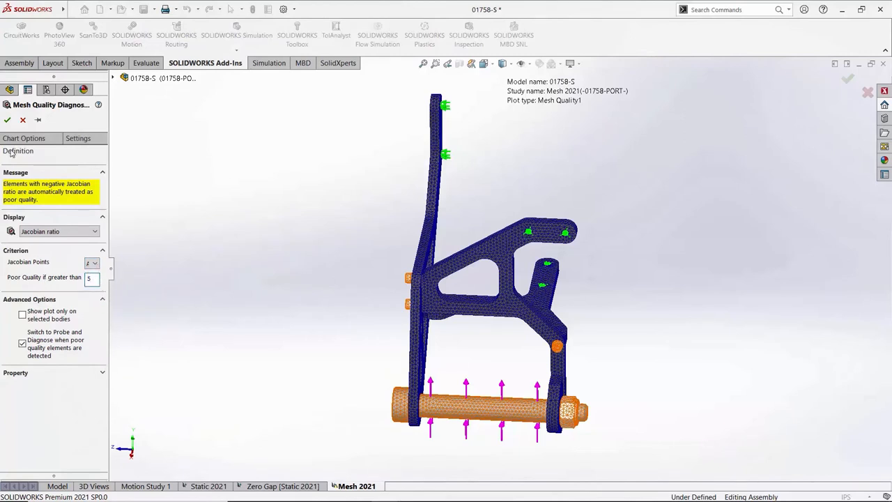
{"action": "left_click", "coordinate": [7, 120]}
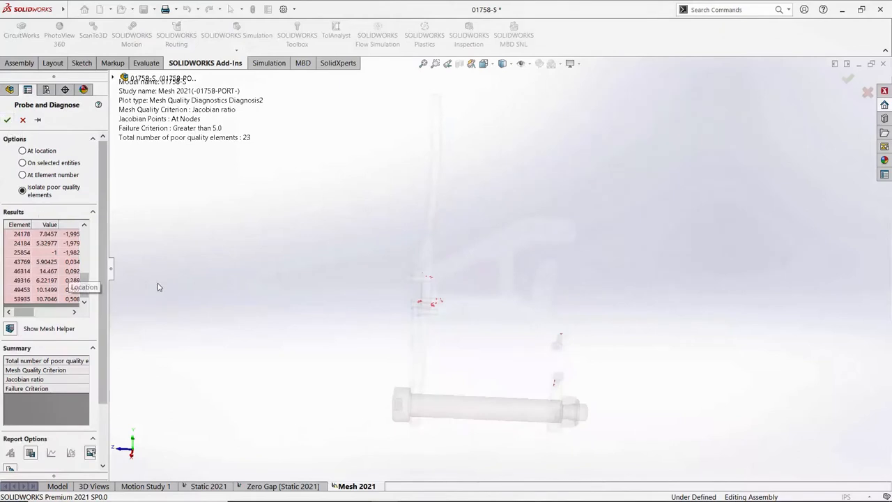
{"action": "mouse_move", "coordinate": [440, 321]}
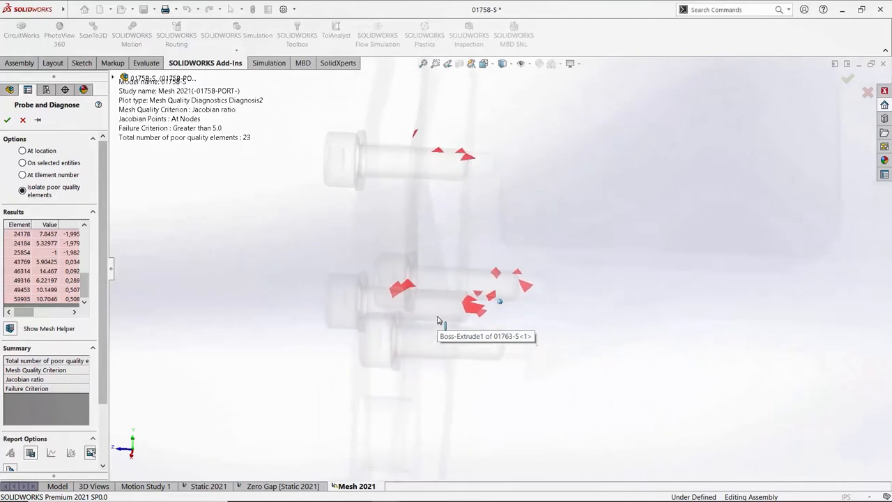
{"action": "left_click", "coordinate": [10, 329]}
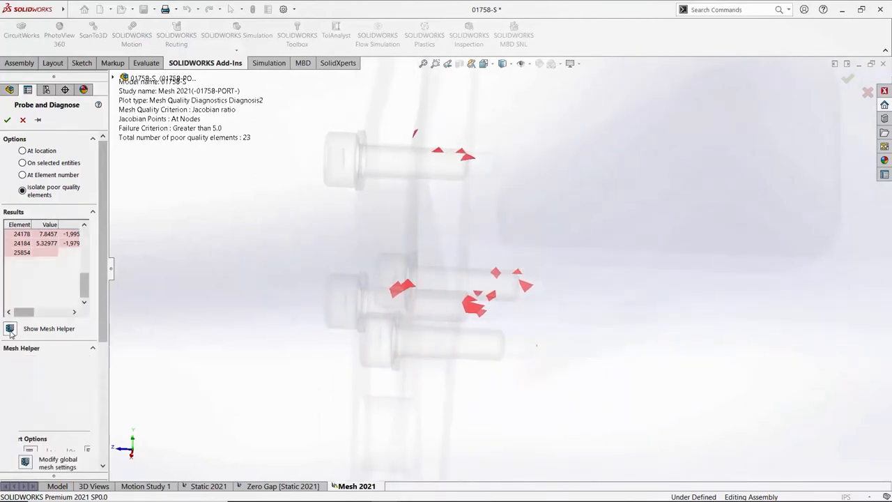
{"action": "left_click", "coordinate": [49, 328]}
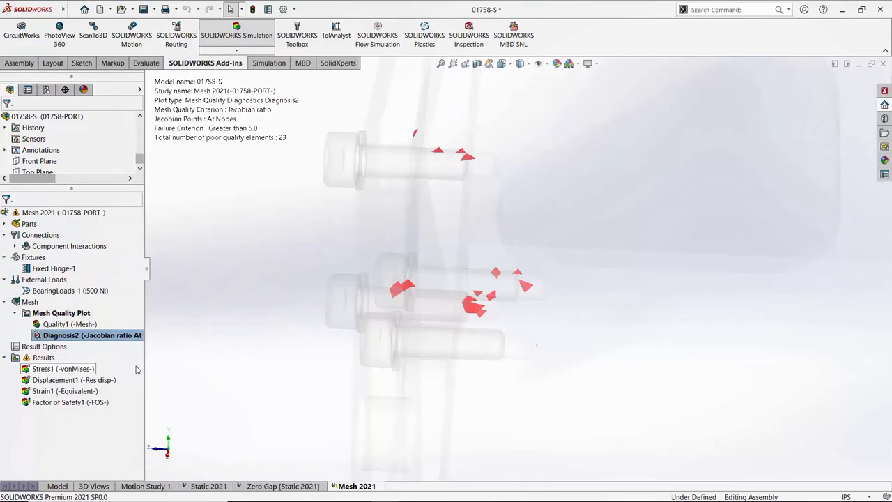
{"action": "right_click", "coordinate": [48, 213]}
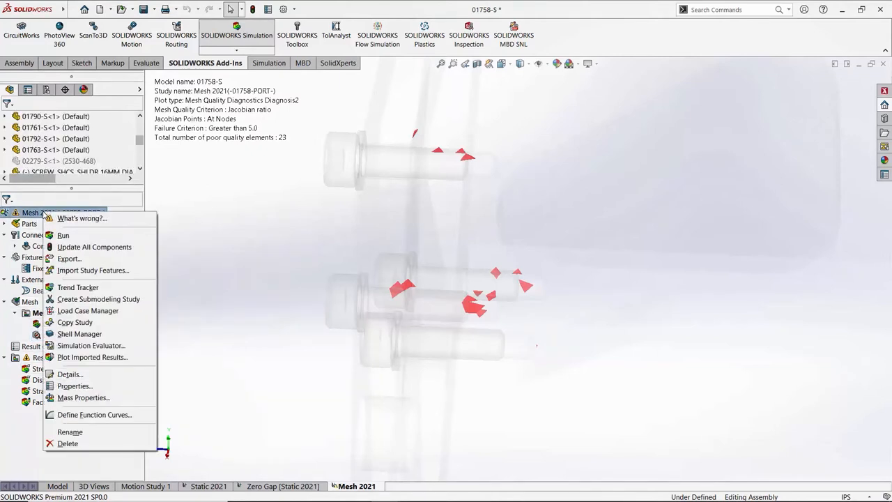
{"action": "left_click", "coordinate": [75, 385]}
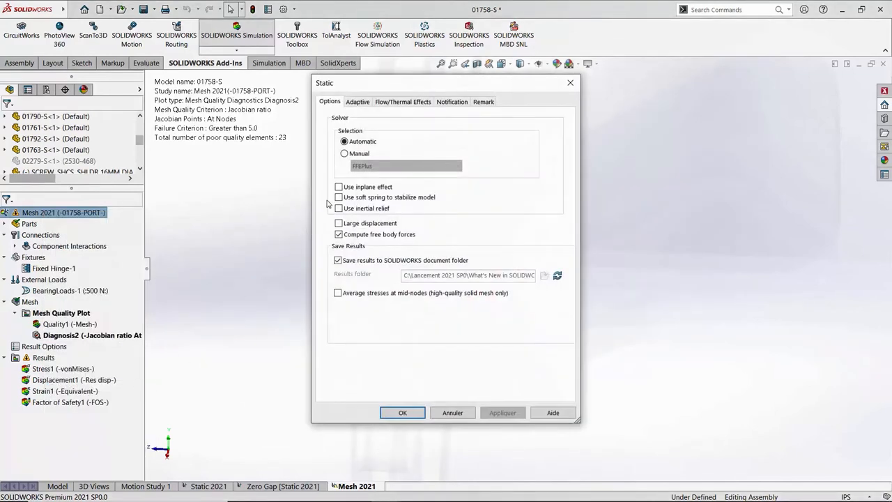
Set the static study's solver selection to Manual with FFEPlus.
{"action": "left_click", "coordinate": [343, 153]}
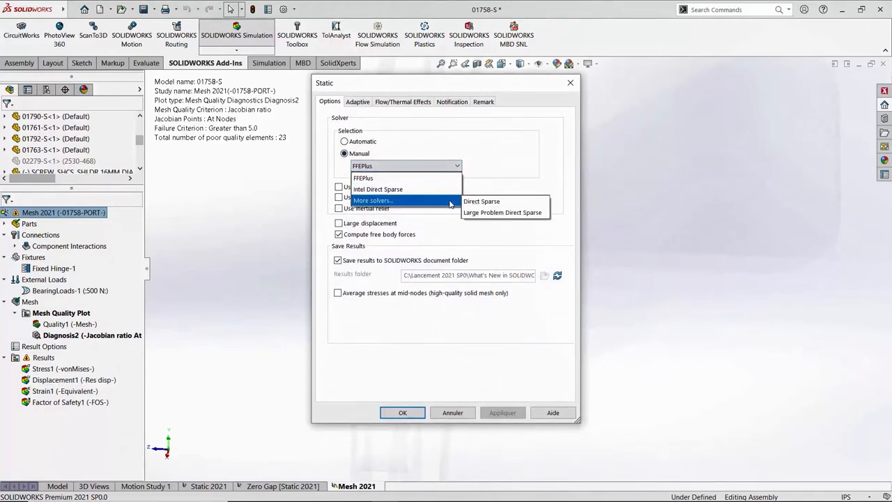
{"action": "left_click", "coordinate": [362, 178]}
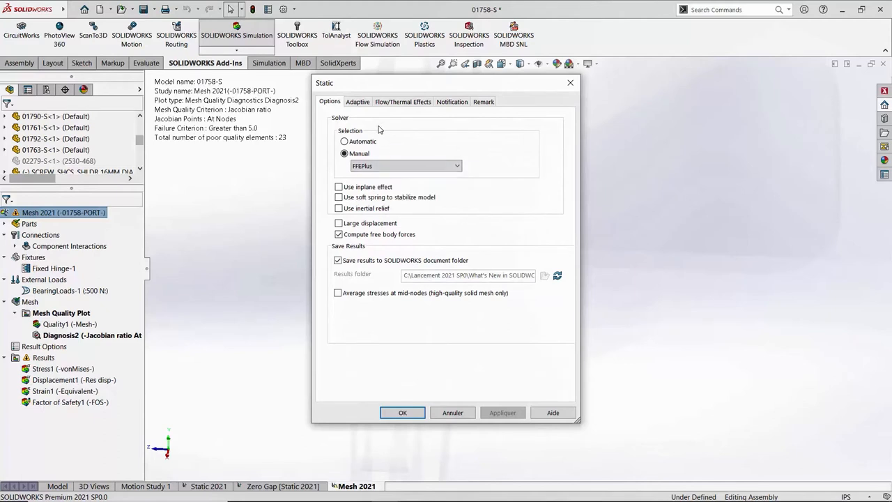
{"action": "left_click", "coordinate": [344, 141]}
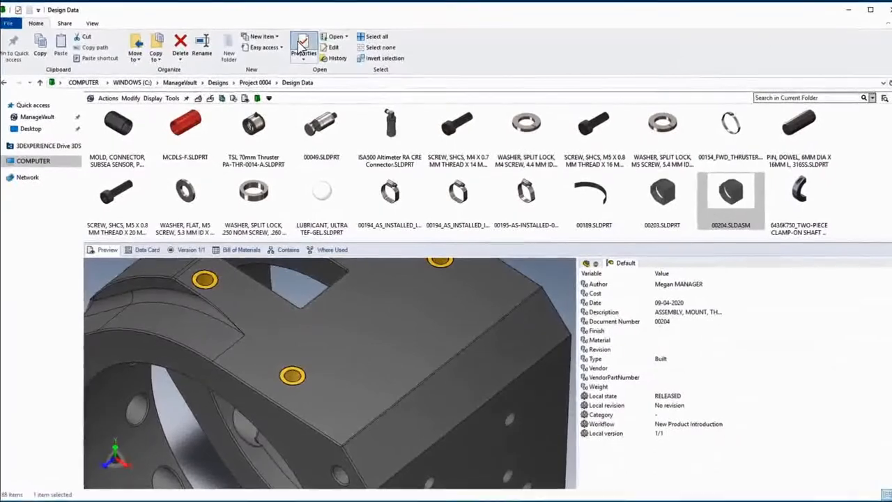
View and close 00204.SLDASM's properties, then switch Design Data to the Details layout.
{"action": "left_click", "coordinate": [303, 46]}
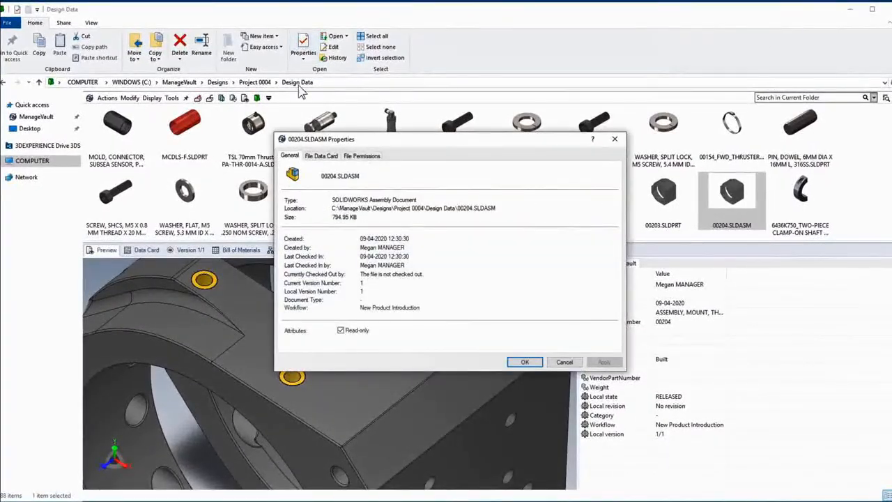
{"action": "left_click", "coordinate": [321, 155]}
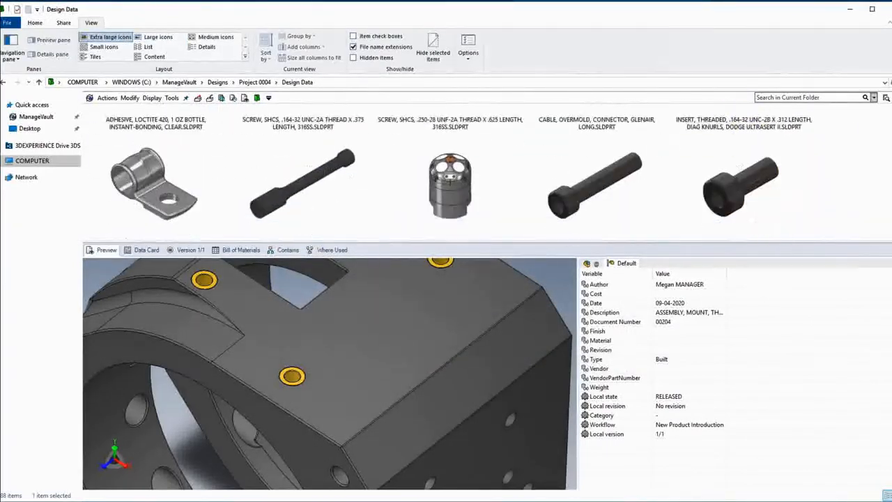
{"action": "scroll", "scroll_direction": "down", "scroll_amount": 3}
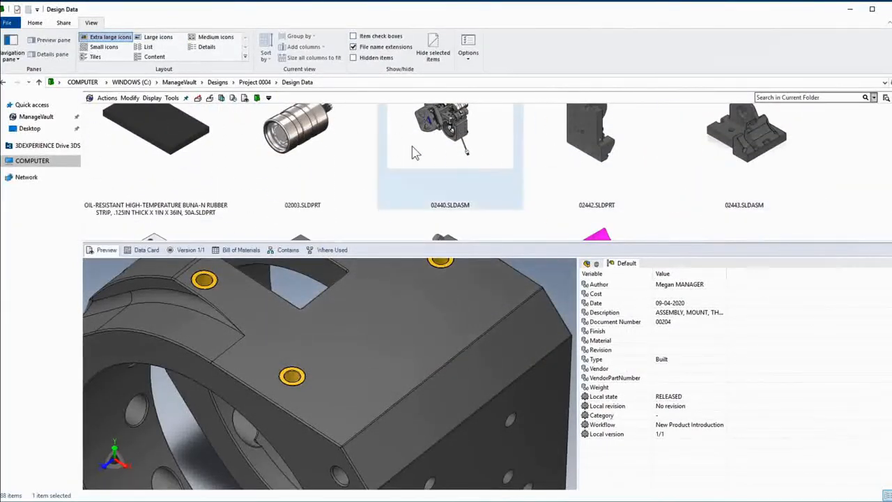
{"action": "left_click", "coordinate": [207, 46]}
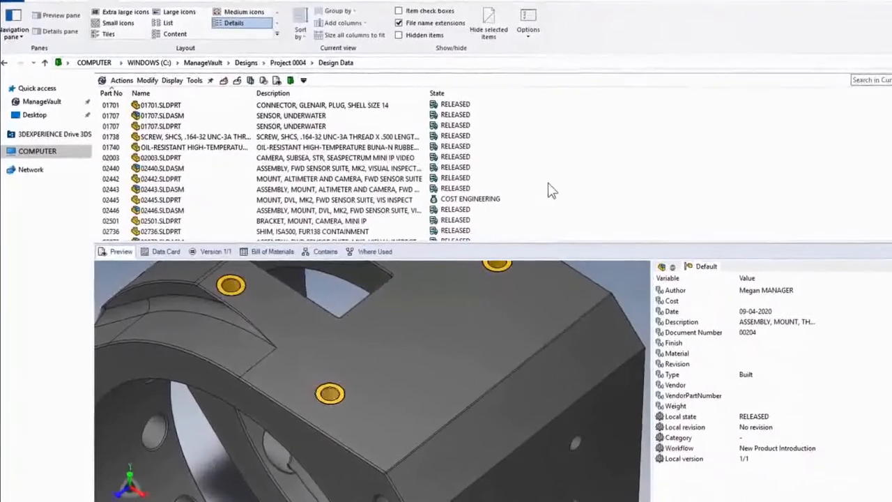
Change the file list column set from Beginner to Intermediate, then to Advanced.
{"action": "left_click", "coordinate": [160, 199]}
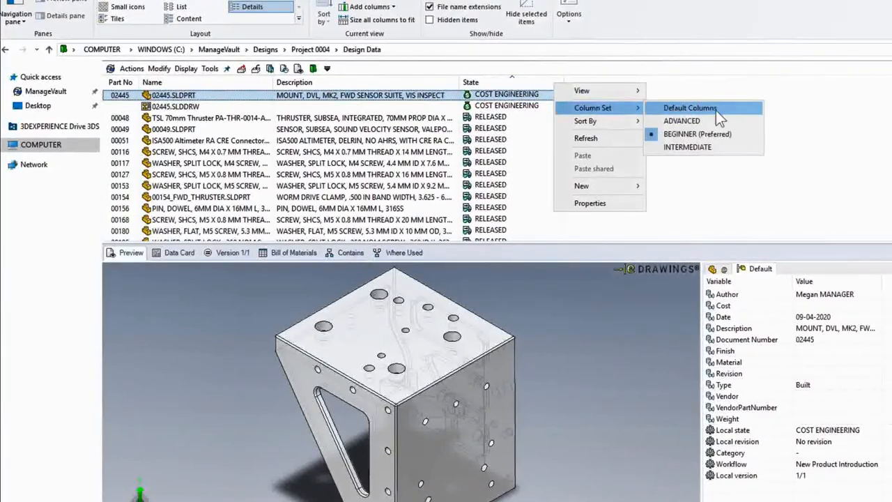
{"action": "mouse_move", "coordinate": [687, 147]}
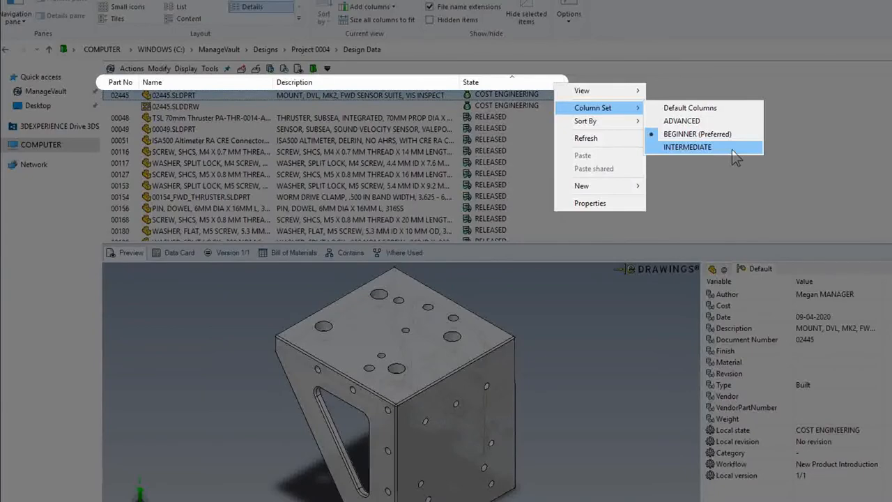
{"action": "left_click", "coordinate": [688, 147]}
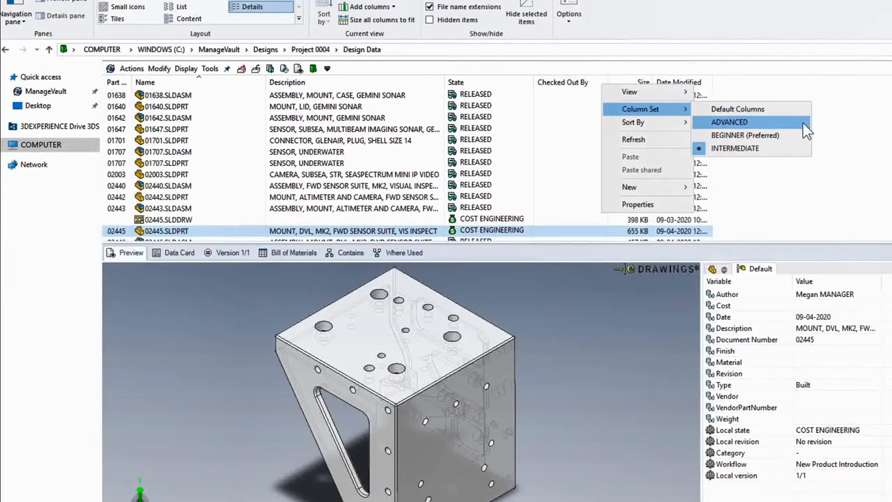
{"action": "left_click", "coordinate": [737, 109]}
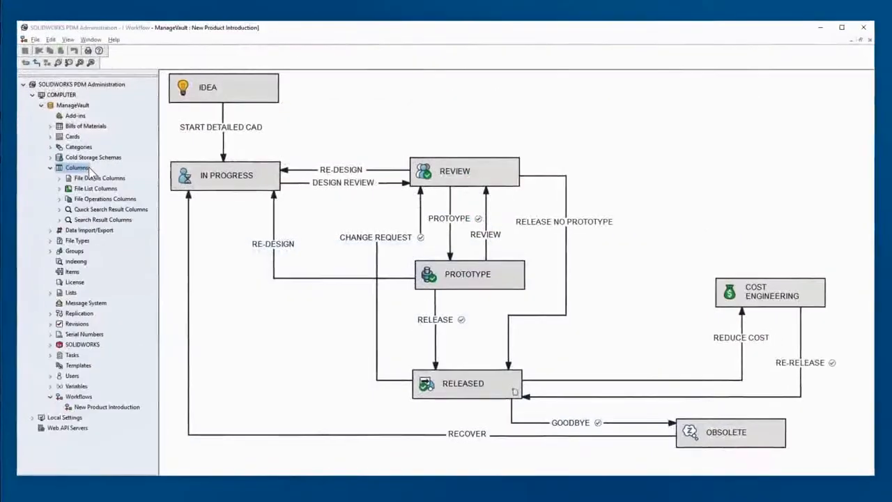
Add a centred Part No column as the first Quick Search result column.
{"action": "double_click", "coordinate": [110, 209]}
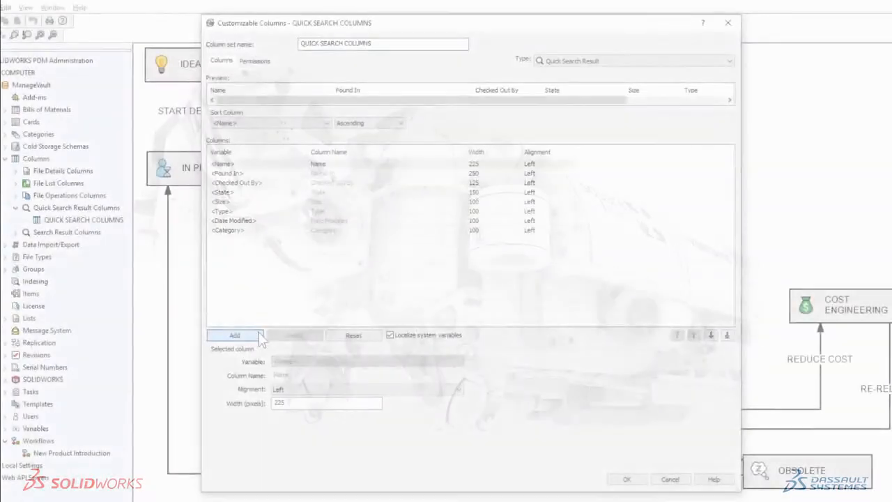
{"action": "left_click", "coordinate": [234, 335]}
{"action": "type", "text": "Part No"}
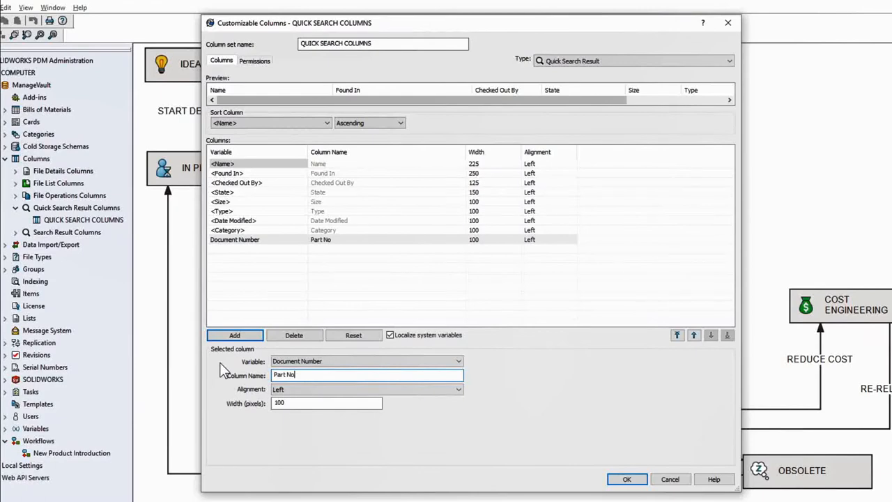
{"action": "left_click", "coordinate": [366, 389]}
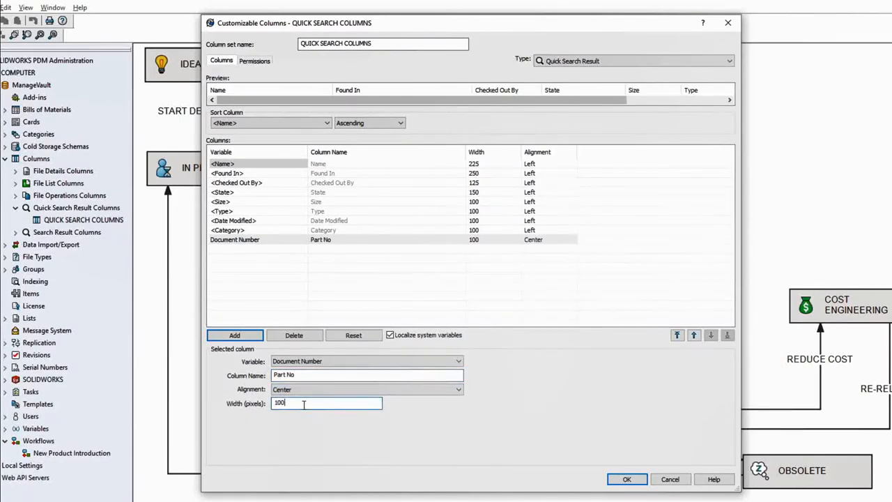
{"action": "left_click", "coordinate": [693, 335]}
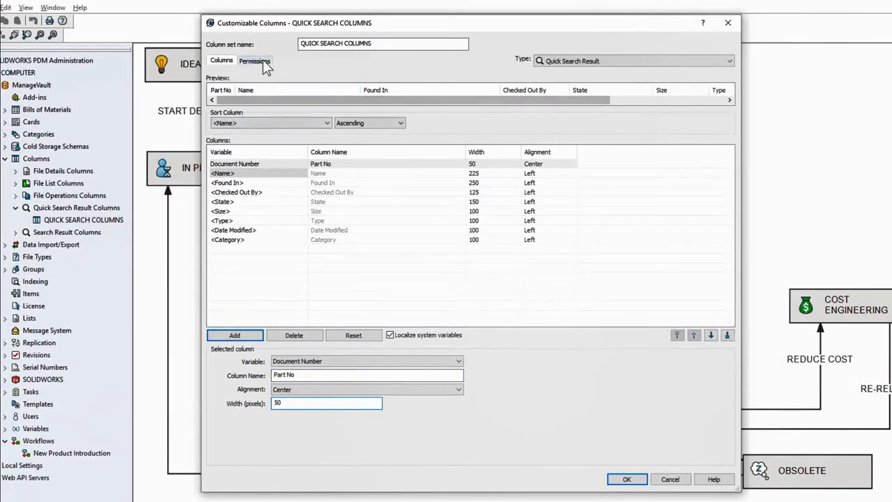
Review column set users, open the BEGINNER column set, then the Cost Engineering state properties.
{"action": "left_click", "coordinate": [255, 60]}
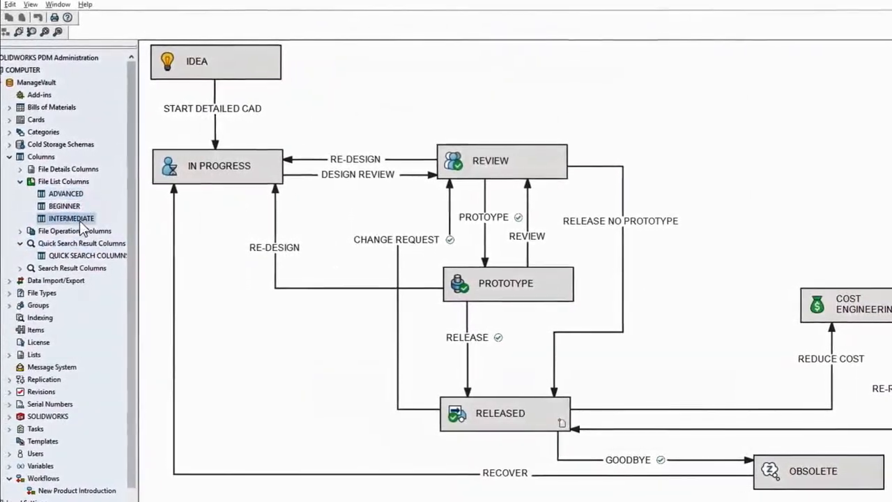
{"action": "double_click", "coordinate": [64, 206]}
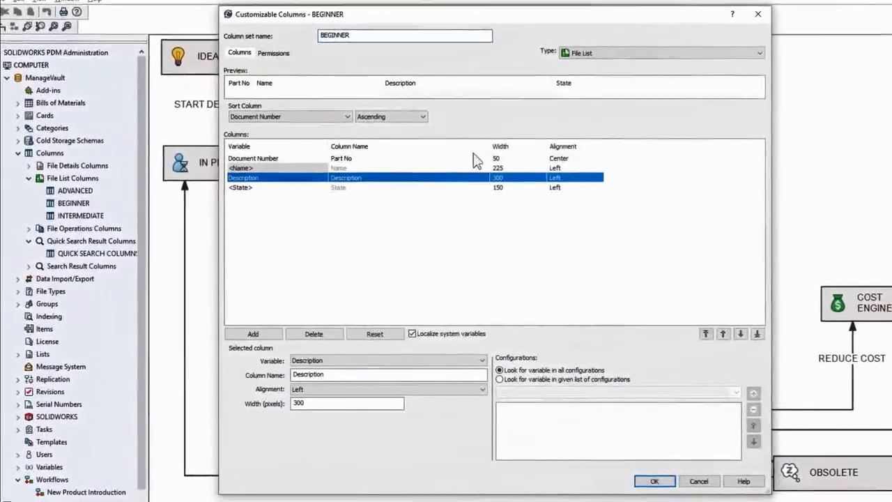
{"action": "left_click", "coordinate": [654, 481]}
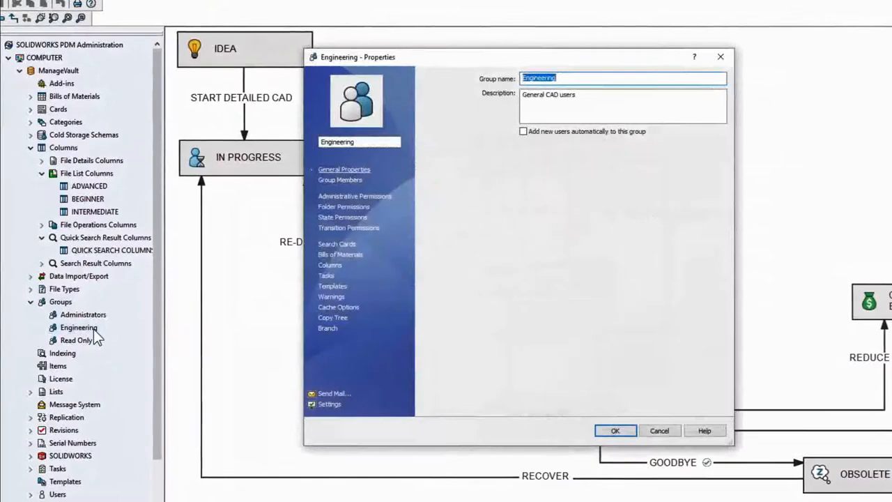
{"action": "left_click", "coordinate": [355, 196]}
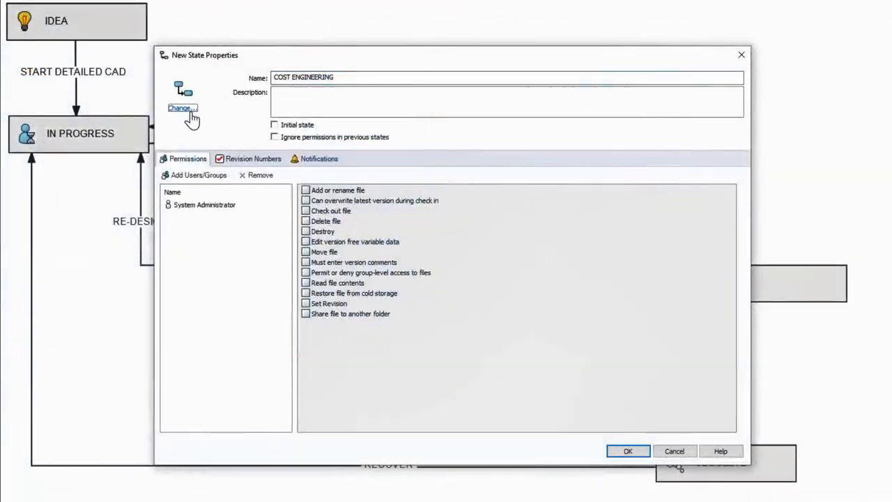
Pick the green money-bag icon for the Cost Engineering state.
{"action": "left_click", "coordinate": [182, 108]}
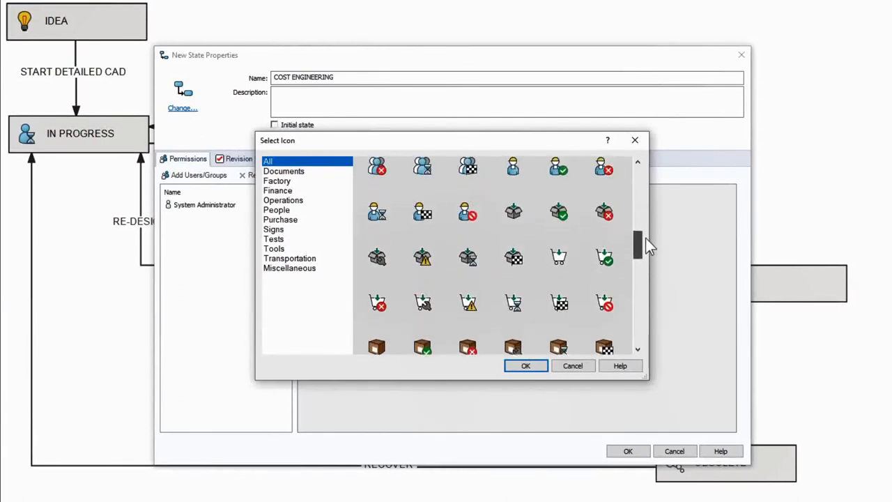
{"action": "scroll", "scroll_direction": "down", "scroll_amount": 3}
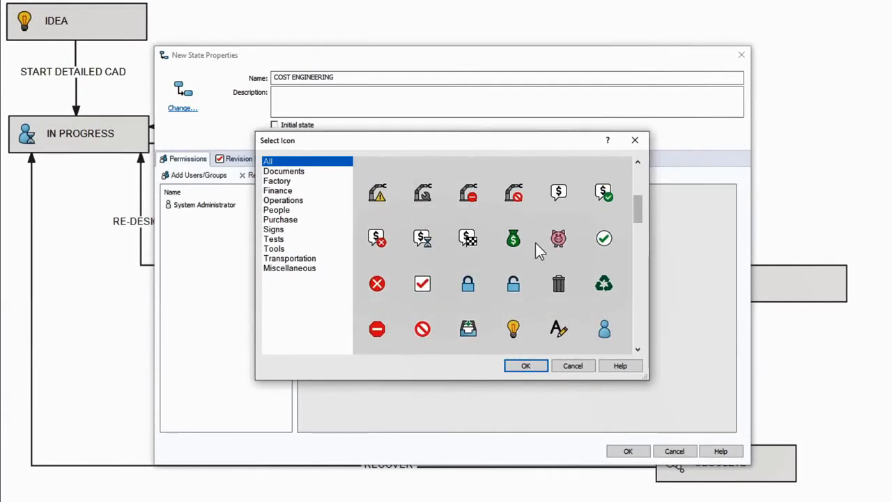
{"action": "left_click", "coordinate": [525, 366]}
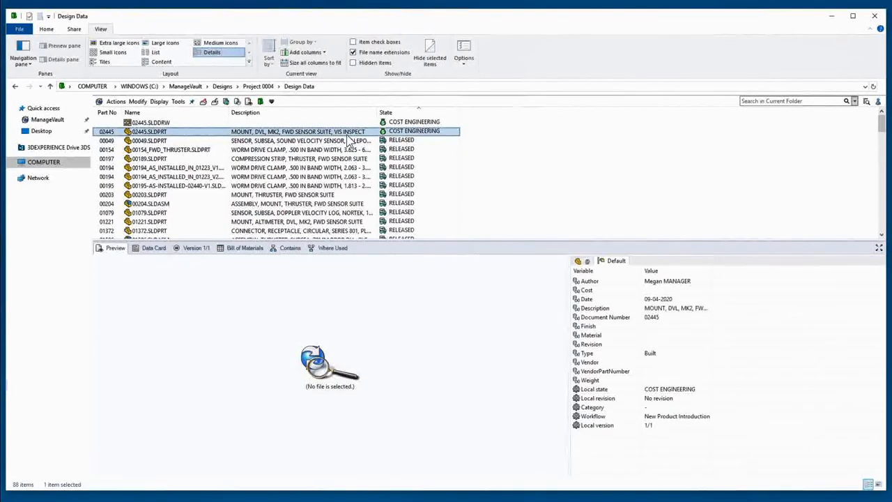
Show 02445.SLDPRT's Where Used results in the Treehouse graphical tree view.
{"action": "left_click", "coordinate": [116, 247]}
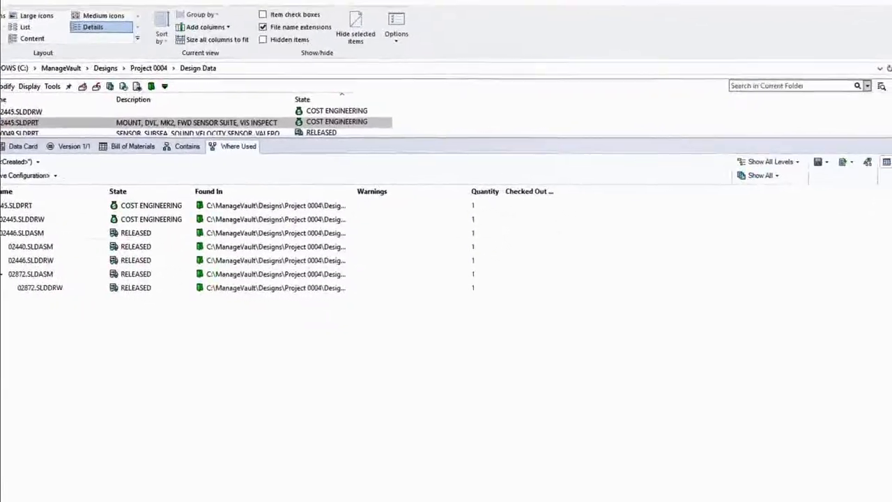
{"action": "left_click", "coordinate": [859, 161]}
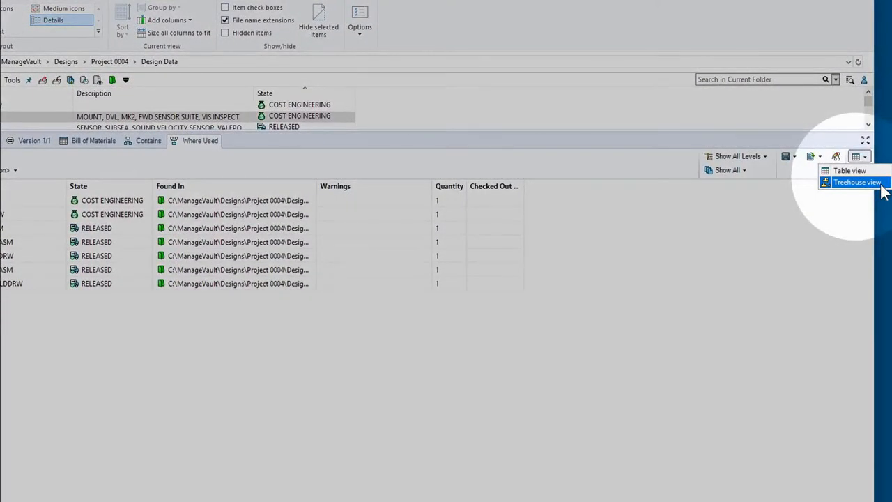
{"action": "left_click", "coordinate": [857, 182]}
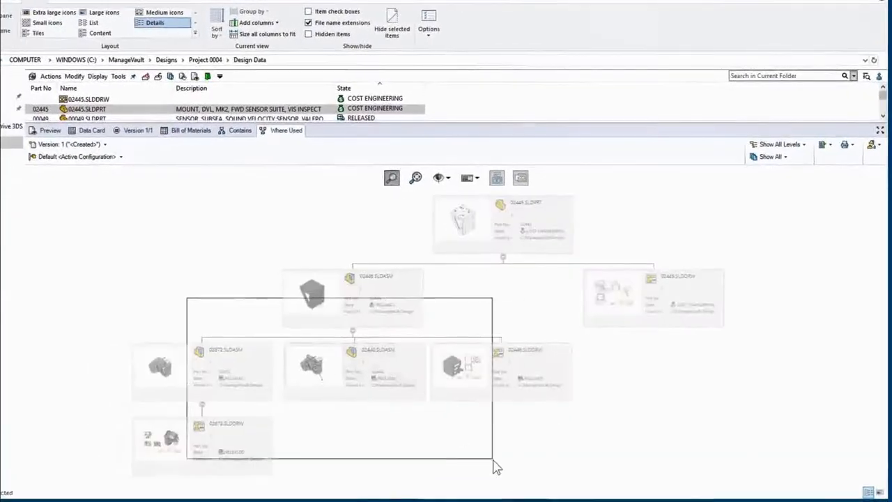
{"action": "scroll", "scroll_direction": "up", "scroll_amount": 3}
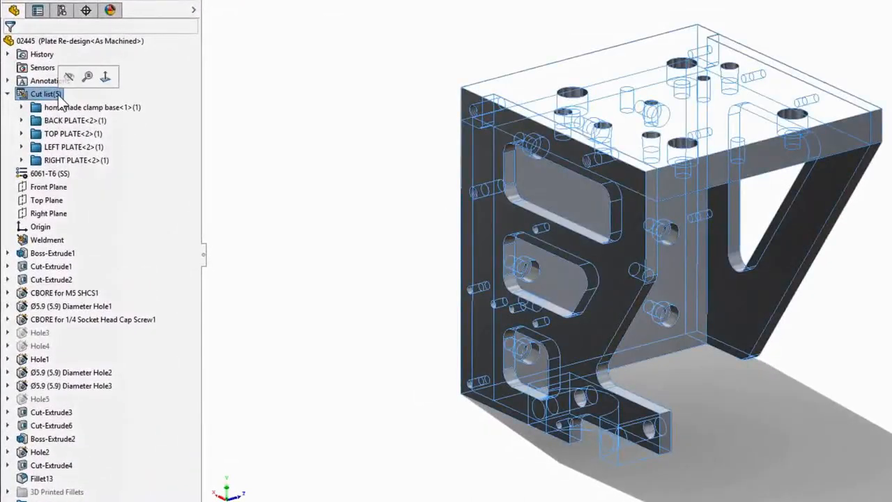
Exclude the homemade clamp base folder from the weldment cut list.
{"action": "left_click", "coordinate": [92, 107]}
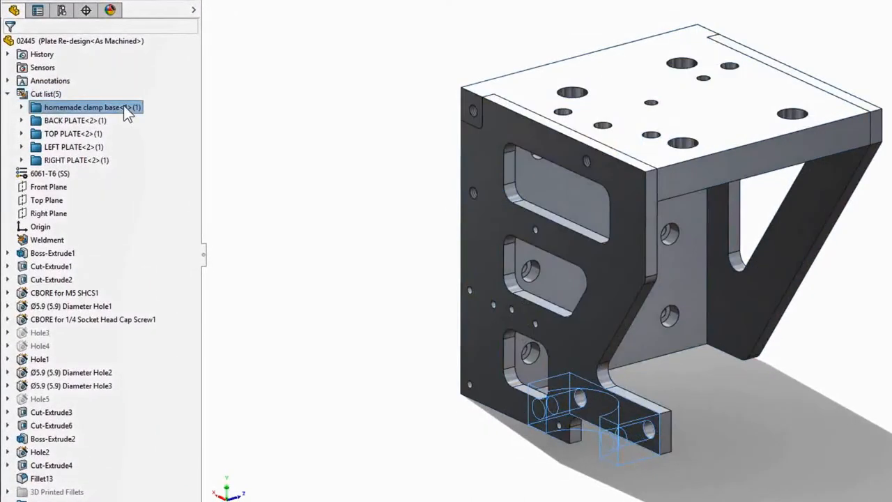
{"action": "right_click", "coordinate": [84, 107]}
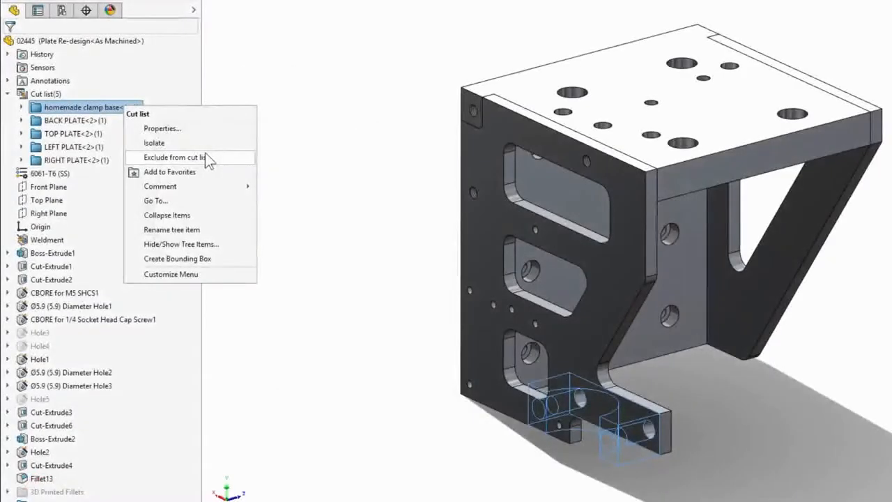
{"action": "left_click", "coordinate": [176, 157]}
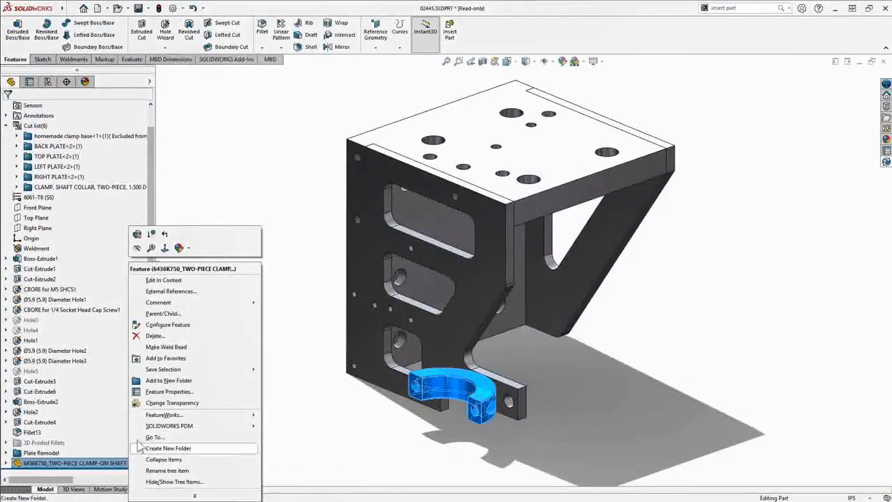
Check the clamp collar's external references, then open the Default configuration's properties.
{"action": "left_click", "coordinate": [171, 291]}
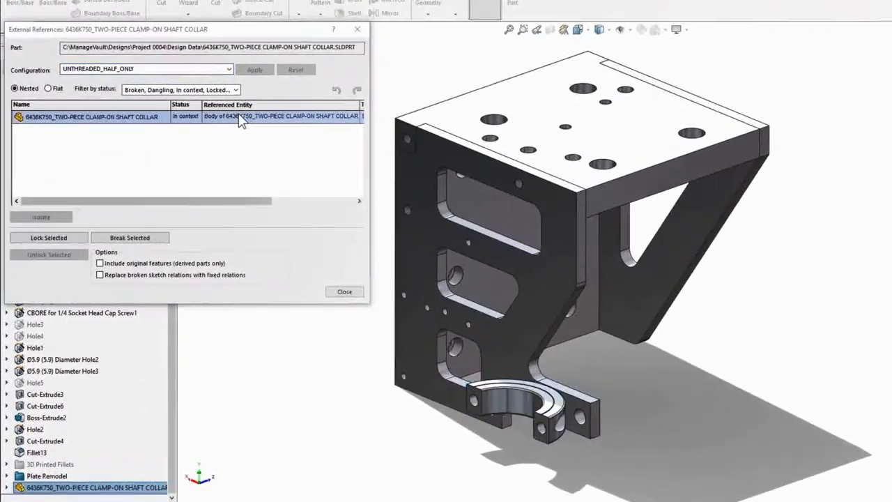
{"action": "mouse_move", "coordinate": [248, 129]}
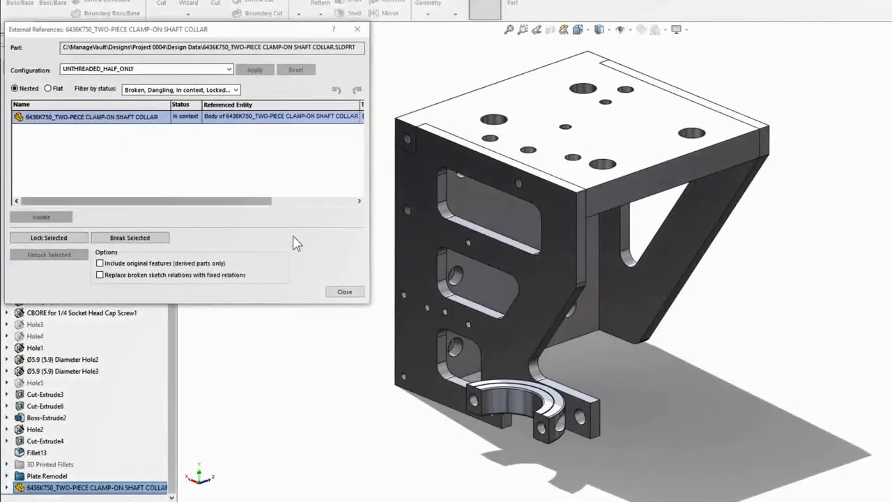
{"action": "left_click", "coordinate": [344, 291]}
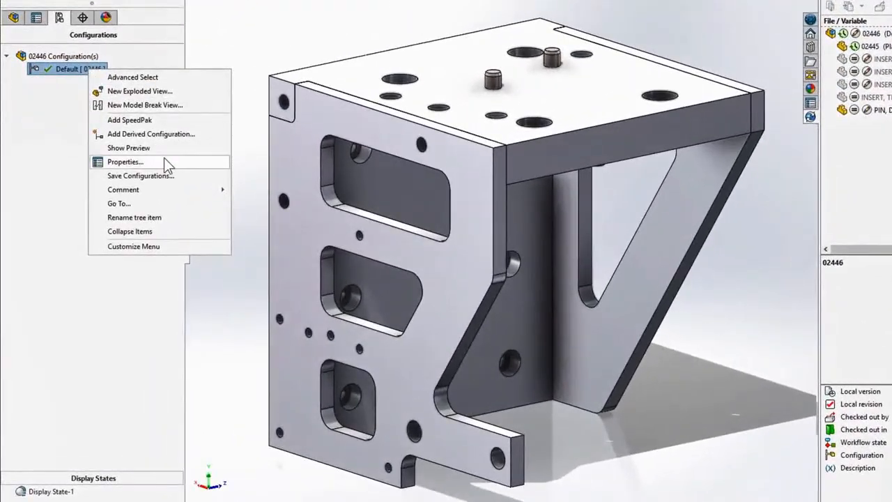
{"action": "left_click", "coordinate": [125, 161]}
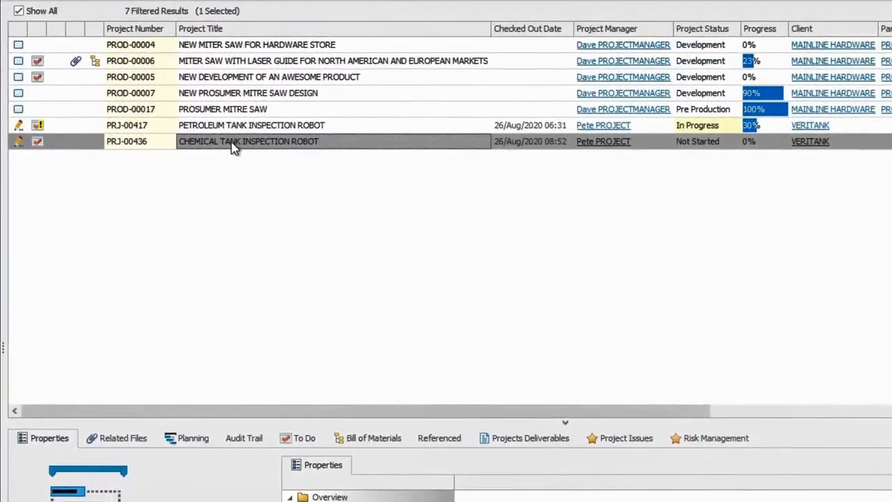
Add PRJ-00436 Chemical Tank Inspection Robot to the VERITANK Projects planning list and open it.
{"action": "right_click", "coordinate": [233, 147]}
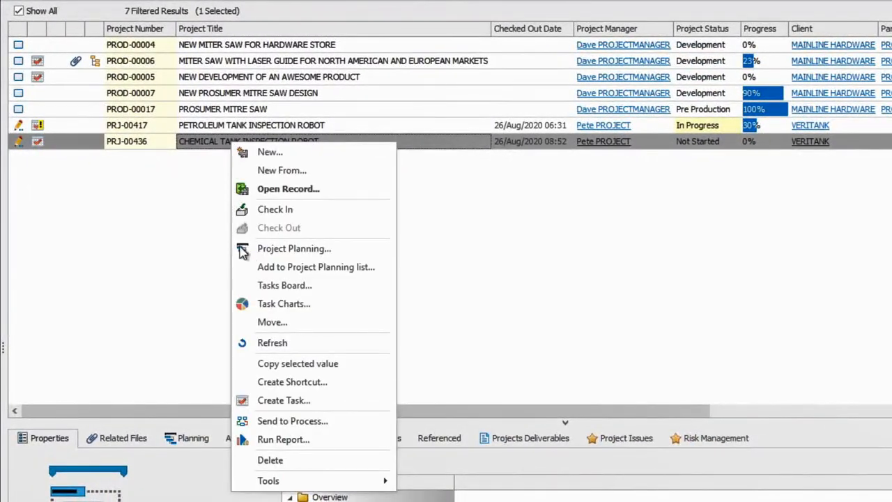
{"action": "left_click", "coordinate": [316, 266]}
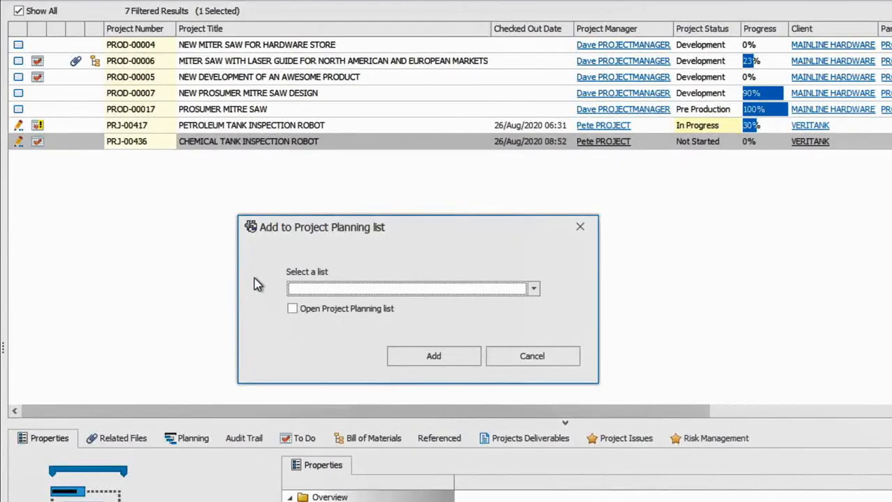
{"action": "left_click", "coordinate": [534, 287]}
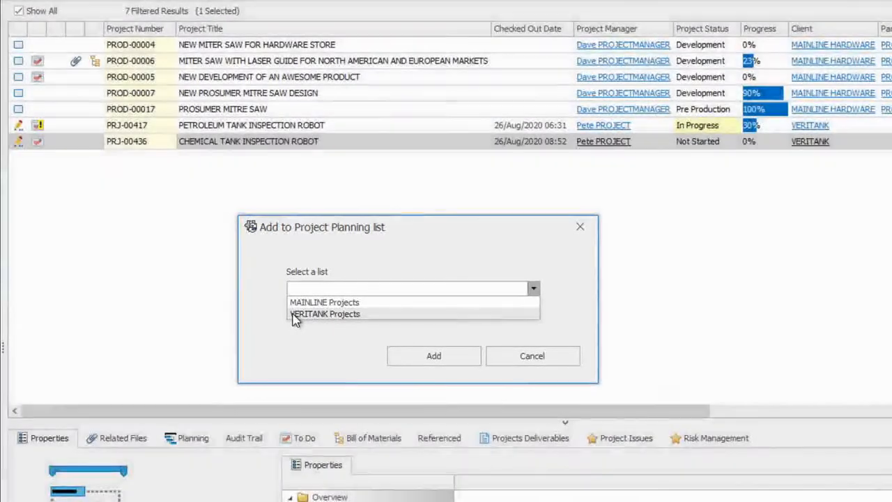
{"action": "left_click", "coordinate": [324, 314]}
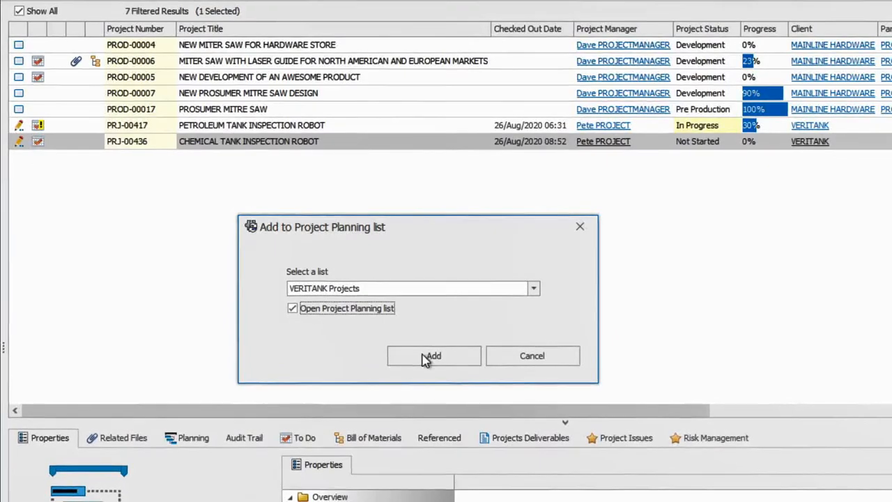
{"action": "left_click", "coordinate": [433, 356]}
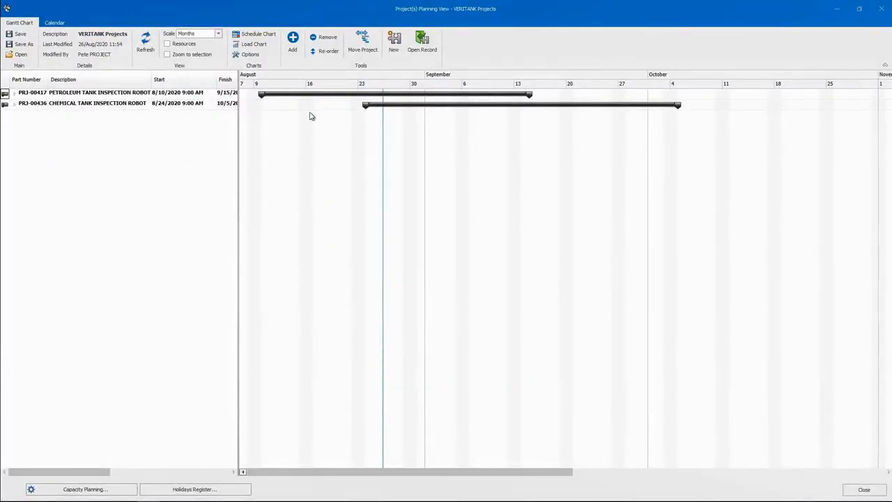
Show the Load Chart and move PRJ-00436 forward 15 days, including edited tasks.
{"action": "left_click", "coordinate": [254, 44]}
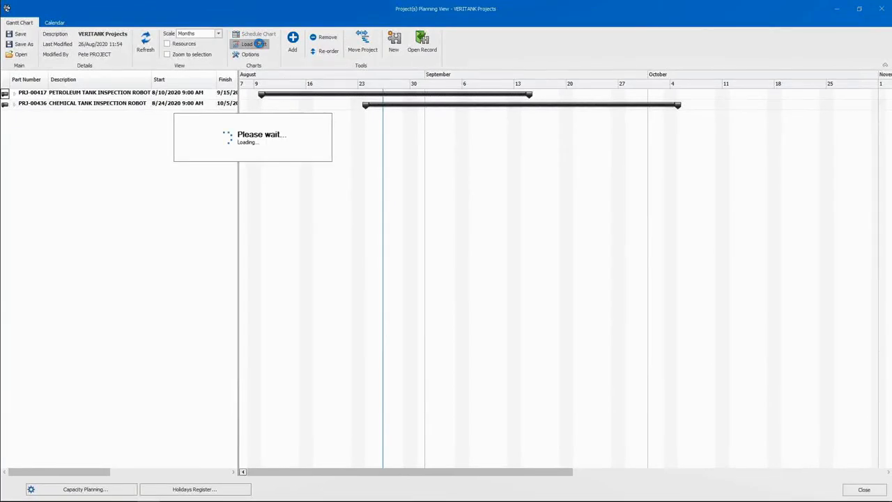
{"action": "left_click", "coordinate": [247, 43]}
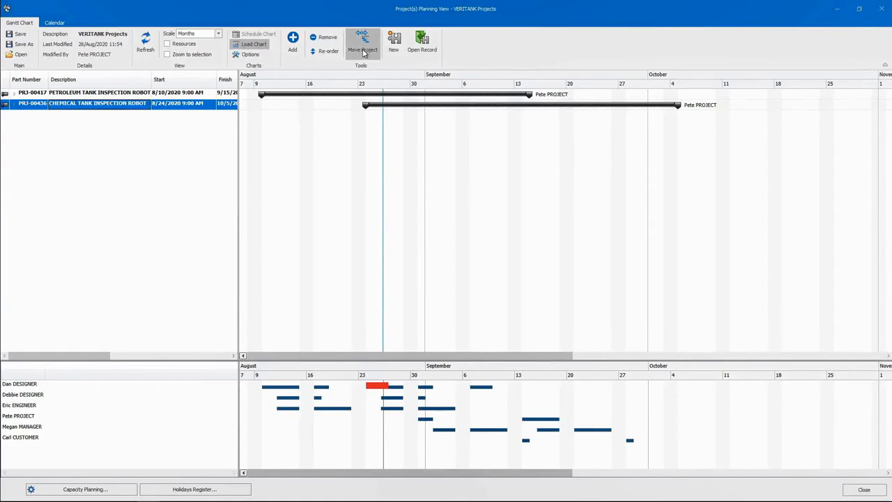
{"action": "left_click", "coordinate": [362, 44]}
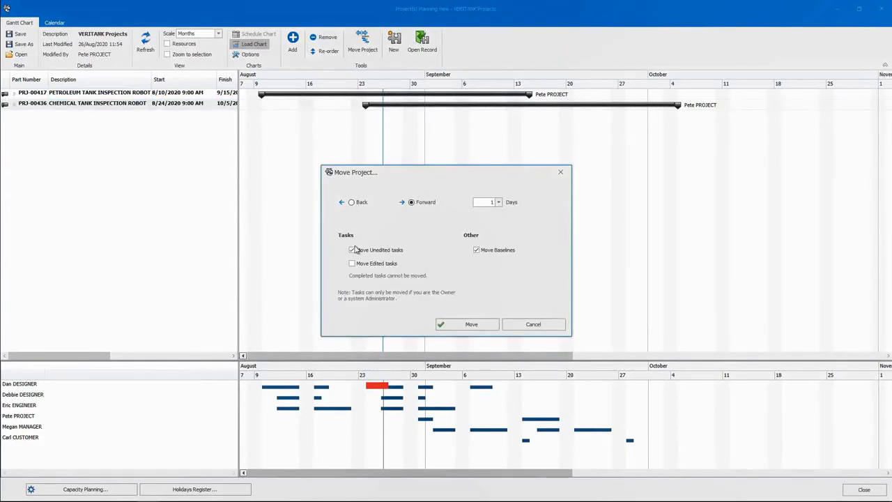
{"action": "left_click", "coordinate": [352, 263]}
{"action": "type", "text": "5"}
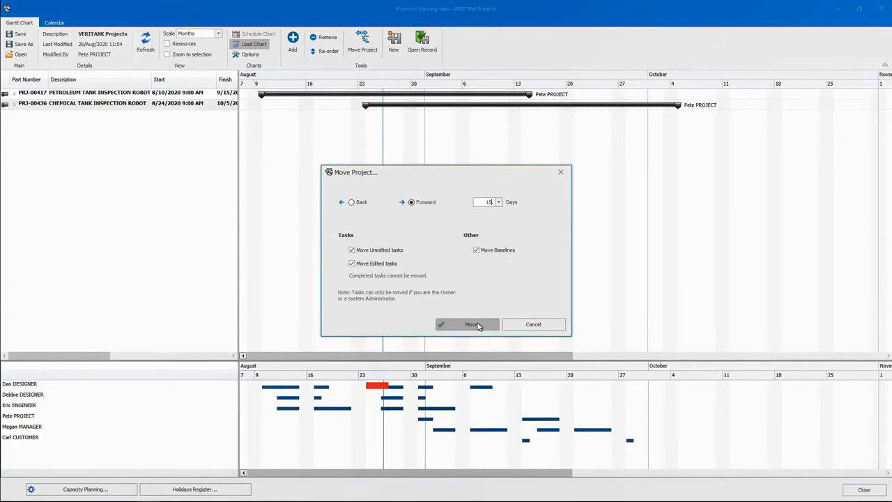
{"action": "left_click", "coordinate": [467, 324]}
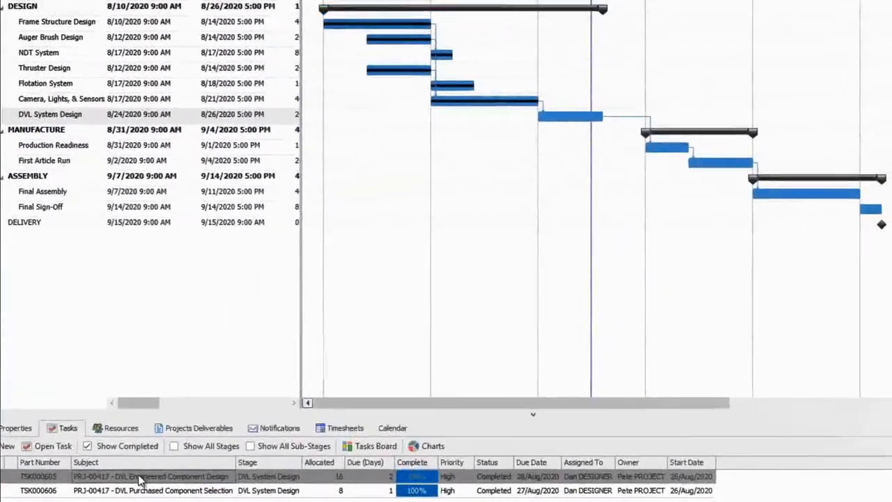
{"action": "double_click", "coordinate": [150, 476]}
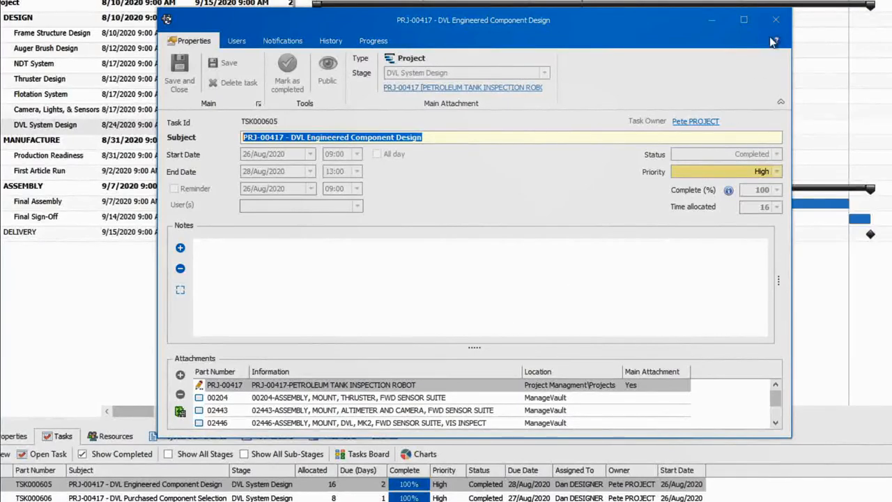
Close the TSK000605 task record to return to the PRJ-00417 Gantt chart.
{"action": "left_click", "coordinate": [775, 19]}
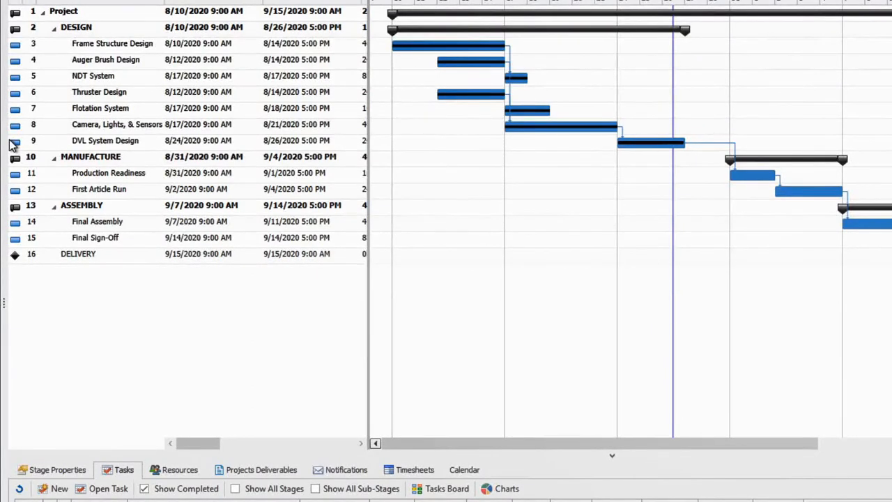
Select the DVL System Design stage to list its two completed tasks.
{"action": "left_click", "coordinate": [105, 141]}
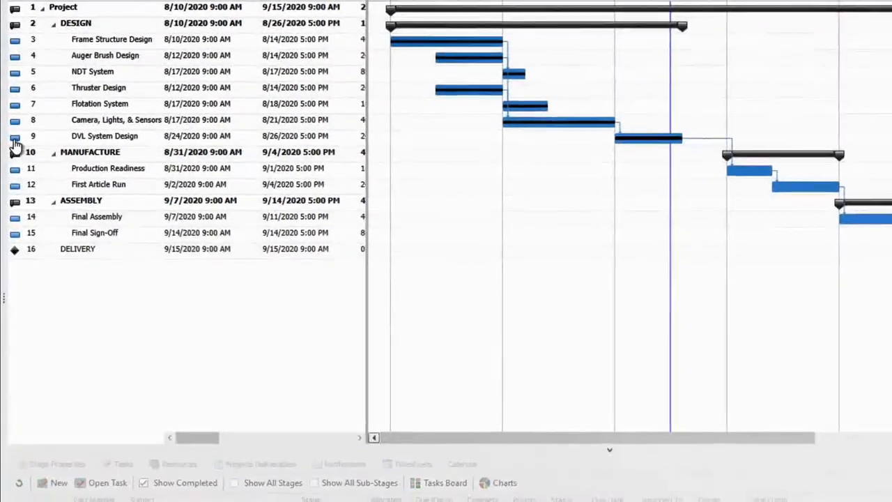
{"action": "left_click", "coordinate": [104, 135]}
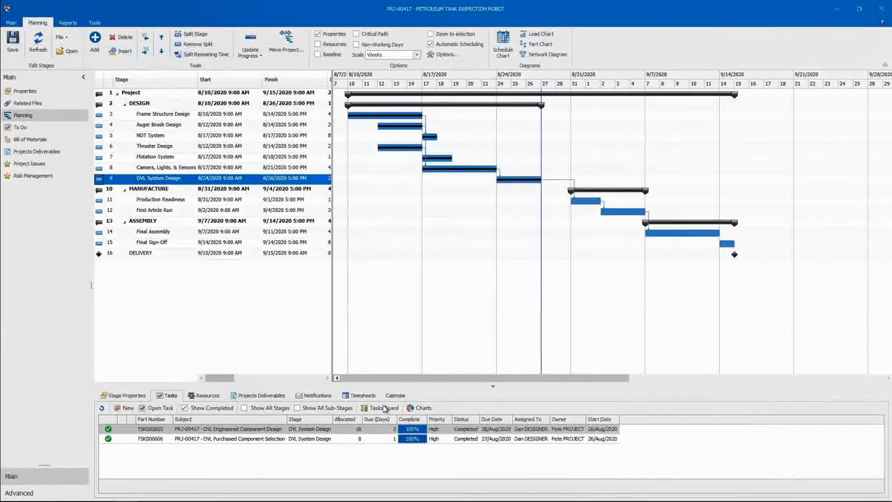
{"action": "left_click", "coordinate": [422, 408]}
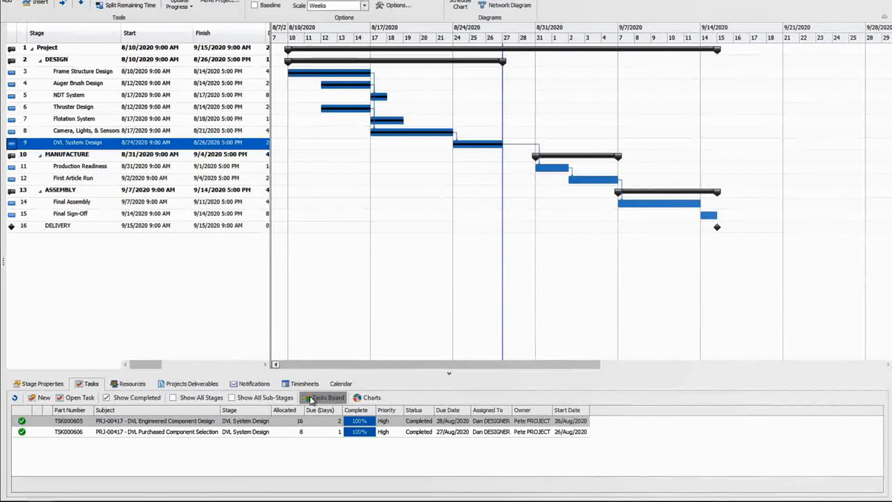
Group the project Tasks Board by Status and drag Supplier Part Quotes into In Progress.
{"action": "left_click", "coordinate": [322, 397]}
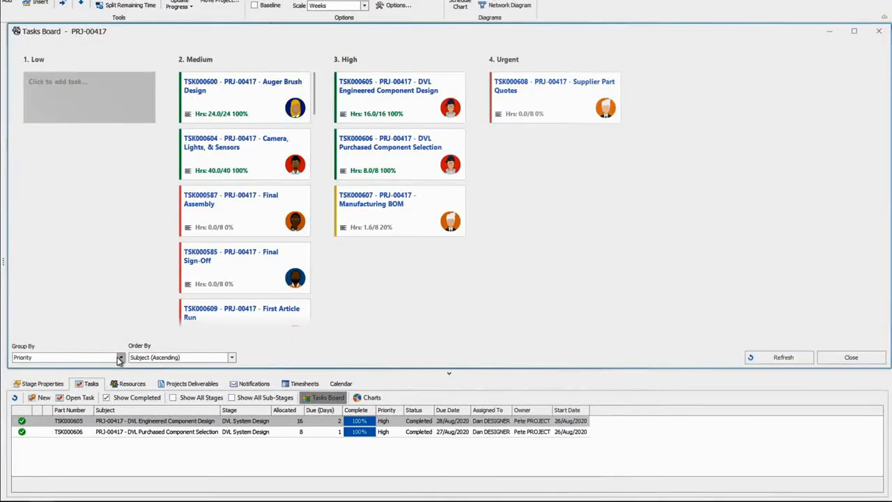
{"action": "left_click", "coordinate": [120, 357]}
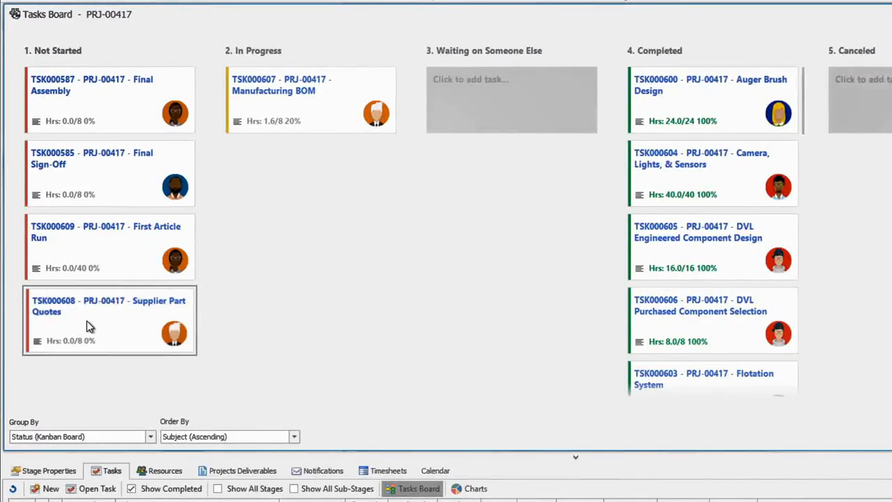
{"action": "left_click_drag", "start_coordinate": [91, 325], "coordinate": [310, 167]}
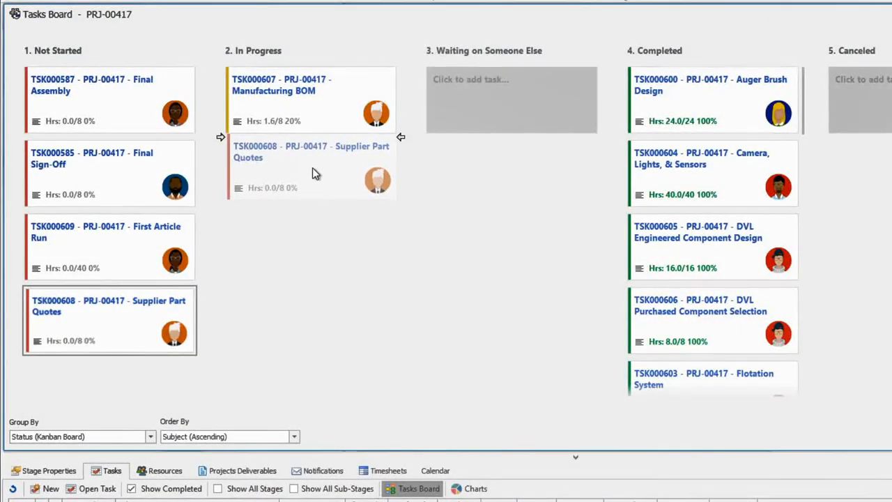
{"action": "left_click_drag", "start_coordinate": [109, 319], "coordinate": [310, 173]}
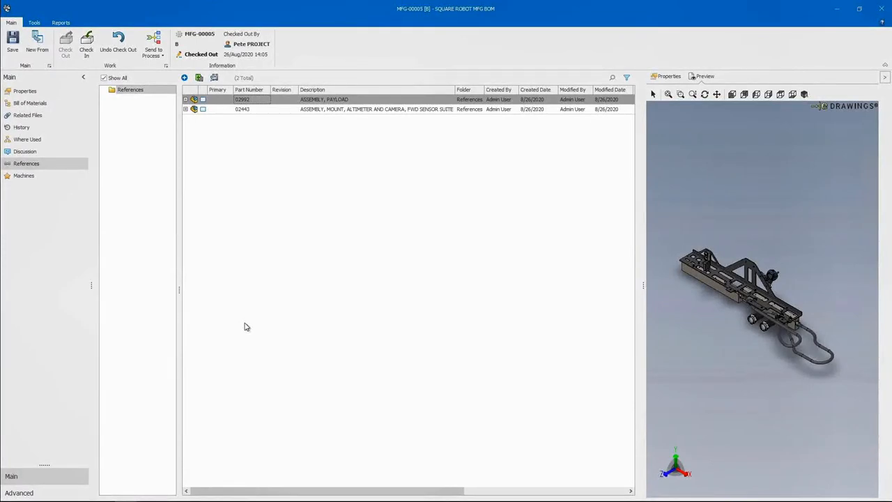
{"action": "mouse_move", "coordinate": [241, 158]}
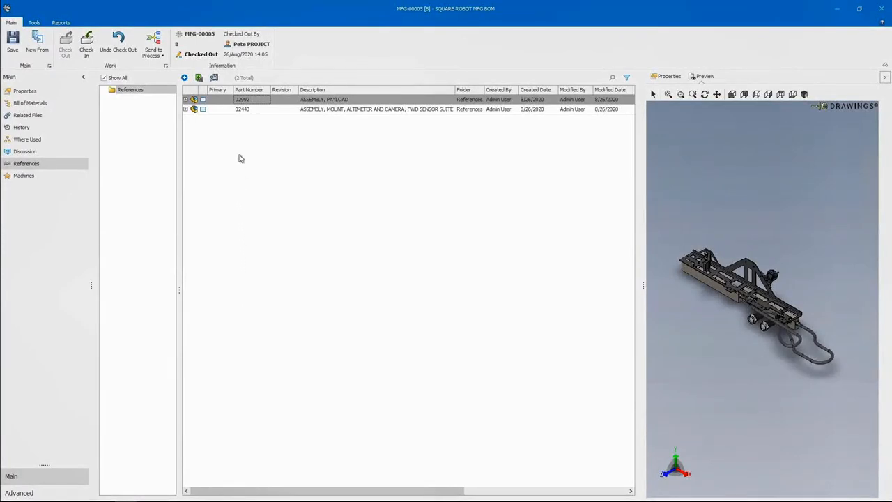
Paste part 02442 under item 1, Machining Center A, and expand it.
{"action": "left_click", "coordinate": [241, 108]}
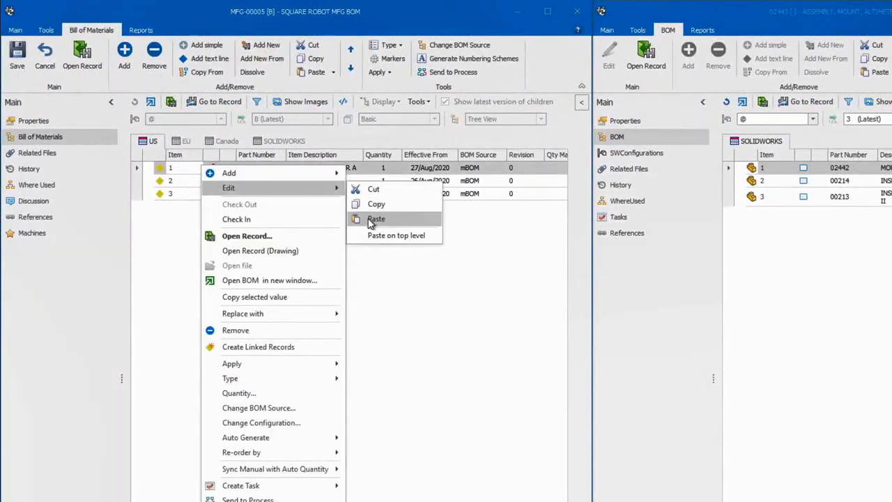
{"action": "left_click", "coordinate": [376, 219]}
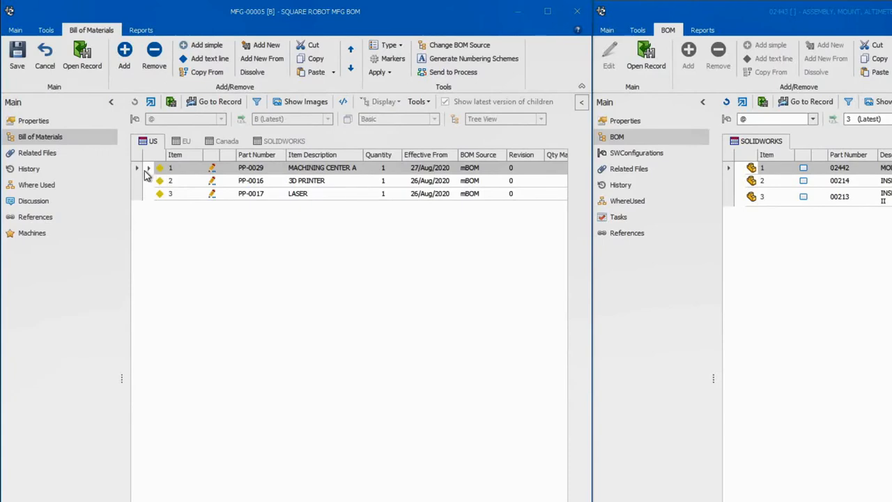
{"action": "left_click", "coordinate": [147, 167]}
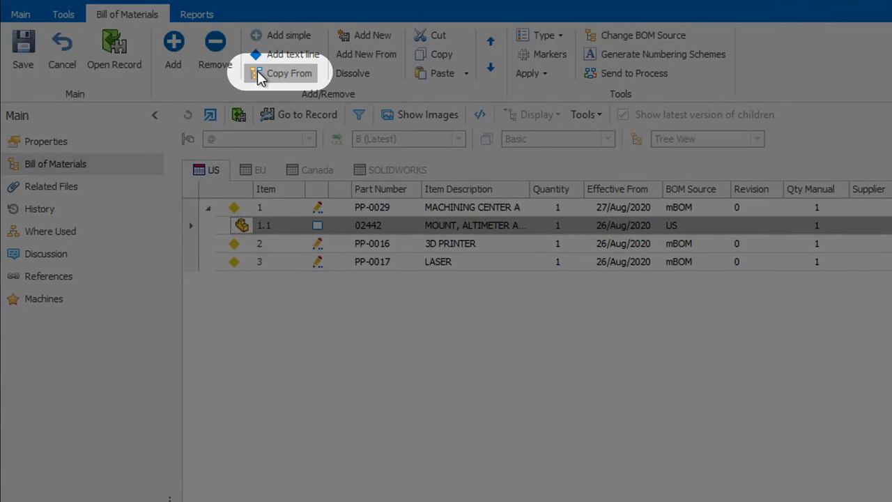
Copy items 02994, 02997 and 03143 from assembly 02992's BOM into the US BOM.
{"action": "left_click", "coordinate": [288, 74]}
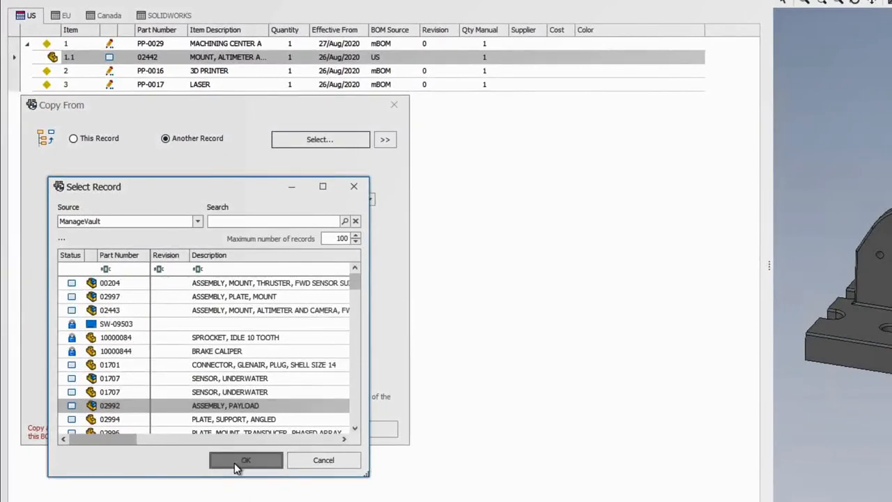
{"action": "left_click", "coordinate": [246, 459]}
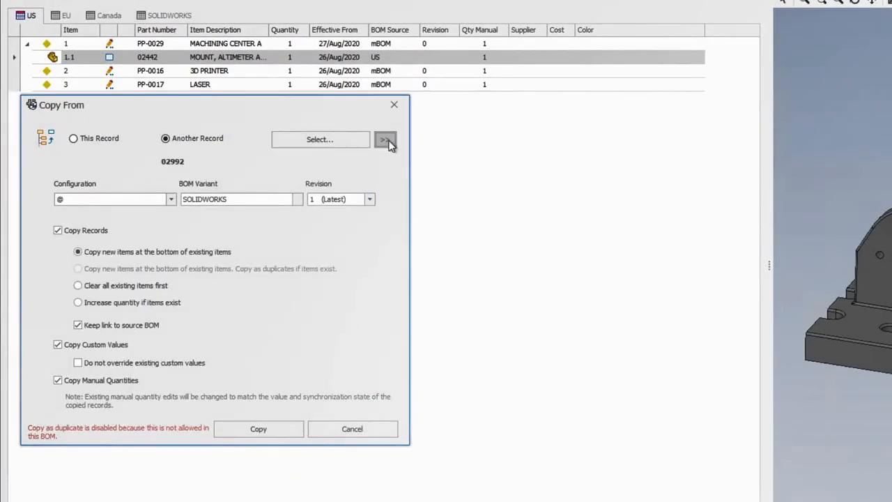
{"action": "left_click", "coordinate": [385, 140]}
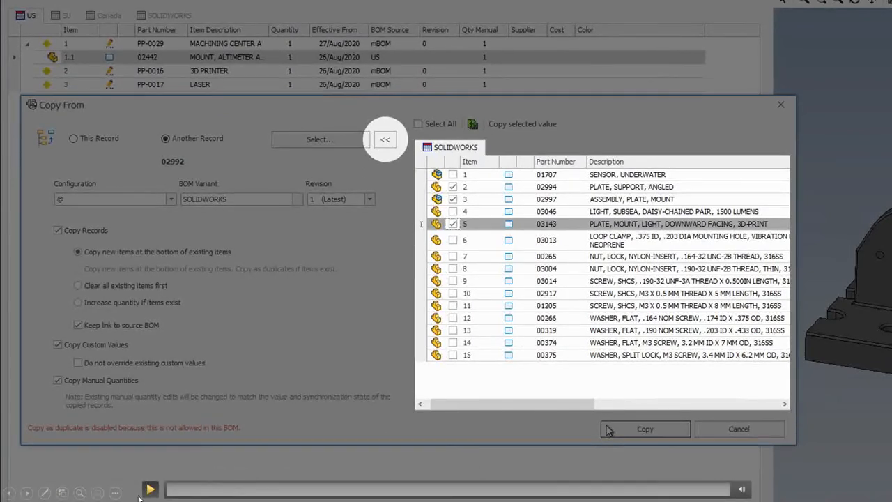
{"action": "left_click", "coordinate": [150, 489]}
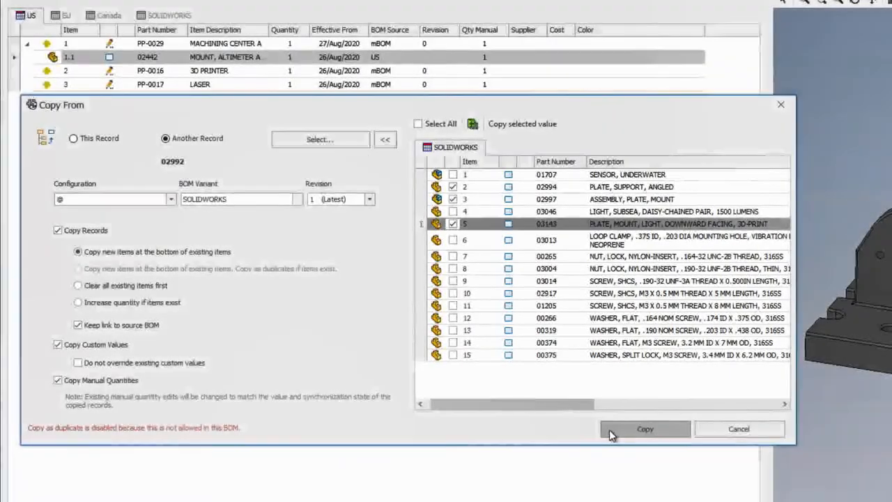
{"action": "left_click", "coordinate": [645, 428]}
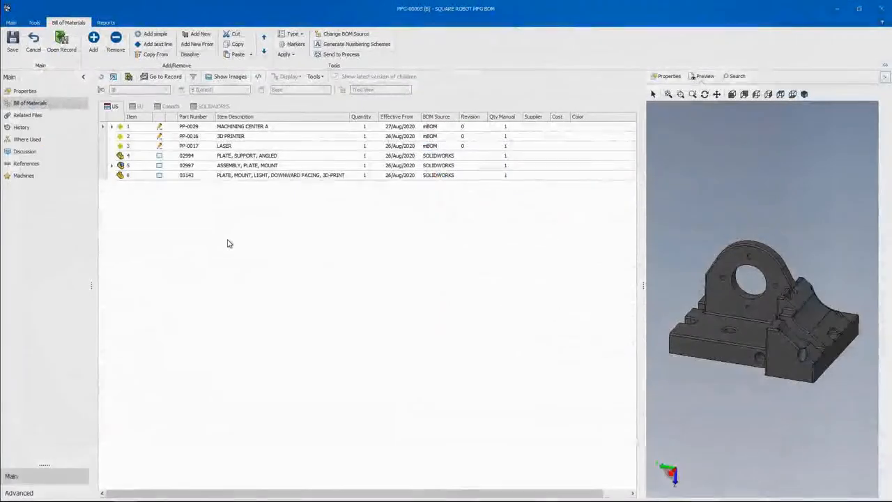
Cut the newly copied plate rows and save the bill of materials changes.
{"action": "left_click", "coordinate": [247, 155]}
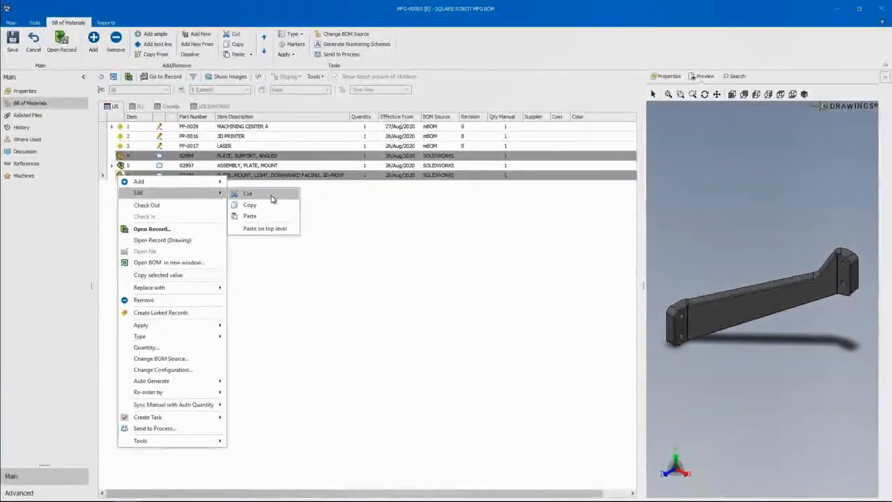
{"action": "left_click", "coordinate": [247, 193]}
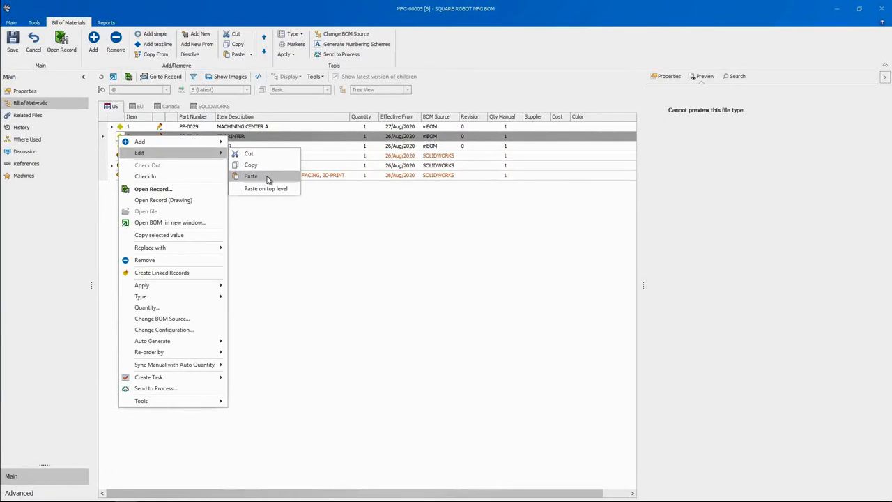
{"action": "left_click", "coordinate": [251, 176]}
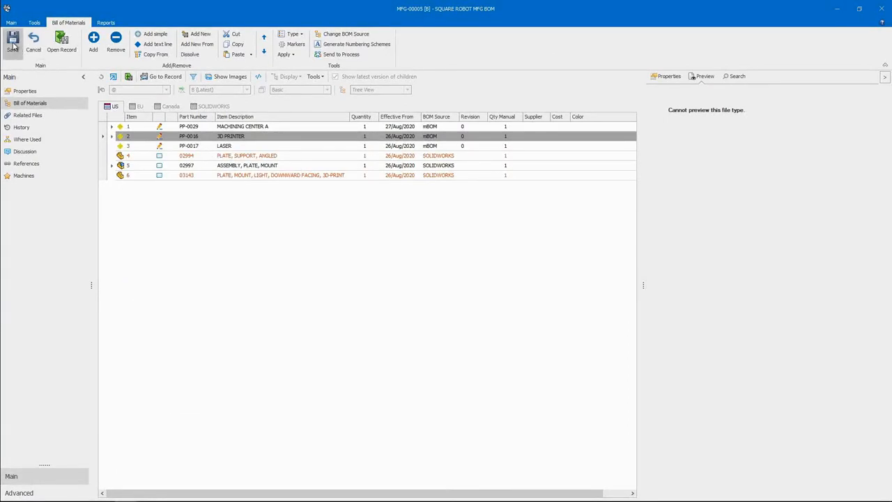
{"action": "left_click", "coordinate": [13, 42]}
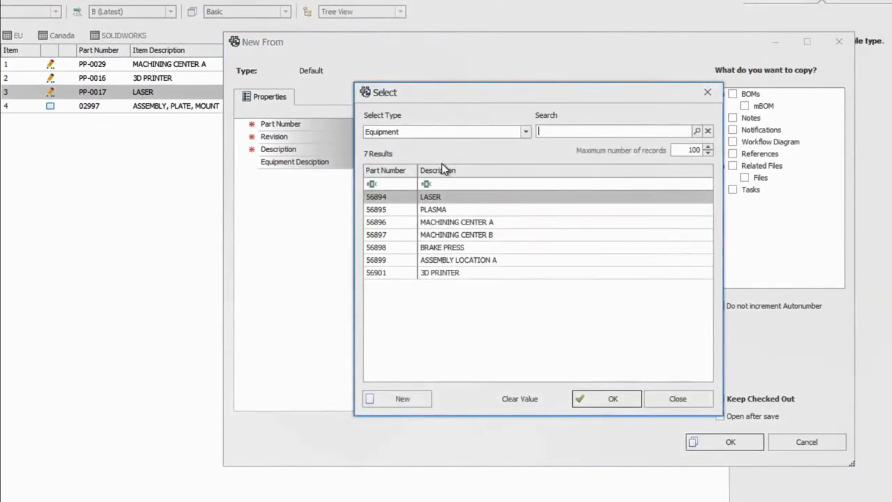
{"action": "mouse_move", "coordinate": [484, 251]}
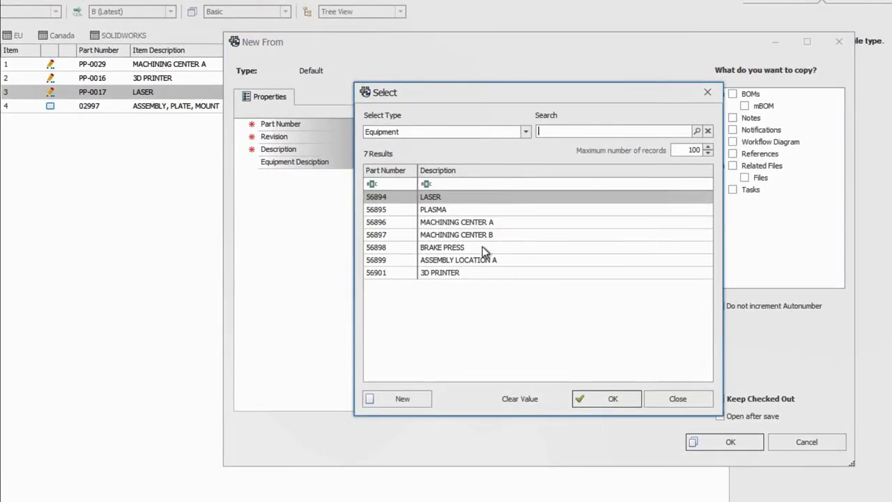
Create process record PP-0043 from BRAKE PRESS equipment and select assembly 02997.
{"action": "left_click", "coordinate": [442, 247]}
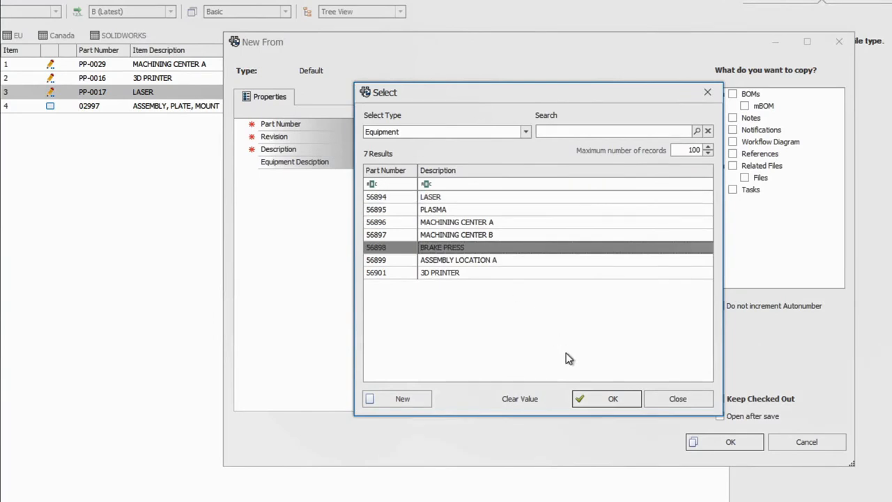
{"action": "left_click", "coordinate": [612, 399]}
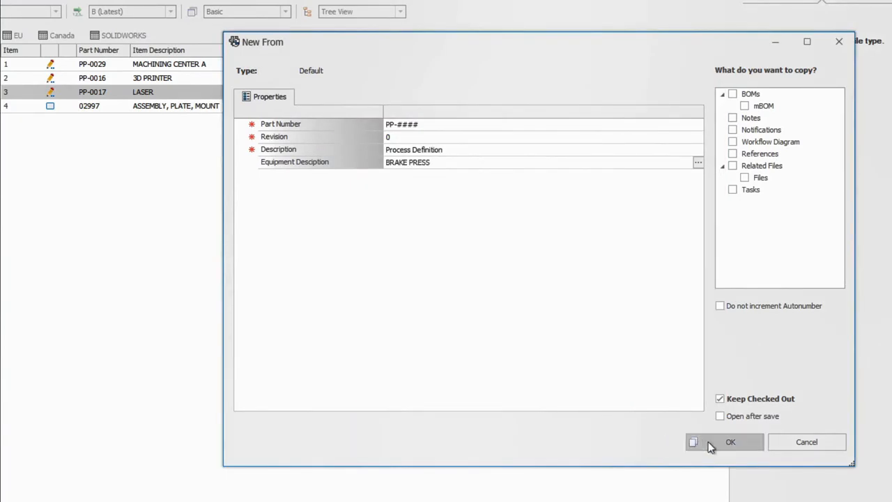
{"action": "left_click", "coordinate": [730, 441]}
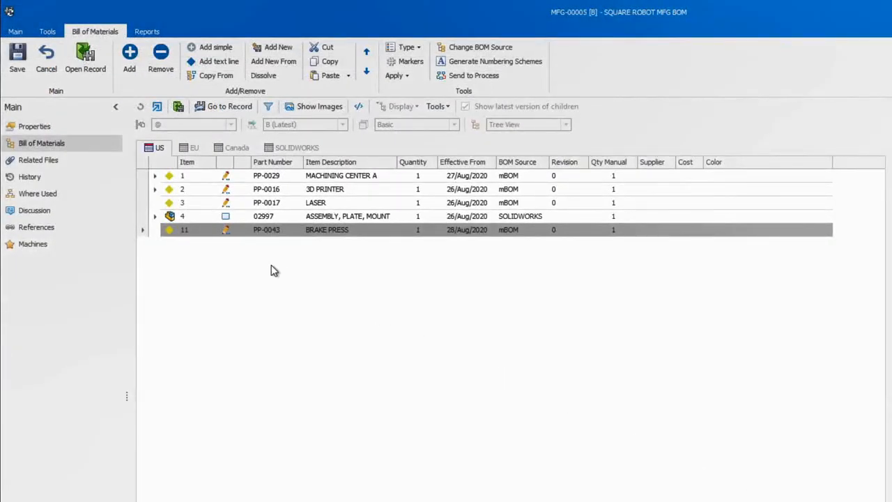
{"action": "left_click", "coordinate": [177, 216]}
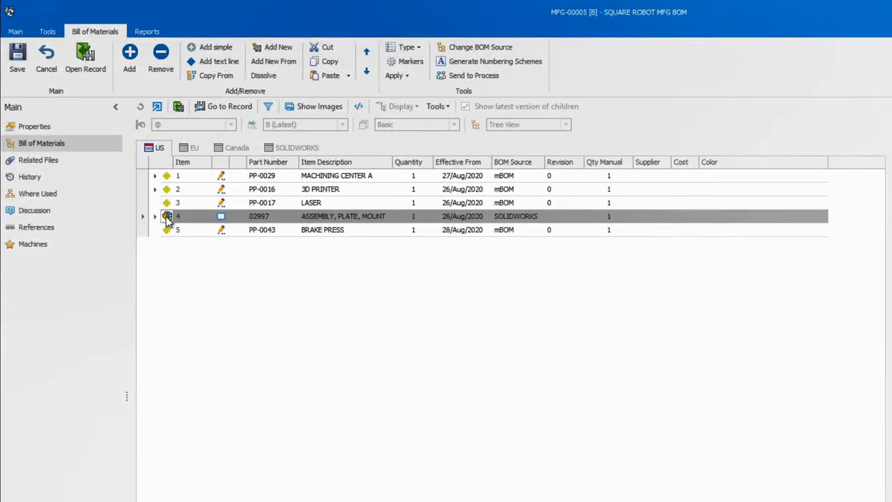
{"action": "mouse_move", "coordinate": [263, 75]}
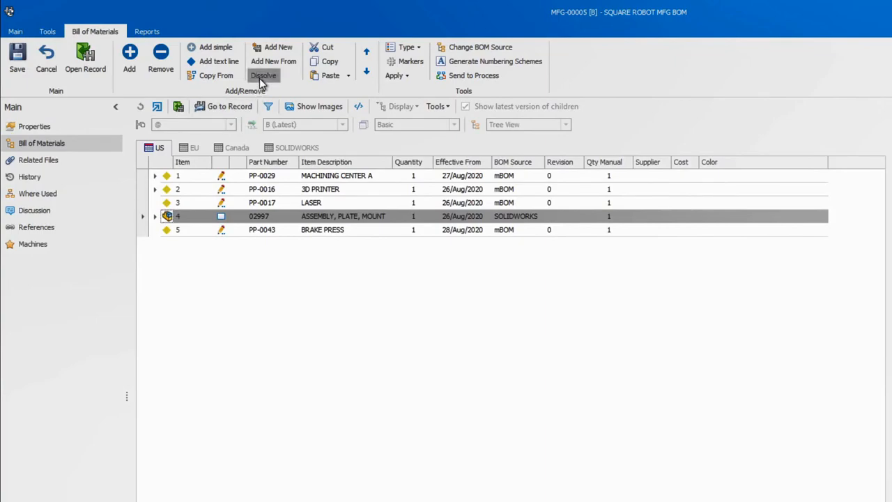
Dissolve assembly 02997 into its parts and open actions for the 02998 plate record.
{"action": "left_click", "coordinate": [263, 75]}
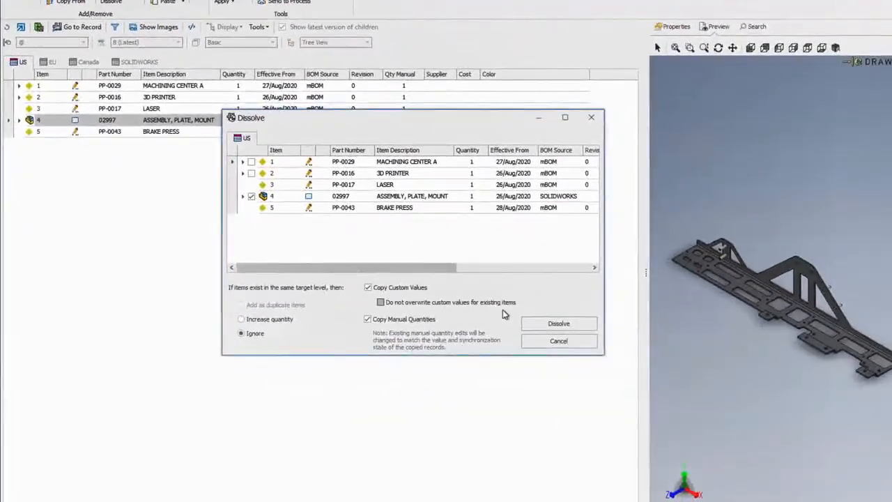
{"action": "left_click", "coordinate": [559, 322]}
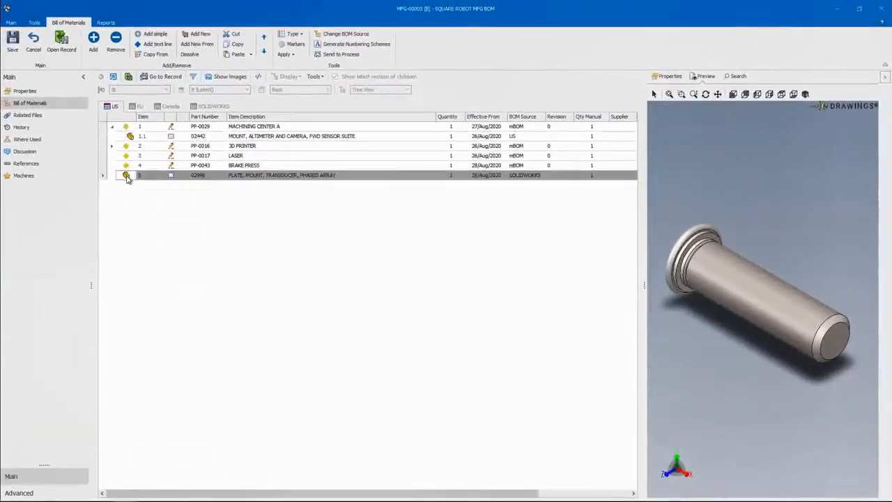
{"action": "right_click", "coordinate": [129, 175]}
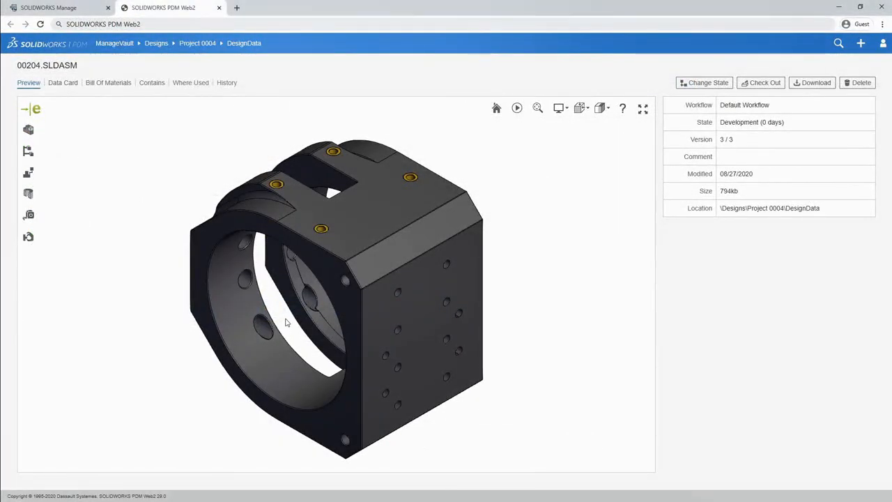
Orbit the 00204.SLDASM preview, then return to the SOLIDWORKS Manage page.
{"action": "left_click_drag", "start_coordinate": [286, 323], "coordinate": [384, 312]}
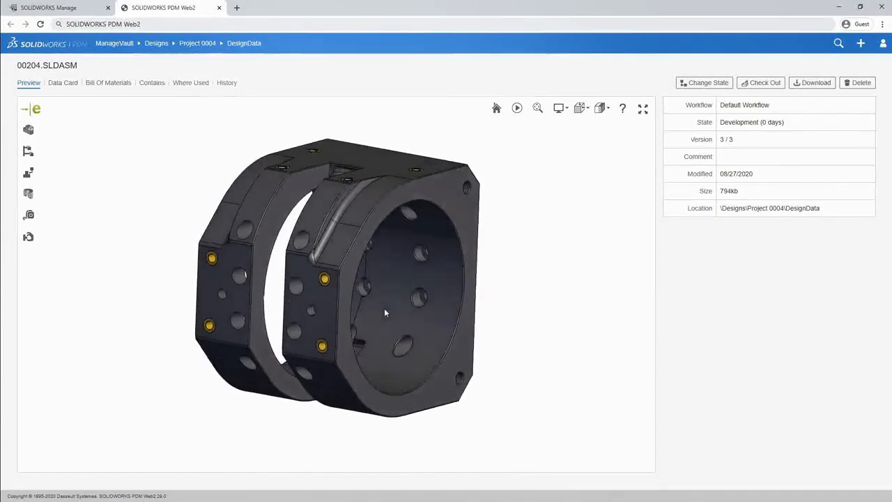
{"action": "left_click_drag", "start_coordinate": [383, 312], "coordinate": [377, 313]}
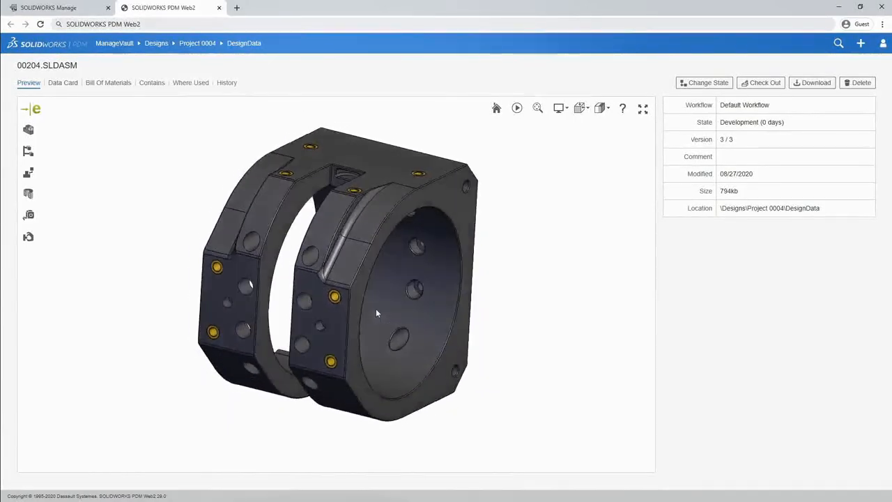
{"action": "left_click_drag", "start_coordinate": [376, 313], "coordinate": [366, 312]}
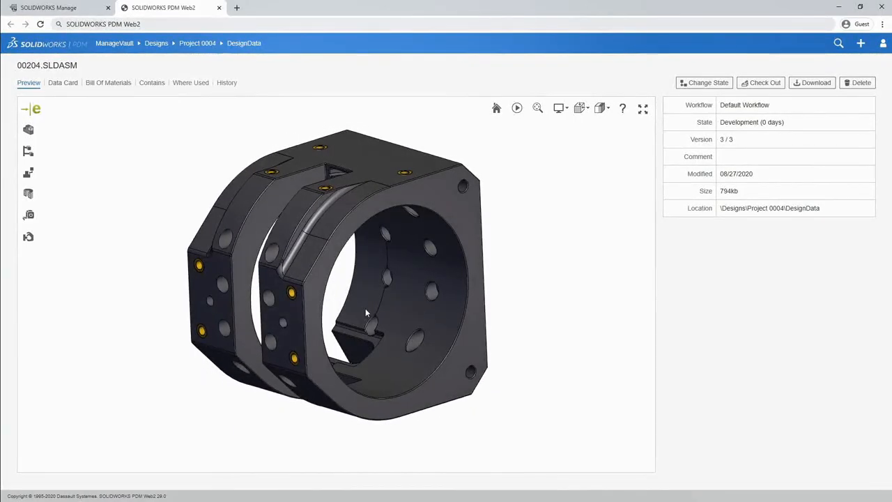
{"action": "left_click", "coordinate": [56, 7]}
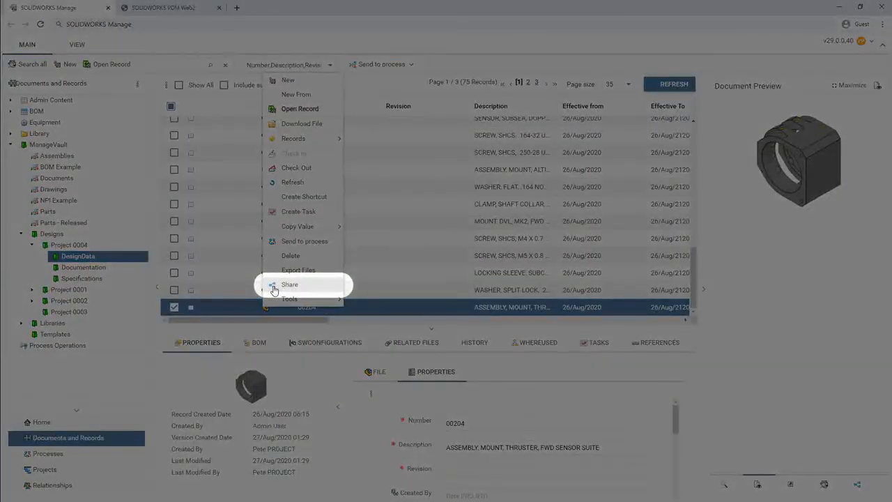
Choose Share for the 00204 thruster mount assembly record.
{"action": "left_click", "coordinate": [290, 284]}
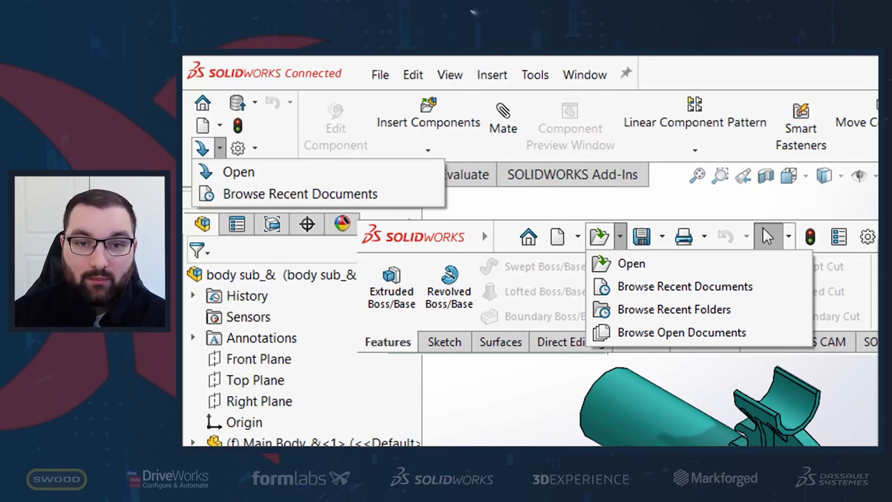
Launch the 3DSearch Open dialog showing 716 platform results.
{"action": "left_click", "coordinate": [631, 263]}
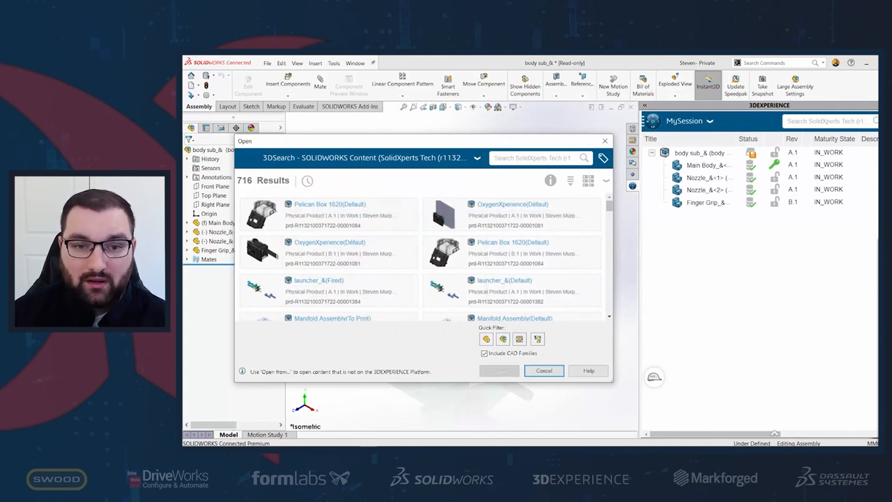
Cancel the Open dialog and expand the Save dropdown to compare save options.
{"action": "left_click", "coordinate": [544, 370]}
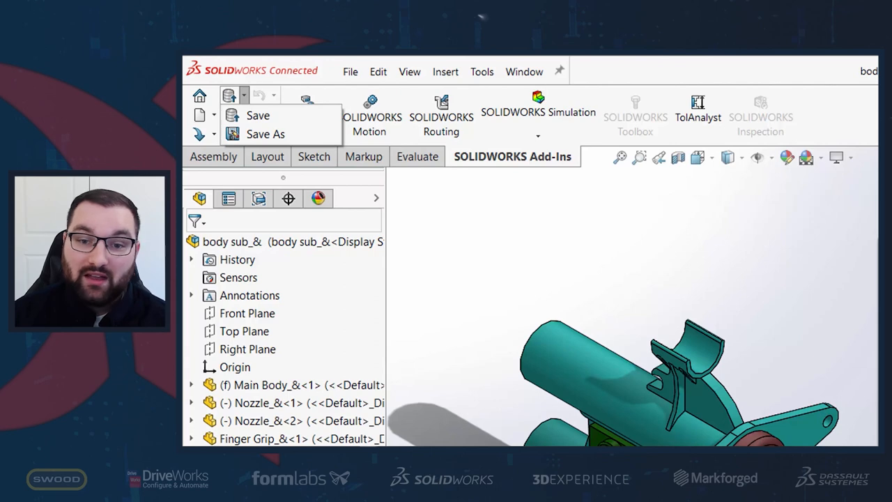
{"action": "left_click", "coordinate": [669, 214]}
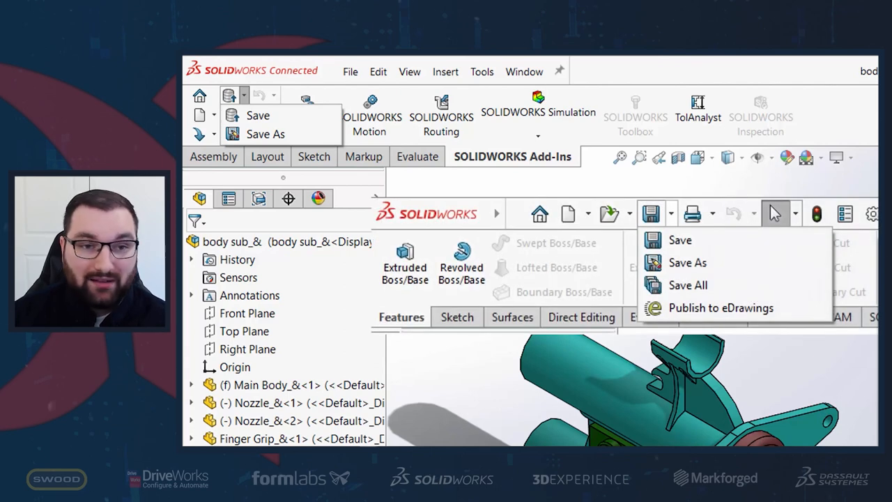